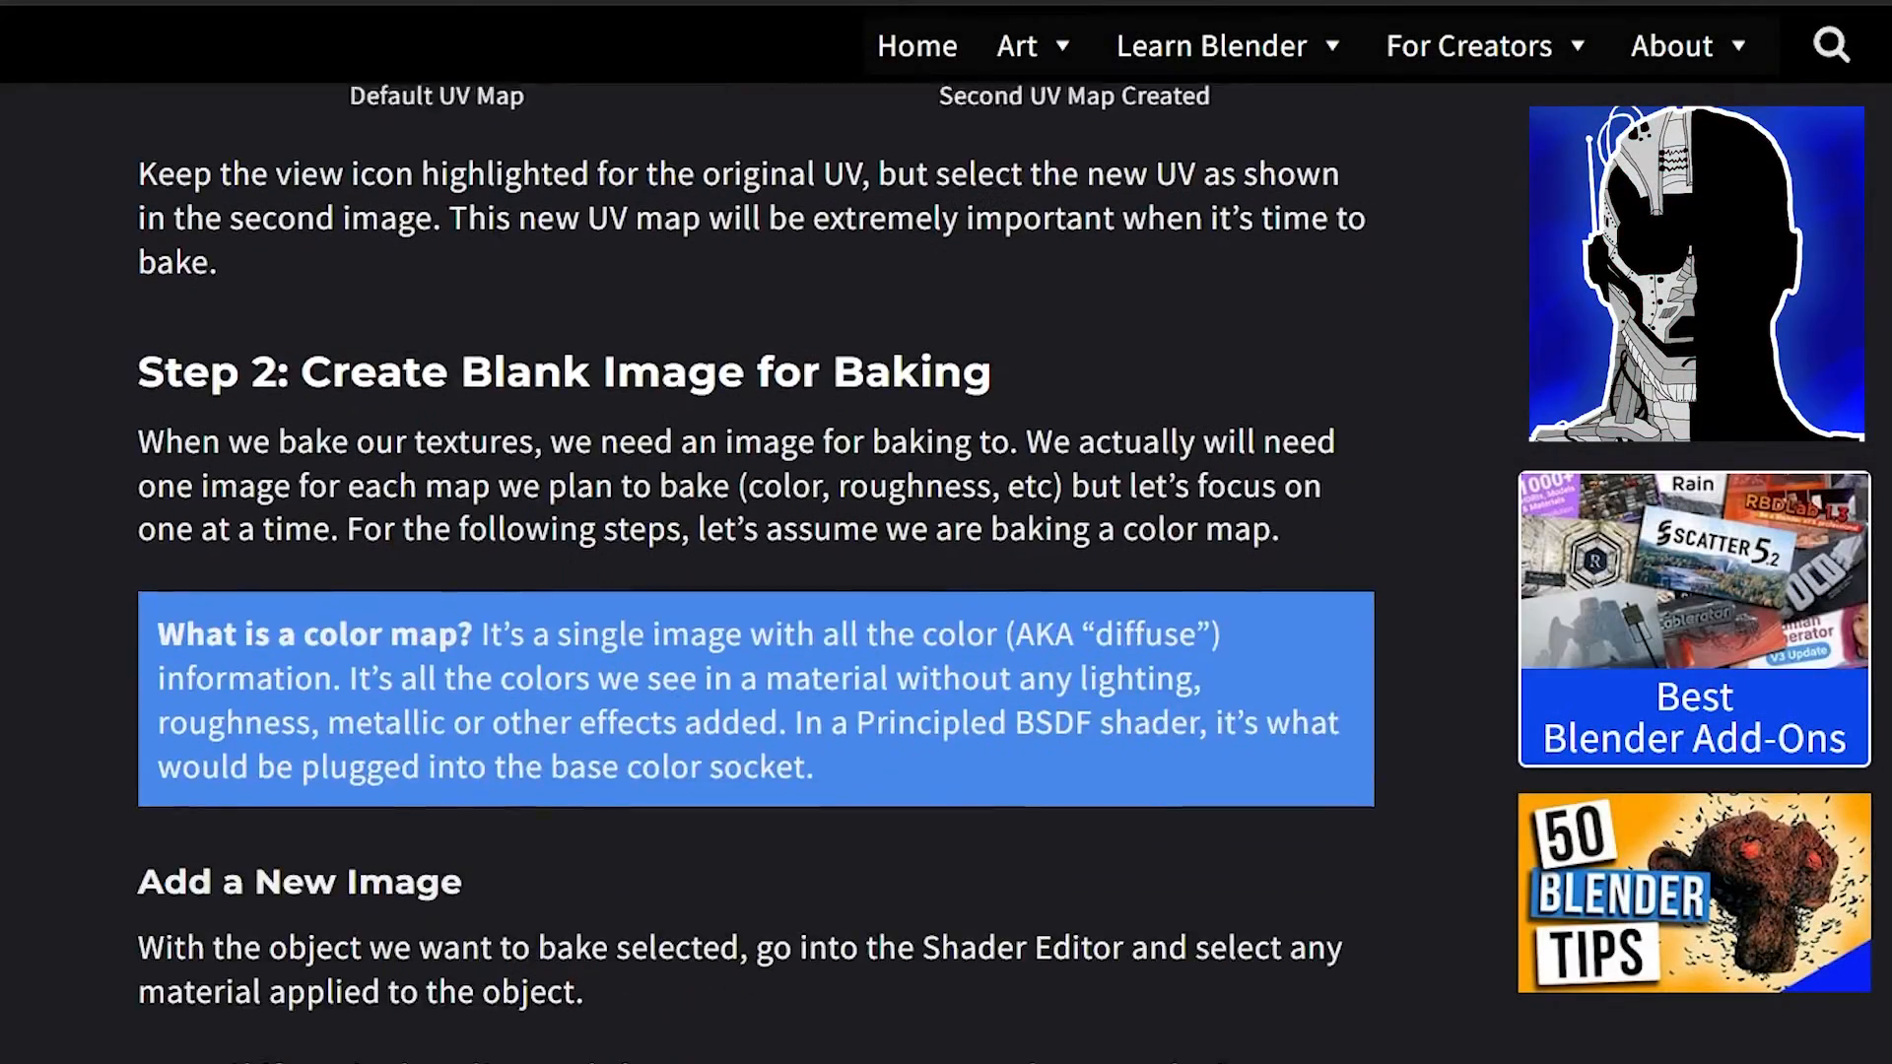
Step: Scroll the texture-baking article down to its Bake Type and Influence section
scroll("down", 3)
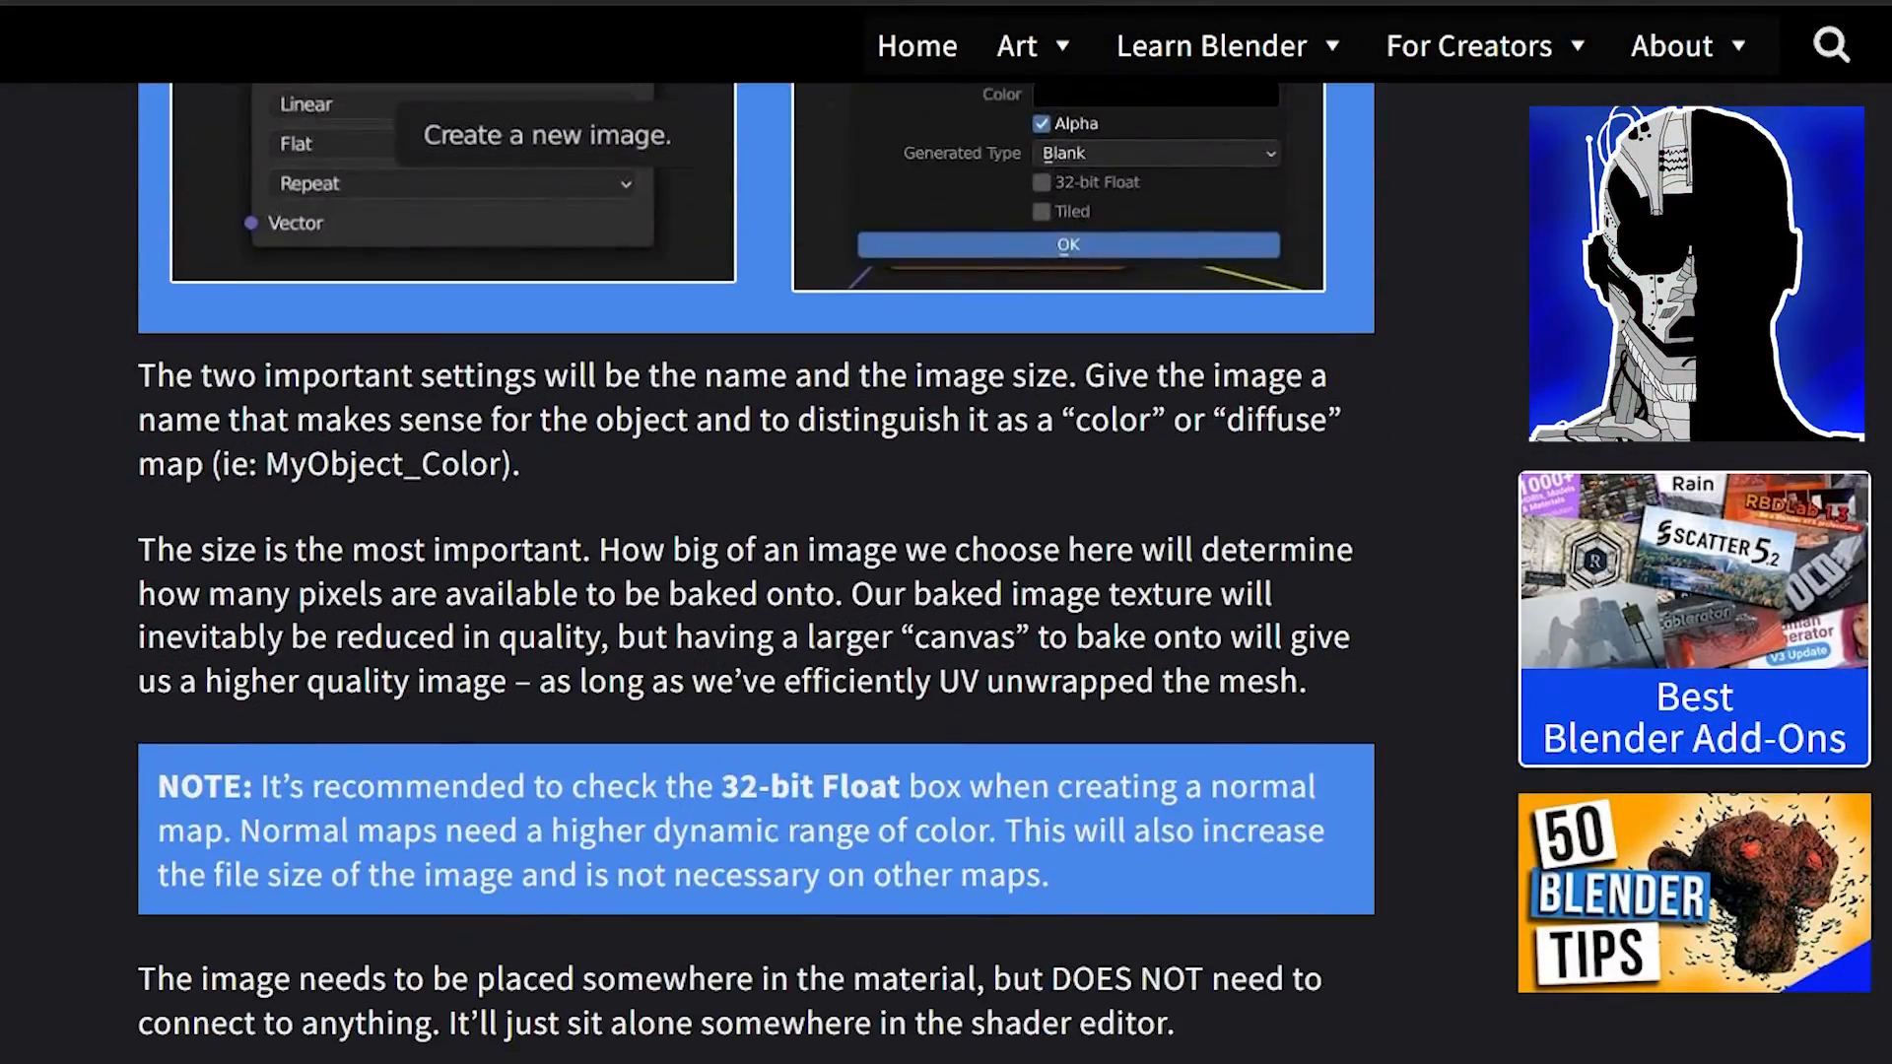
scroll("down", 3)
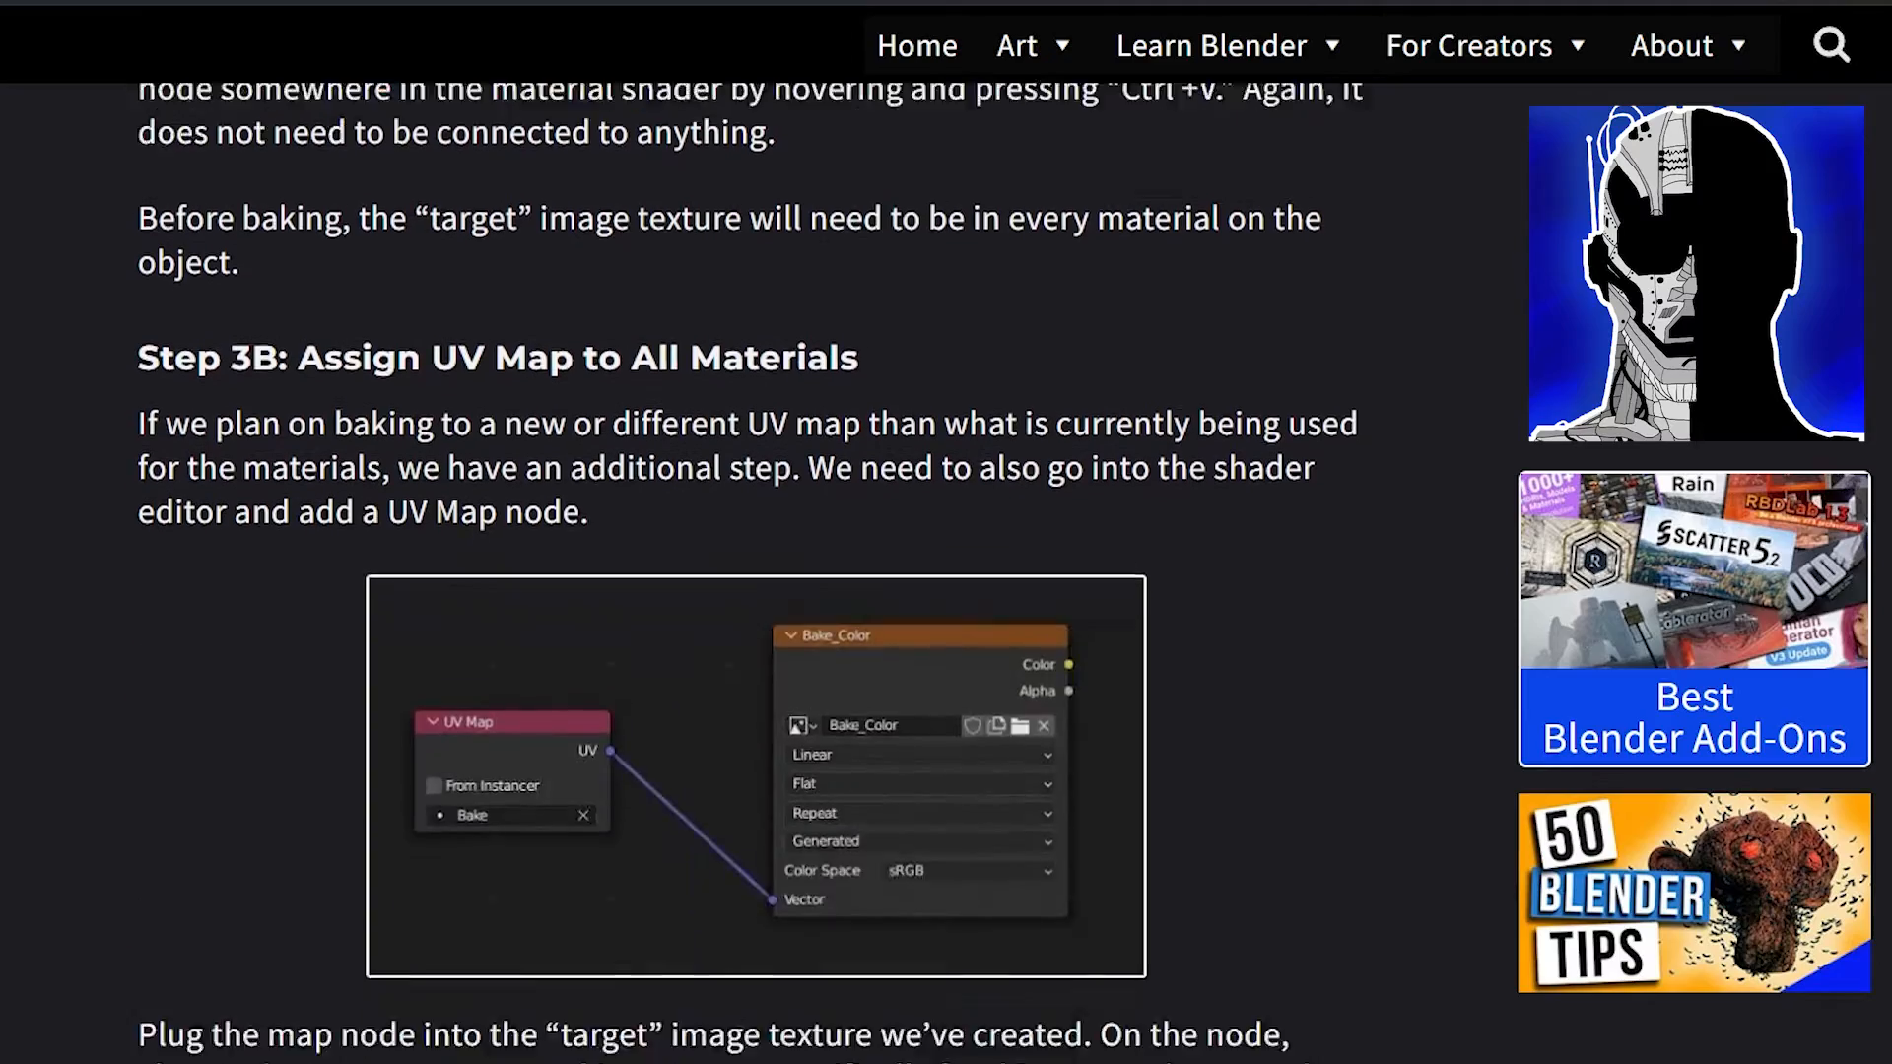
scroll("down", 3)
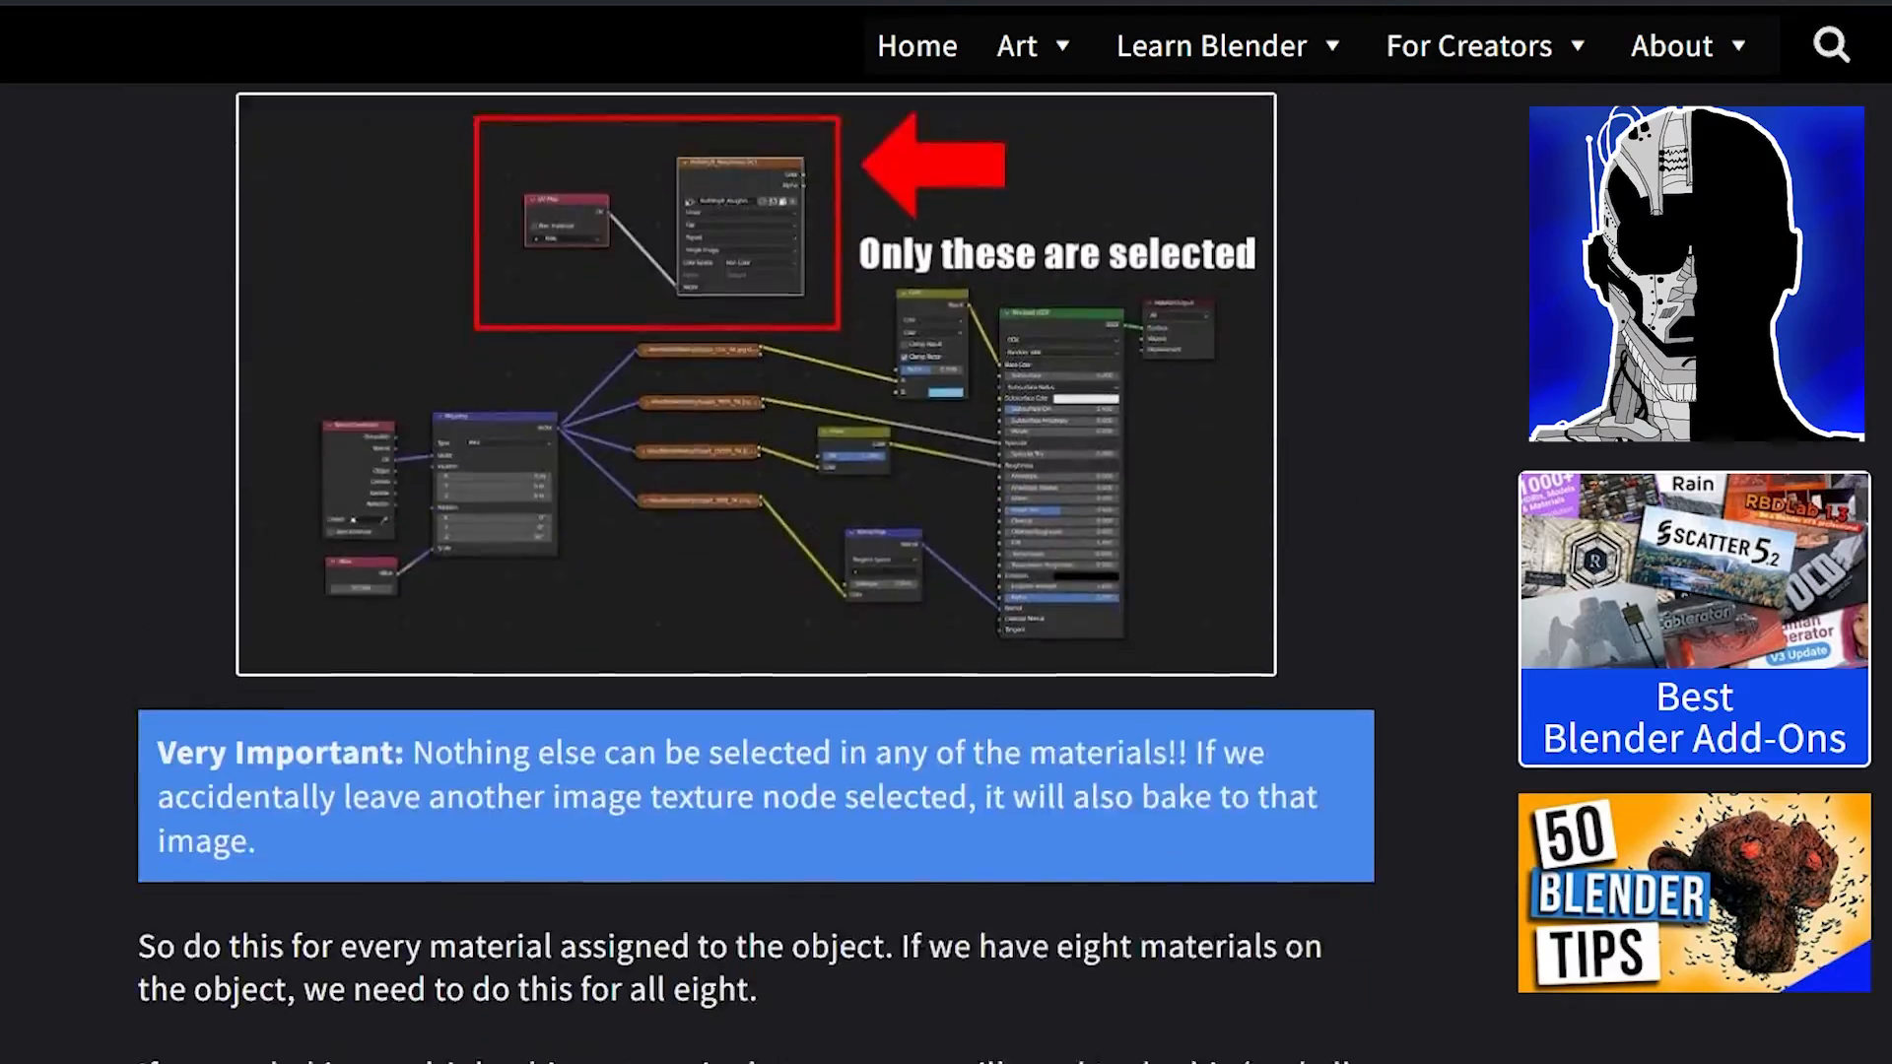
scroll("down", 3)
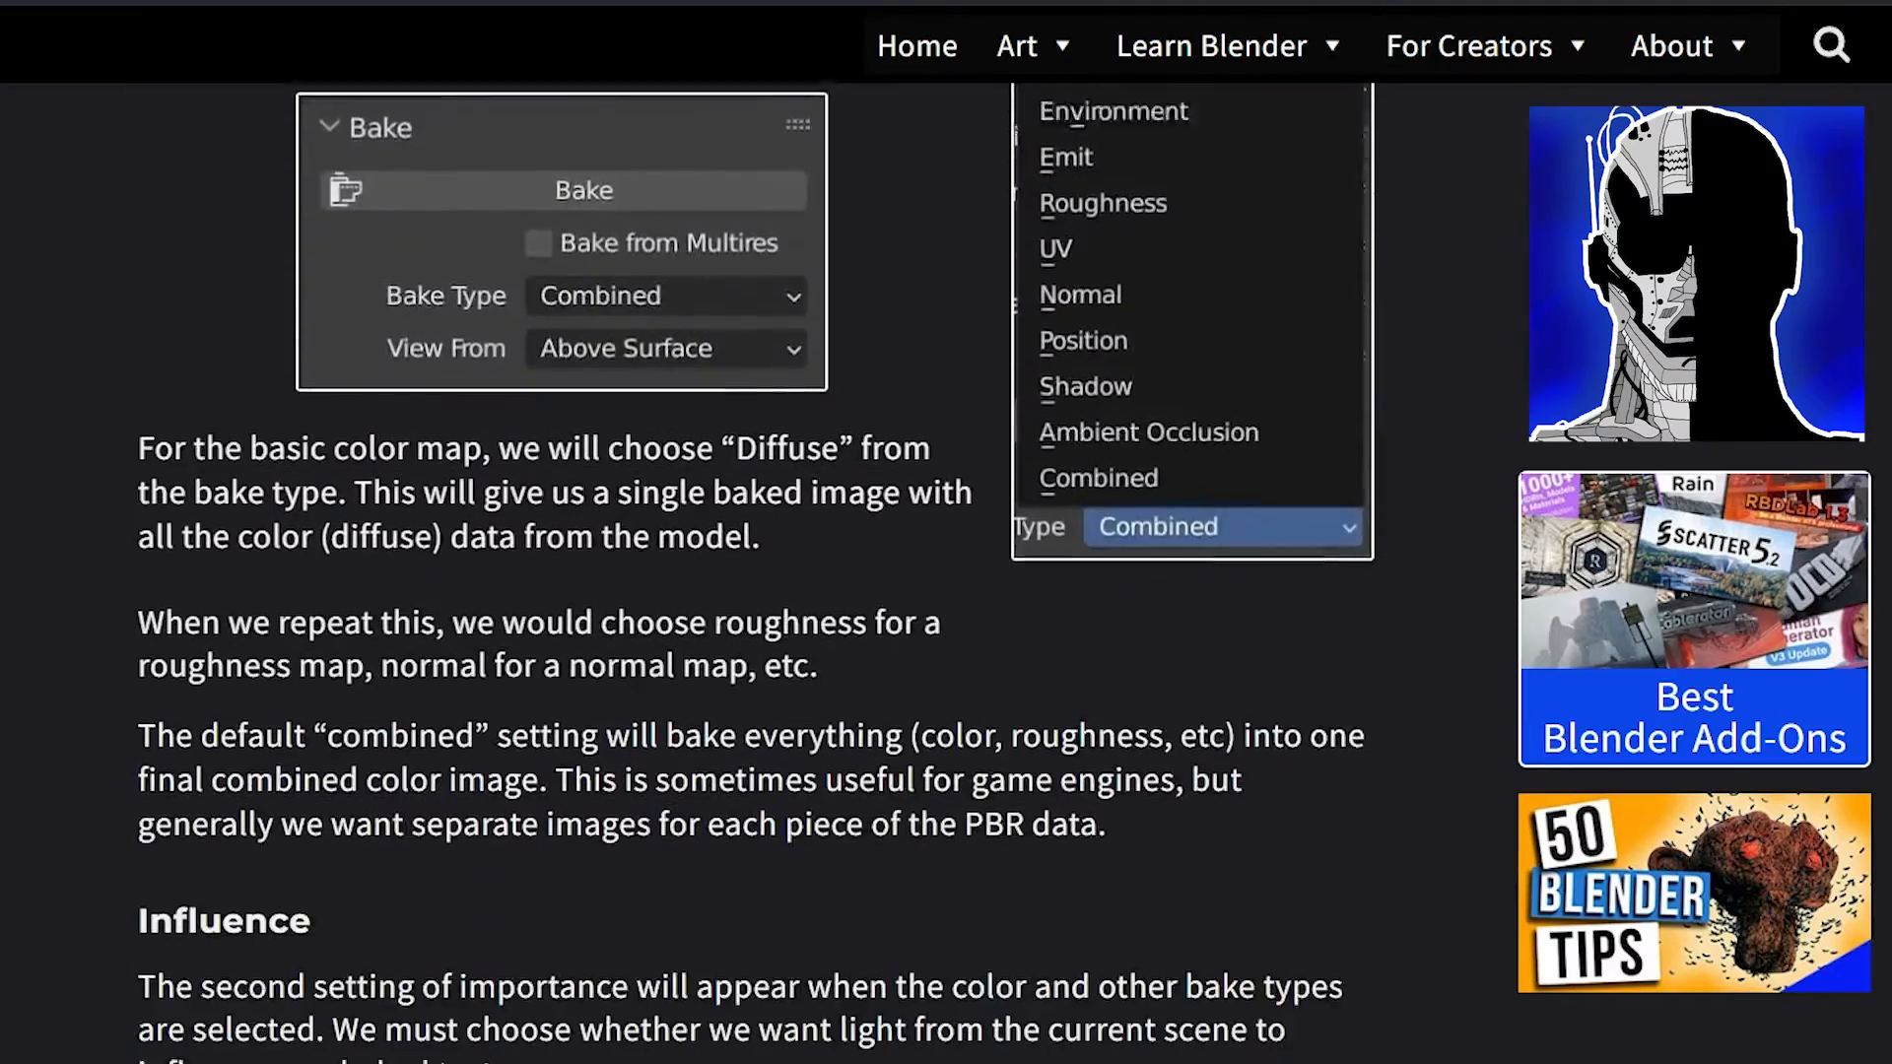
scroll("down", 3)
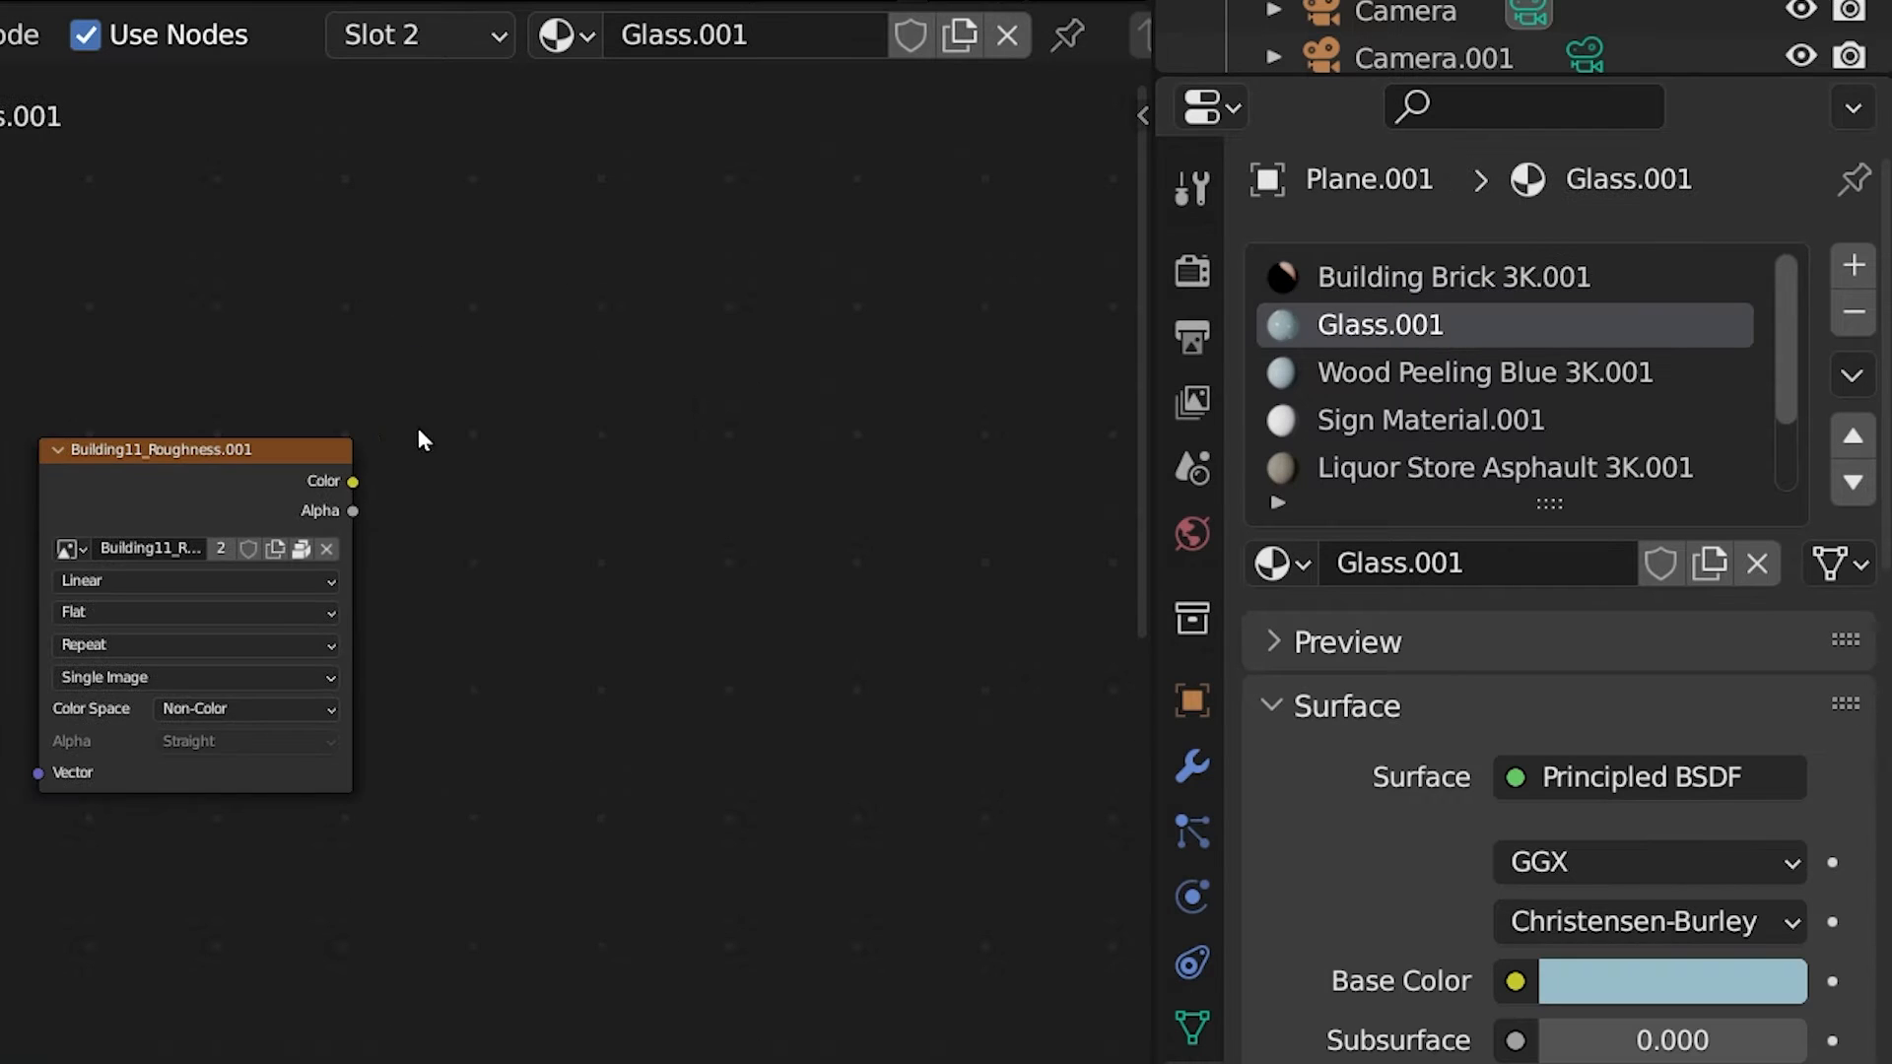
Step: Inspect the Sign, Asphault, Stucco and black materials, then launch a Diffuse bake
left_click(1430, 419)
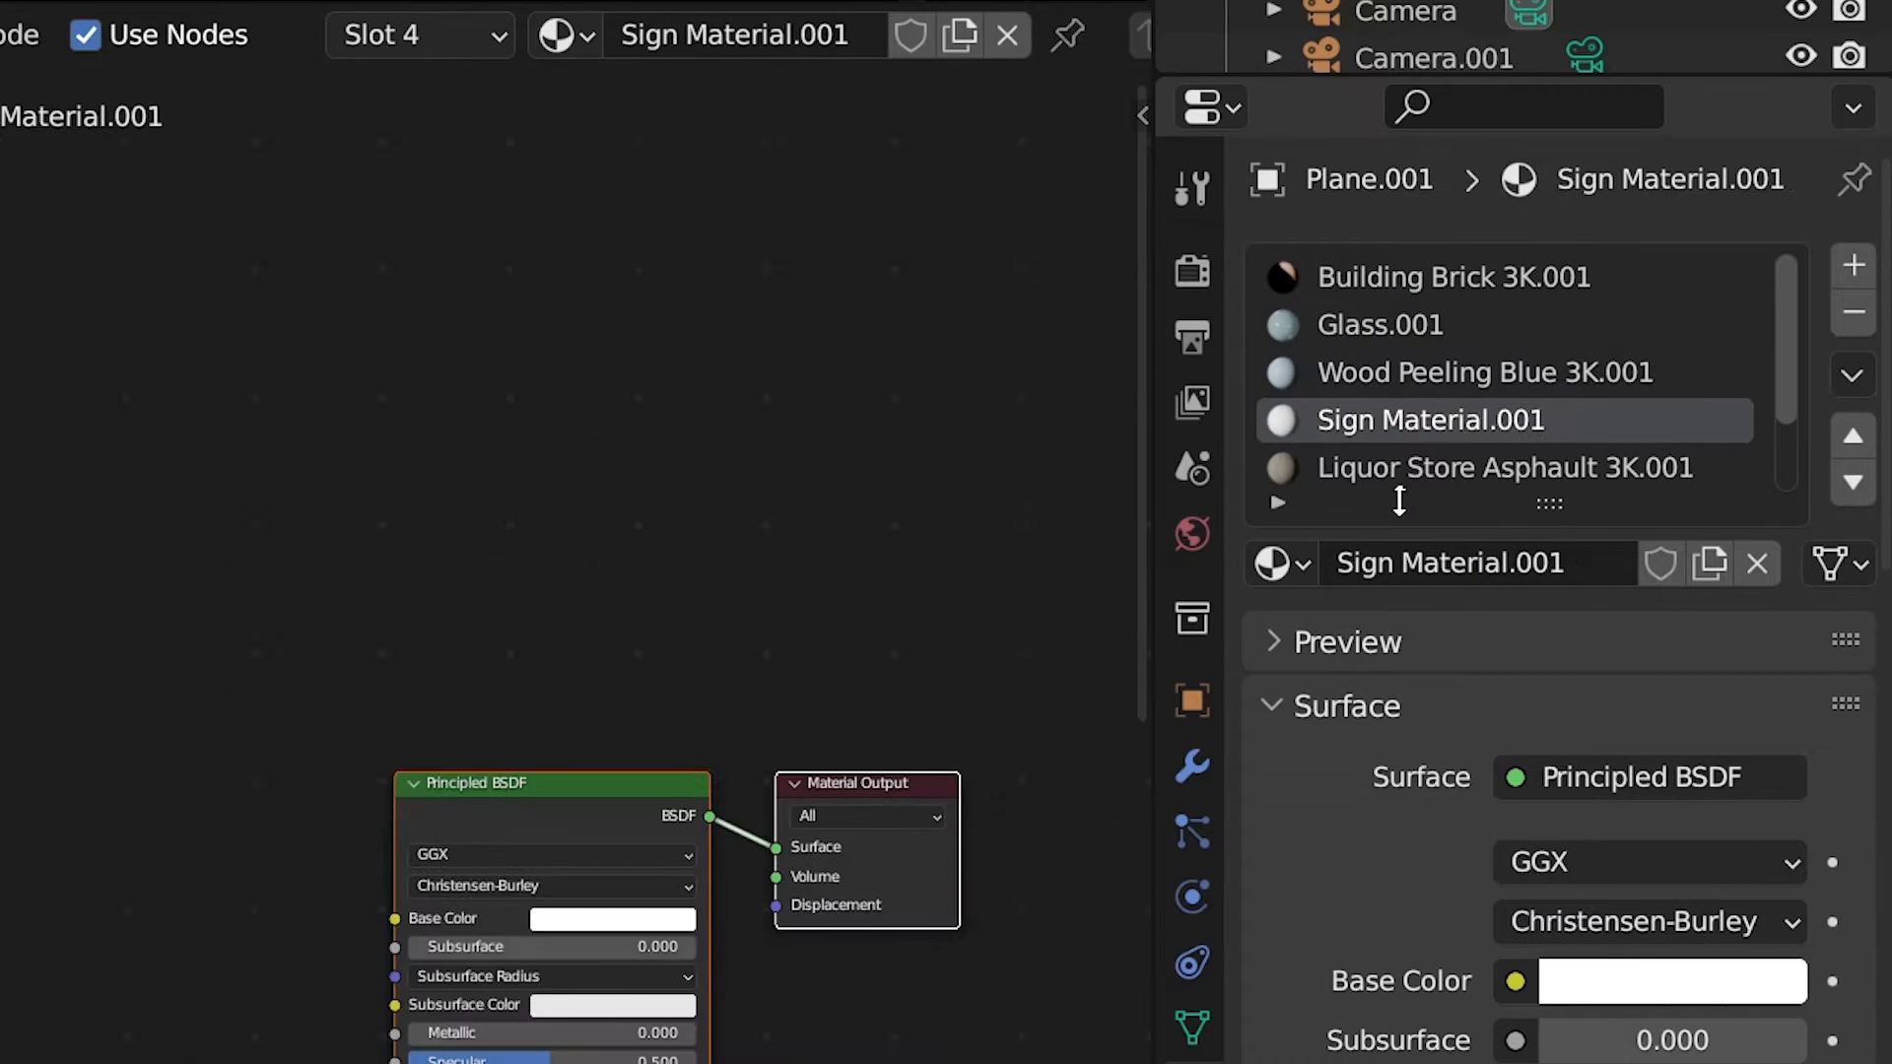
left_click(1505, 468)
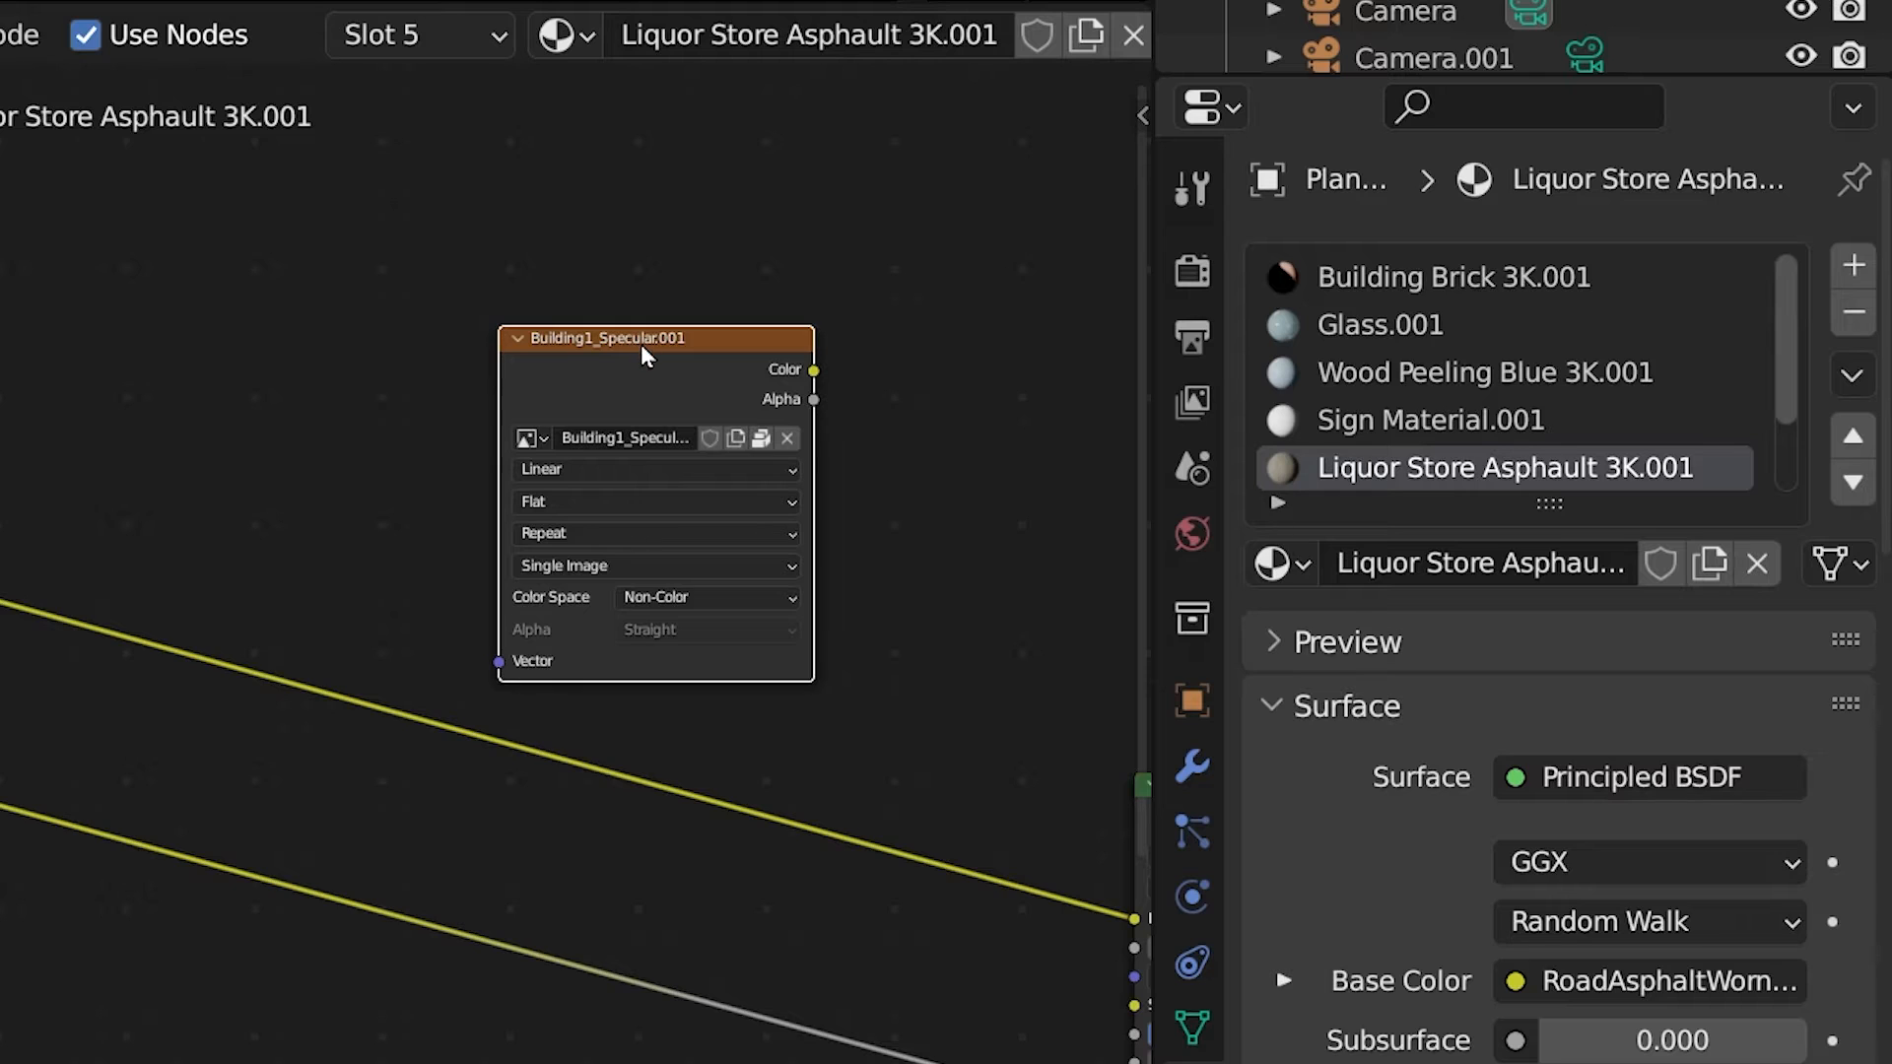
left_click(1408, 420)
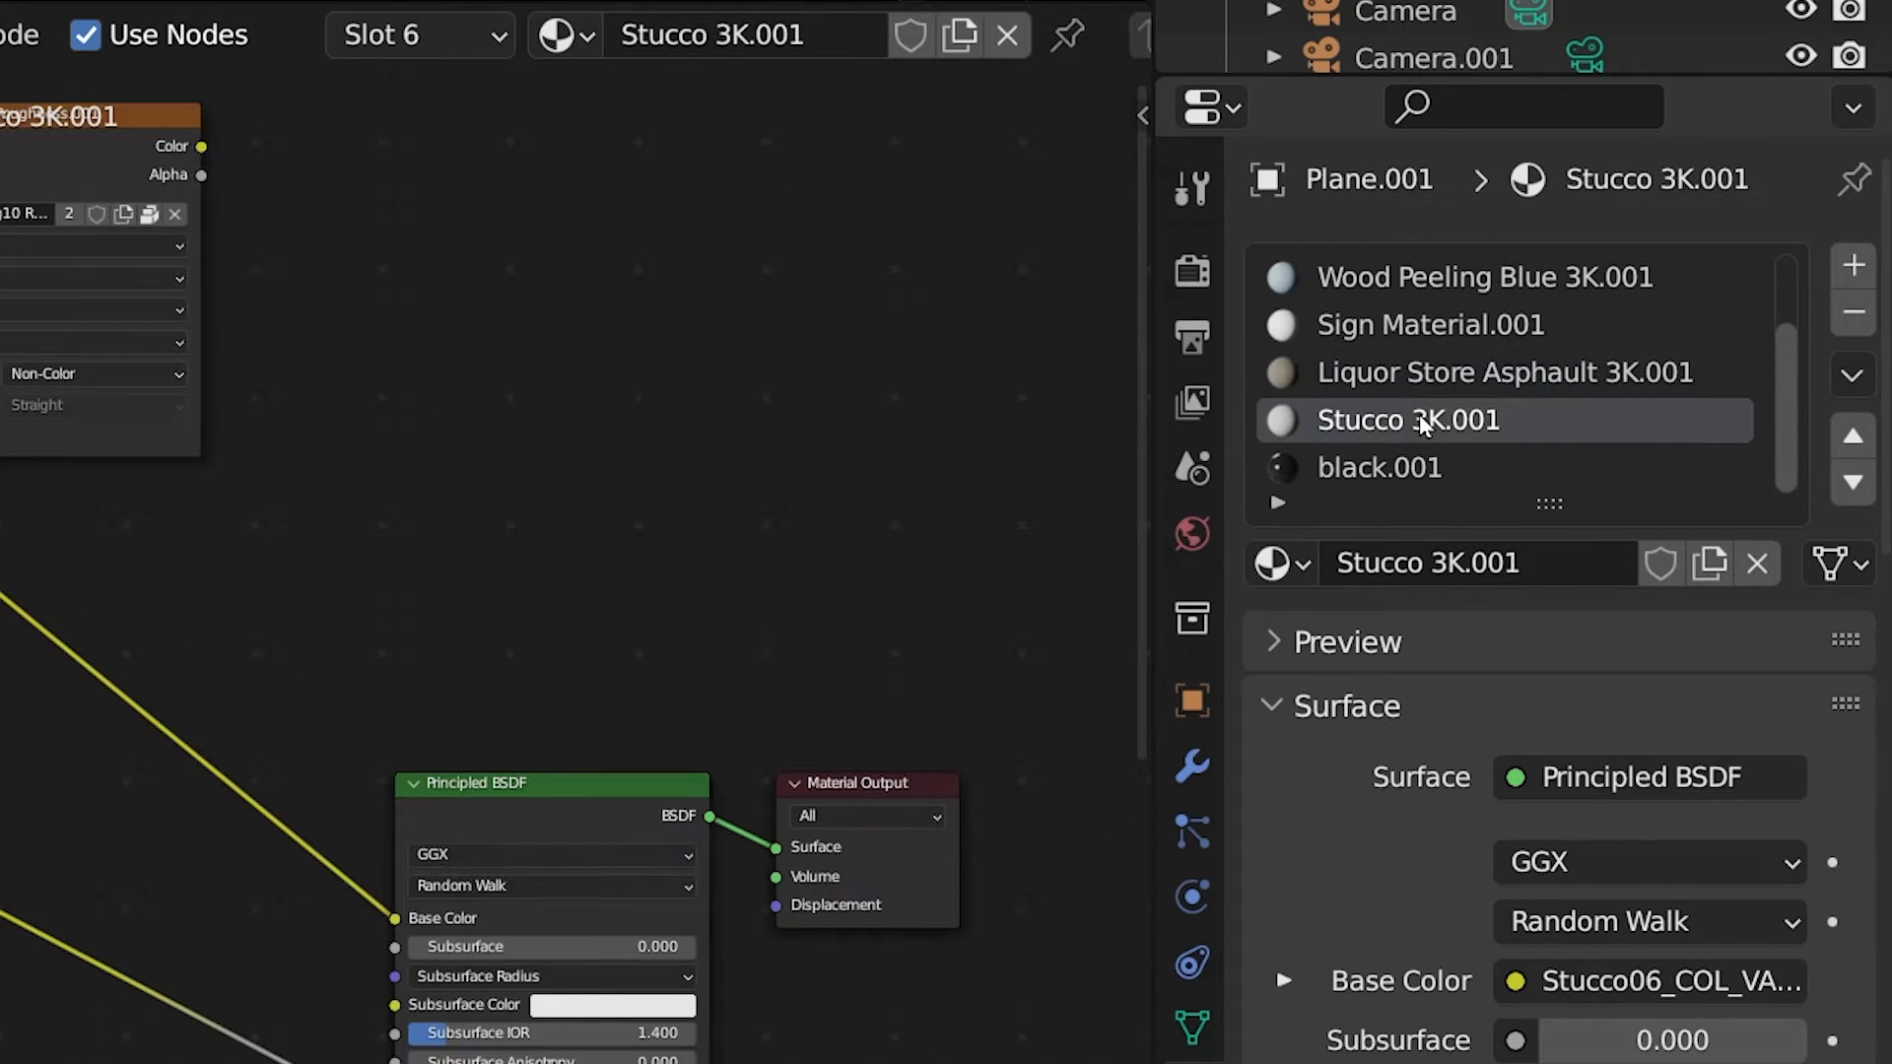
left_click(1484, 276)
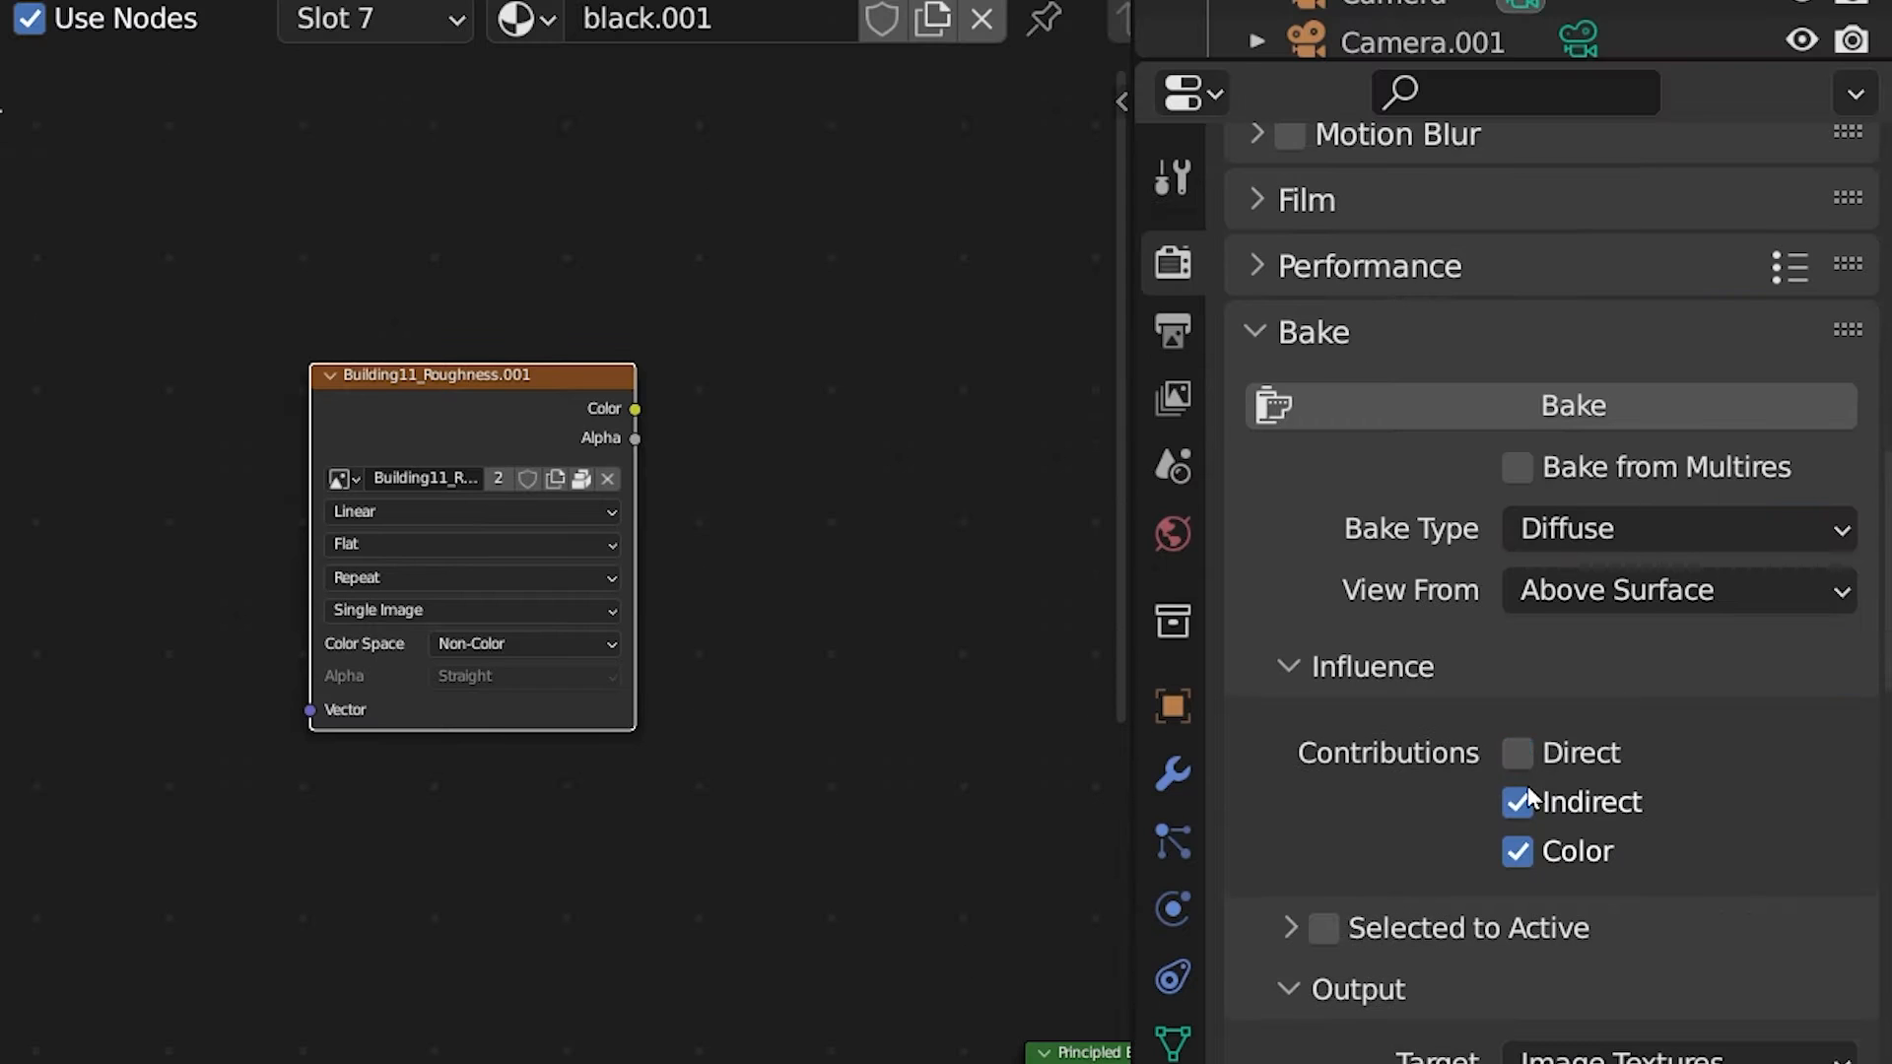
left_click(1570, 405)
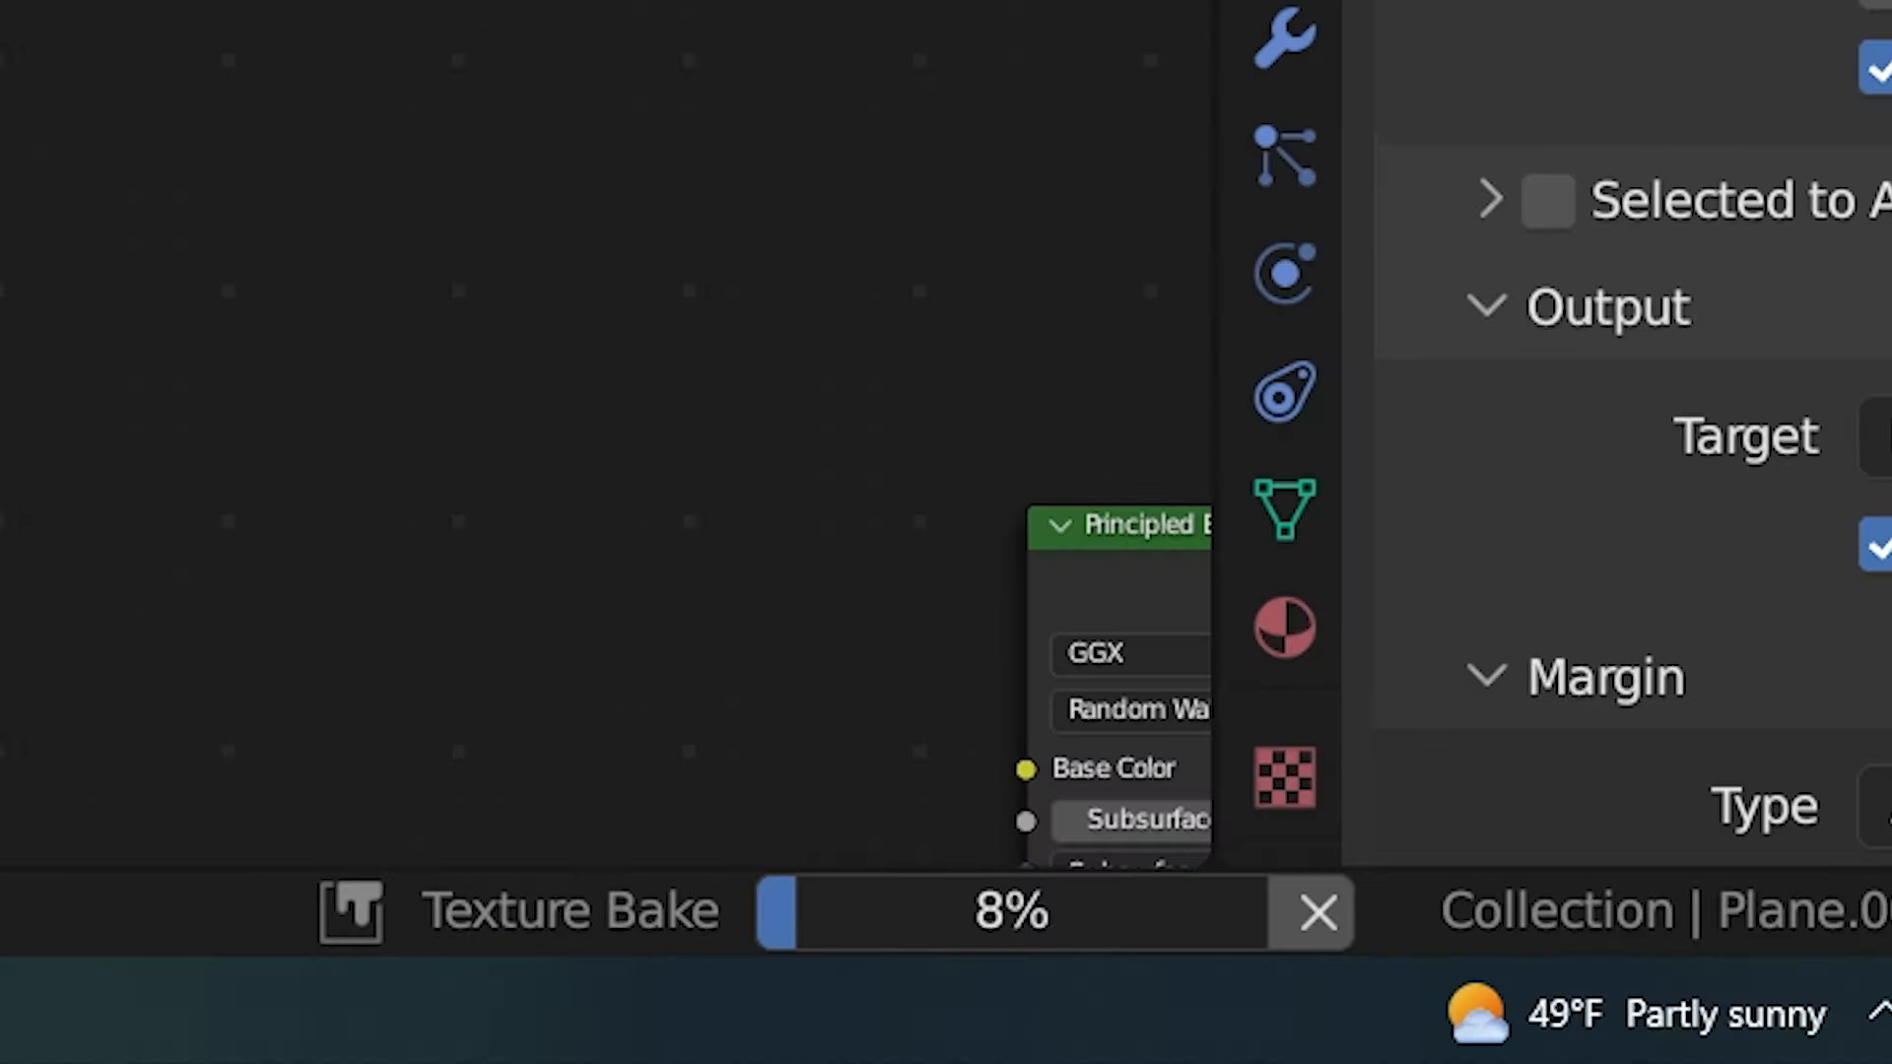
left_click(872, 158)
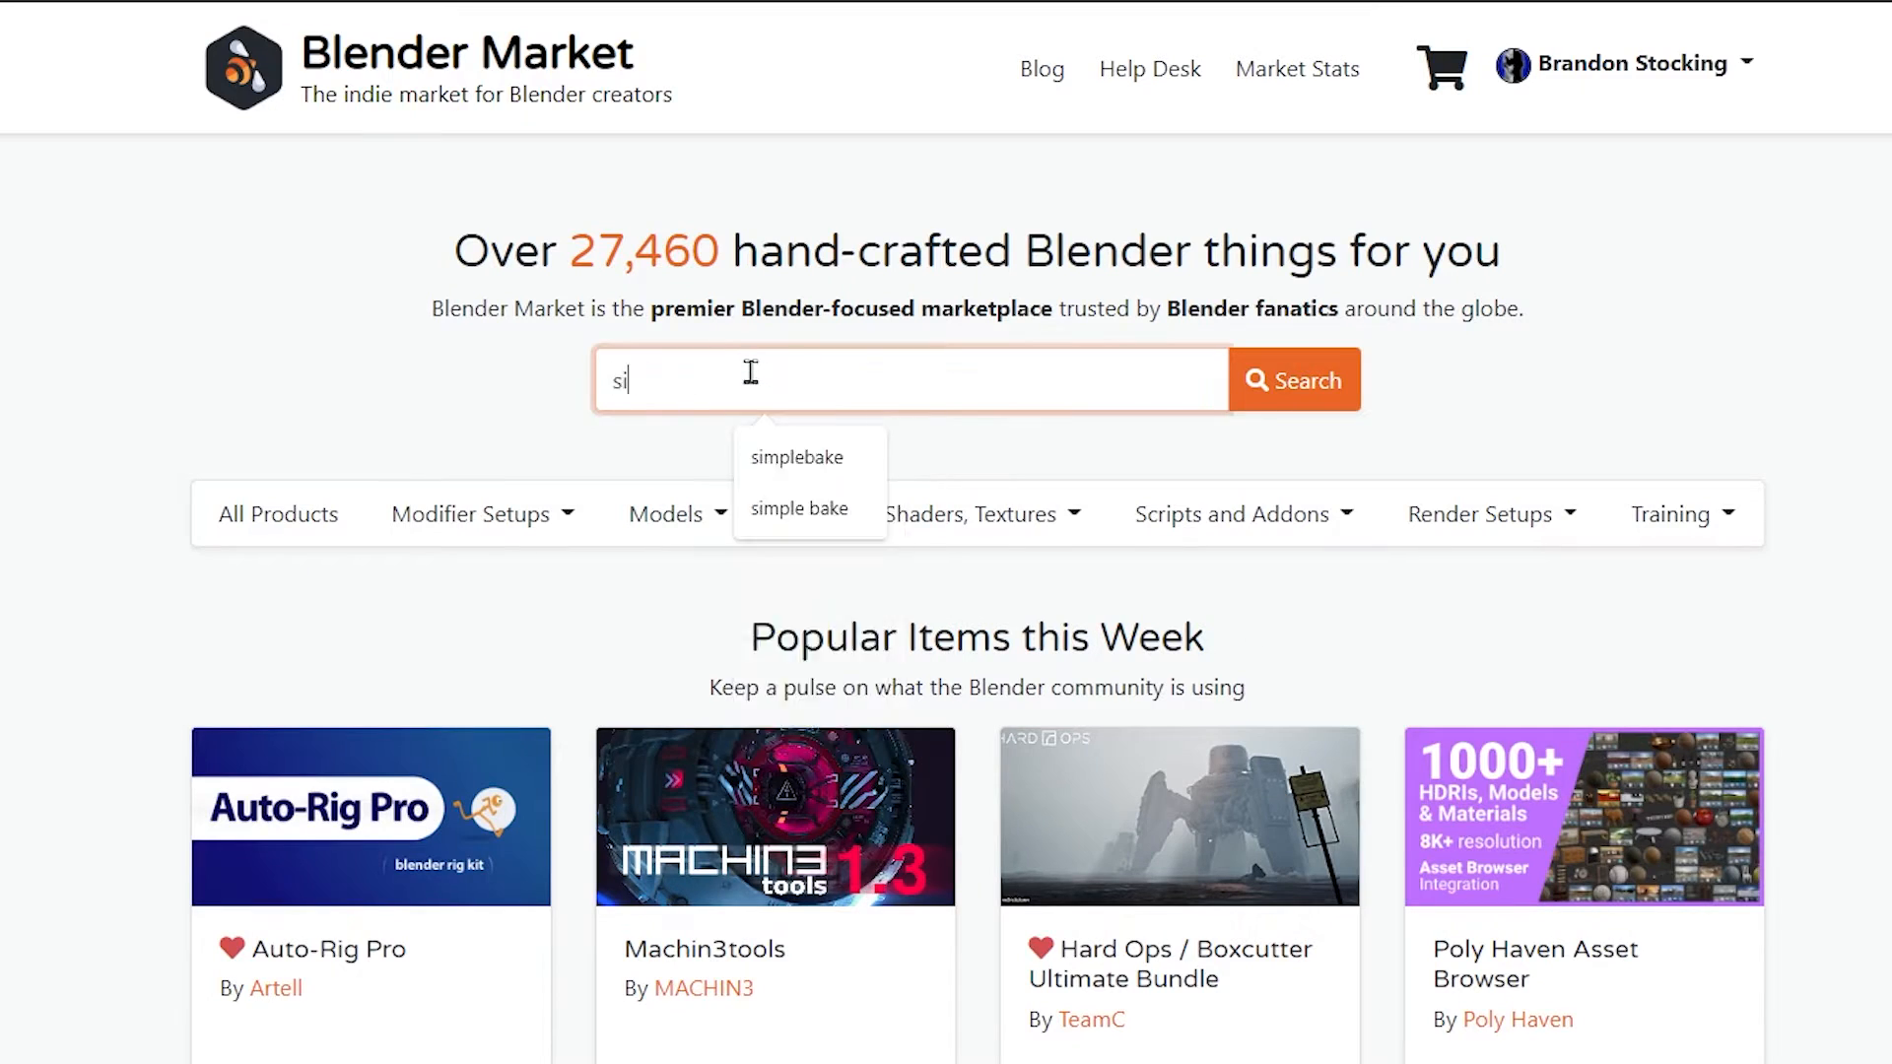
Step: Choose the 'simple bake' suggestion and open the Simplebake product page
left_click(799, 509)
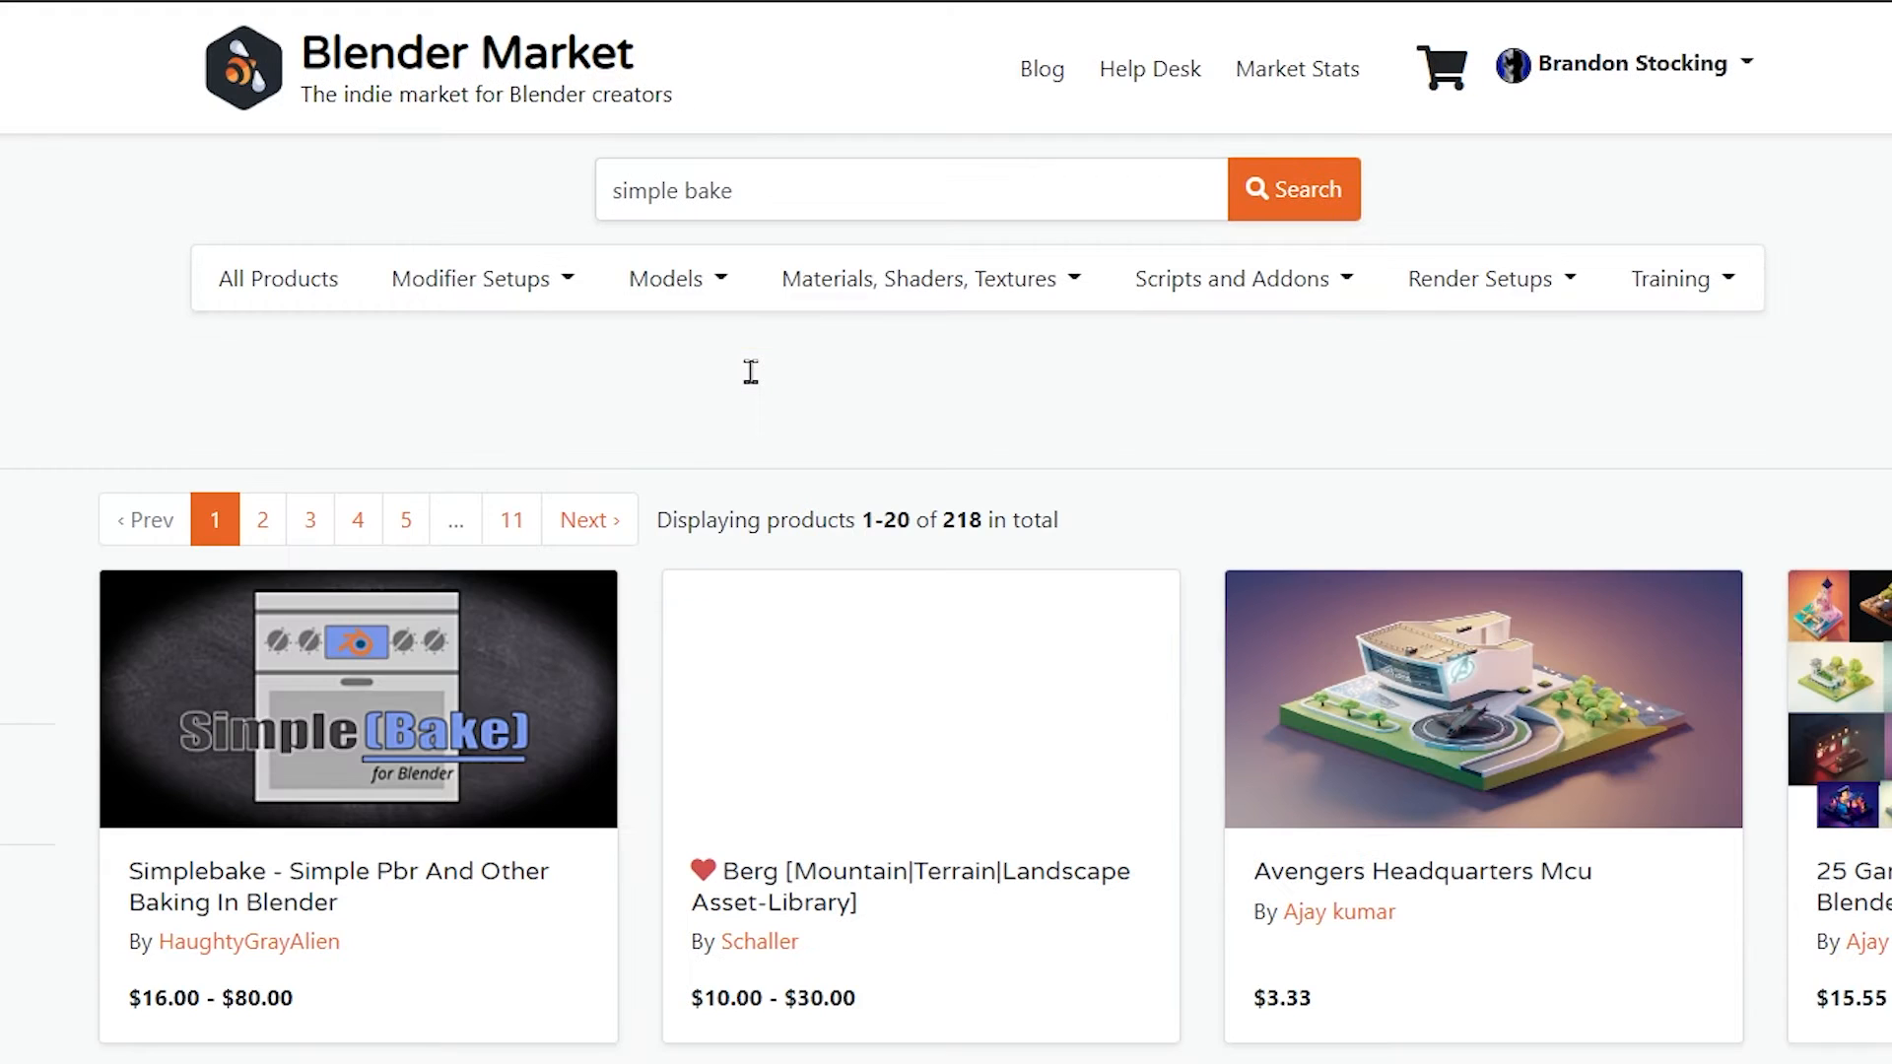
left_click(358, 698)
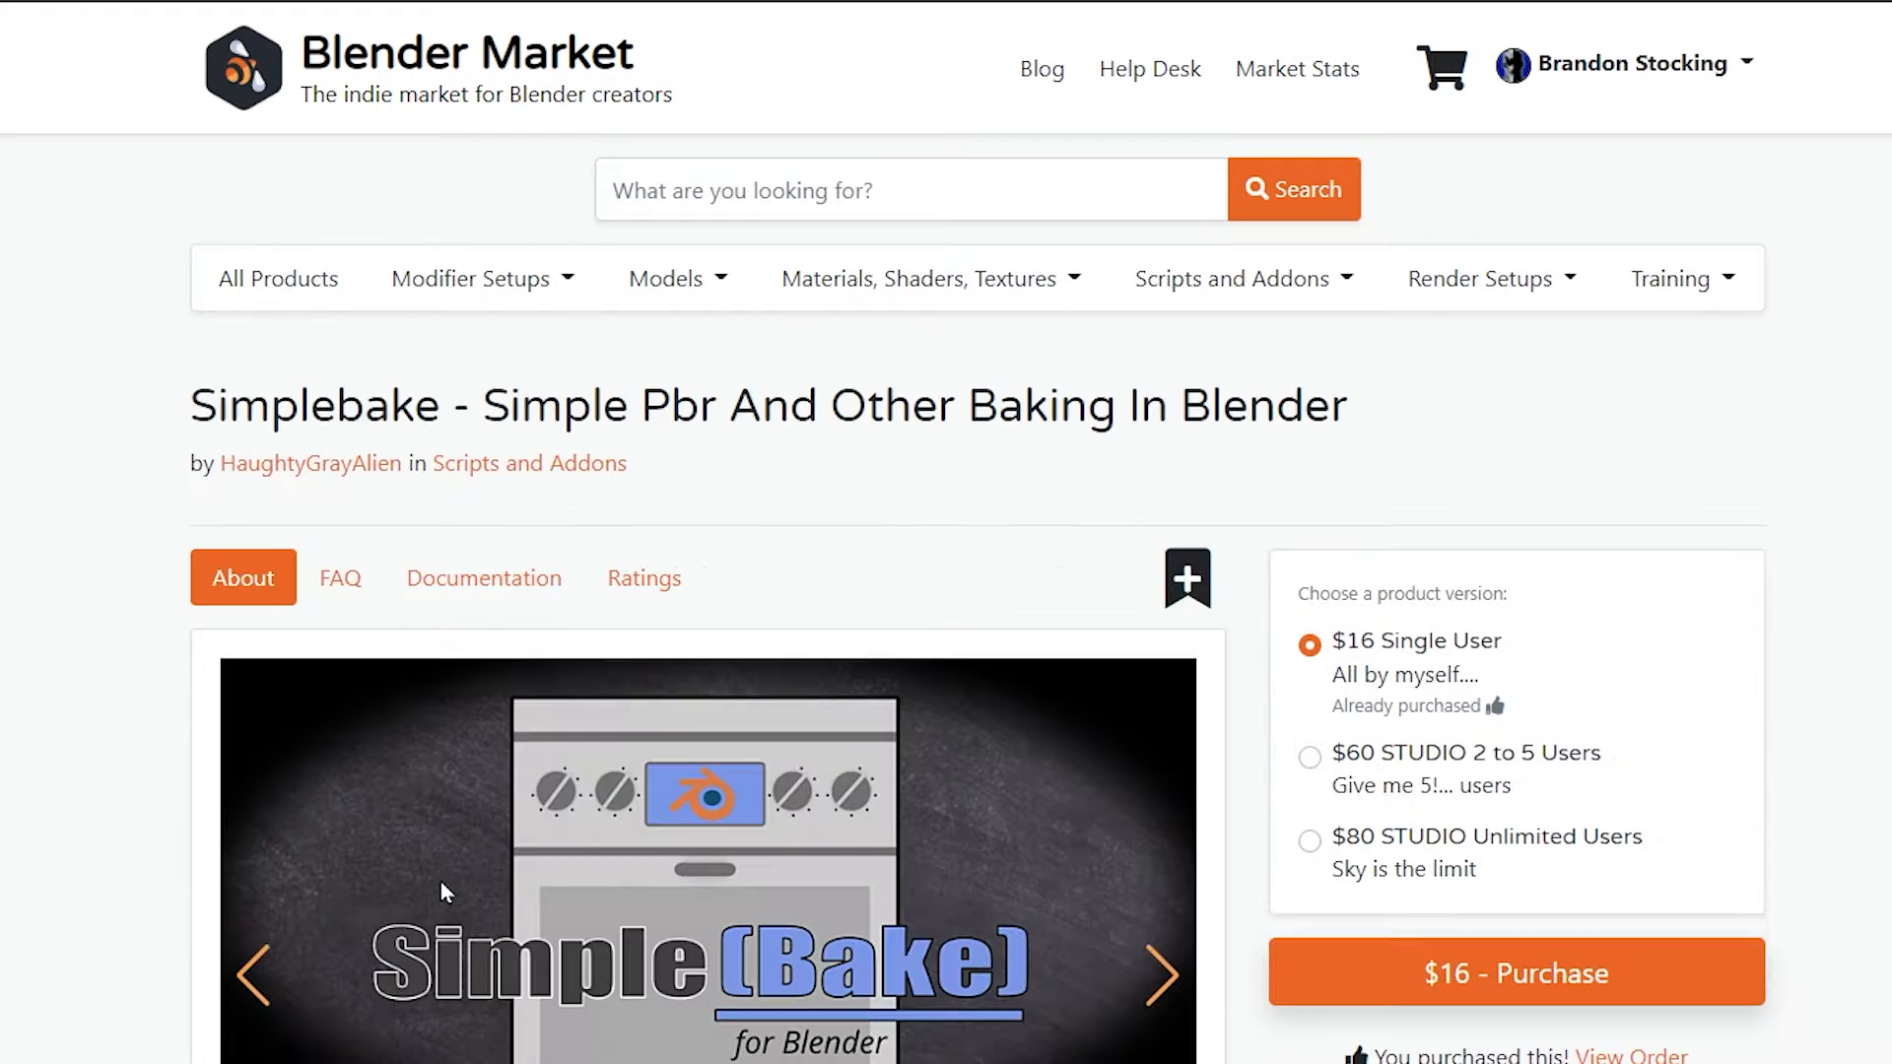
scroll("down", 3)
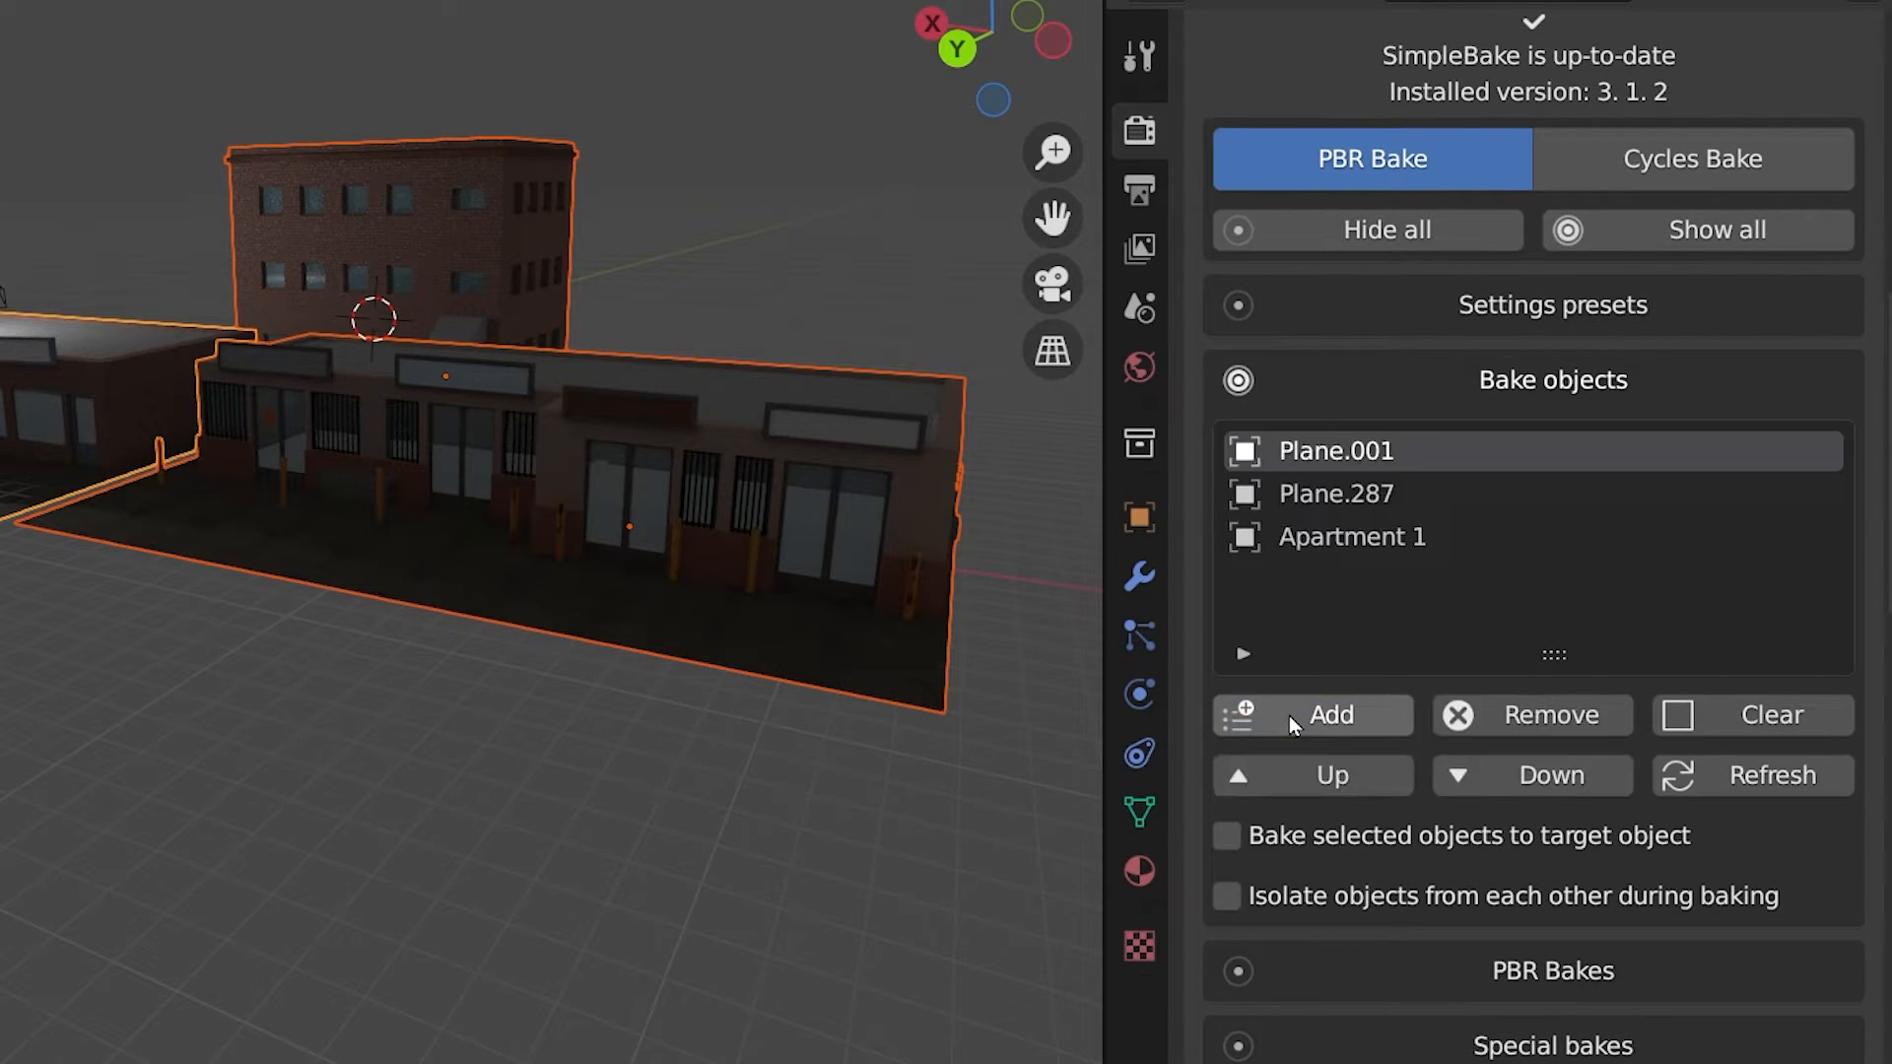
Step: Scroll past SimpleBake's Bake objects and Texture settings, then expand UV settings
scroll("down", 3)
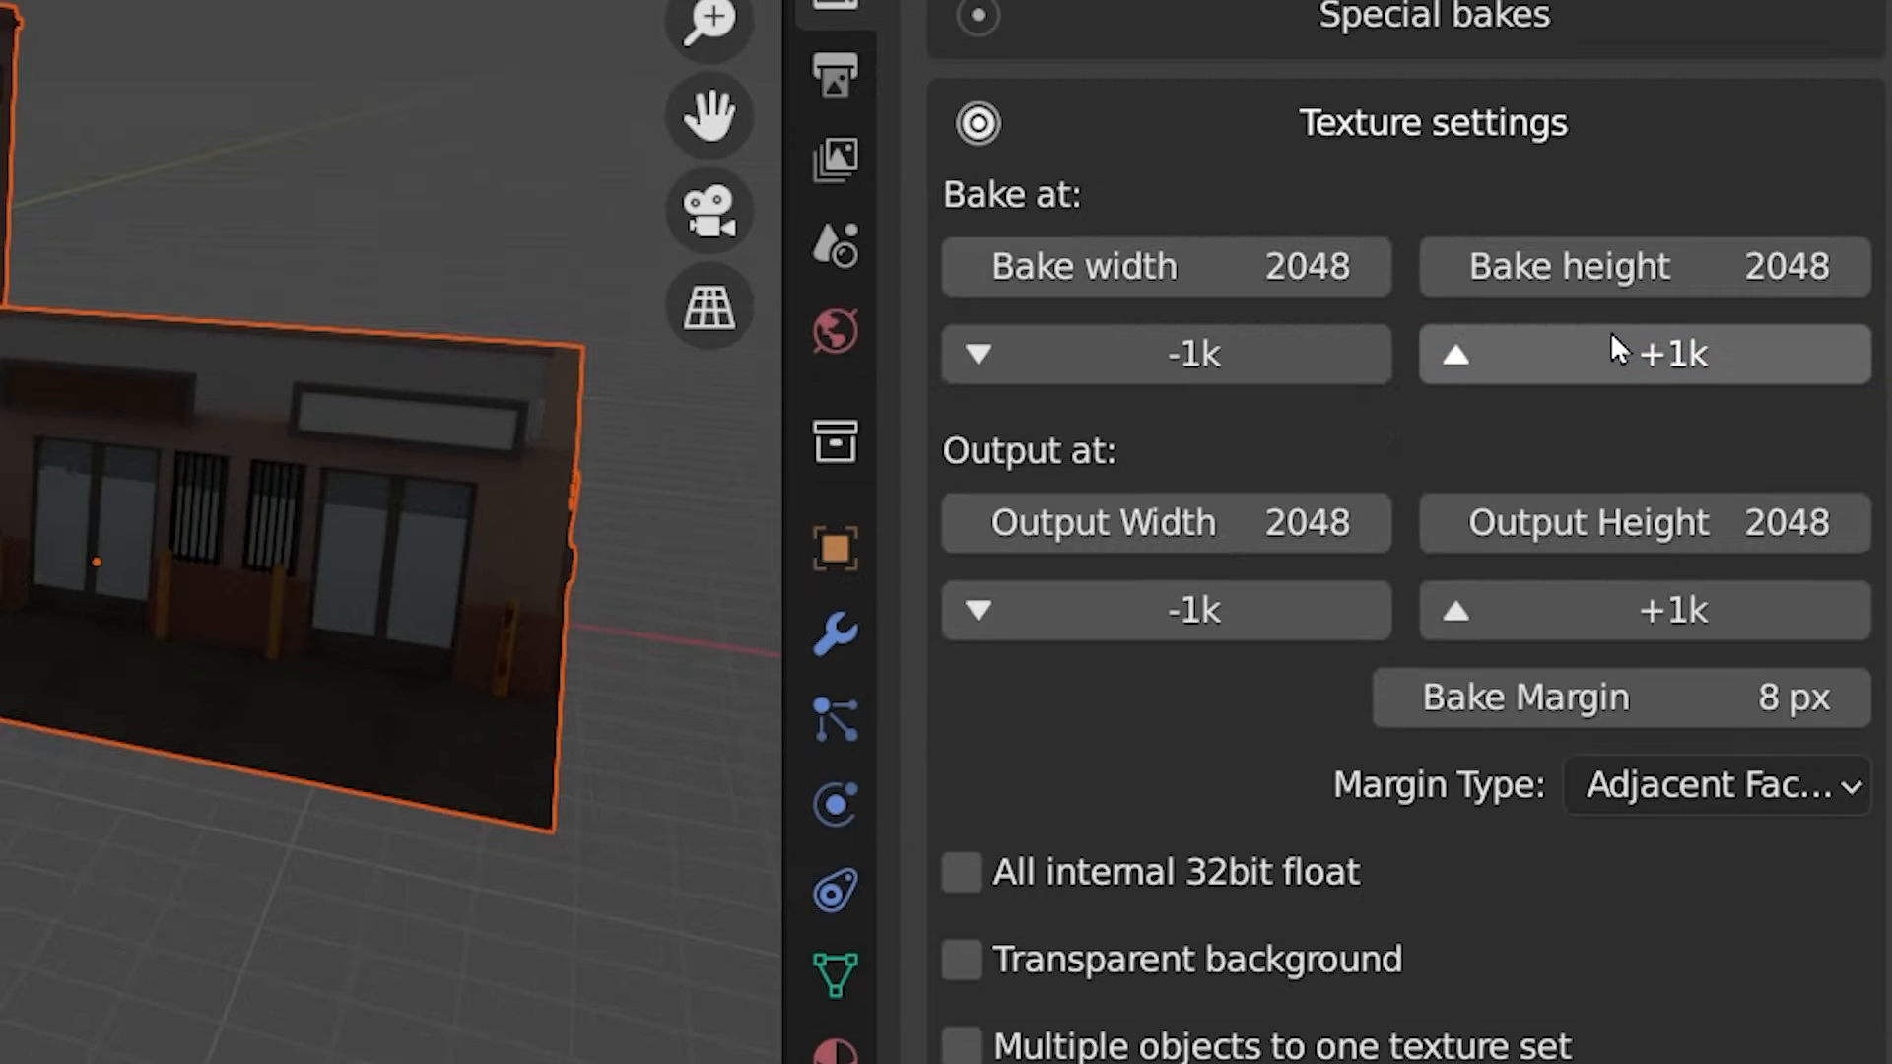
scroll("down", 3)
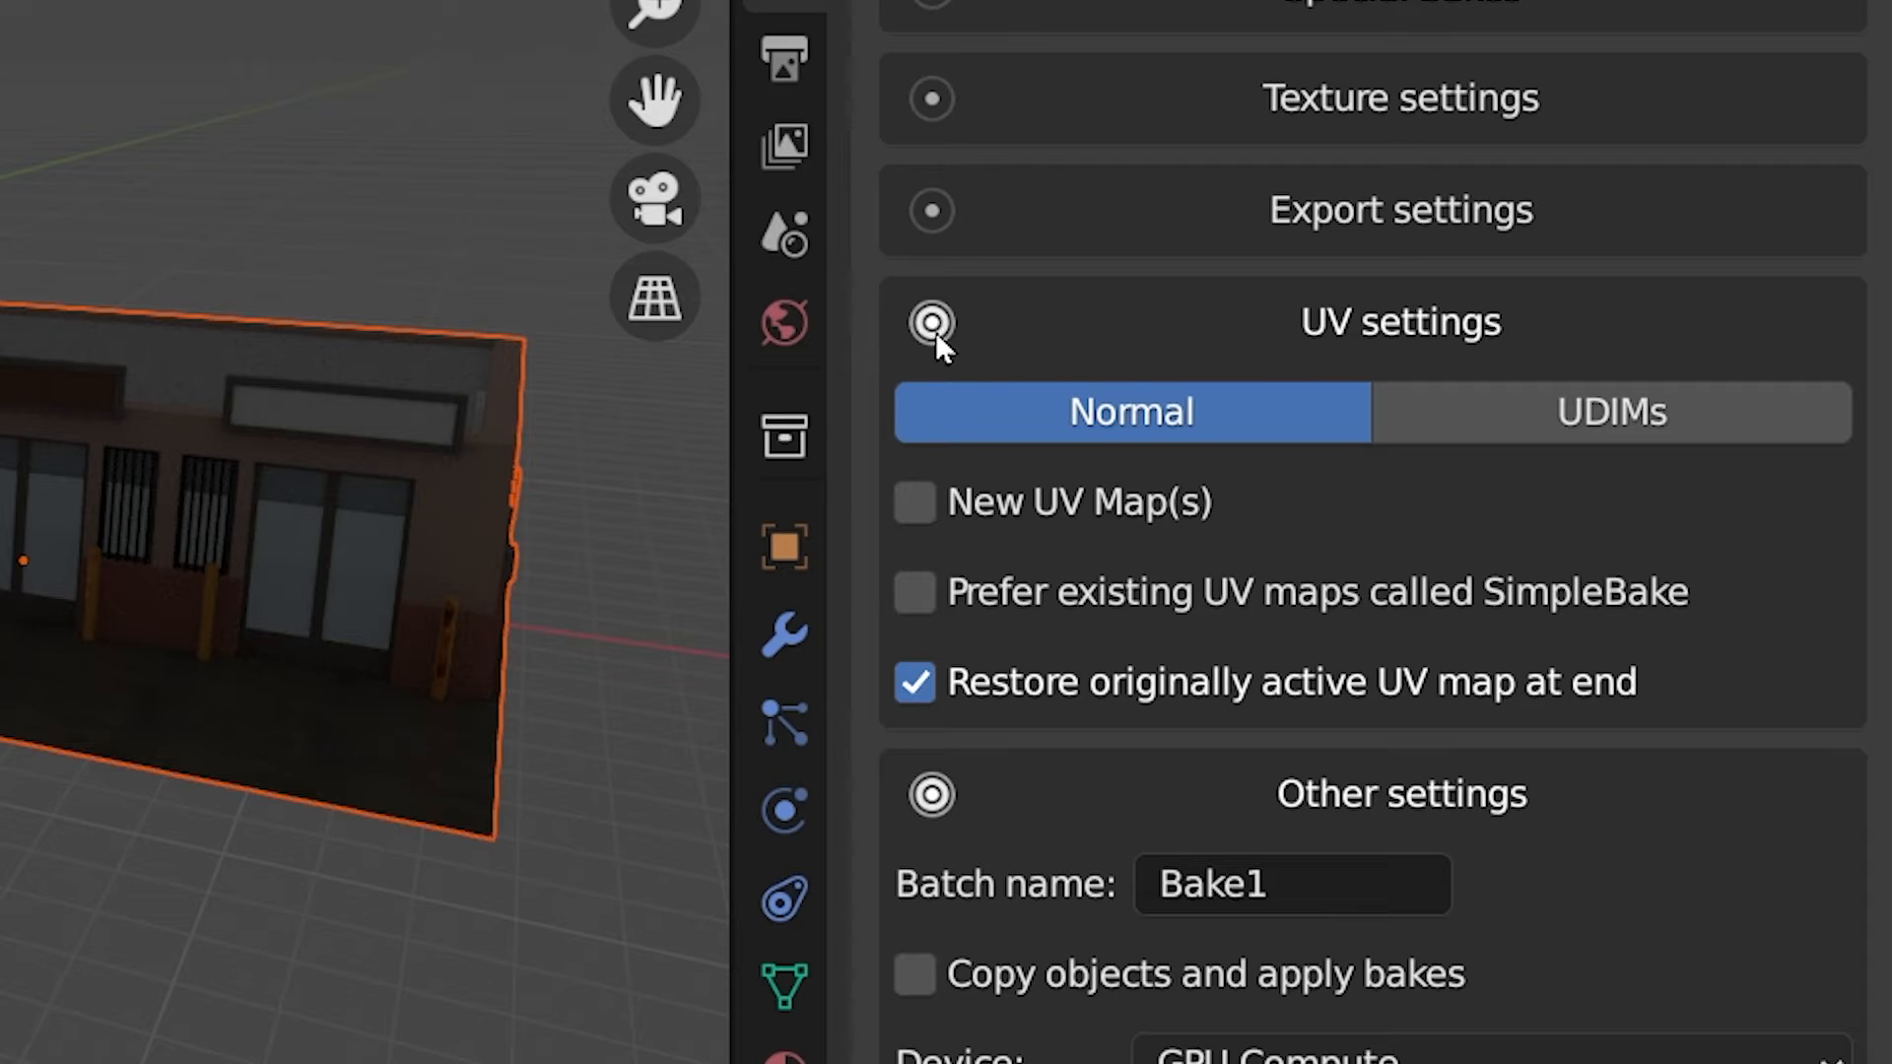
left_click(914, 501)
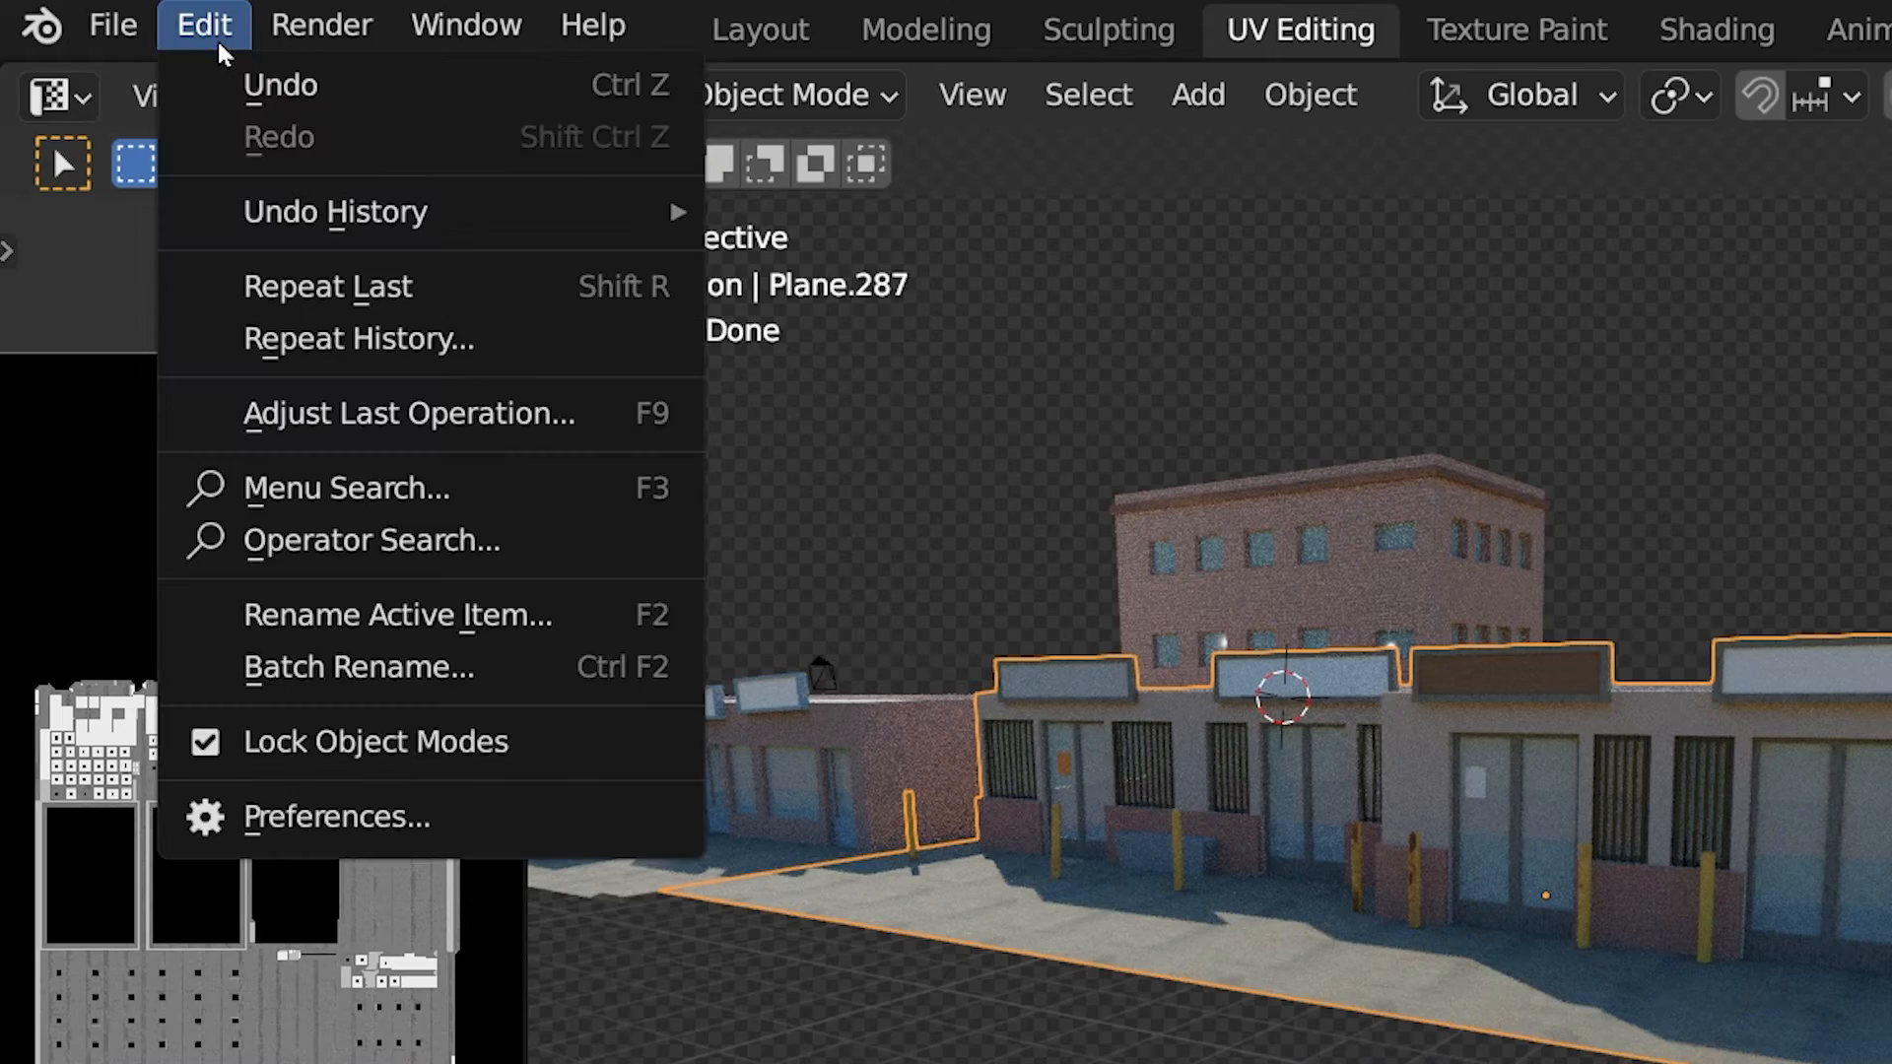
Step: Check the add-on in Preferences, then expand SimpleBake in Render Properties
left_click(335, 817)
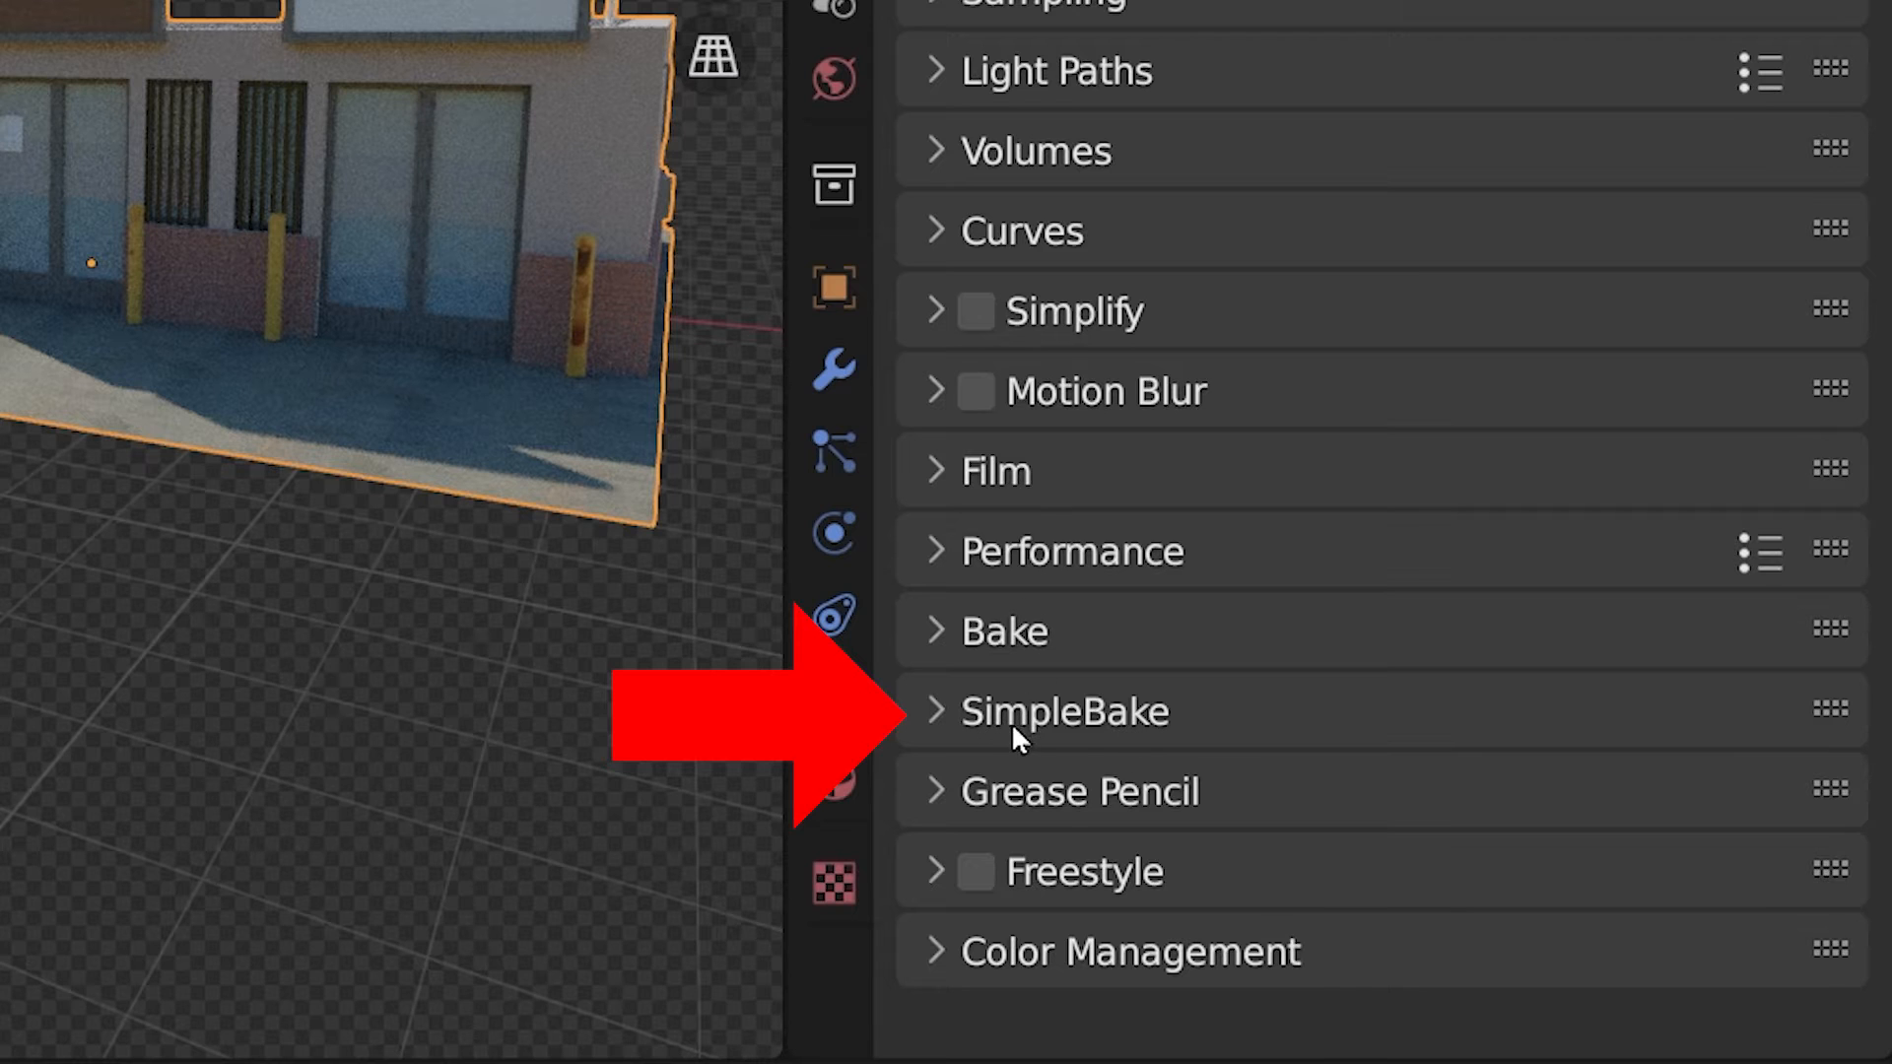
left_click(1063, 711)
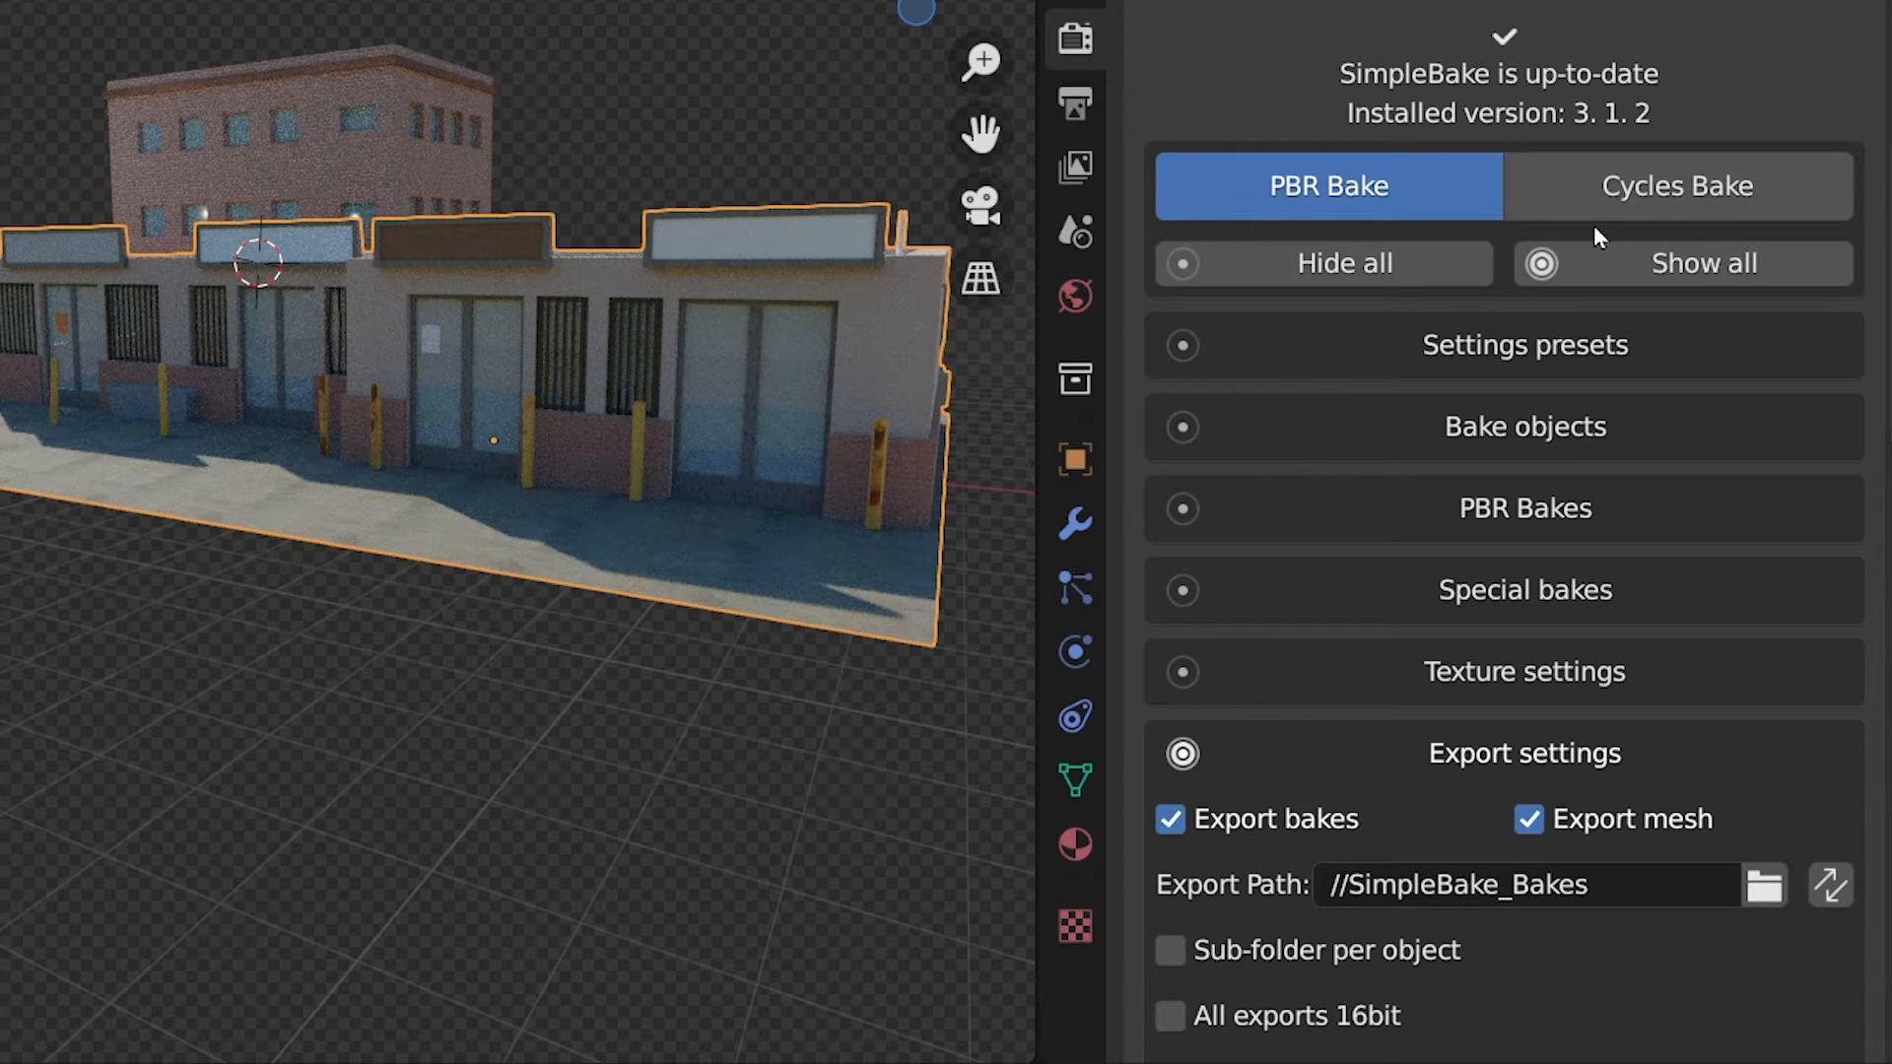
Step: View the Cycles Bake options, then switch SimpleBake back to PBR Bake
left_click(1675, 186)
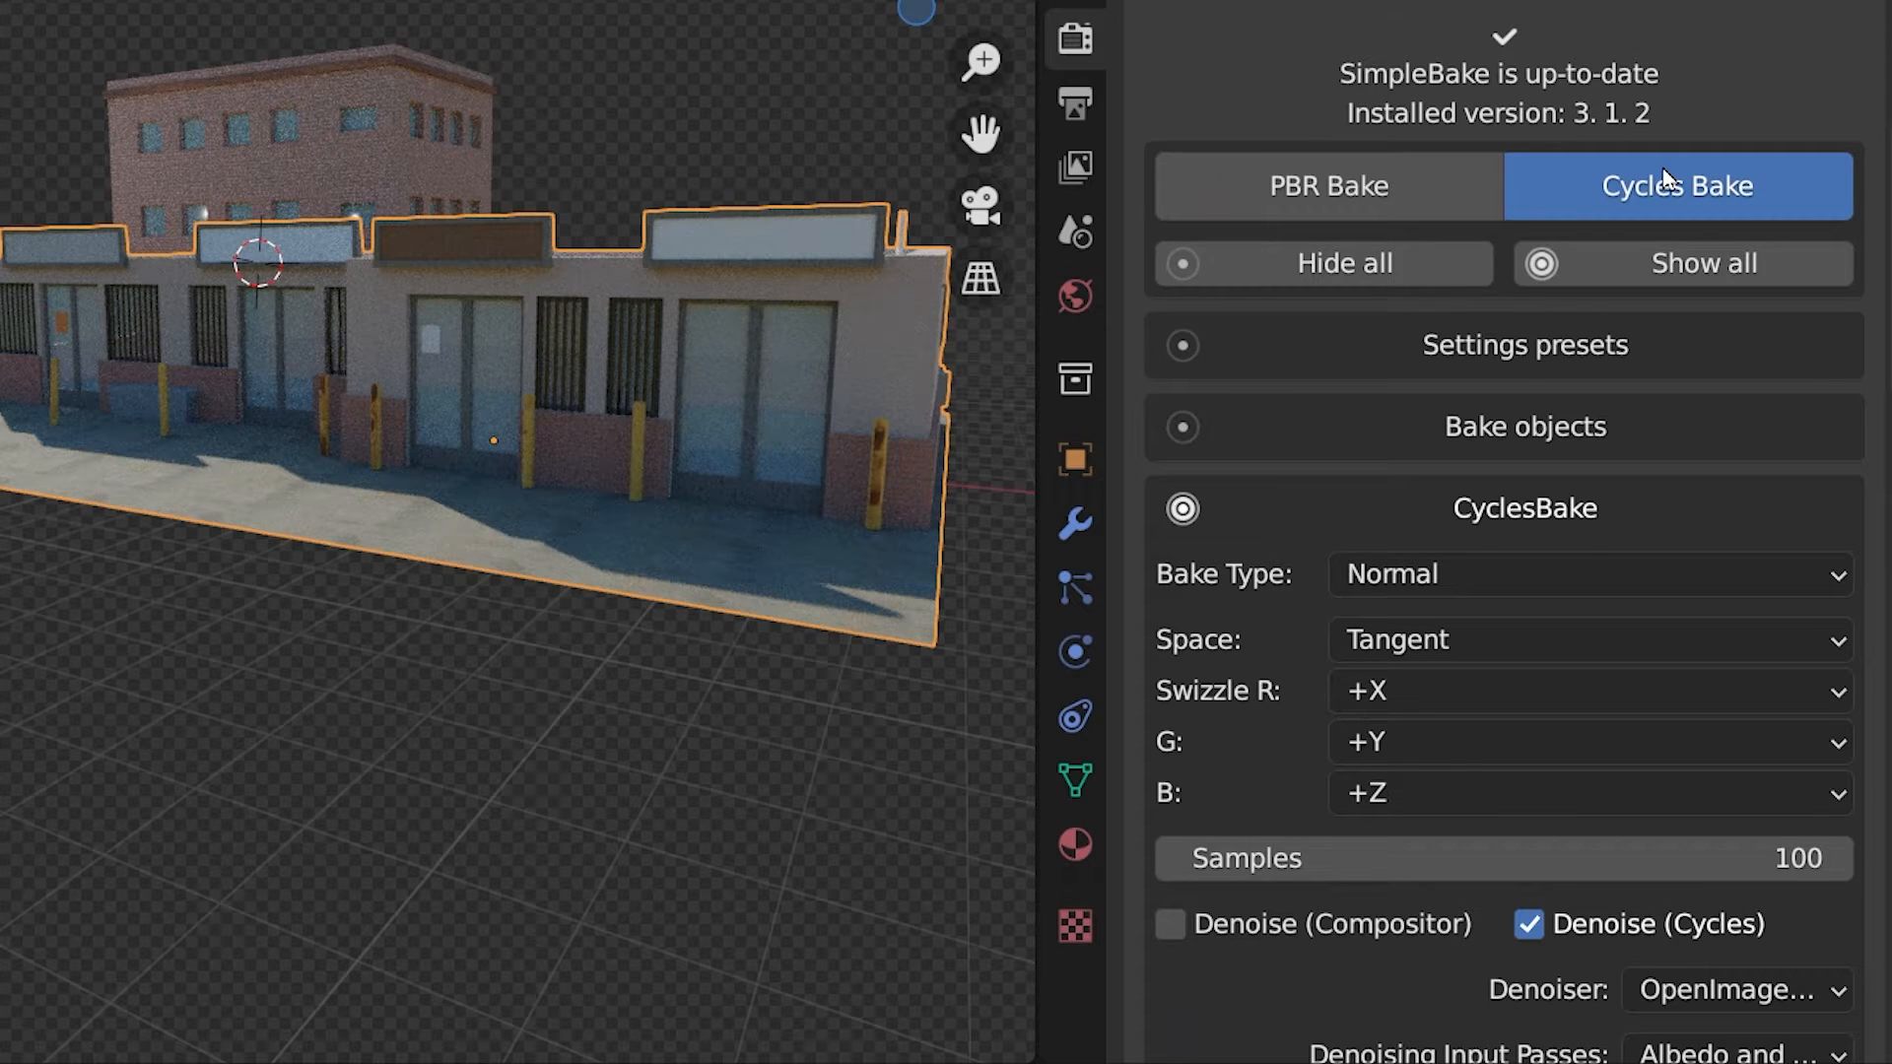
left_click(1326, 187)
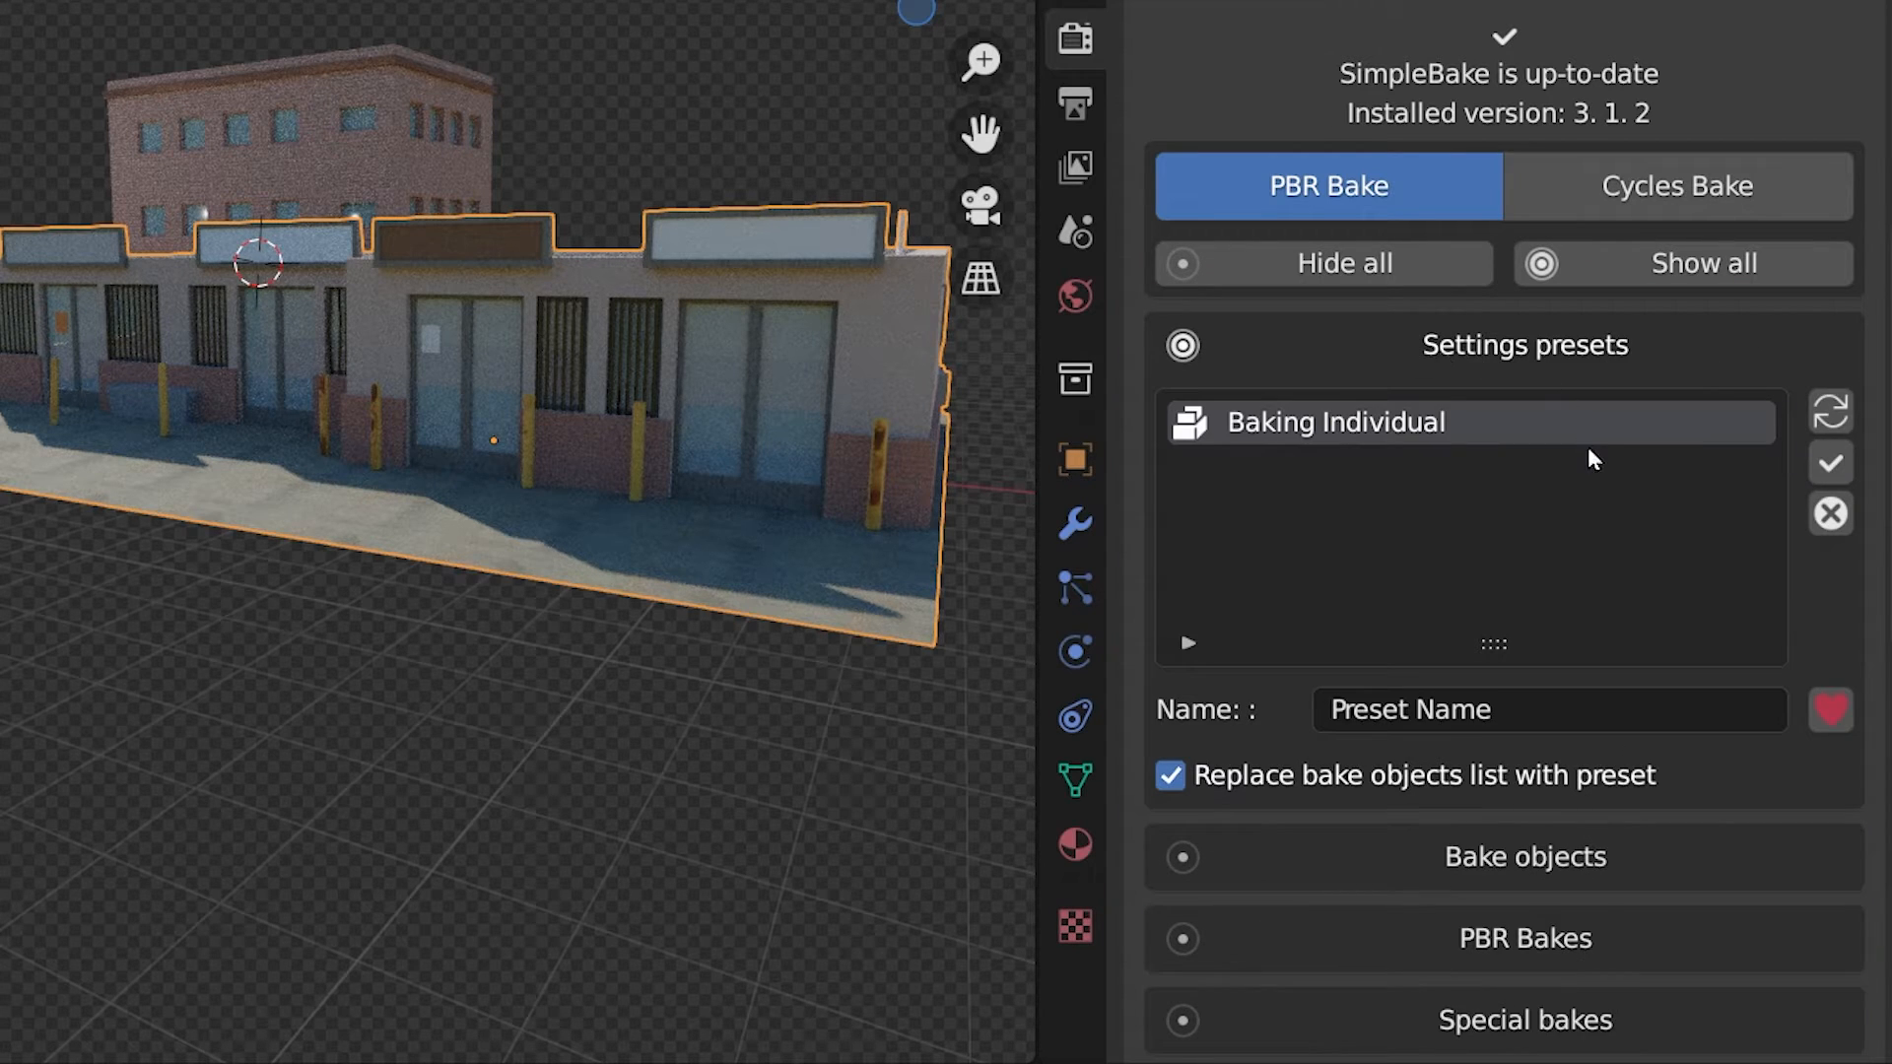
mouse_move(1569, 346)
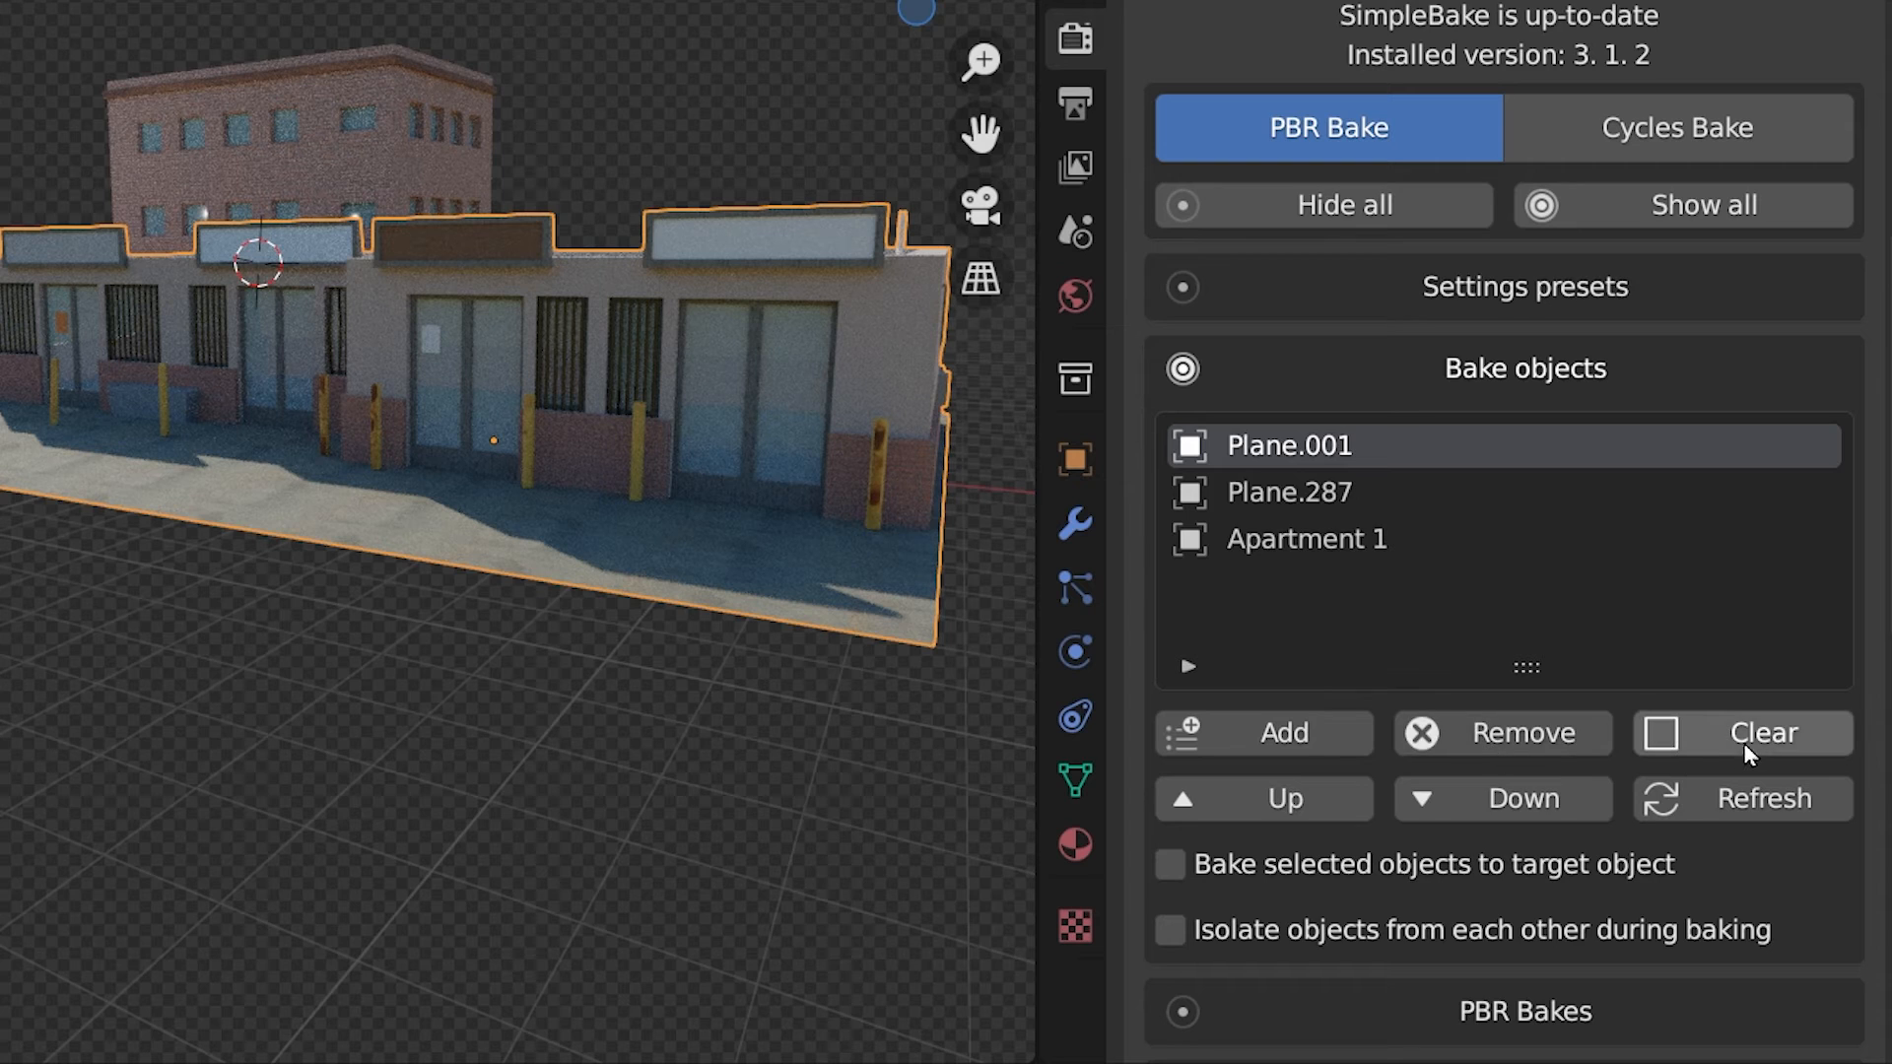
Step: Clear the bake objects list and add the selected Plane.287 and Apartment 1
left_click(1761, 732)
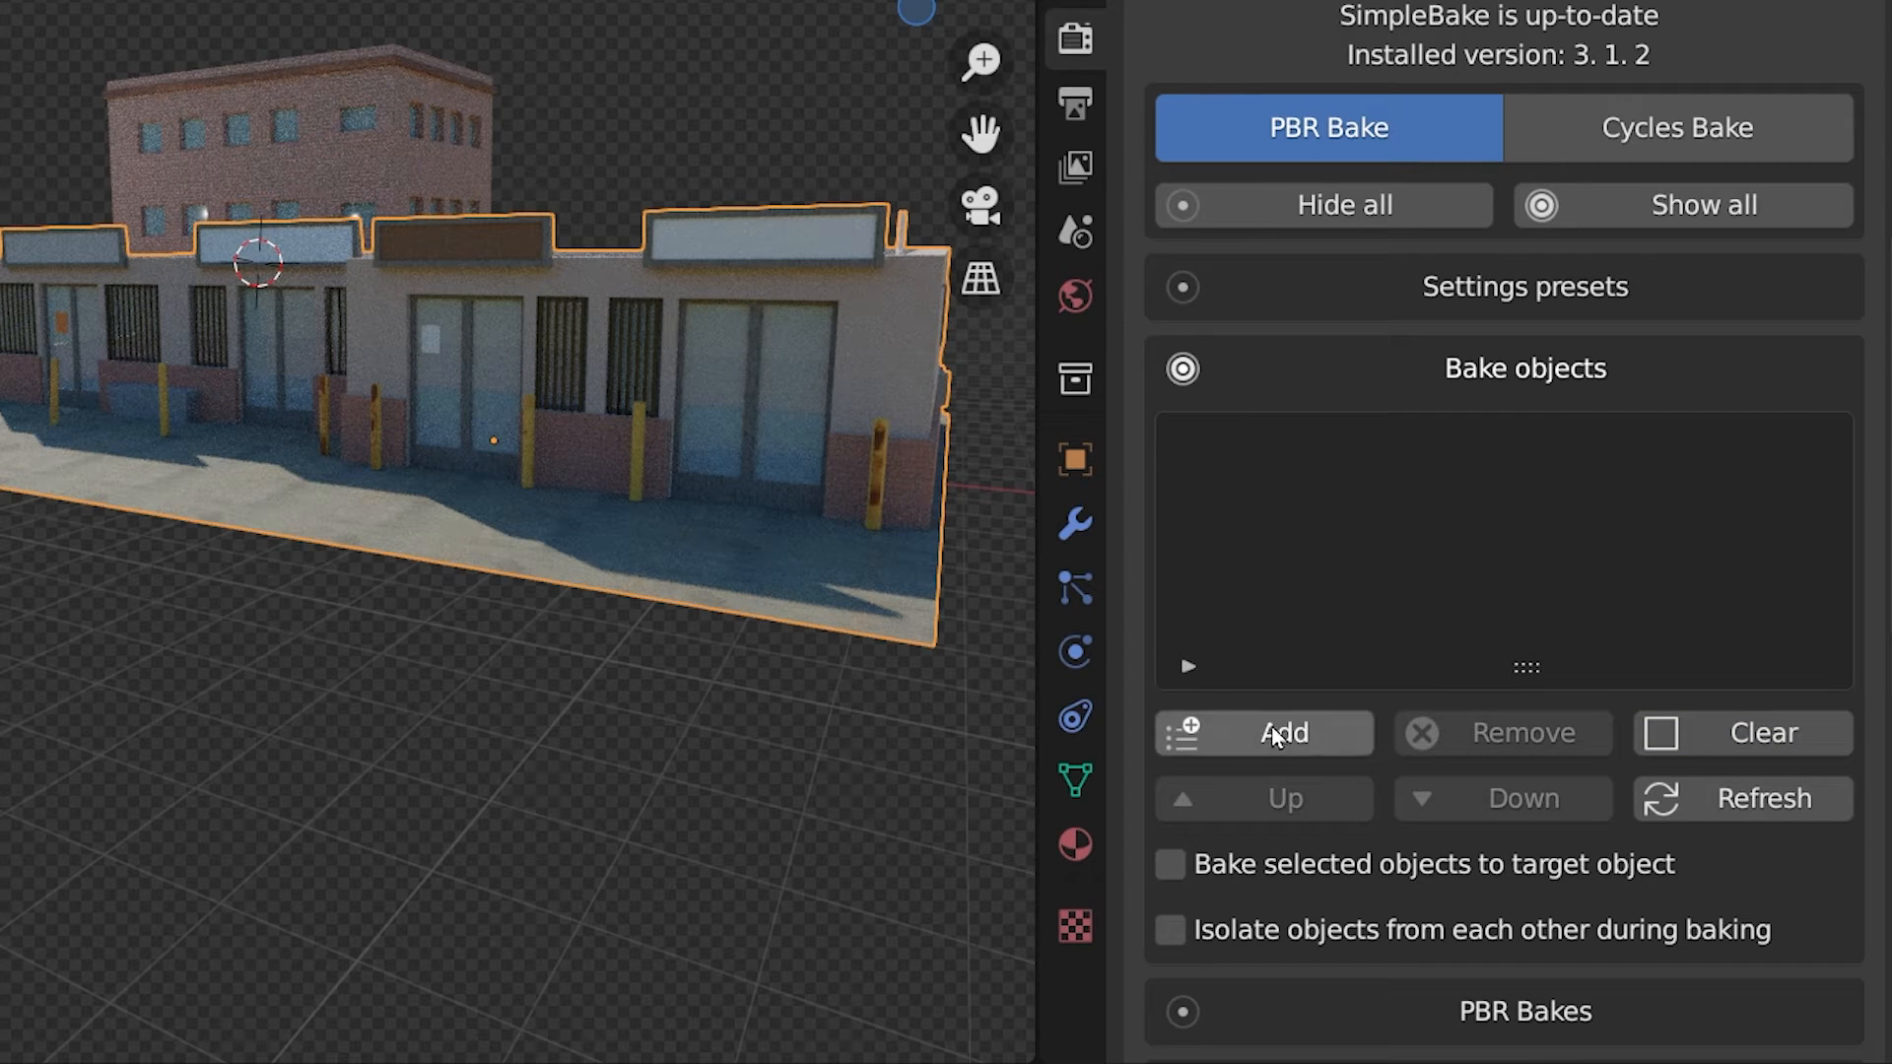
left_click(1263, 732)
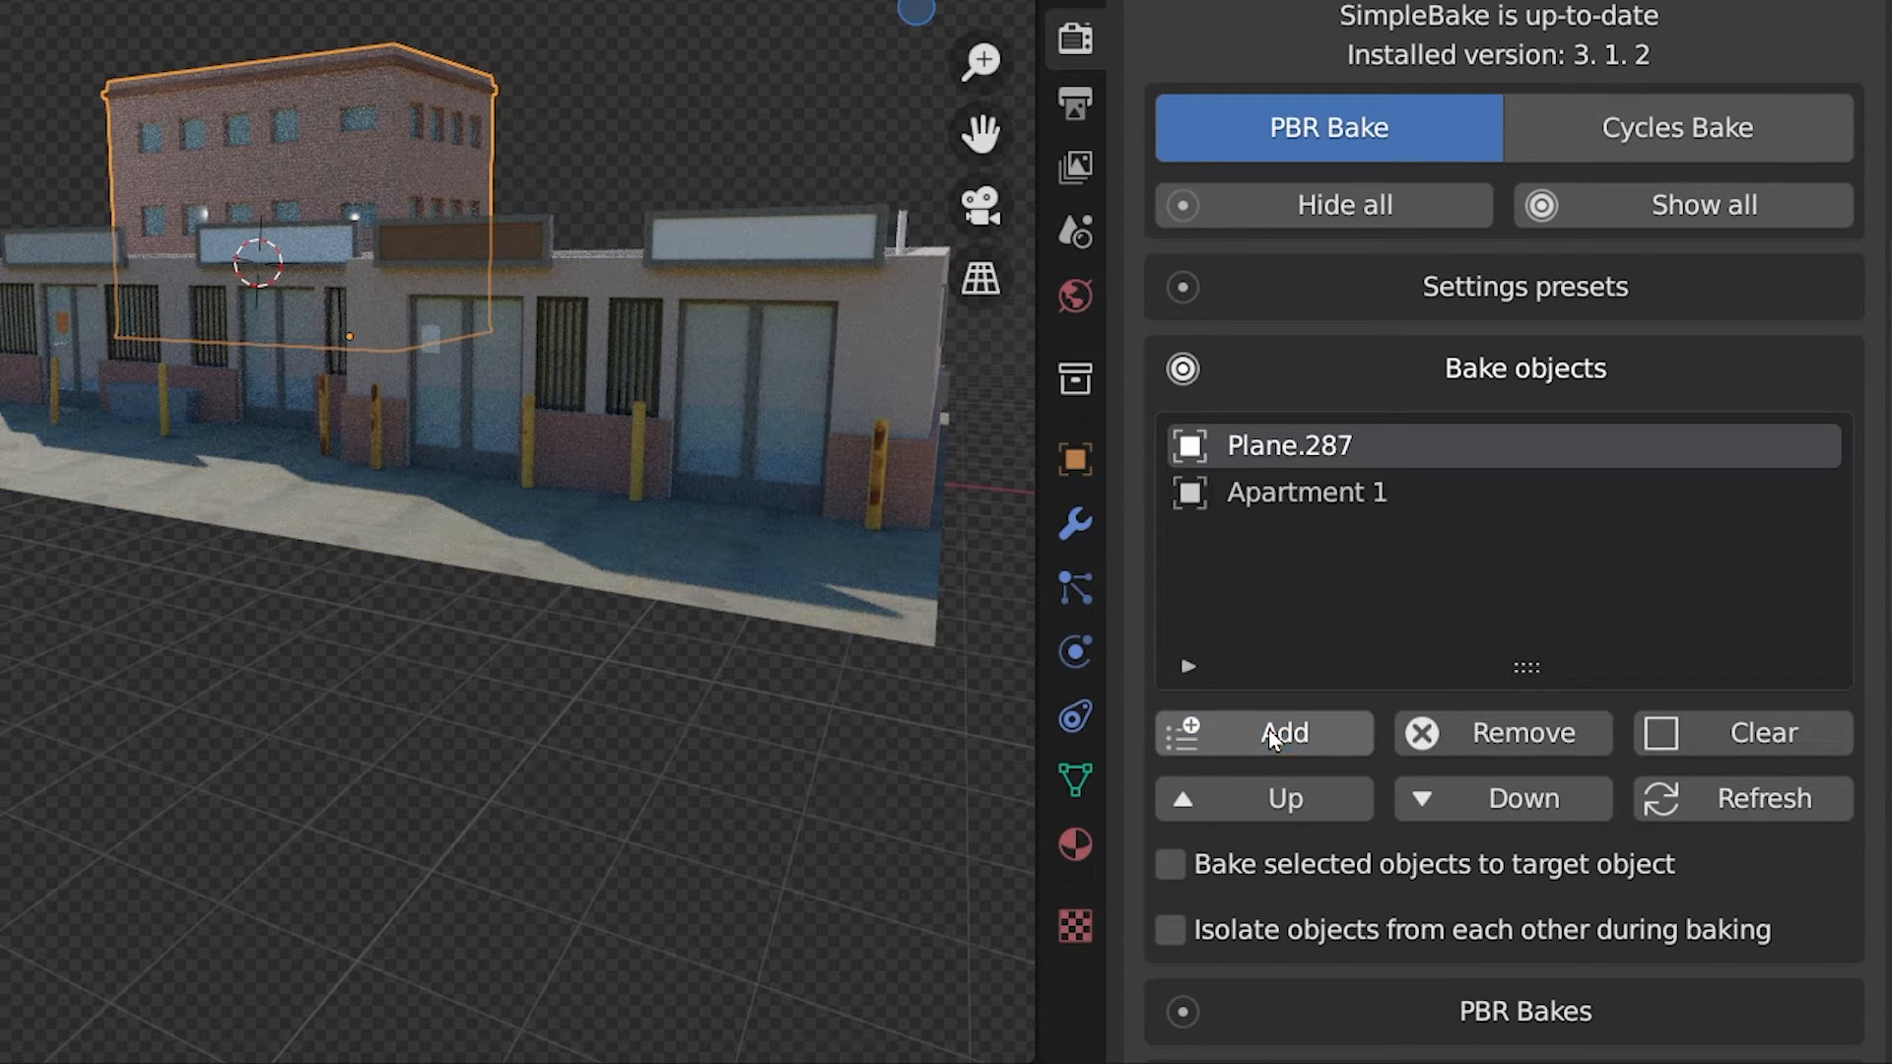
mouse_move(1526, 752)
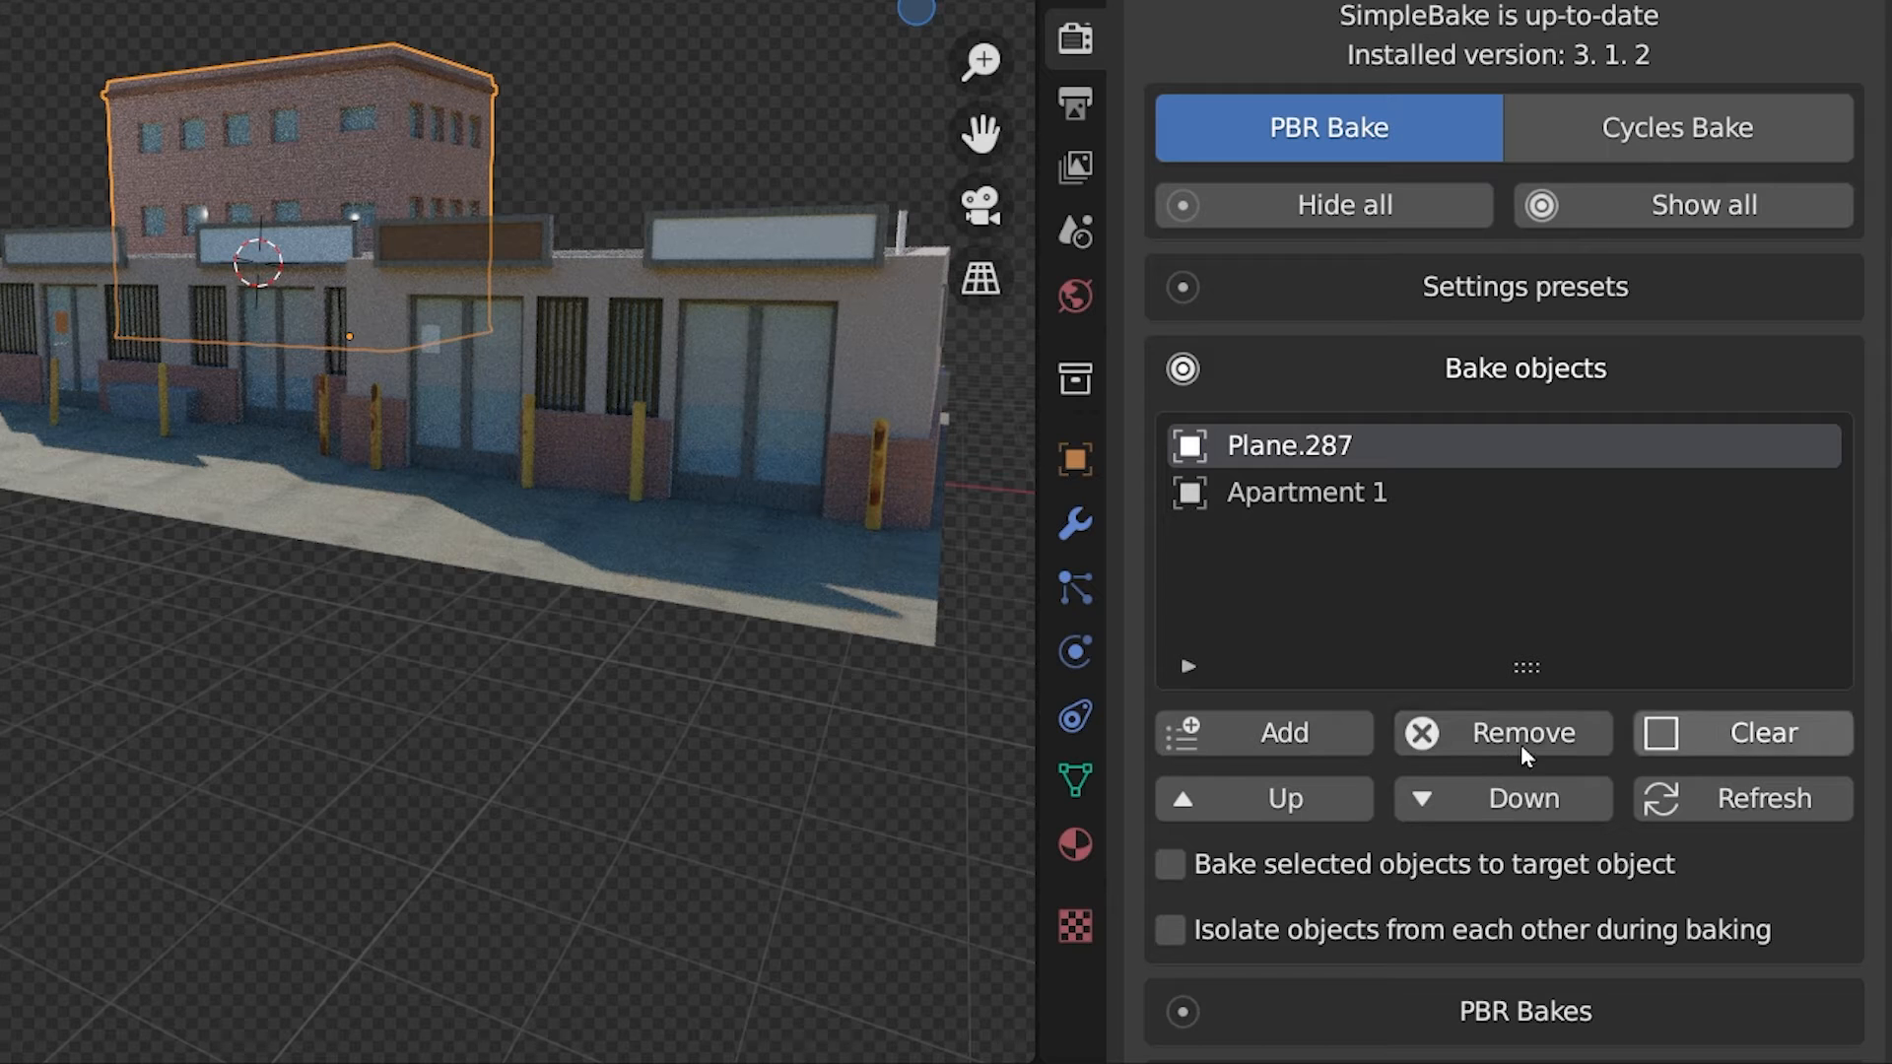
mouse_move(1763, 797)
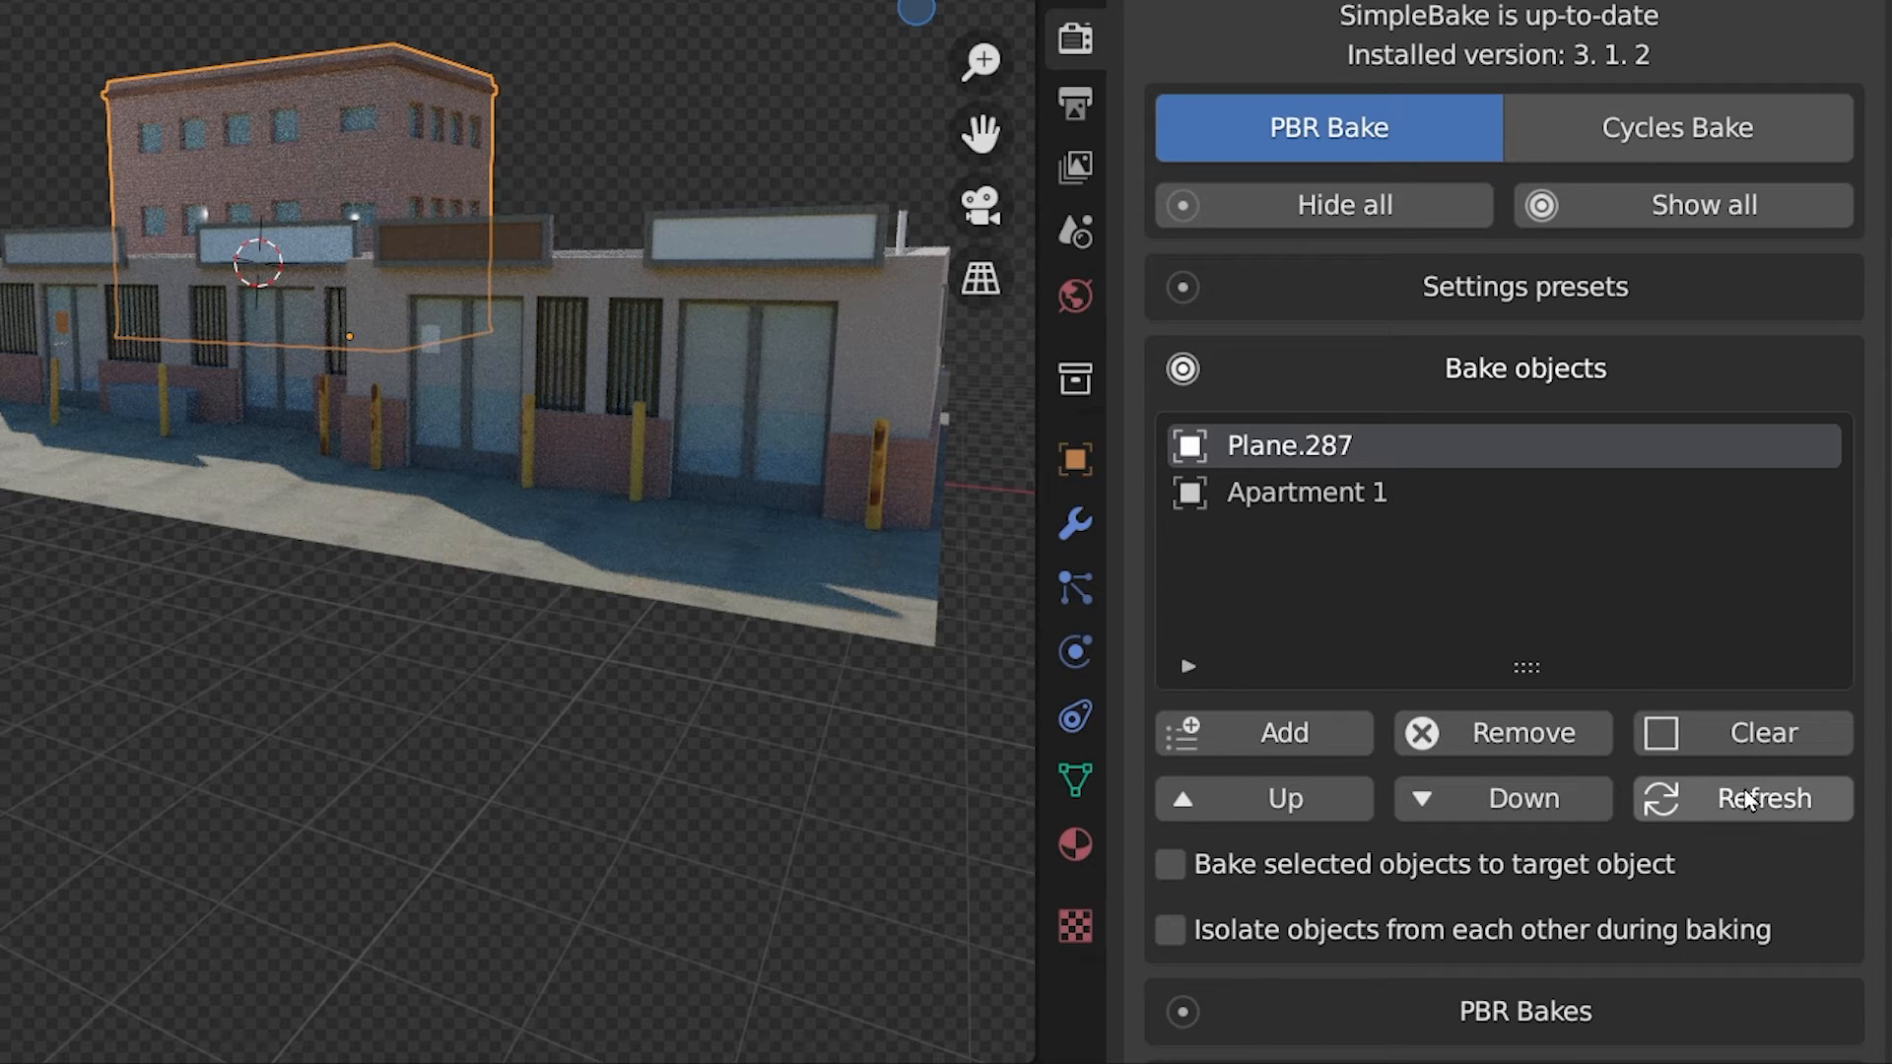
mouse_move(1316, 497)
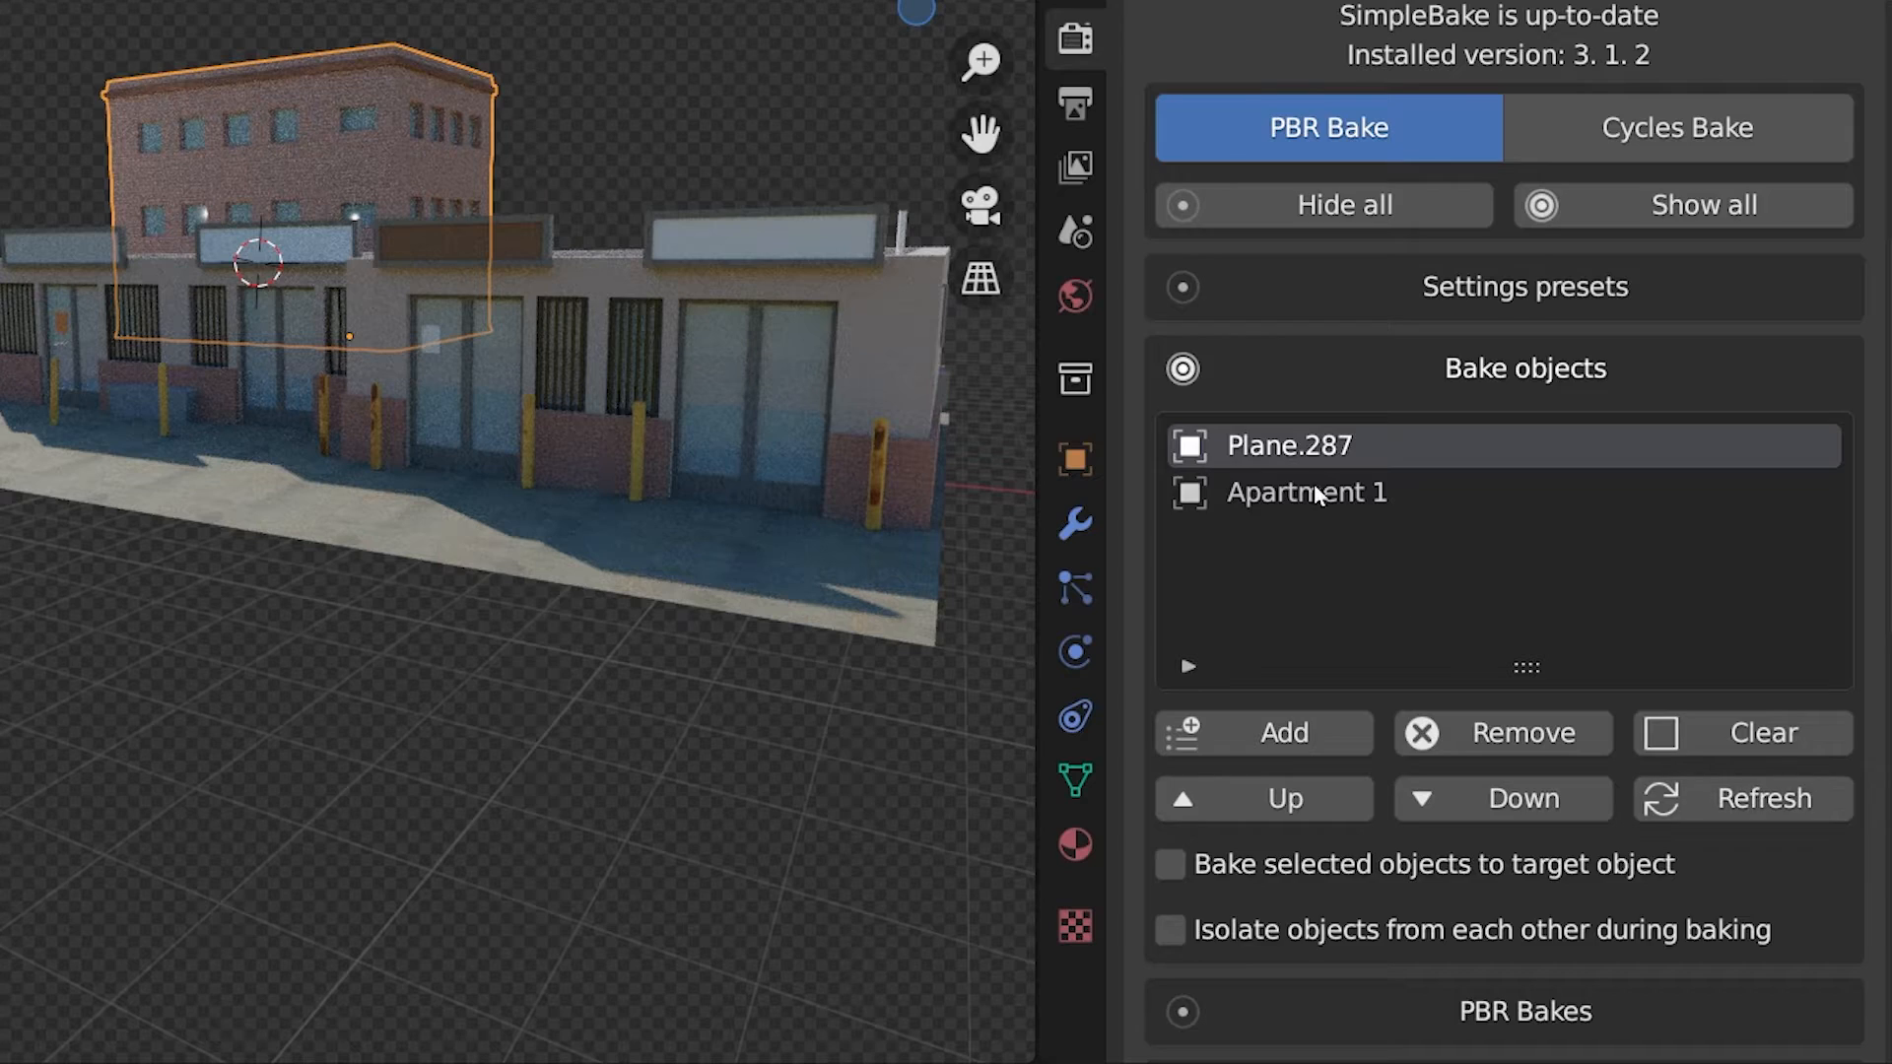
Step: Tick Bump among PBR bakes and Colour ID among Special bakes
left_click(1183, 449)
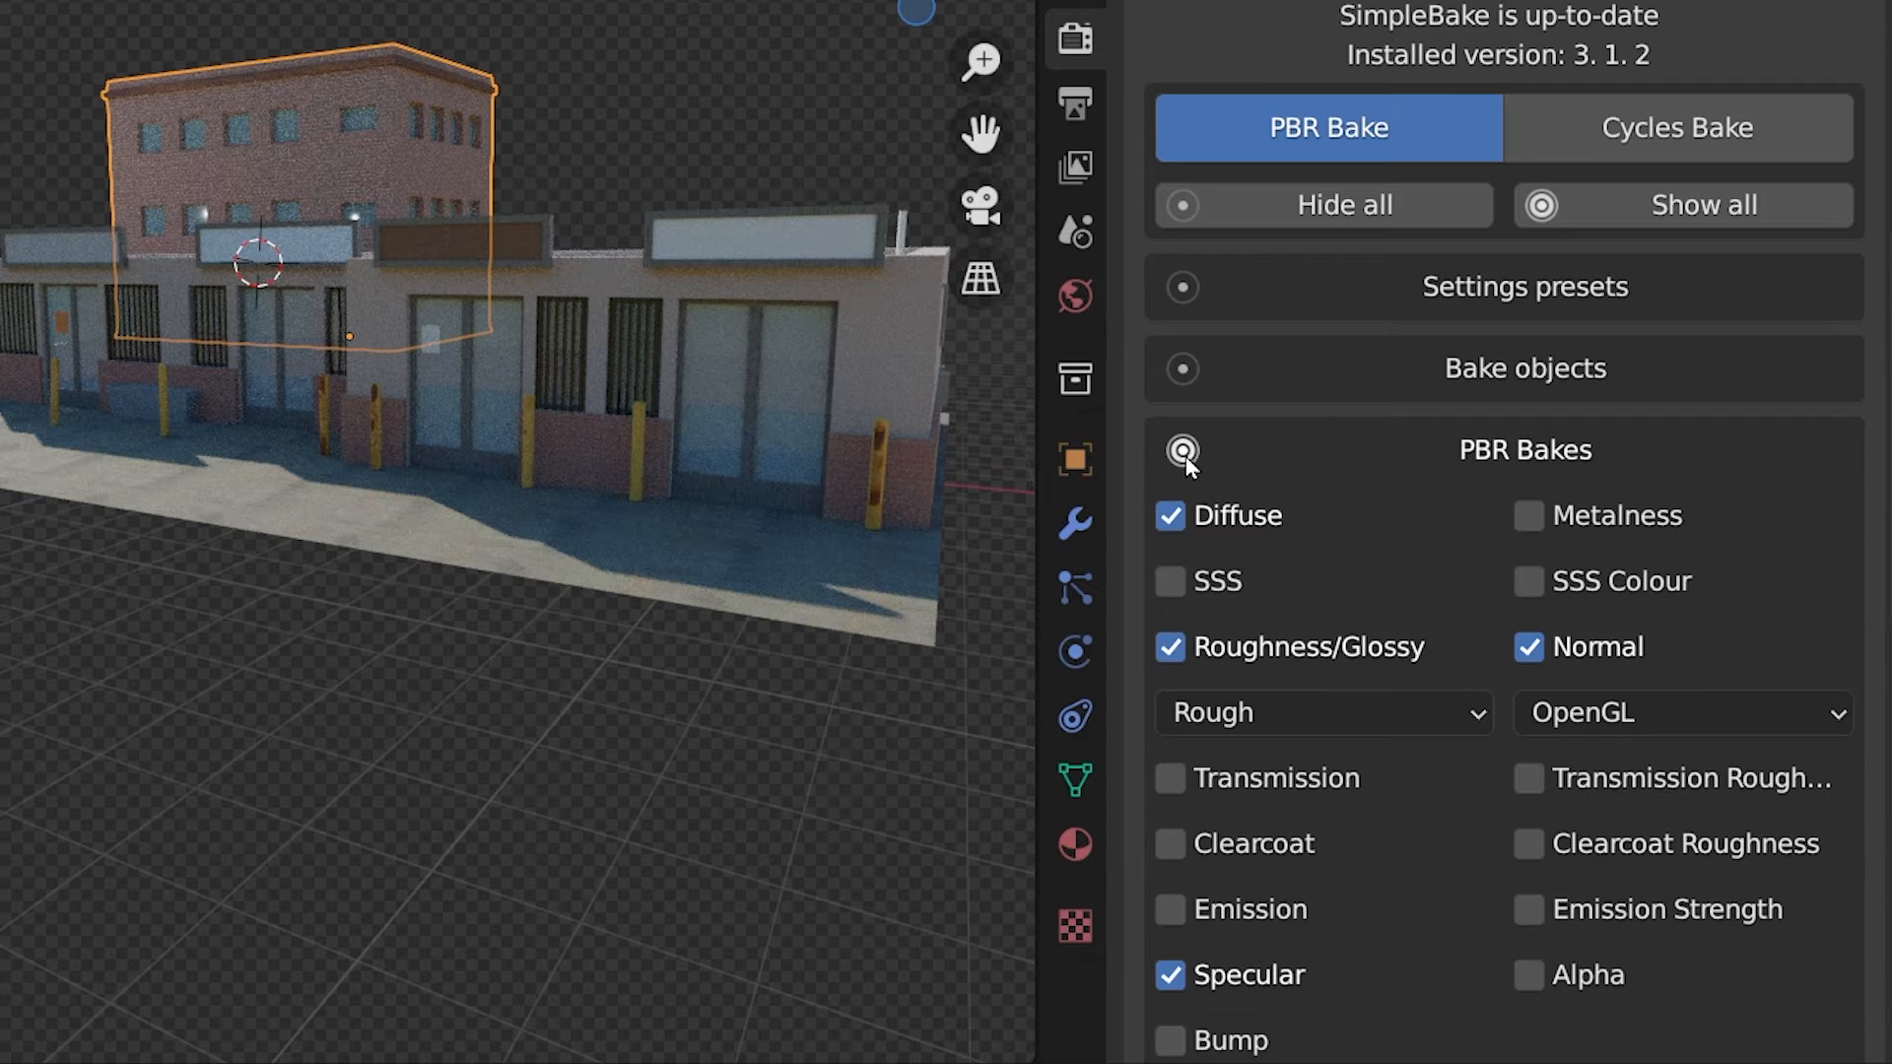
scroll("down", 3)
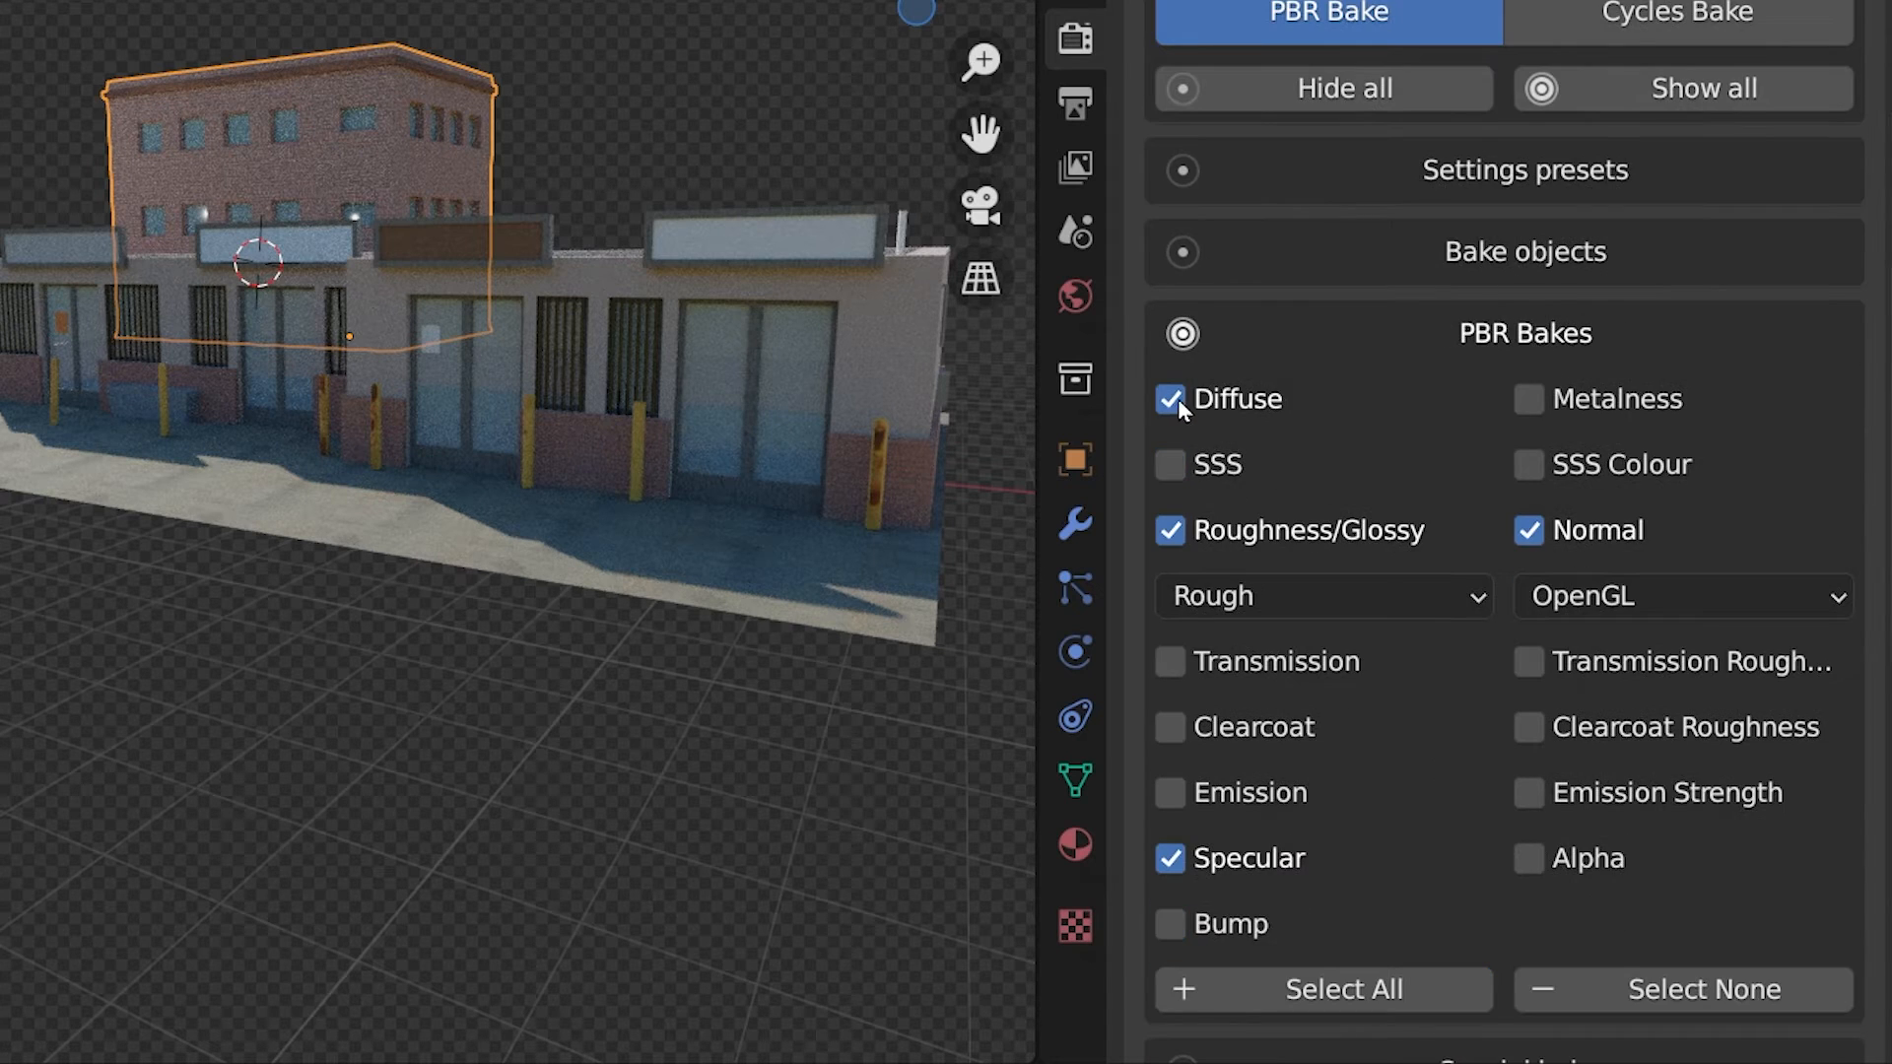
mouse_move(1409, 538)
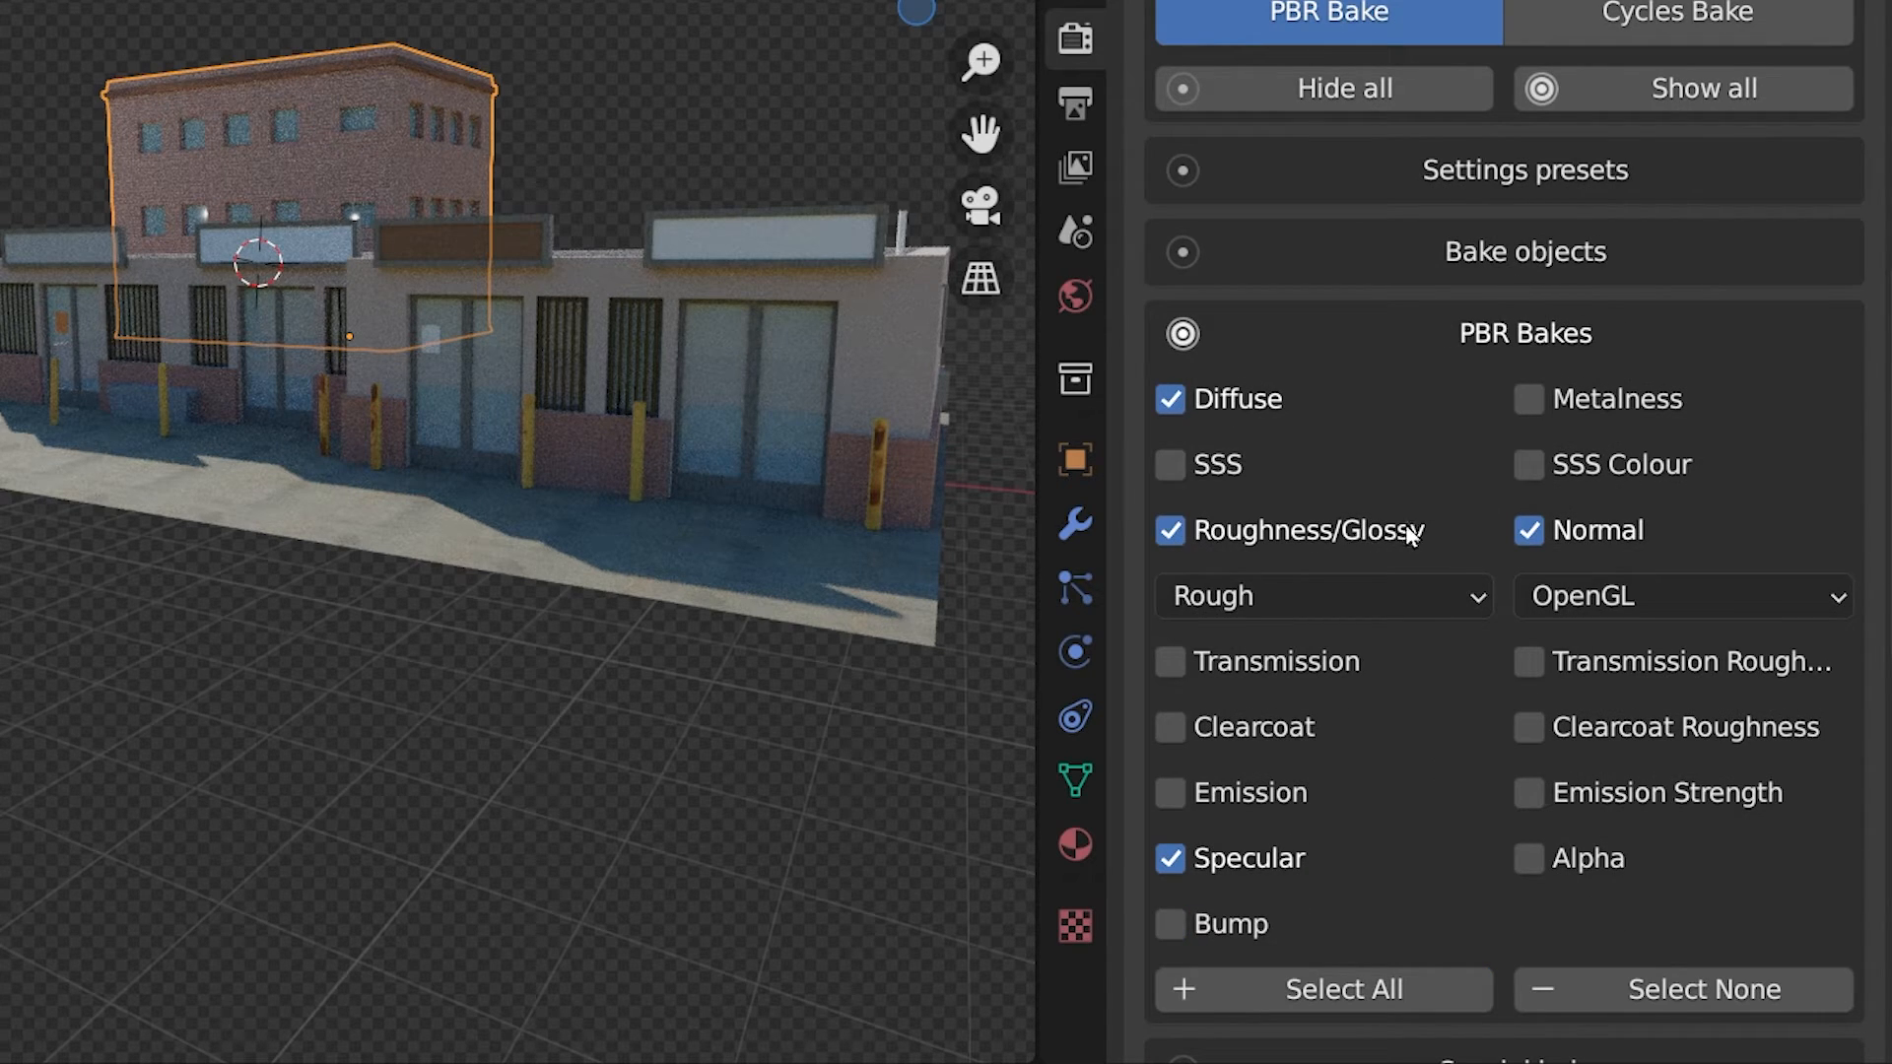
mouse_move(1135, 368)
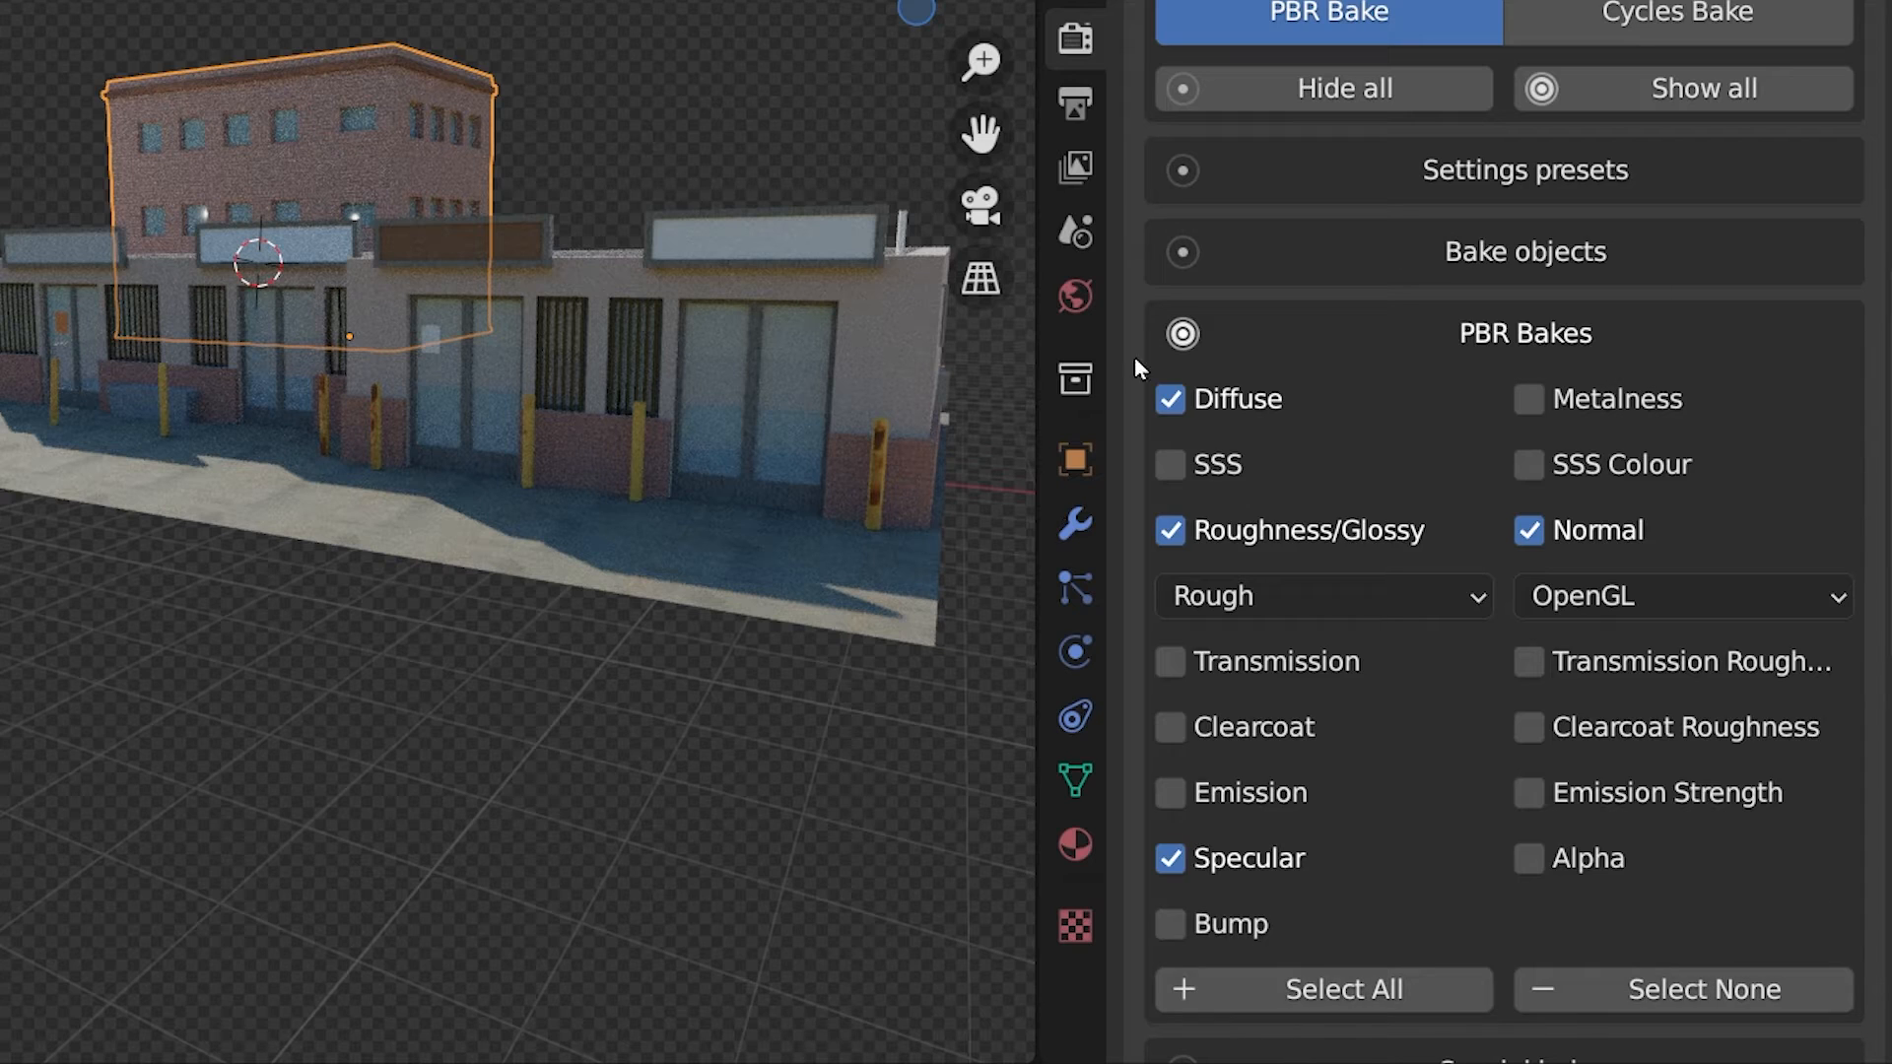
left_click(1170, 923)
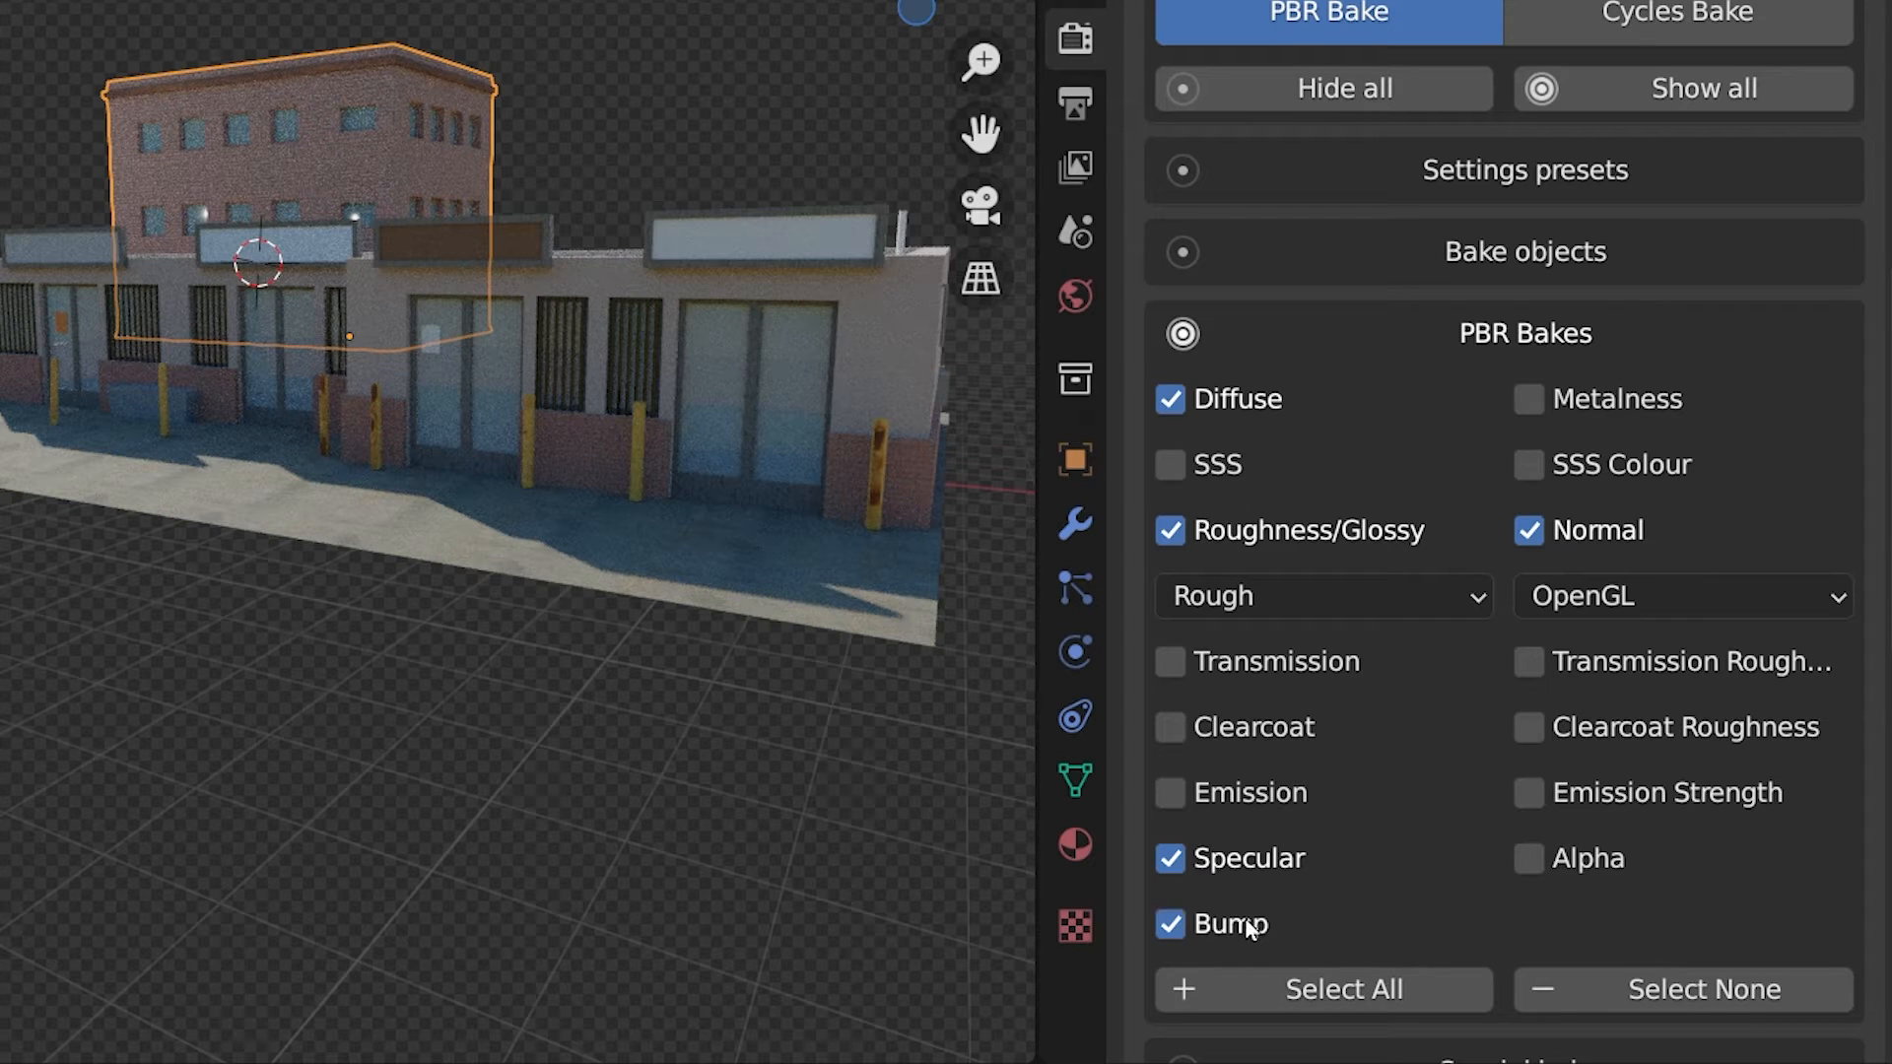
left_click(1528, 464)
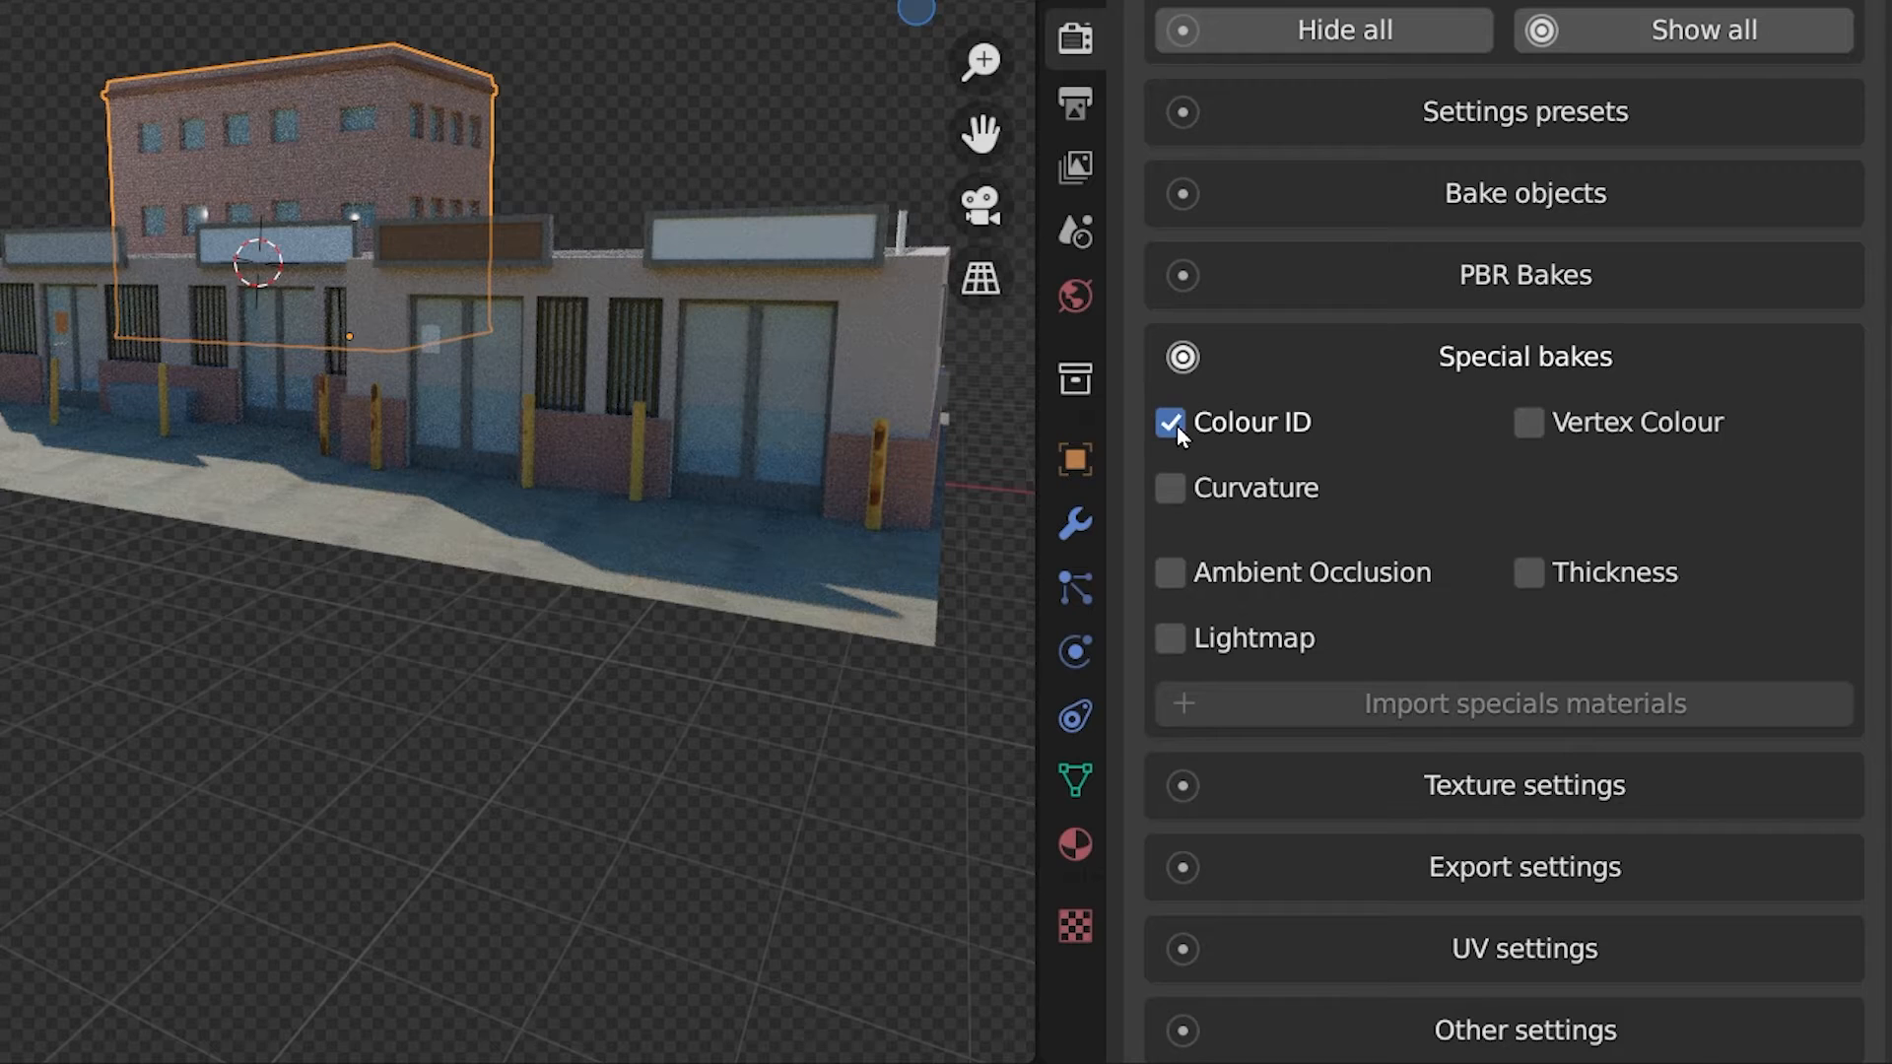
left_click(1167, 571)
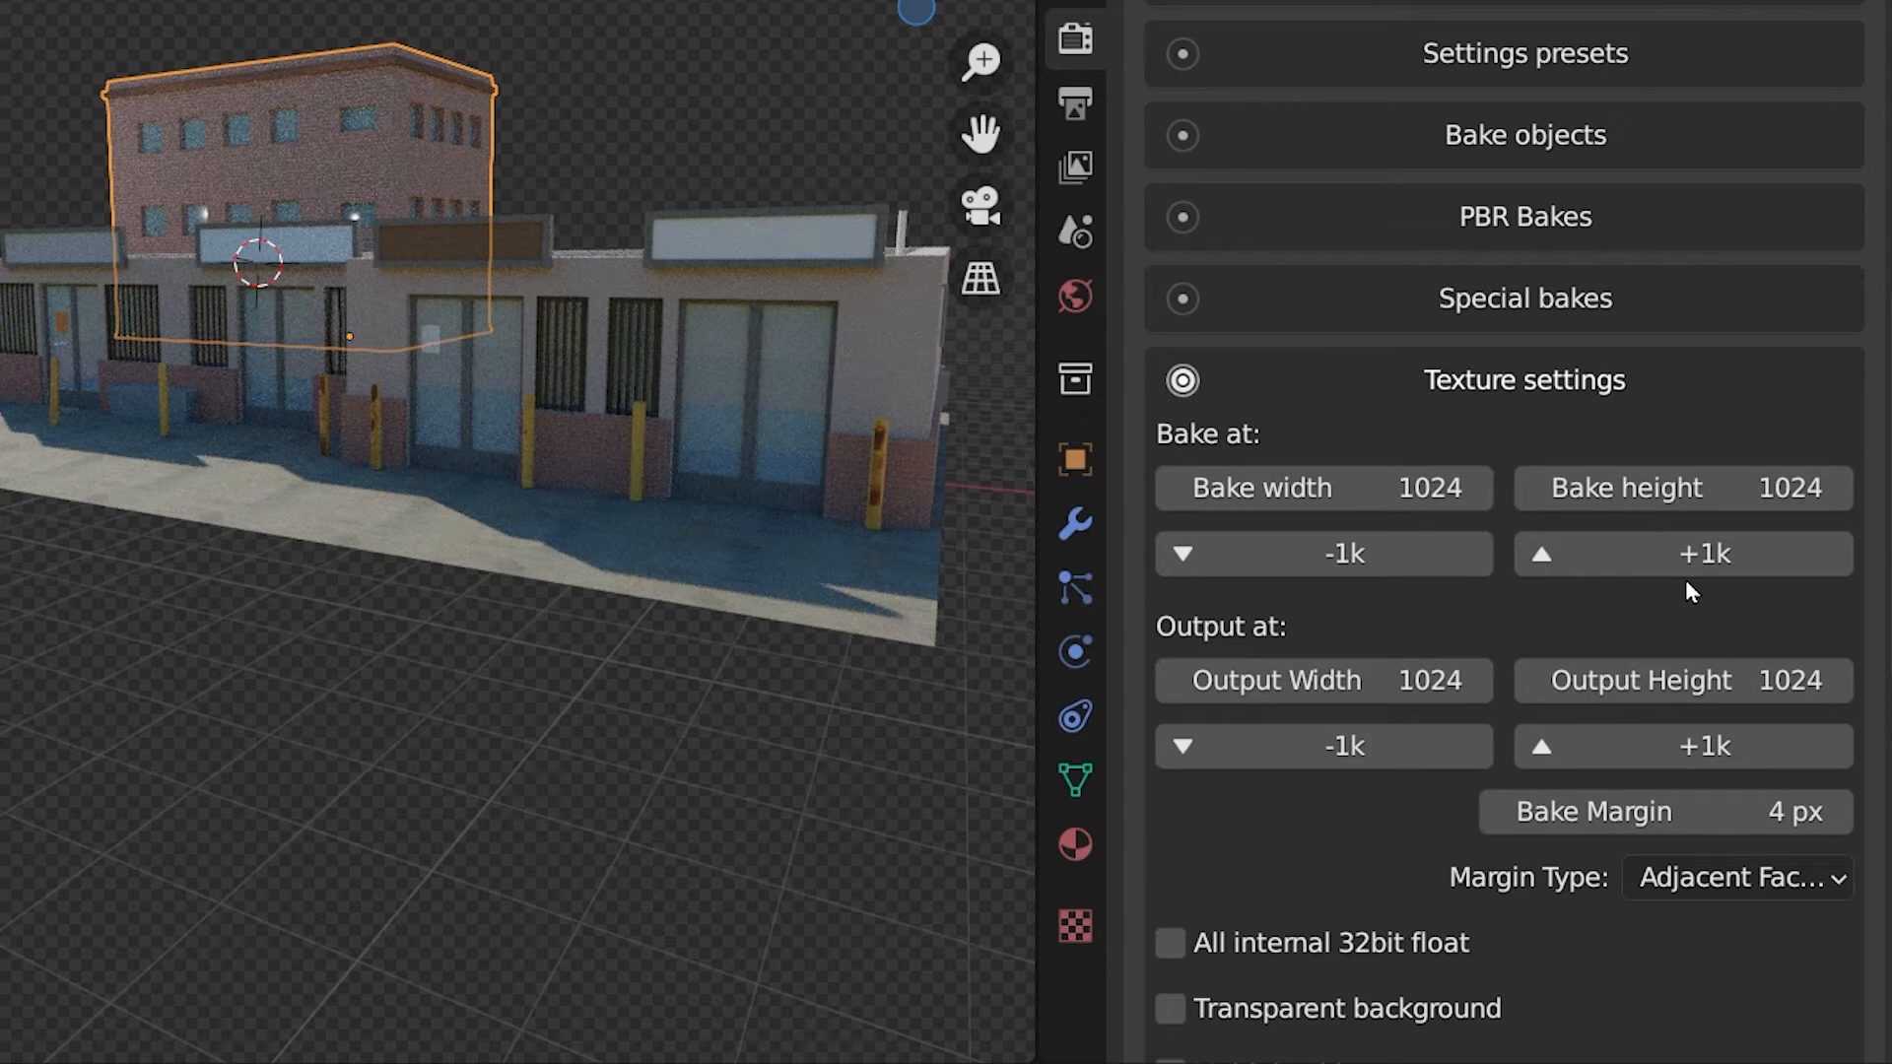
Step: Set Bake to 4096 and Output to 1024, and tick Multiple objects to one texture set
left_click(1681, 554)
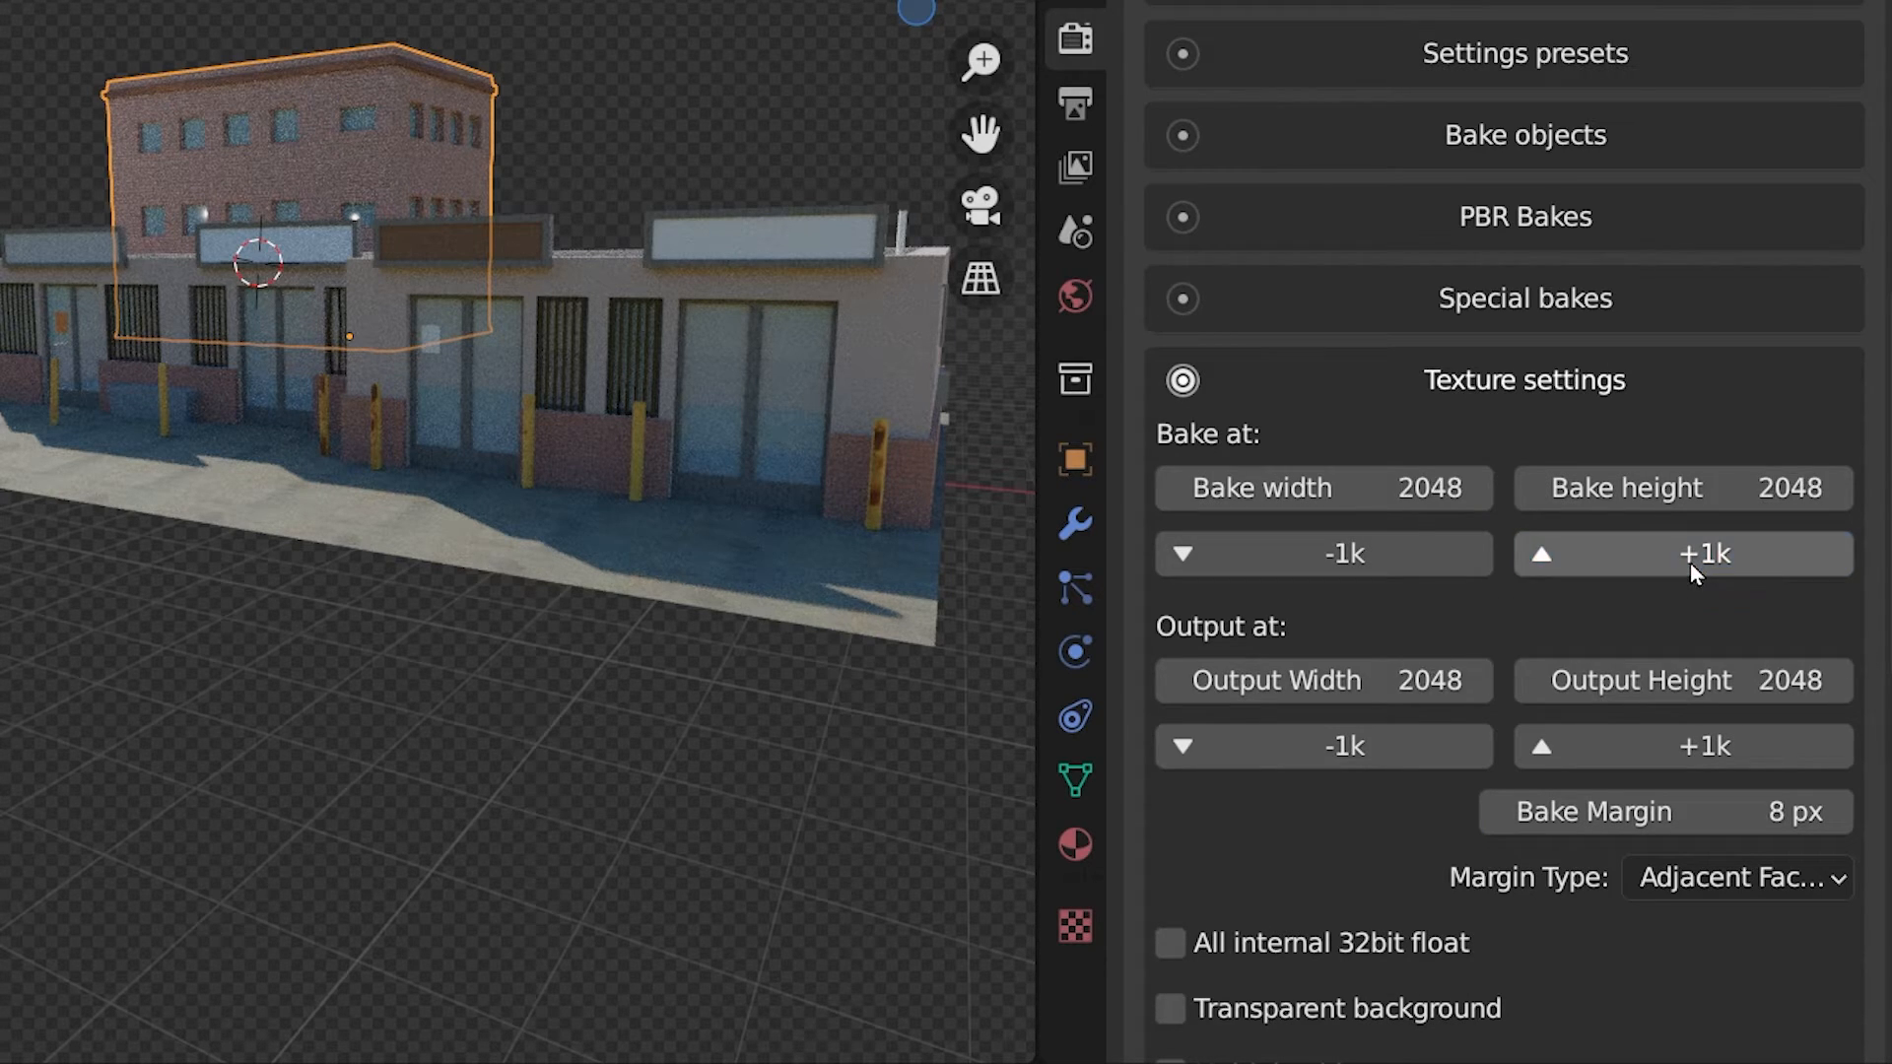
left_click(1679, 553)
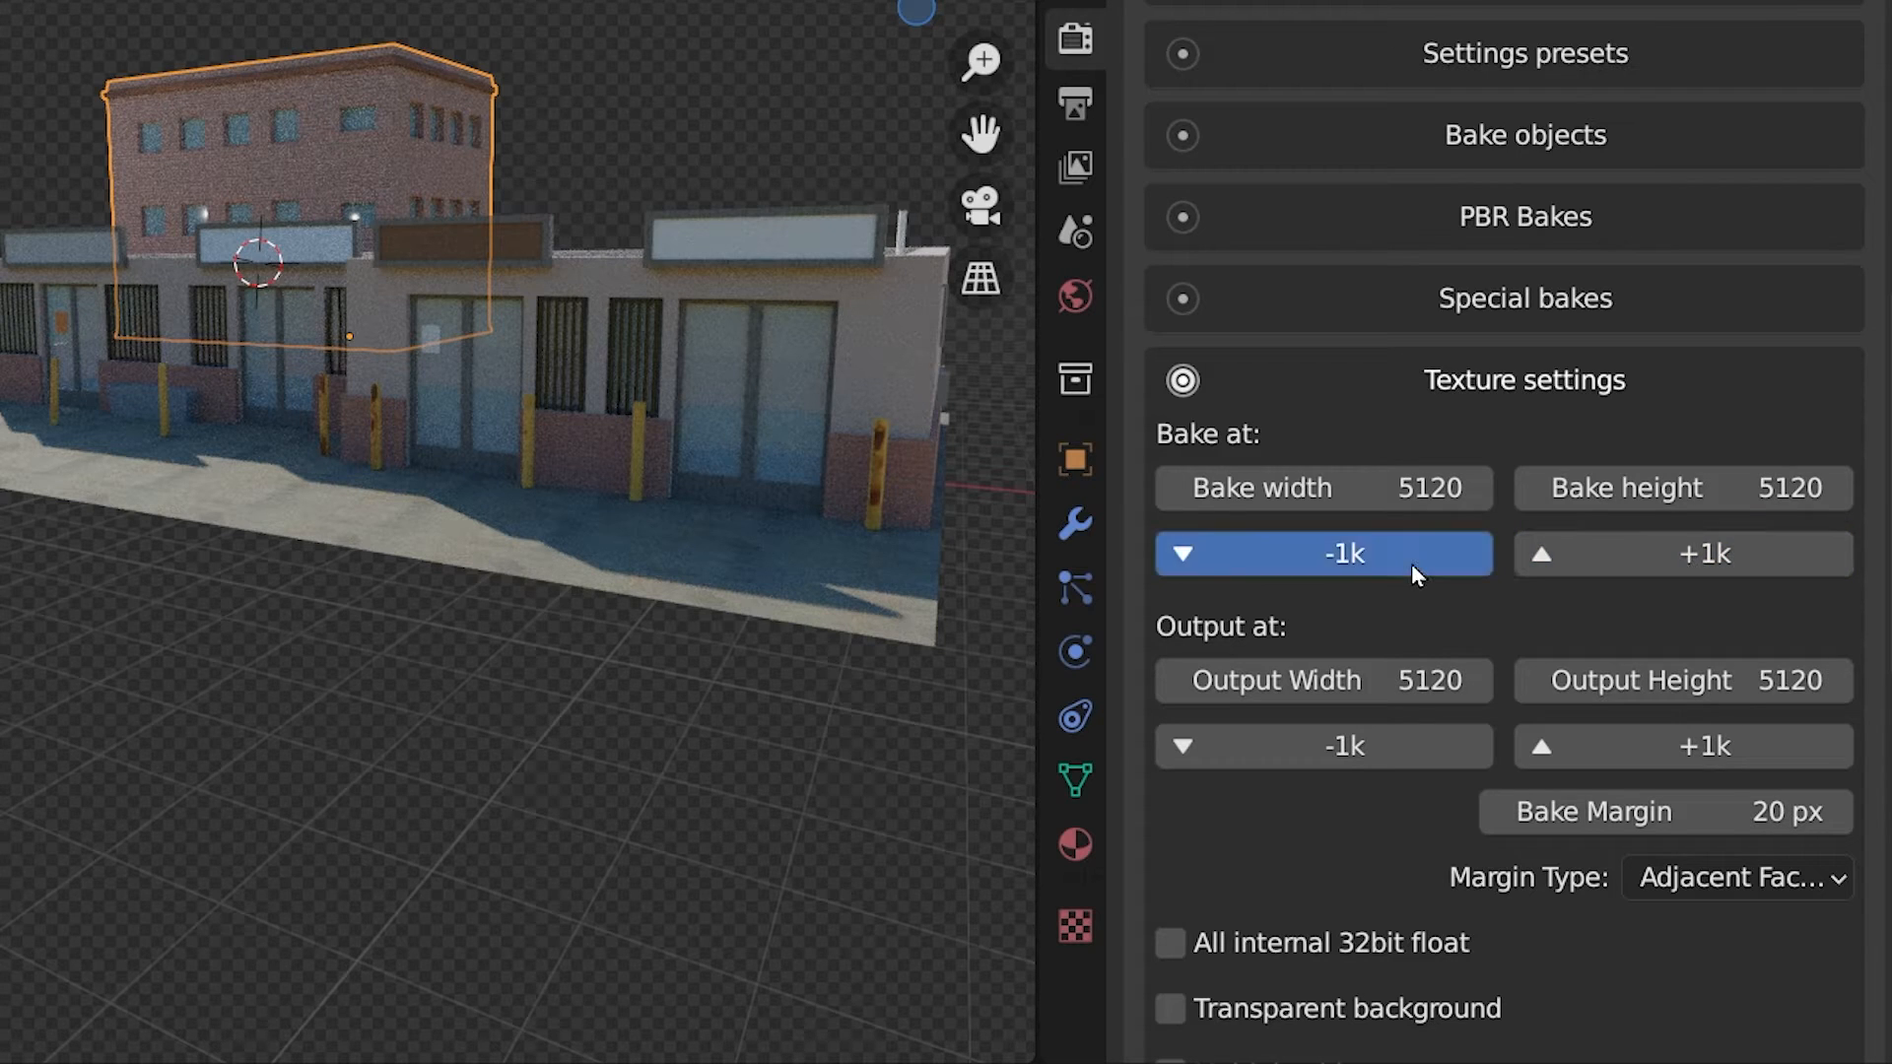
left_click(1323, 552)
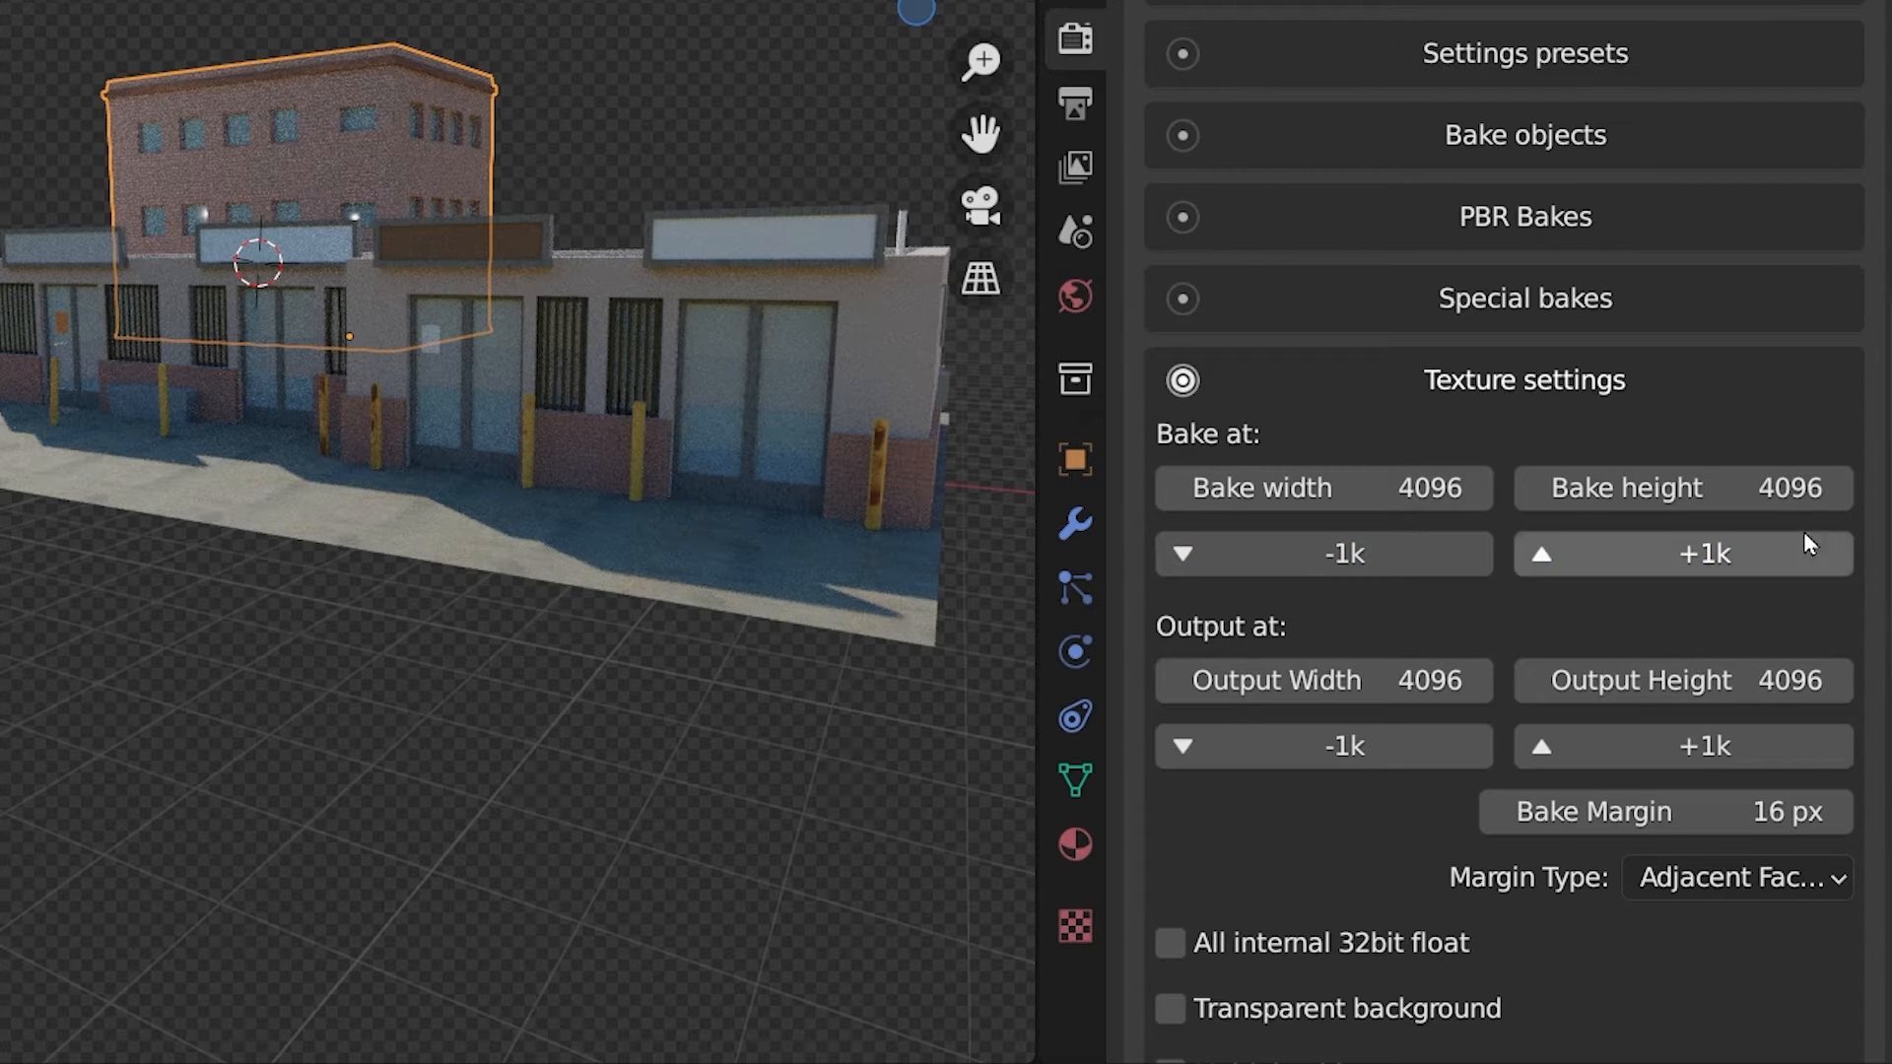
mouse_move(1144, 670)
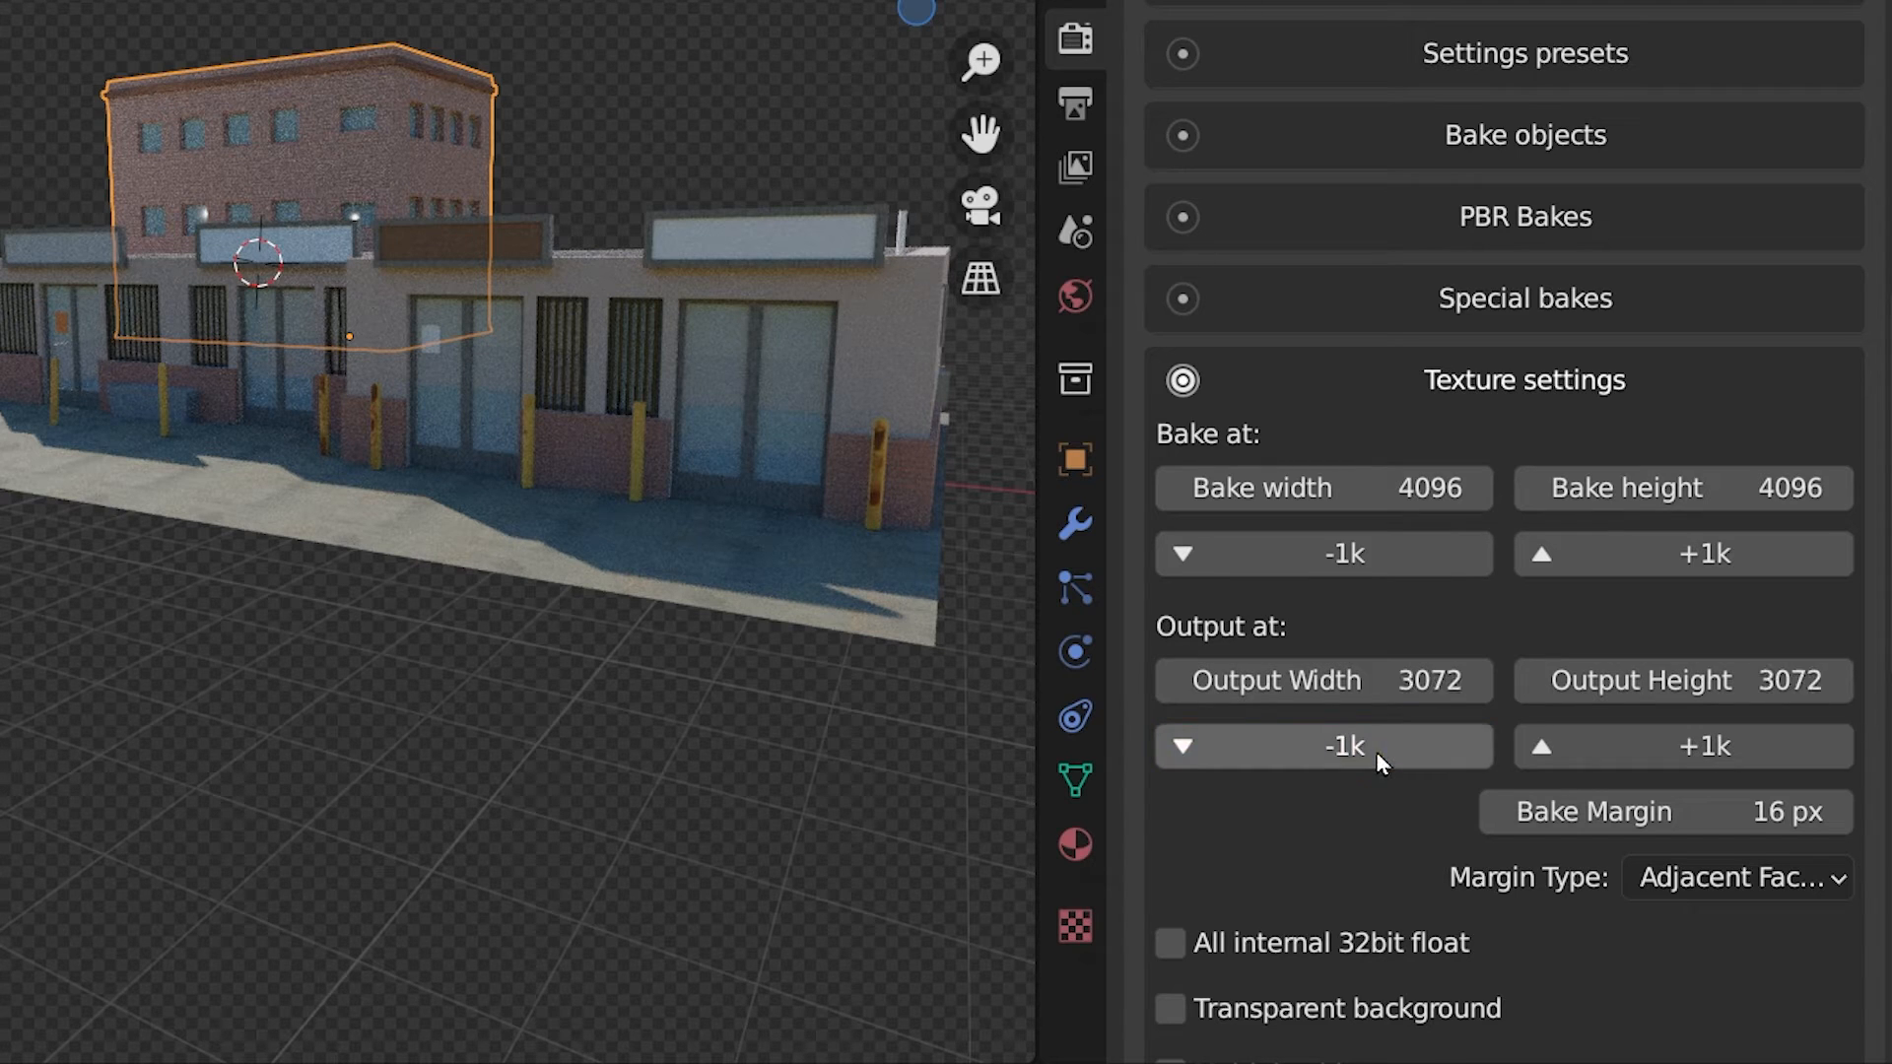
left_click(1322, 746)
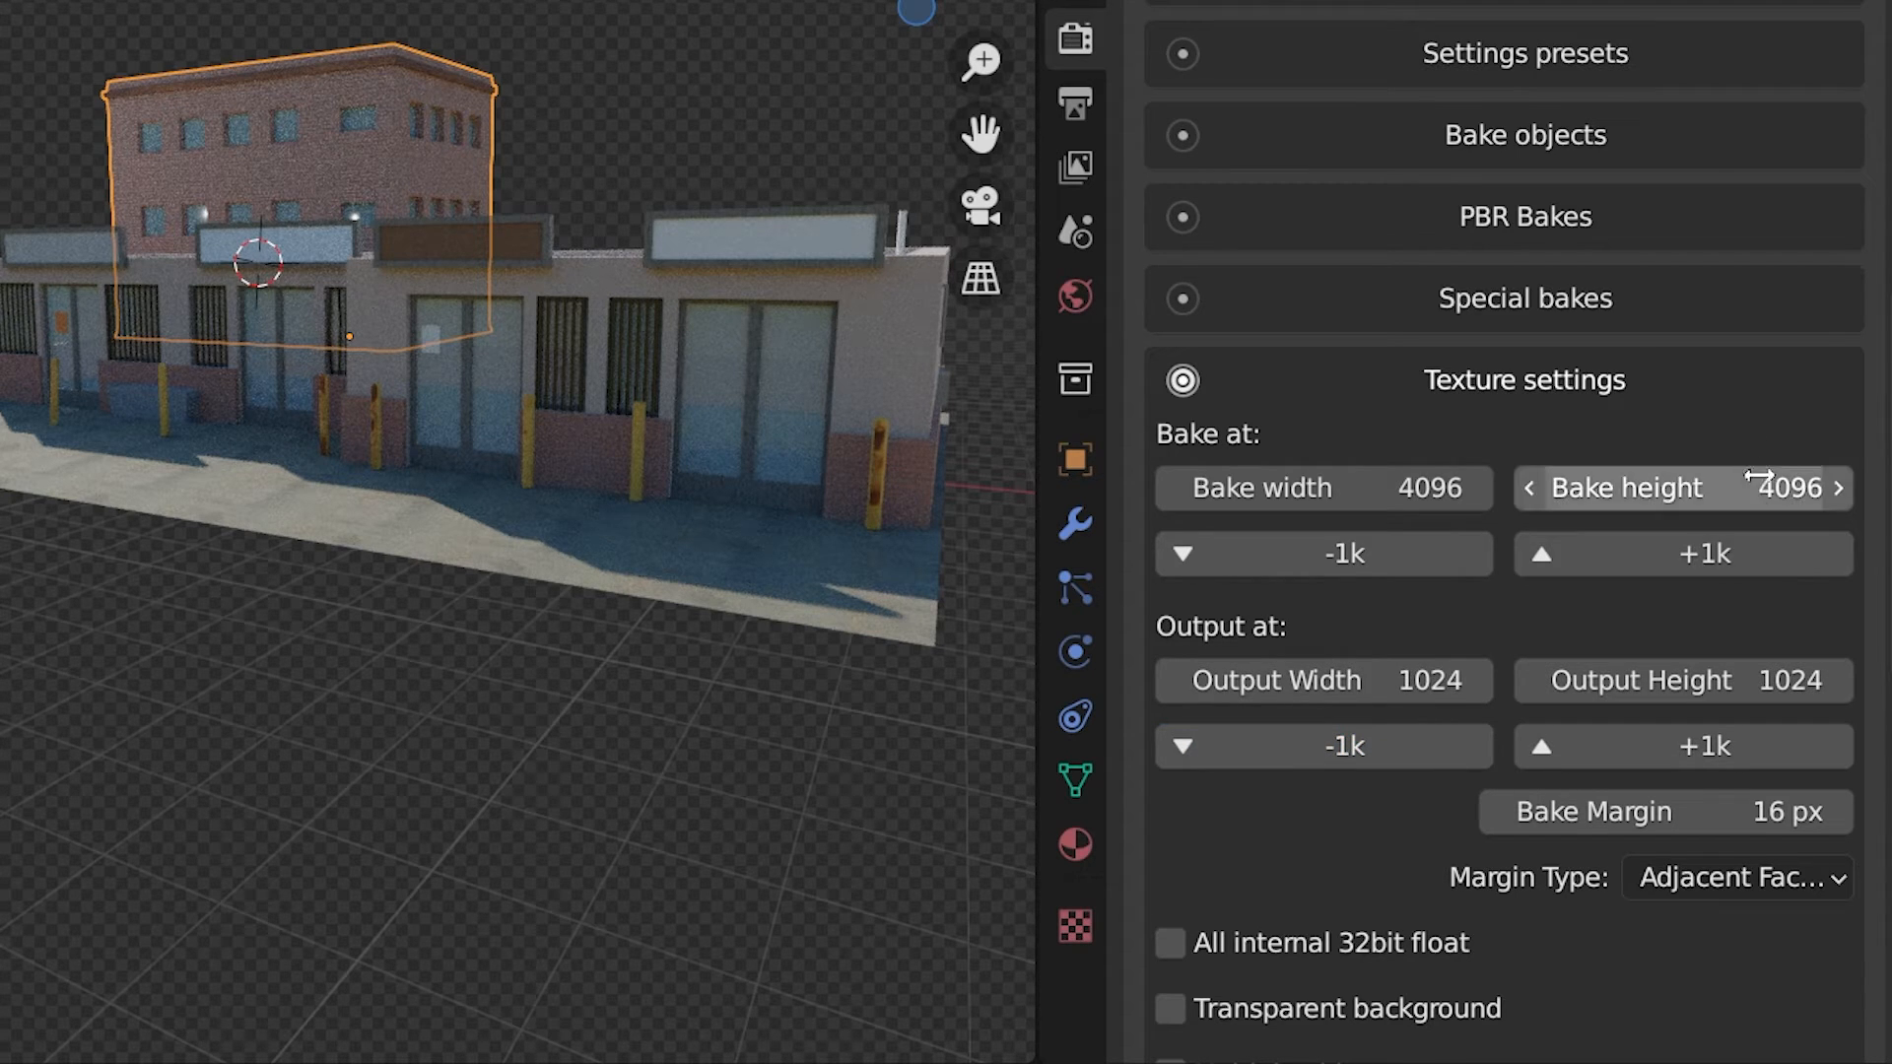
mouse_move(1794, 585)
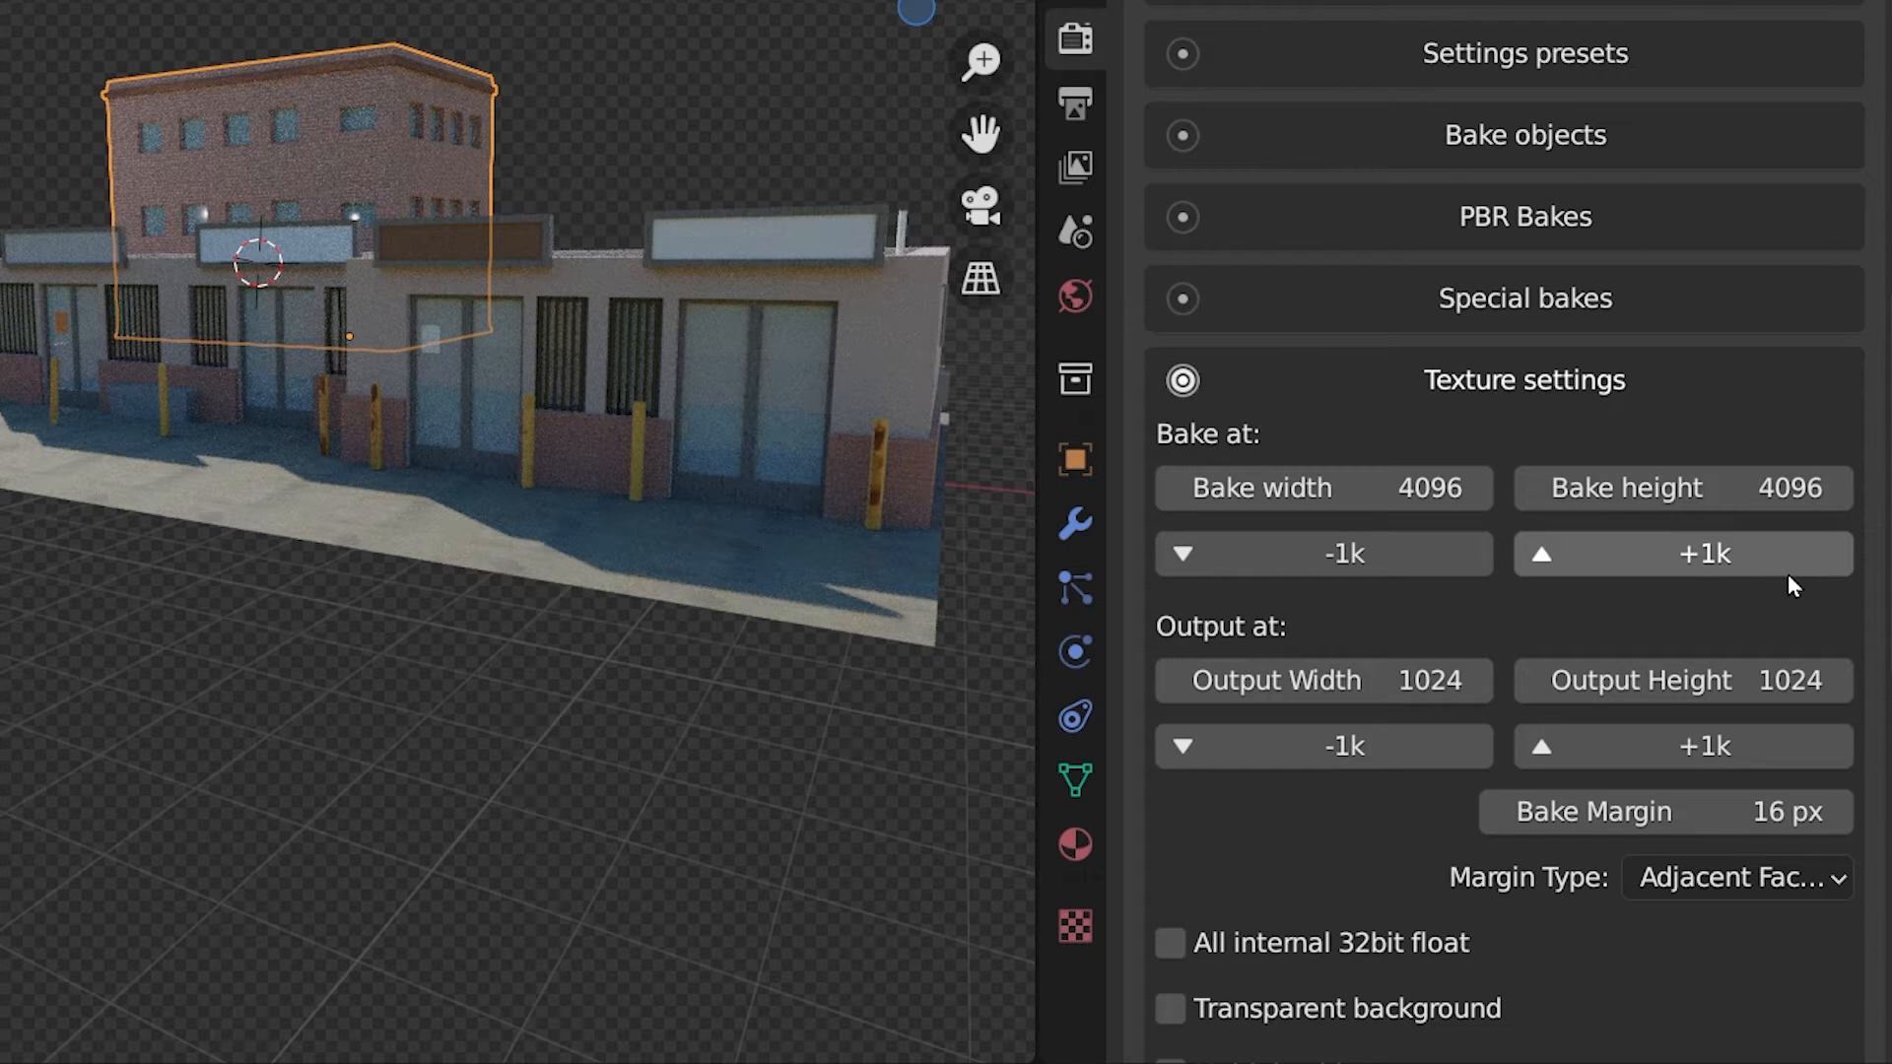
scroll("down", 3)
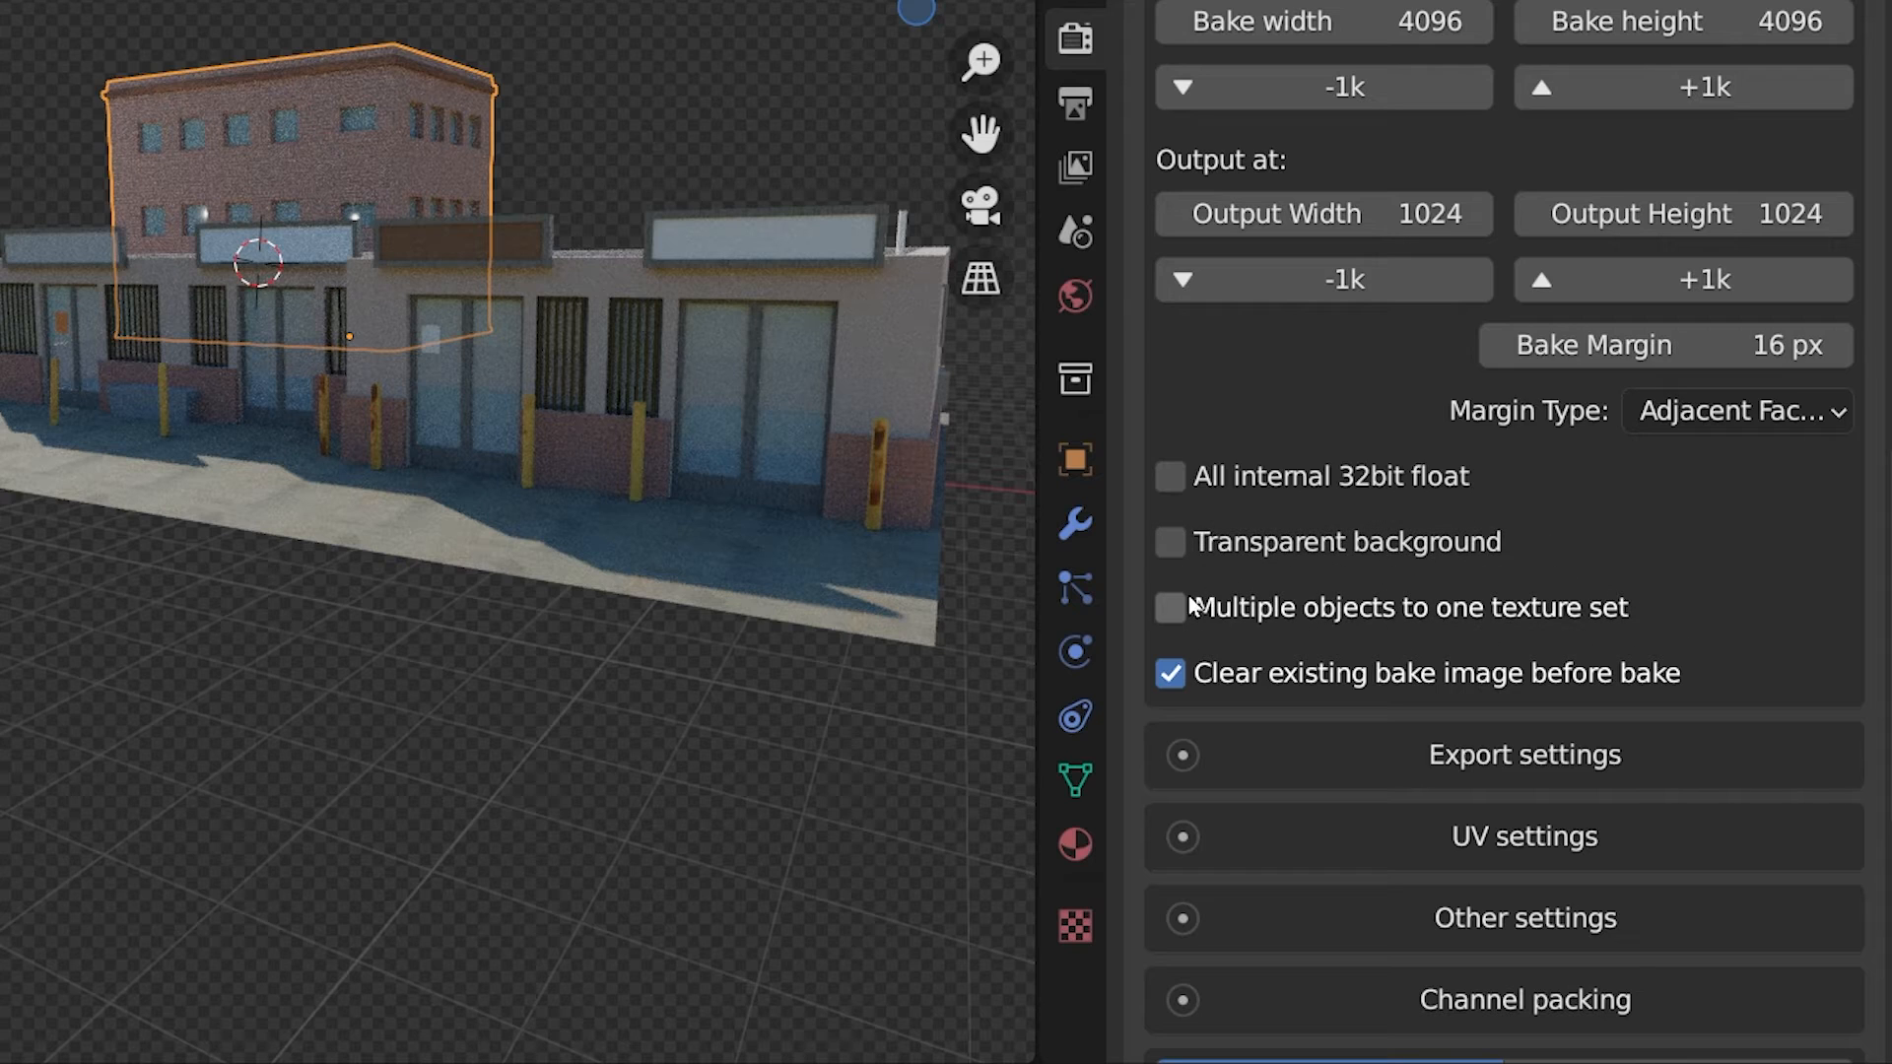
left_click(1168, 607)
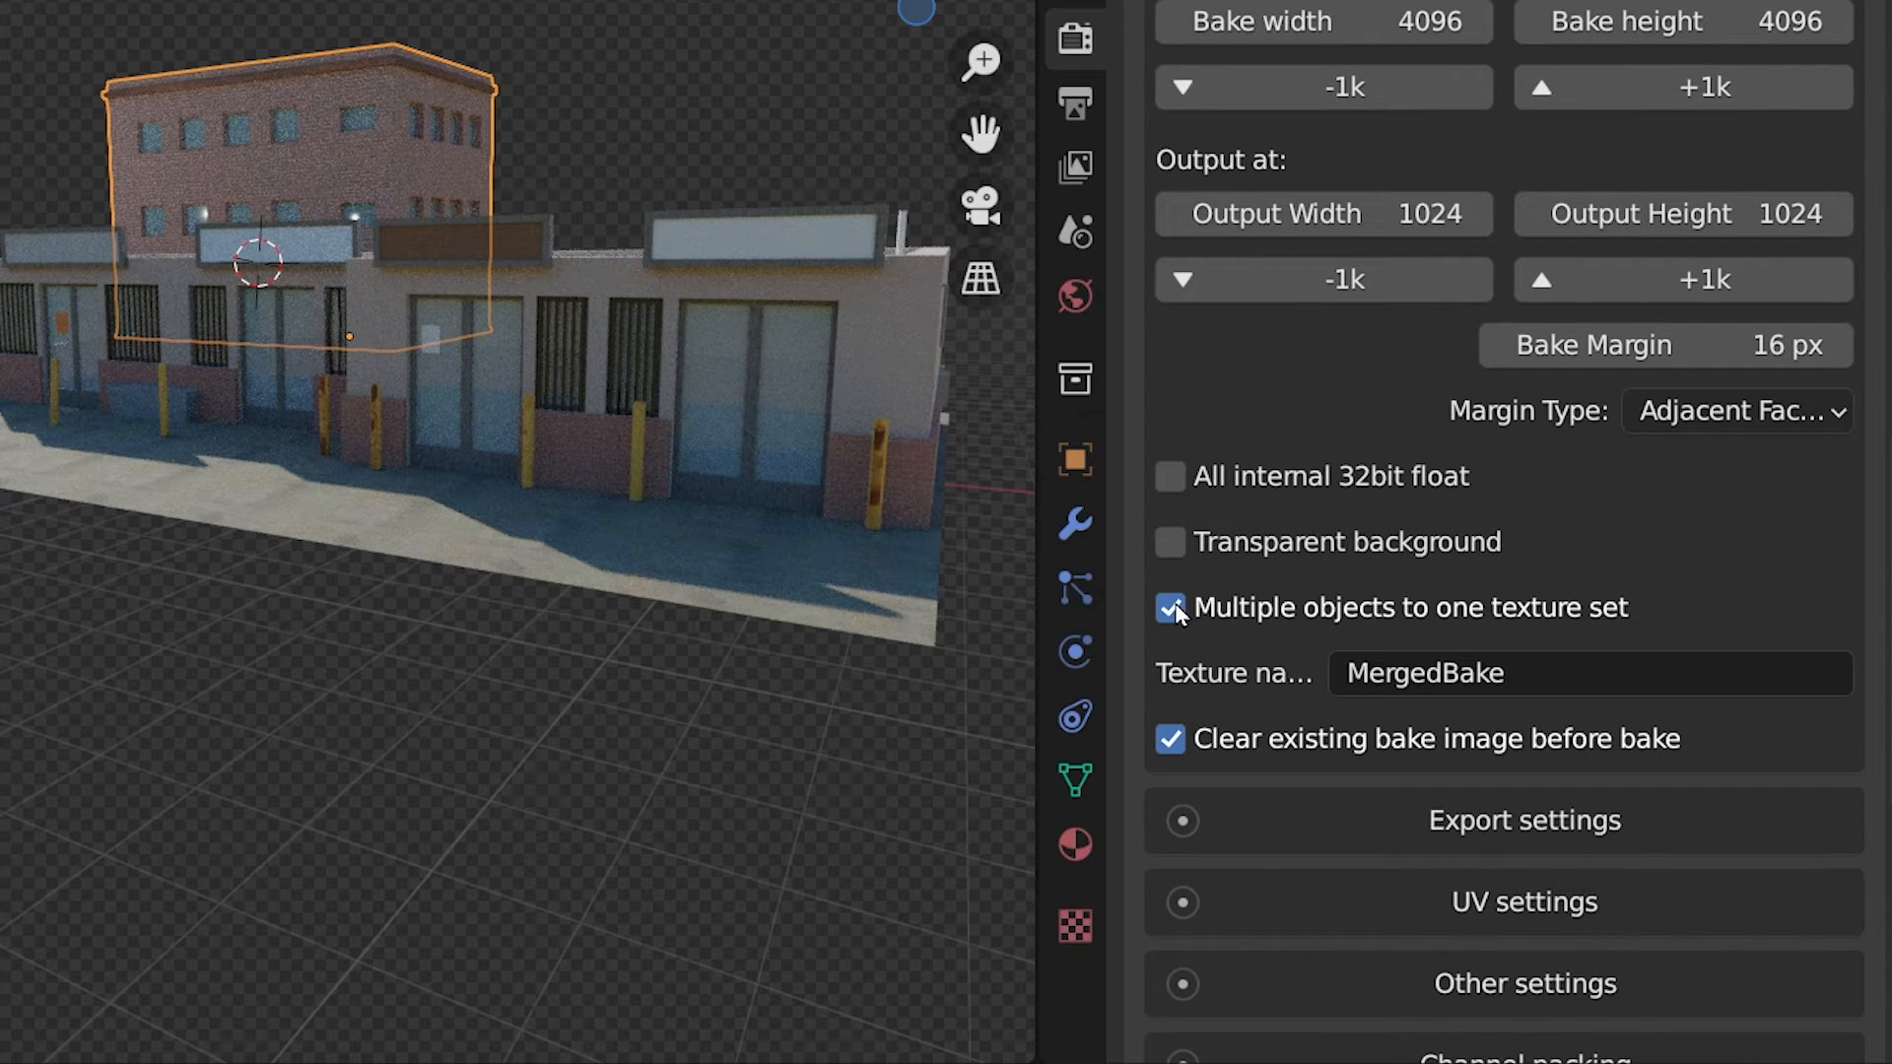
mouse_move(1436, 630)
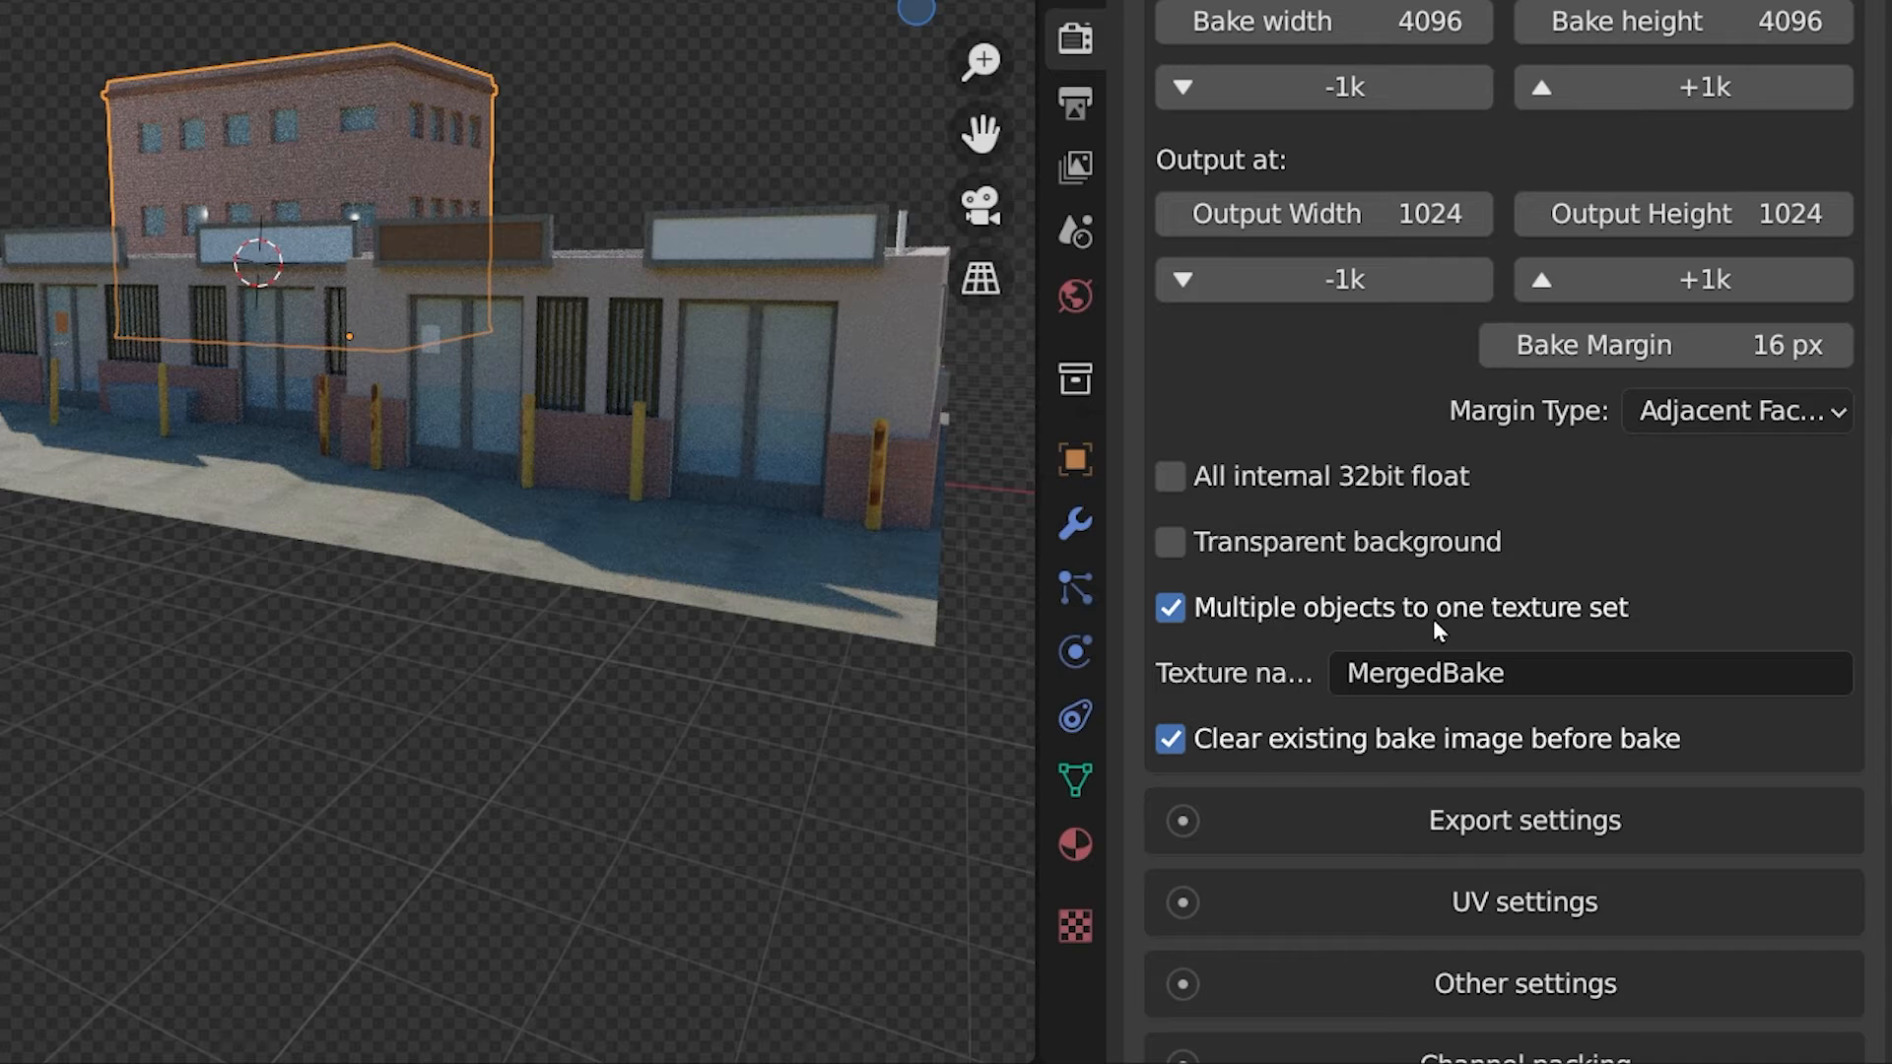
Step: Enable Export bakes and Sub-folder per object, keeping the export format as PNG
scroll("down", 3)
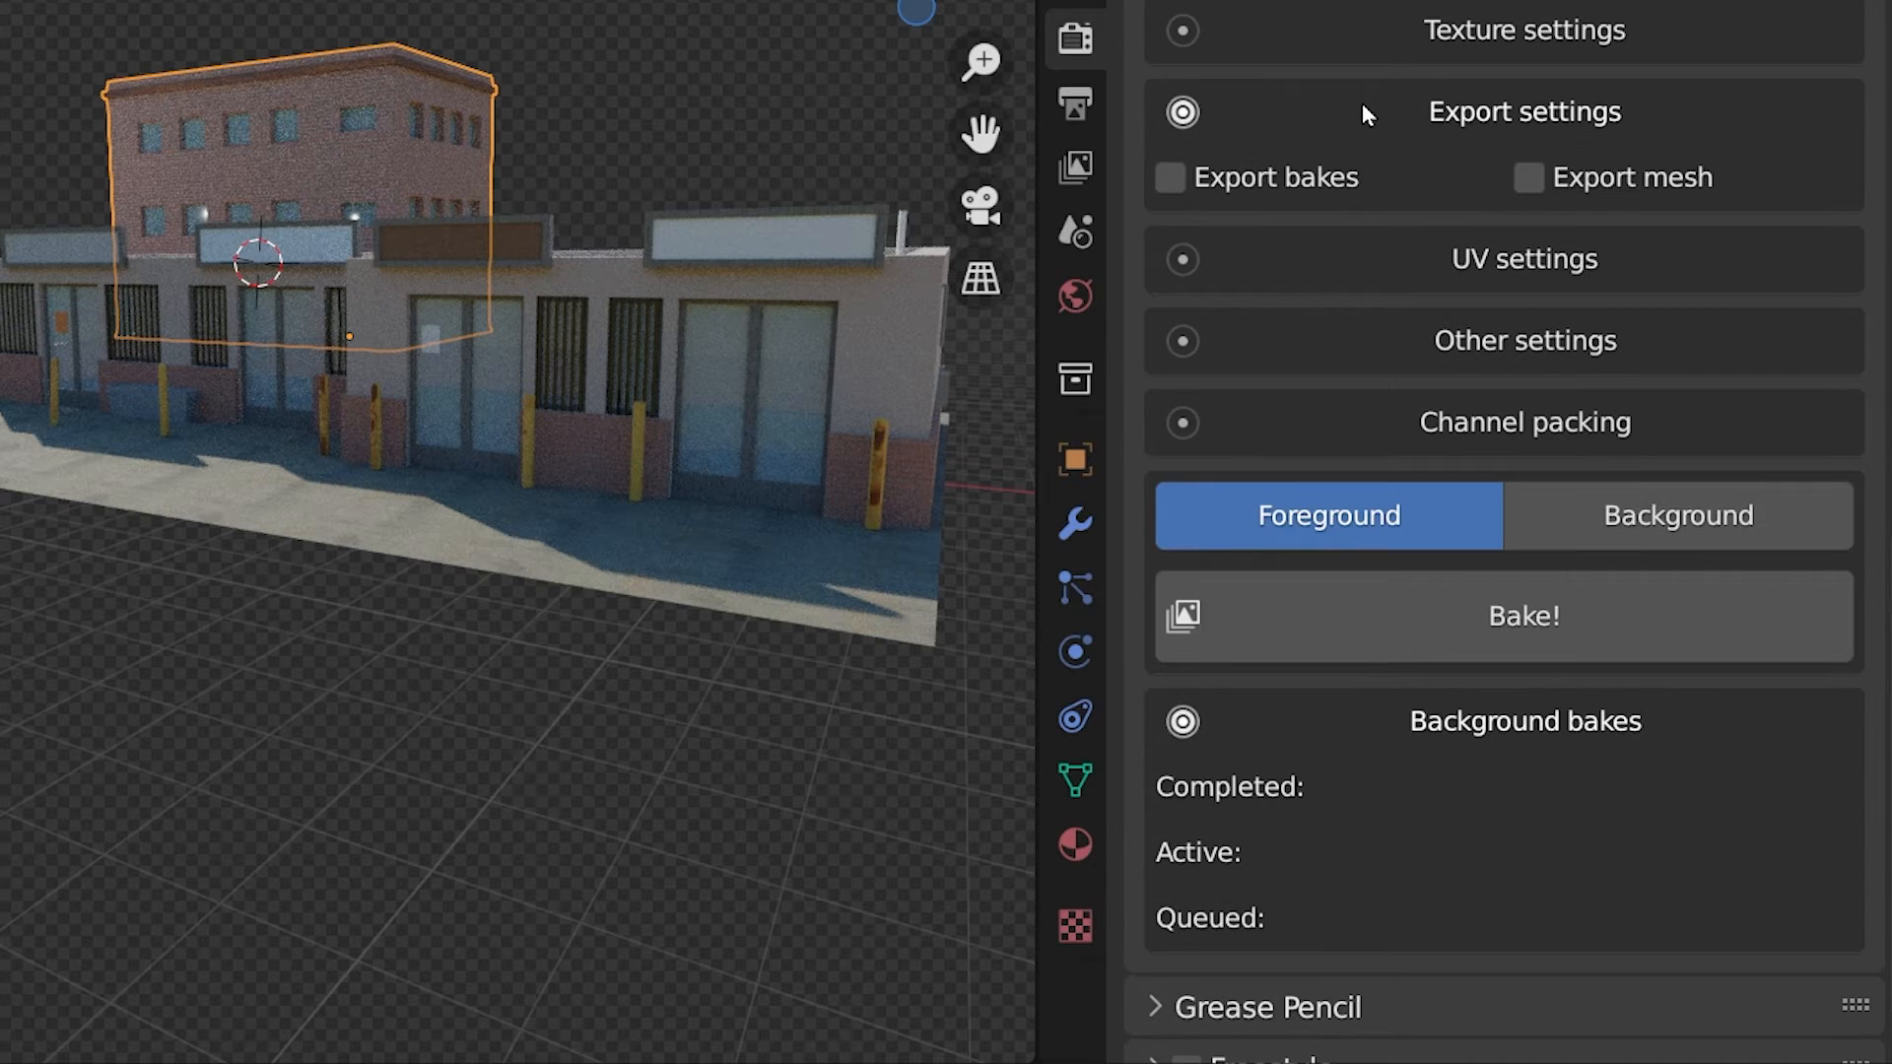
mouse_move(1194, 200)
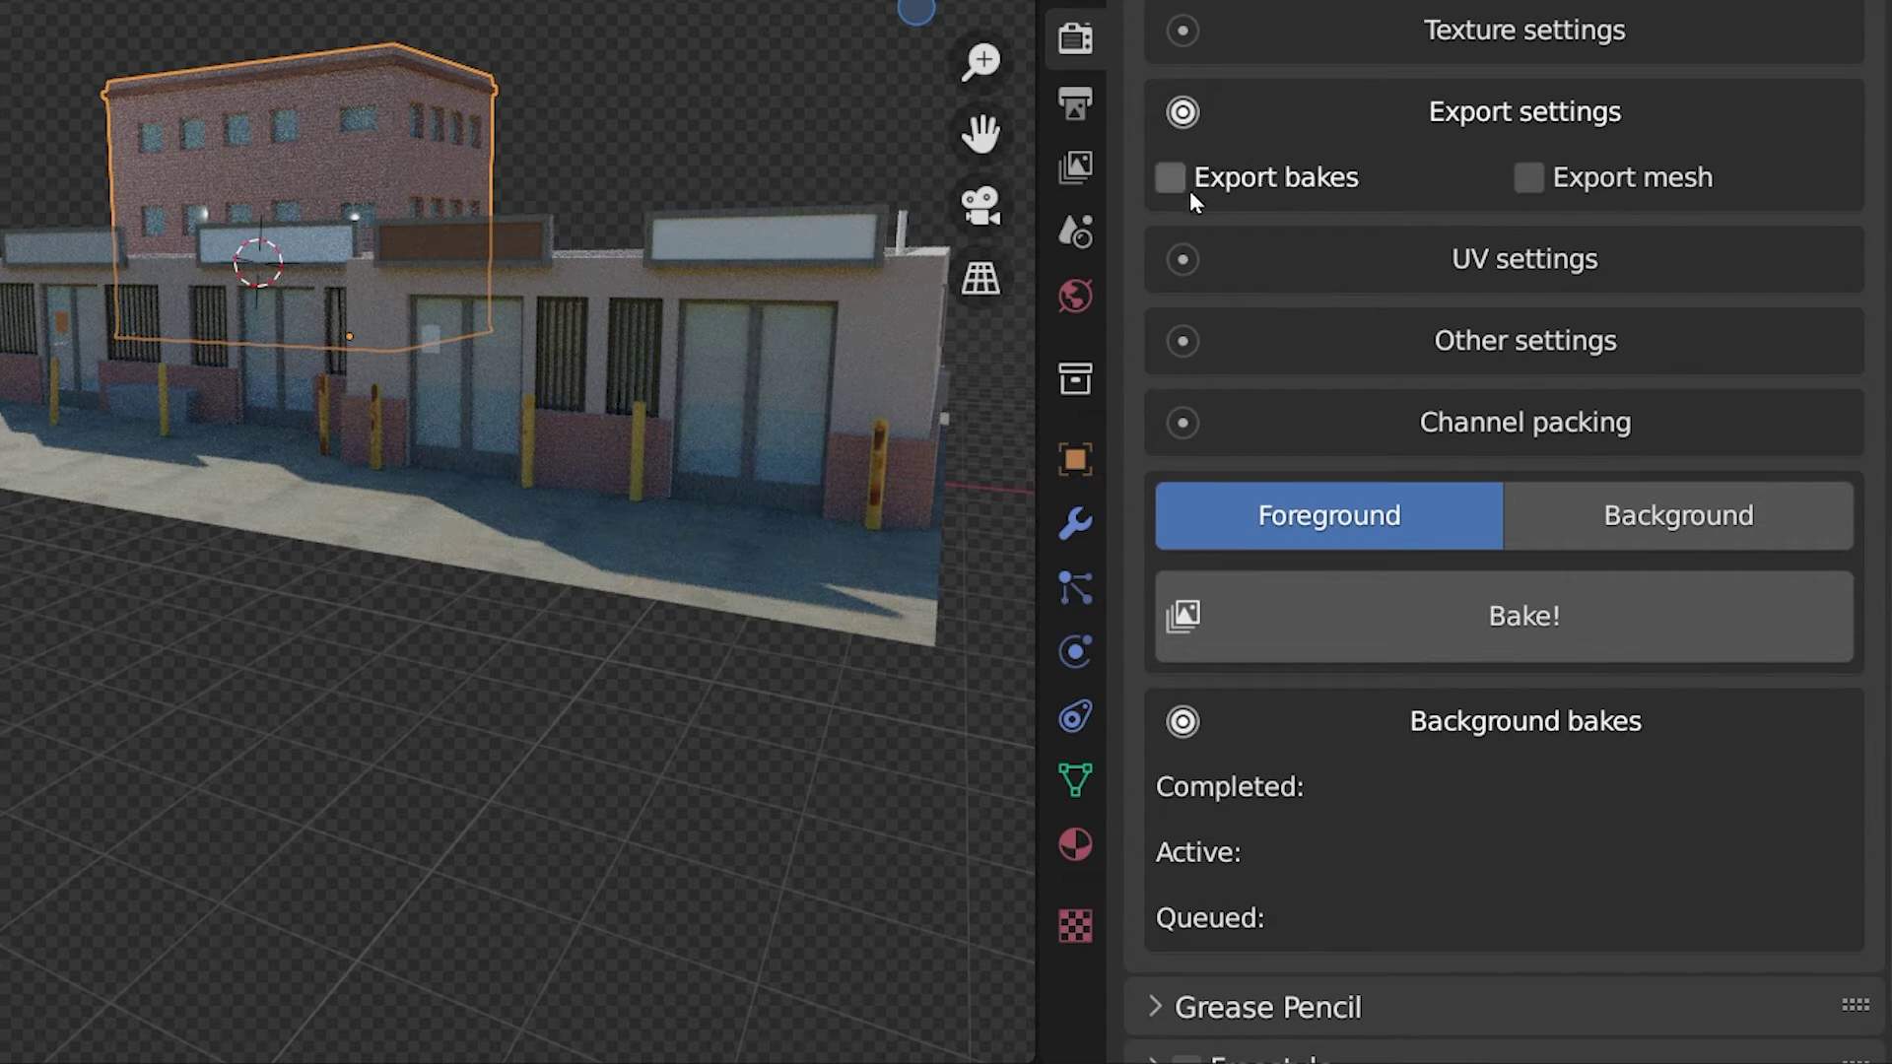
left_click(1167, 177)
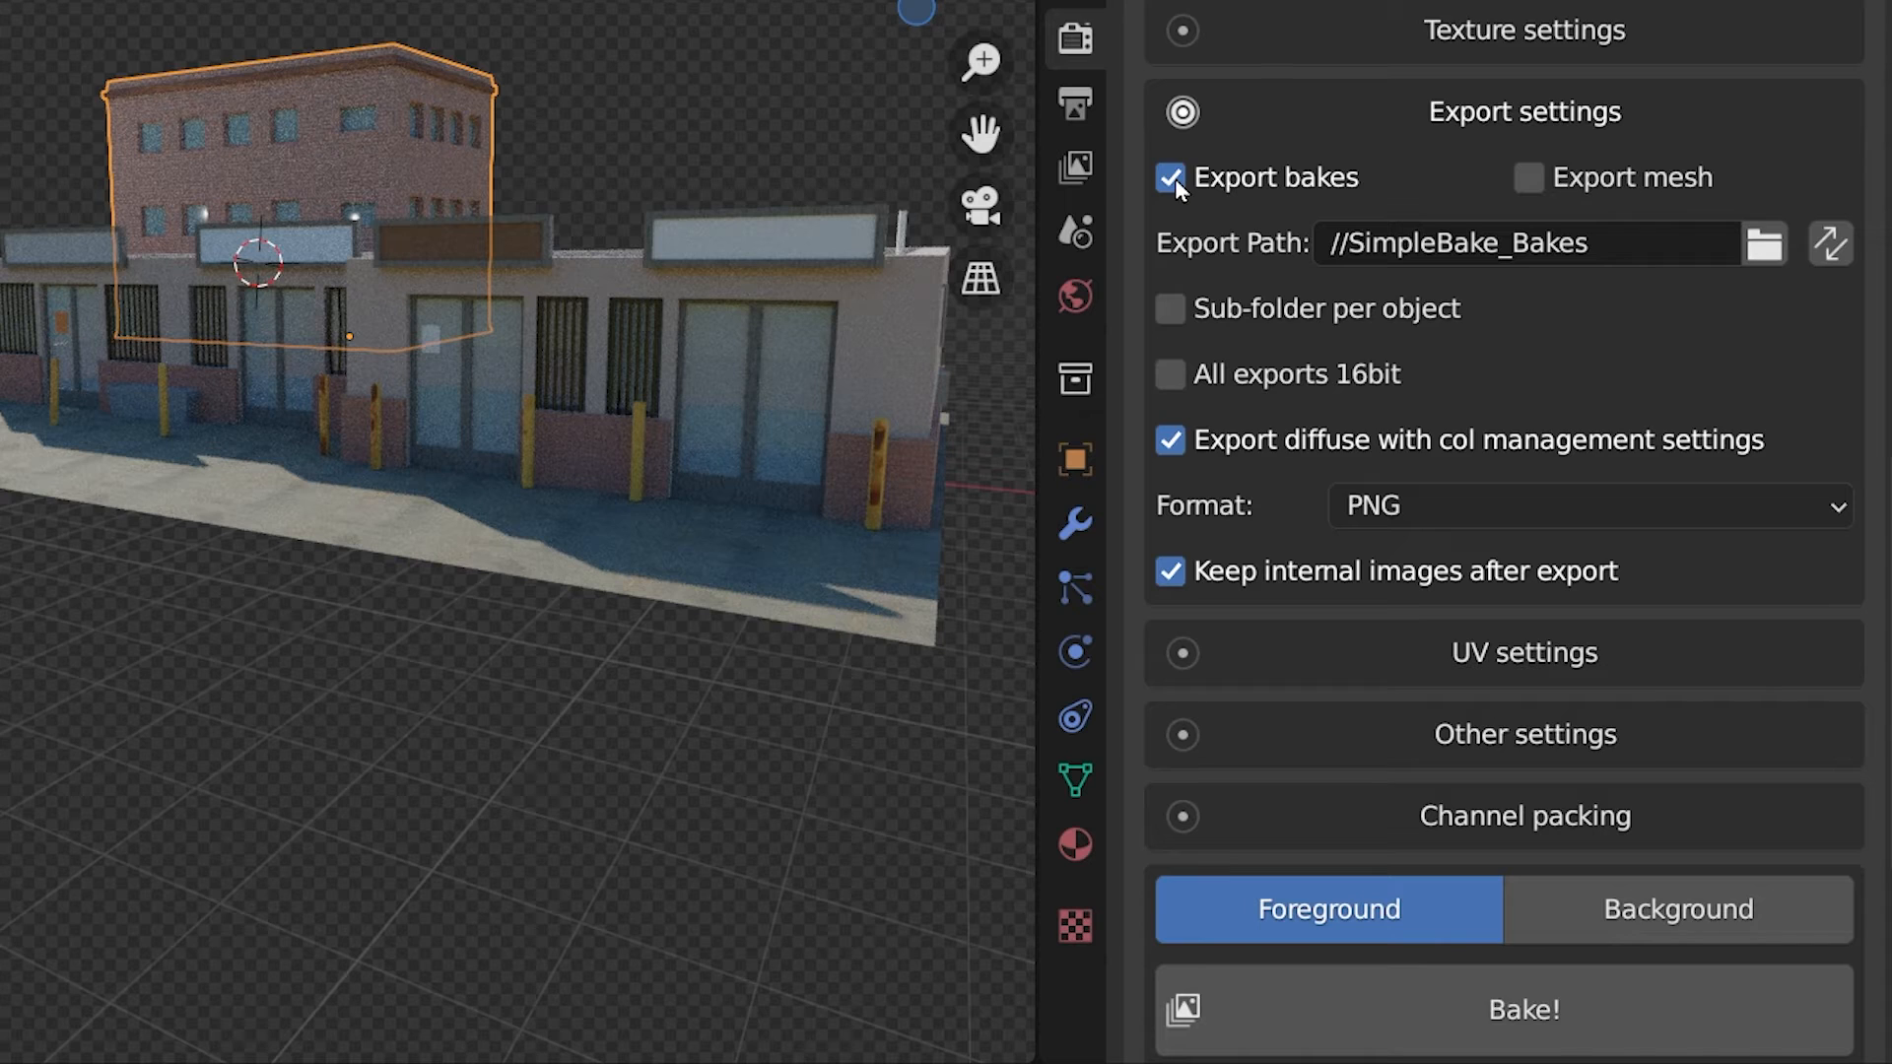
mouse_move(1532, 243)
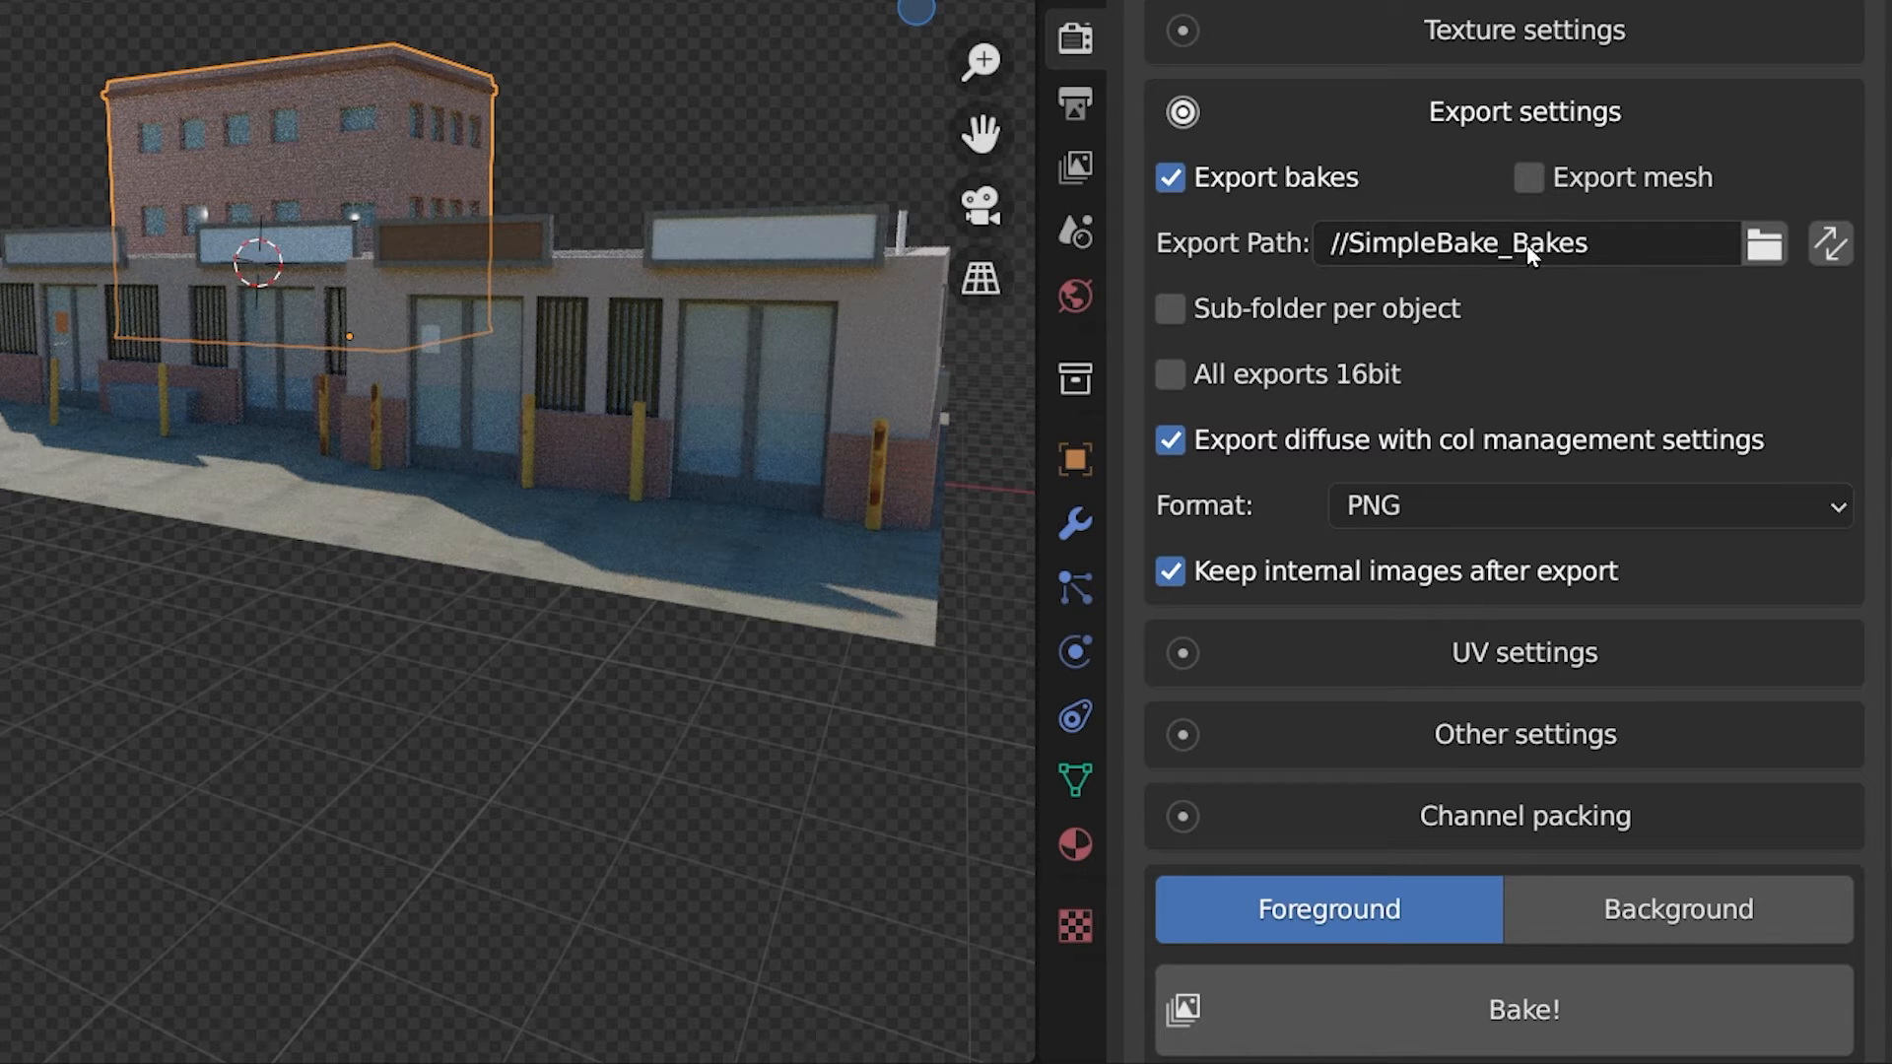
mouse_move(1568, 243)
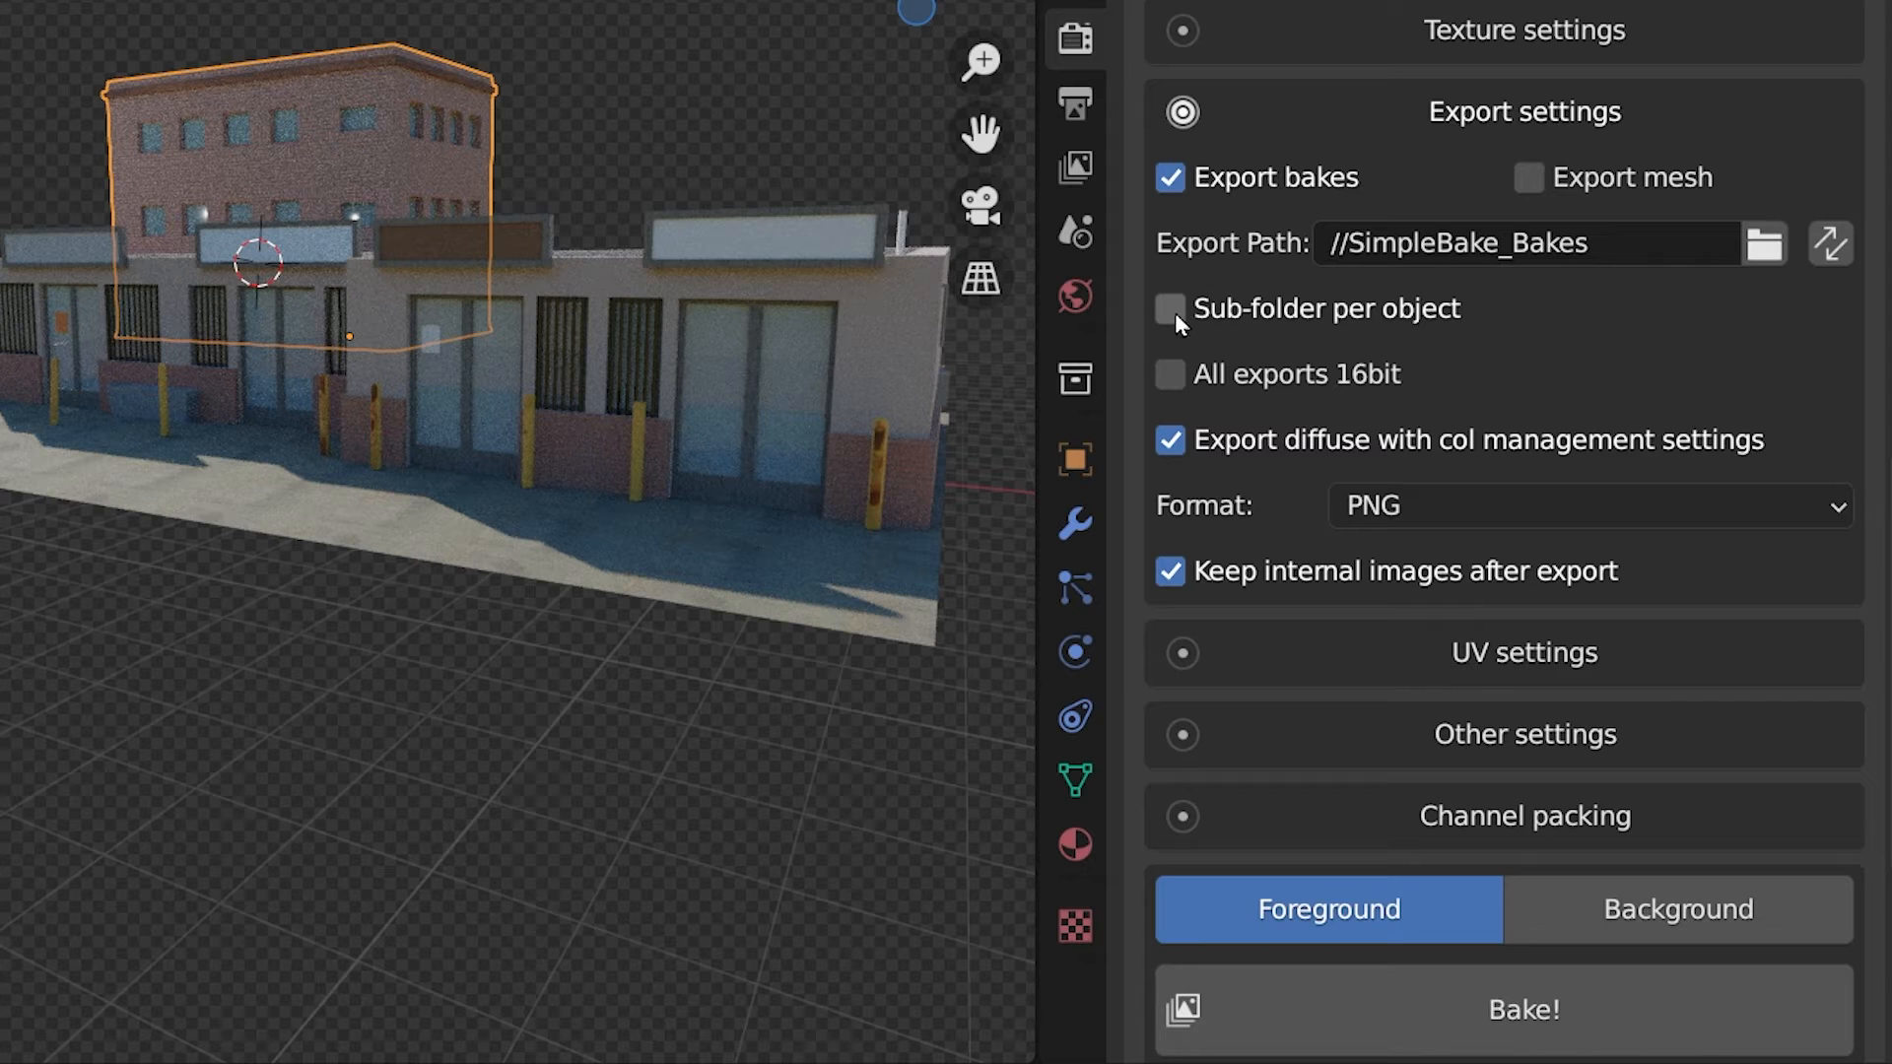
left_click(1169, 308)
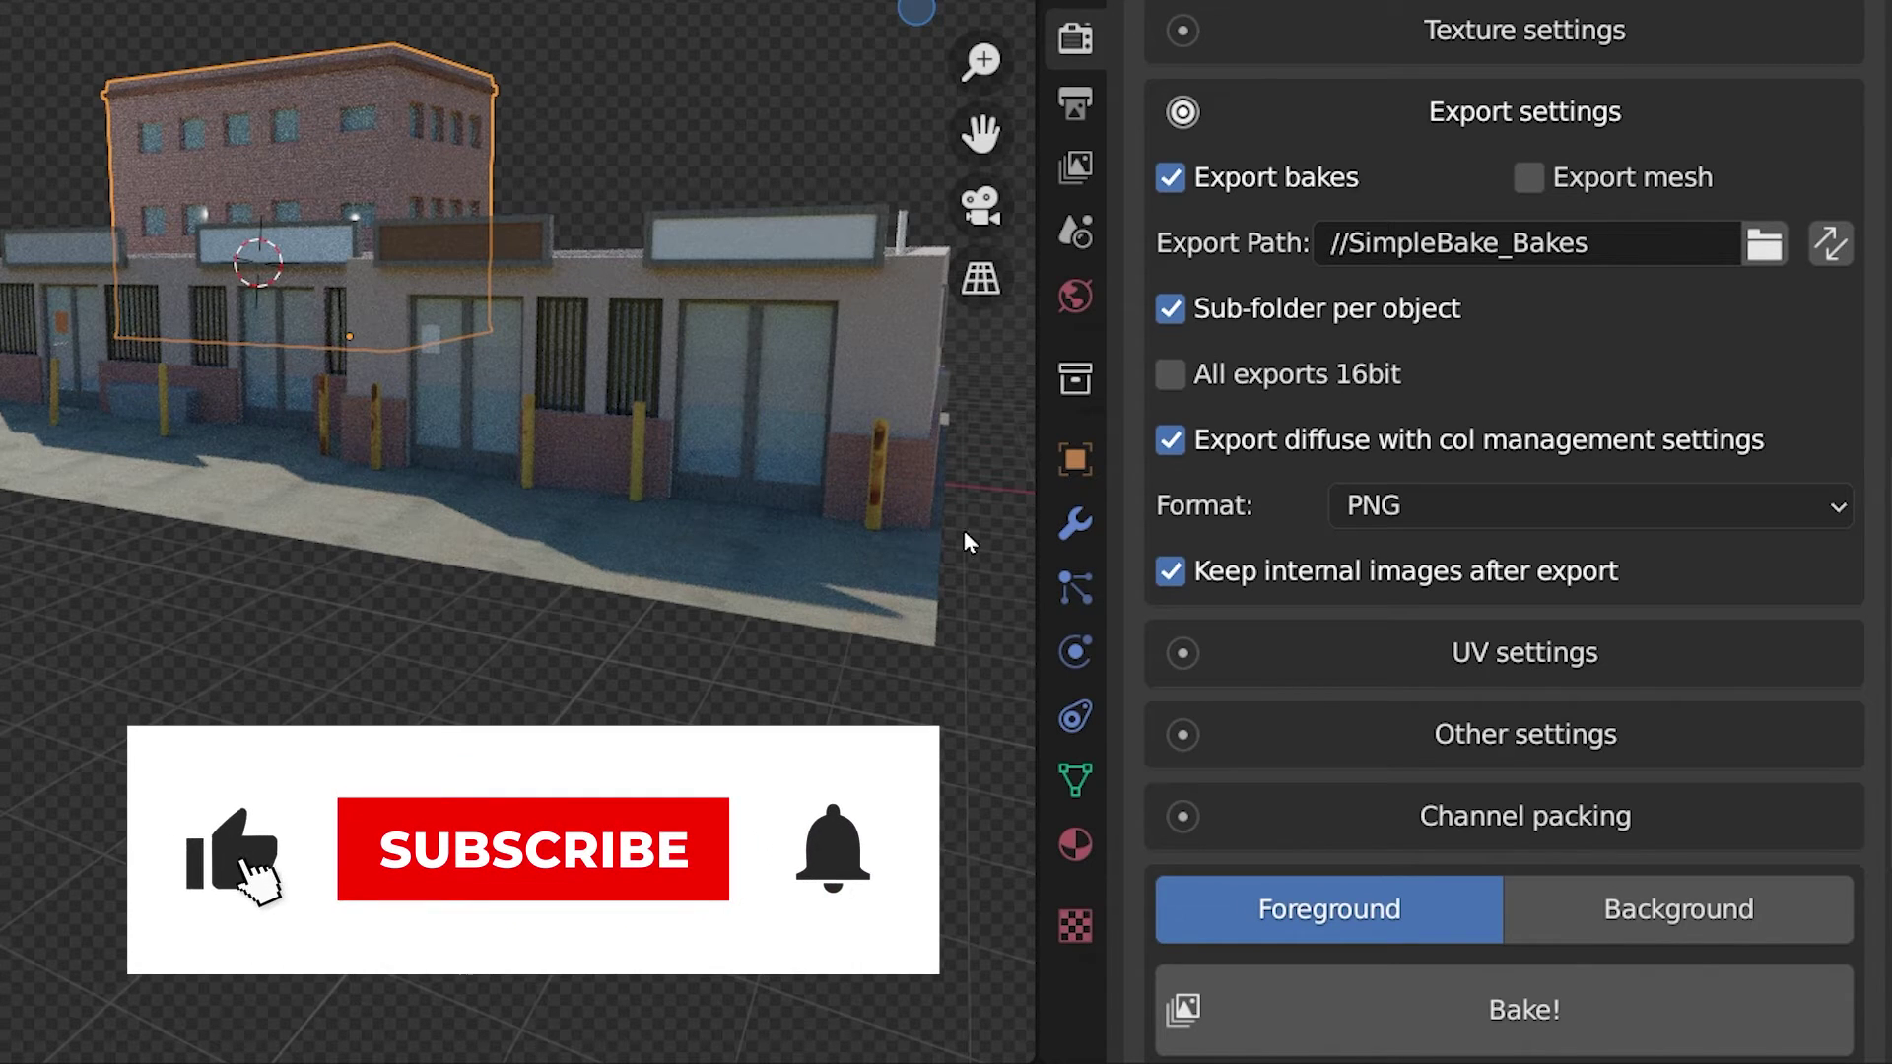
left_click(1587, 506)
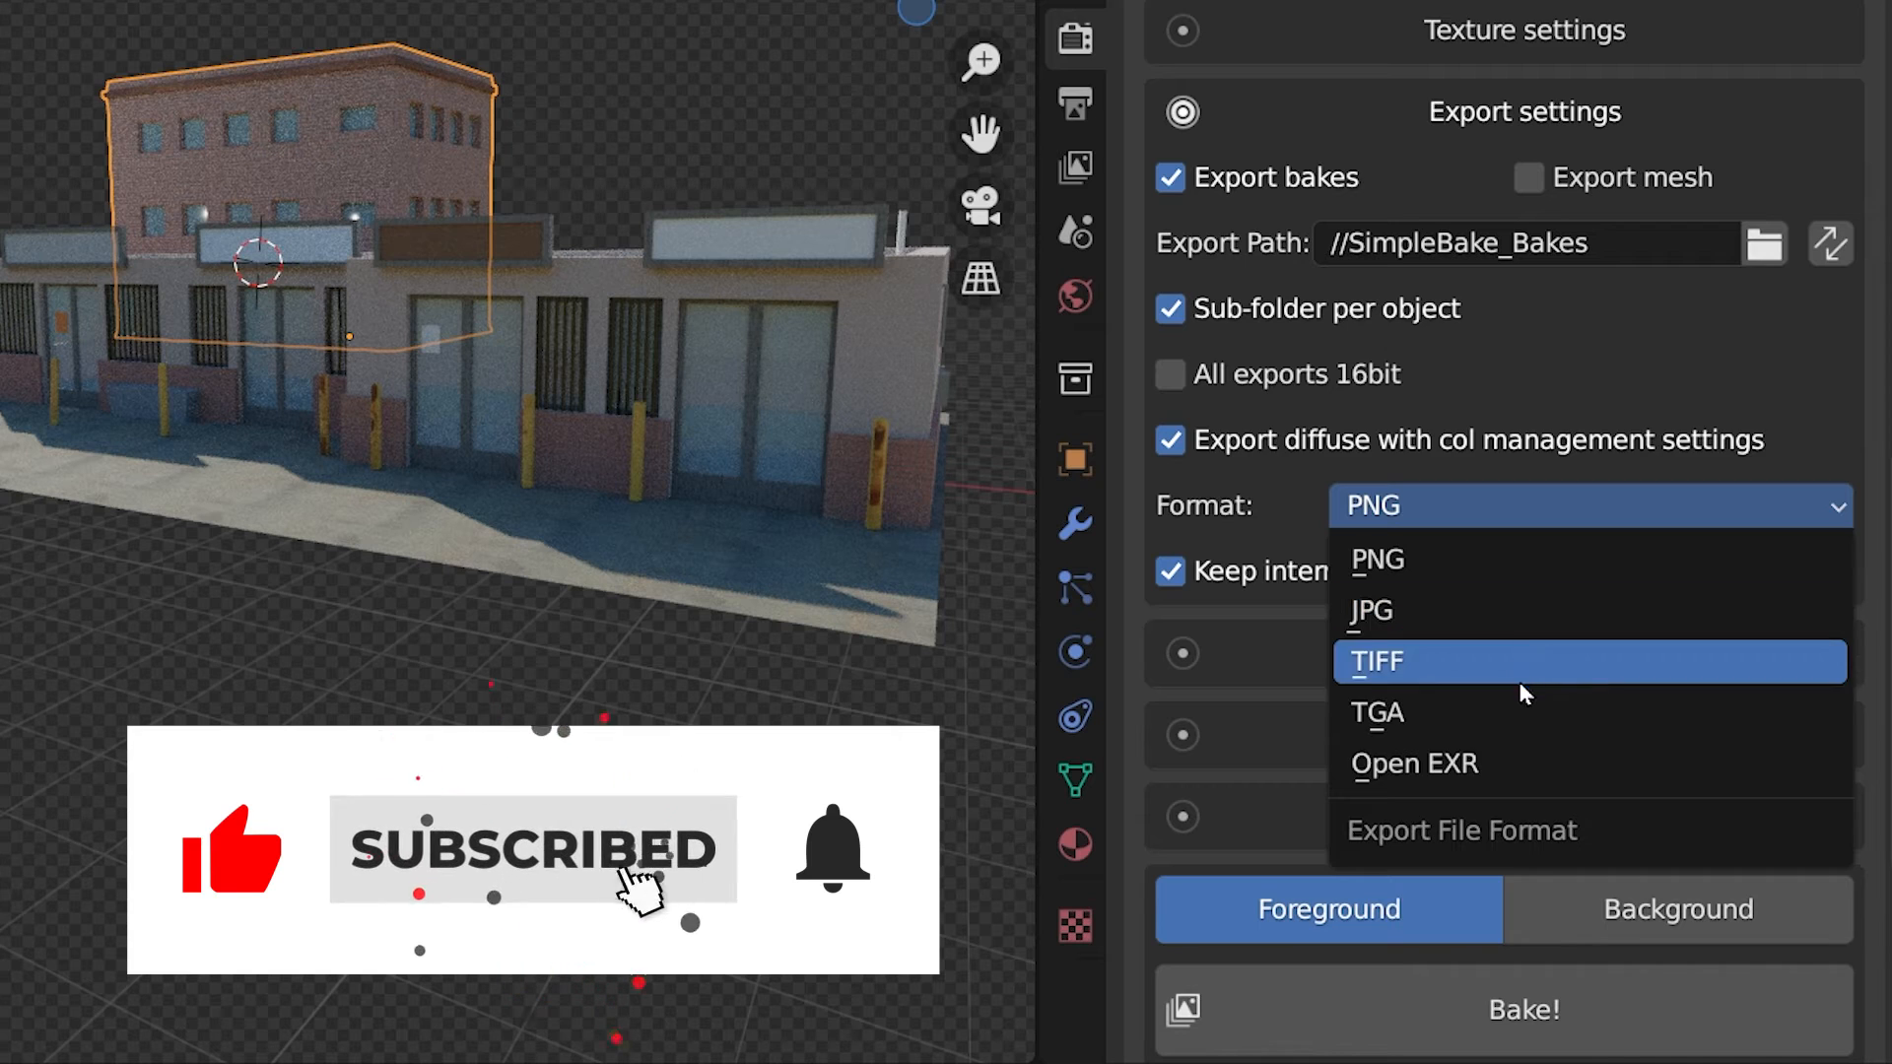
left_click(1376, 559)
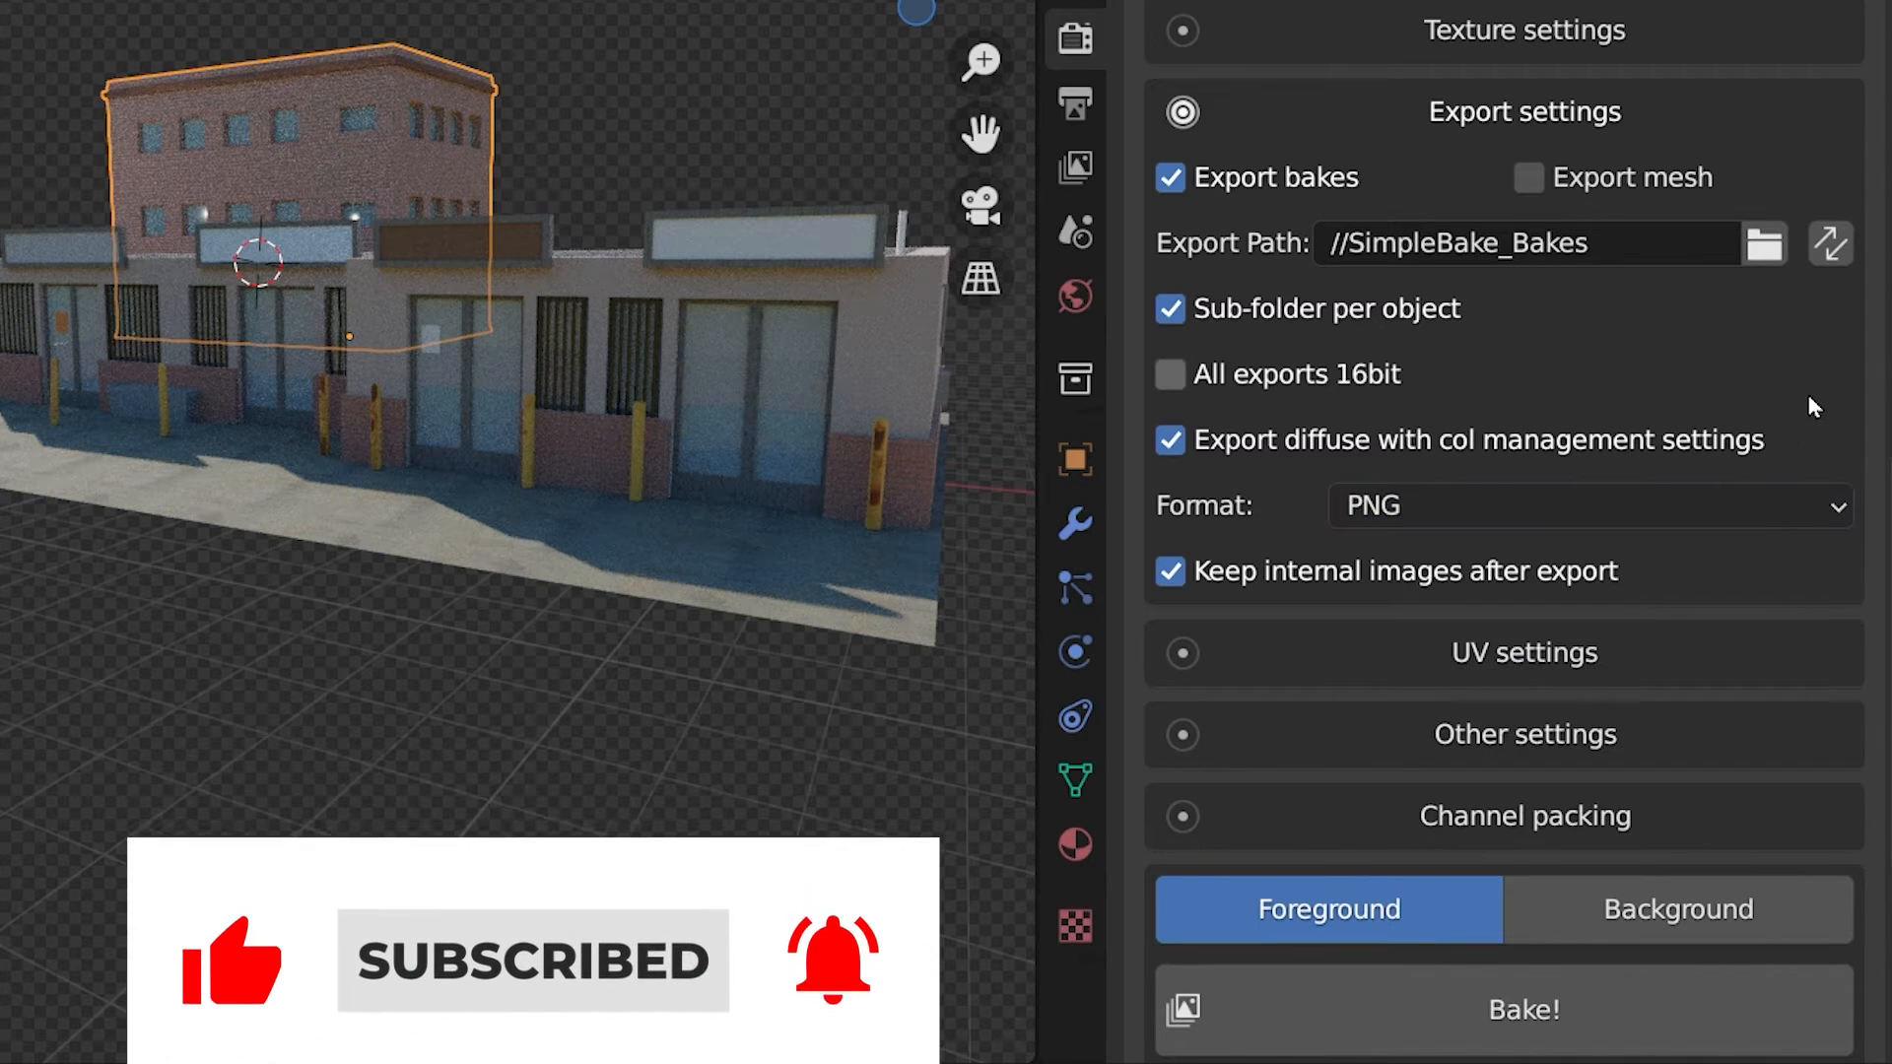
left_click(1527, 178)
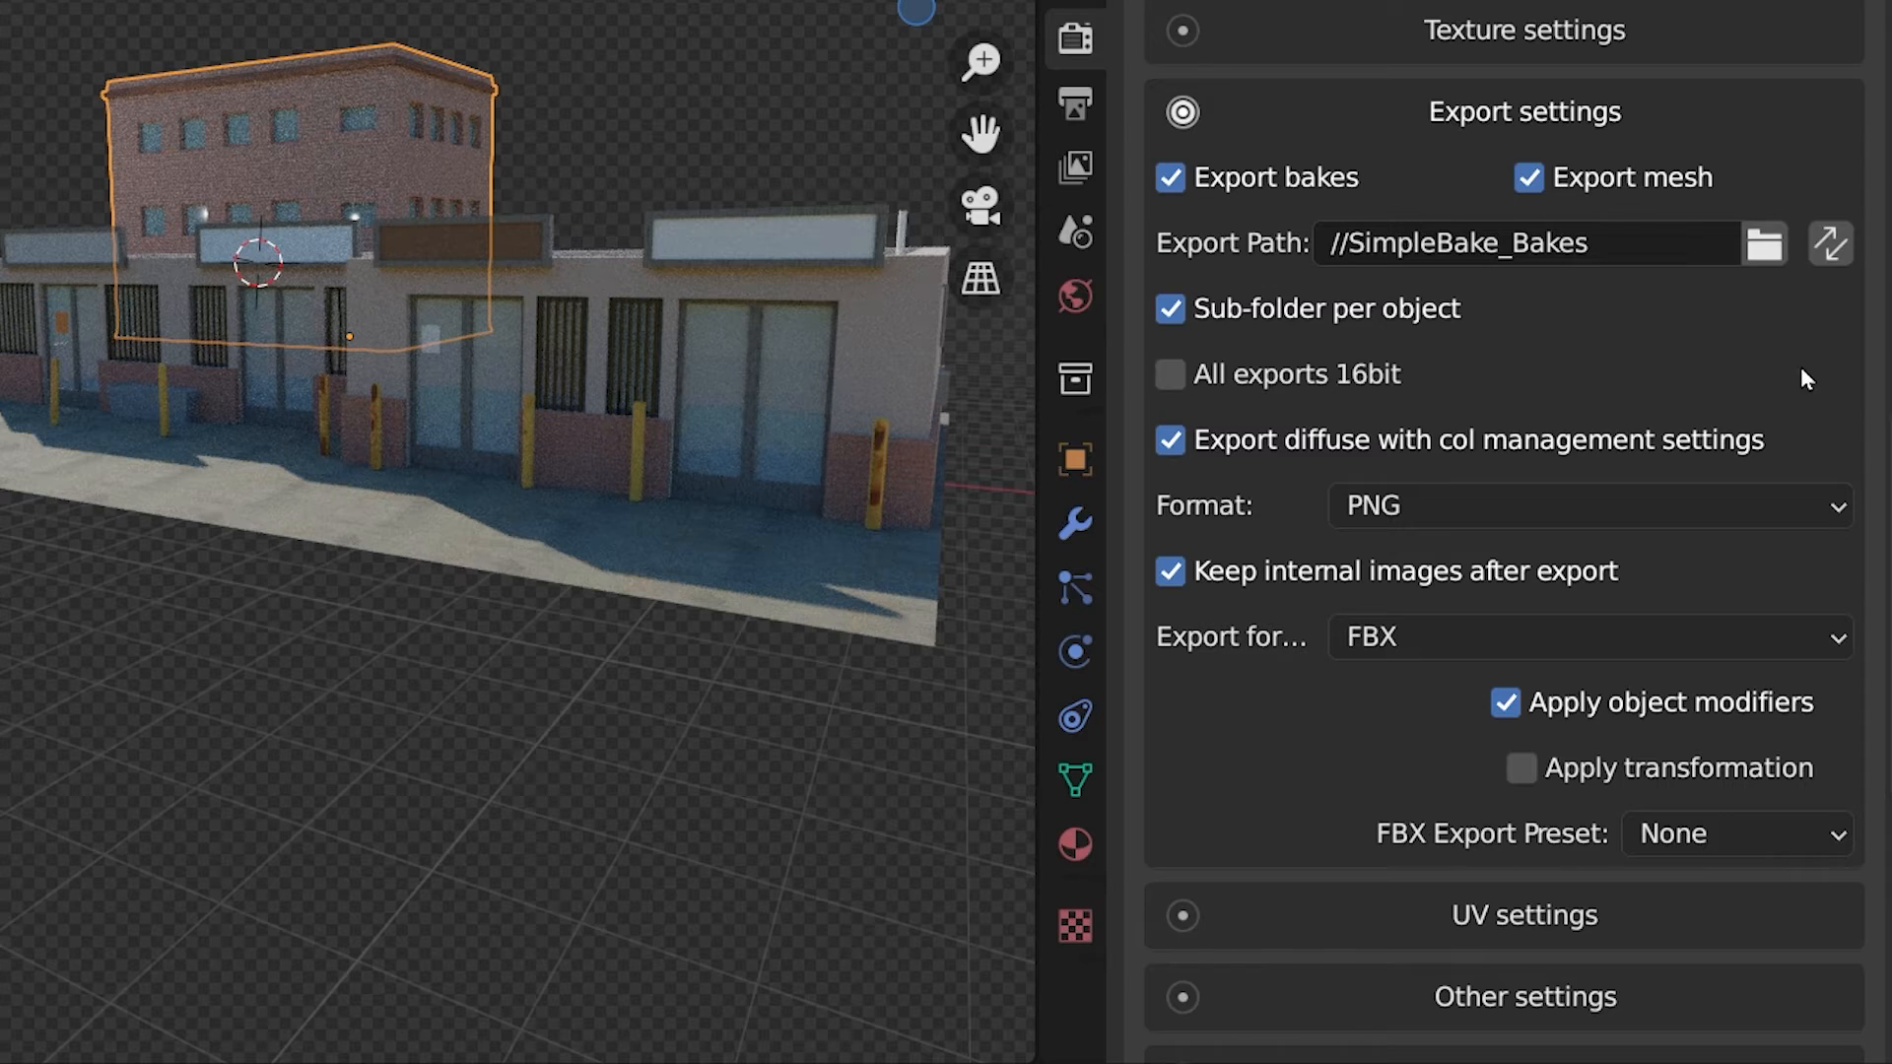
mouse_move(1387, 753)
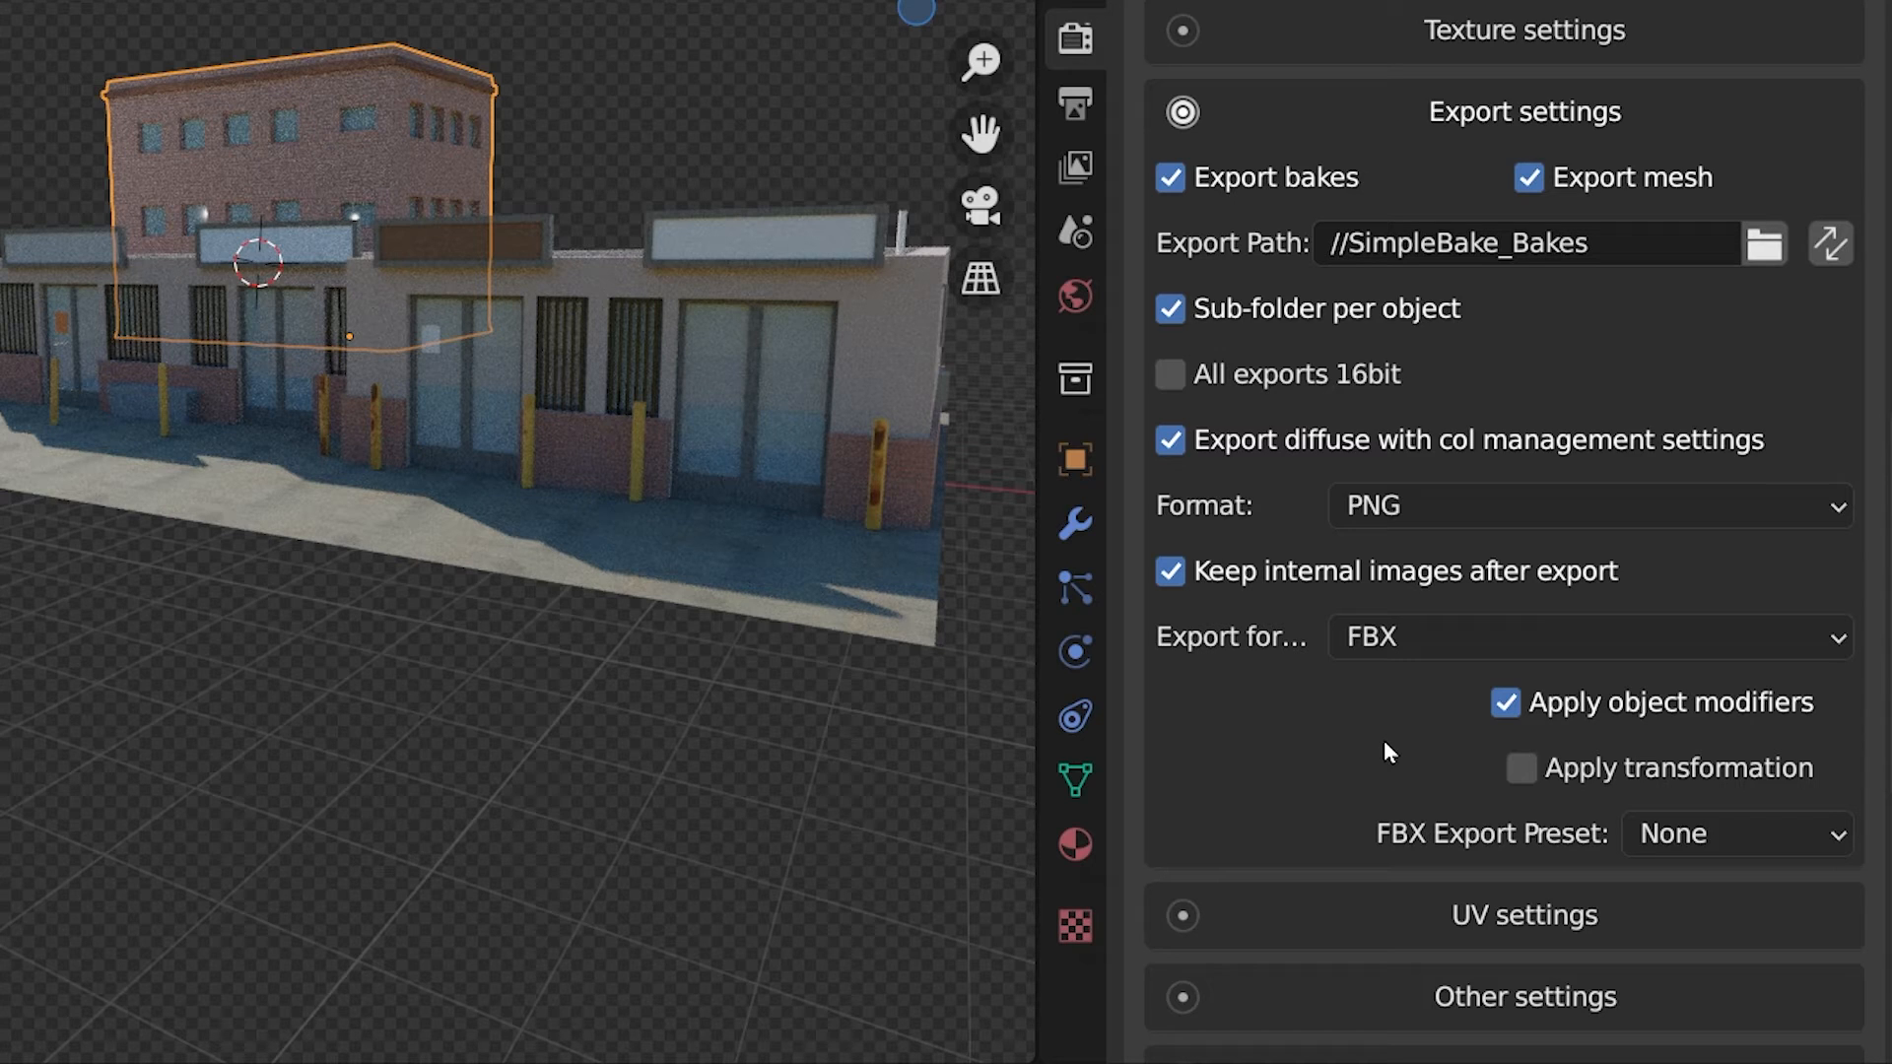
left_click(1587, 637)
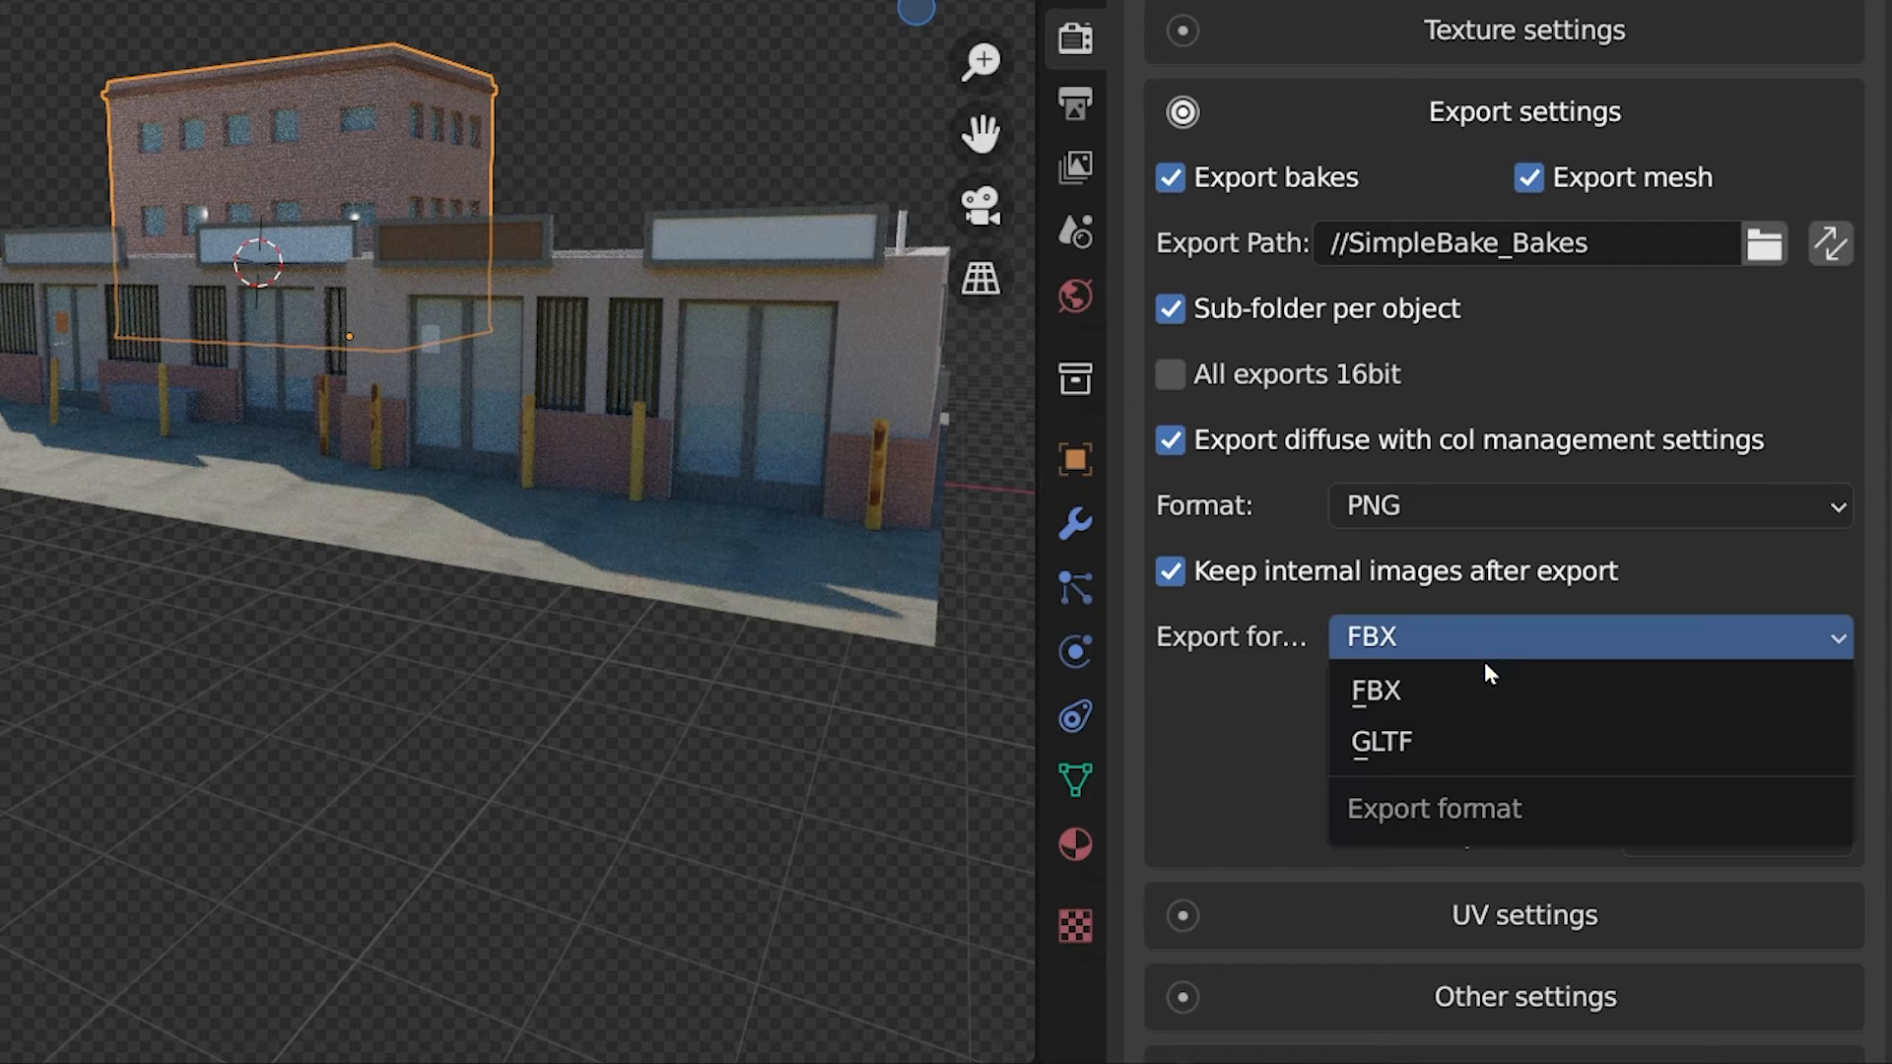
mouse_move(1485, 752)
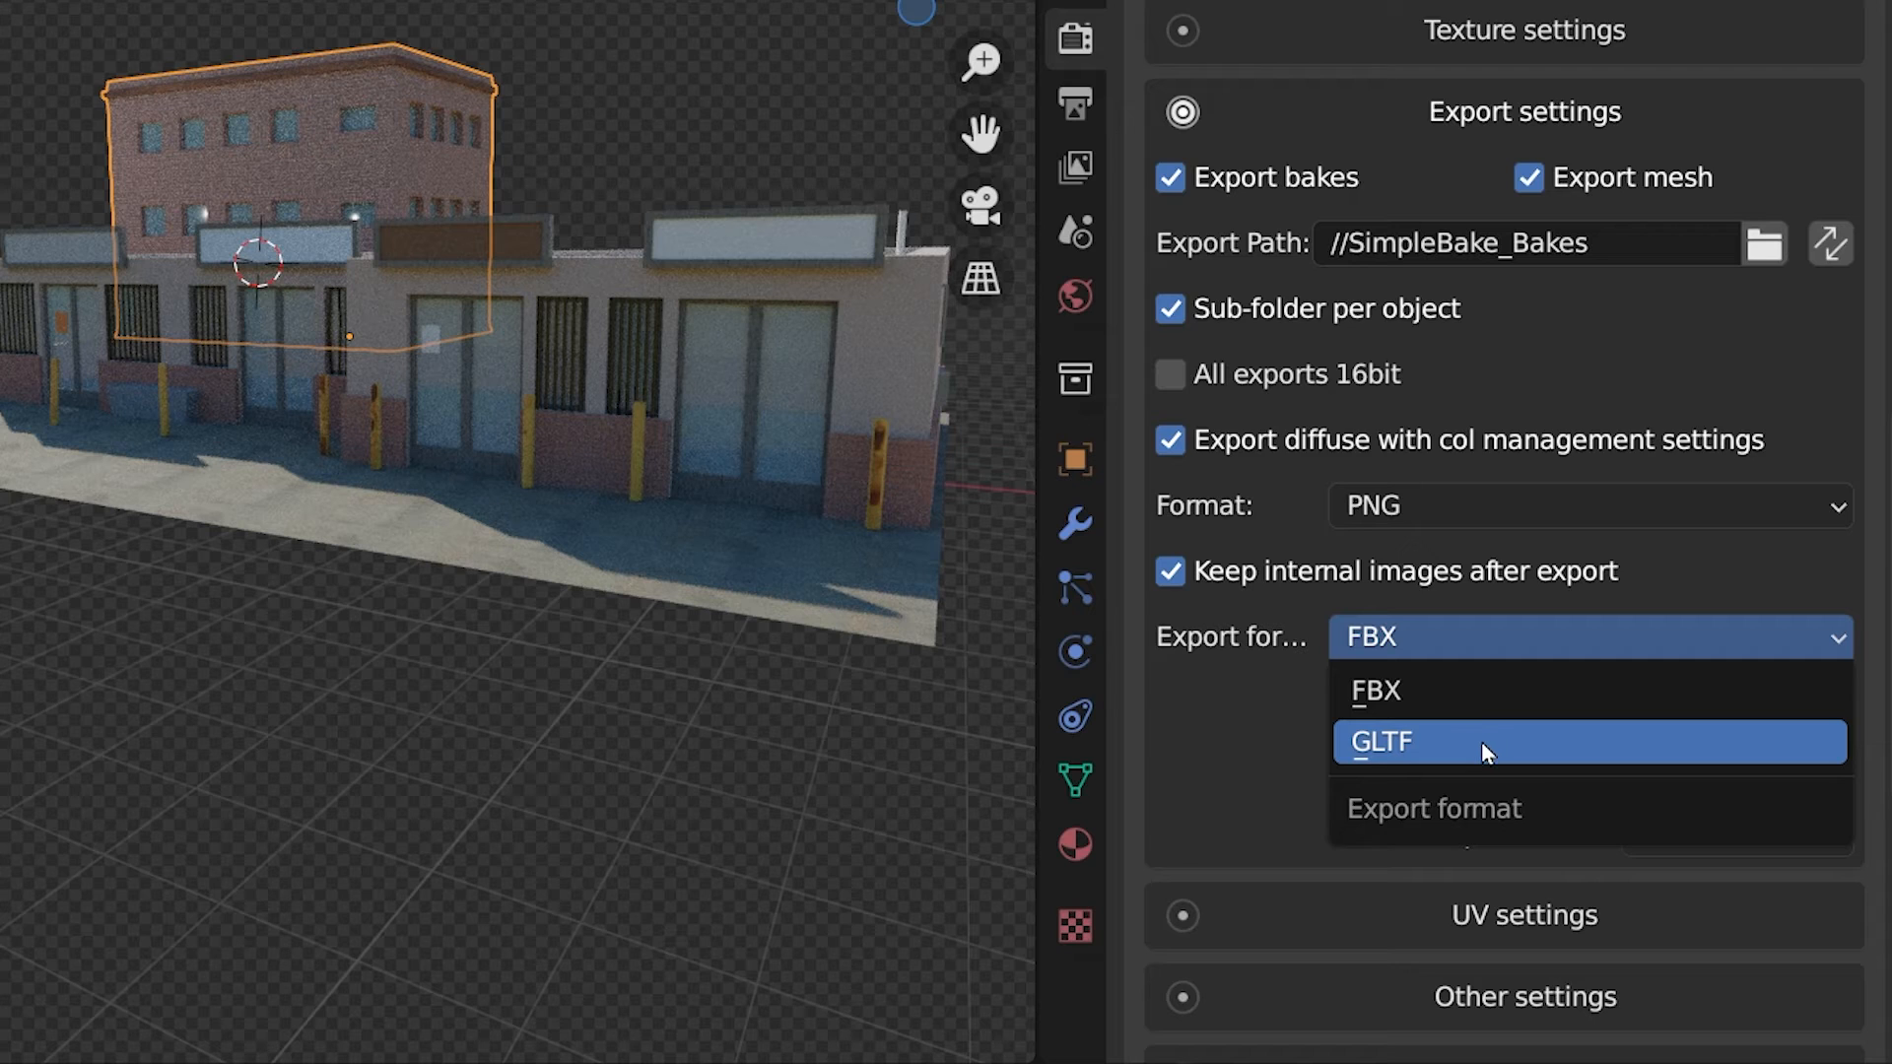
left_click(1371, 690)
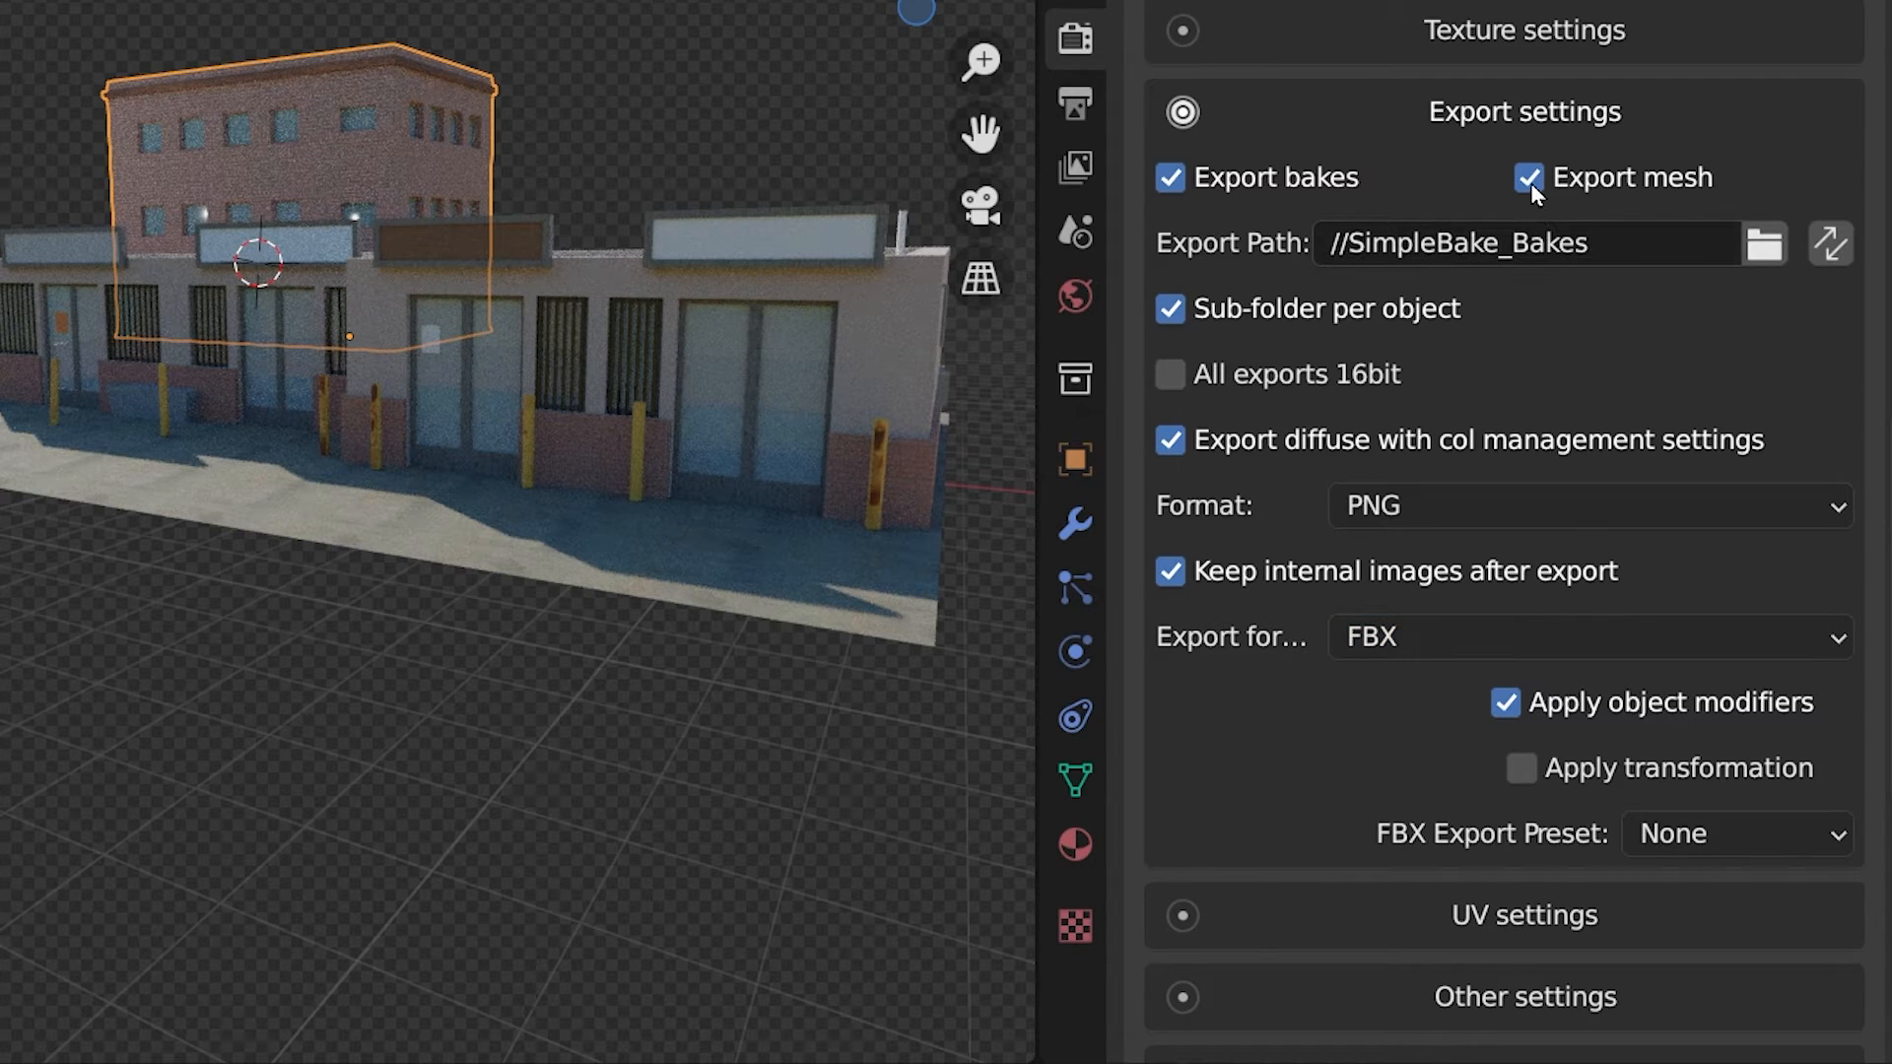
left_click(1528, 177)
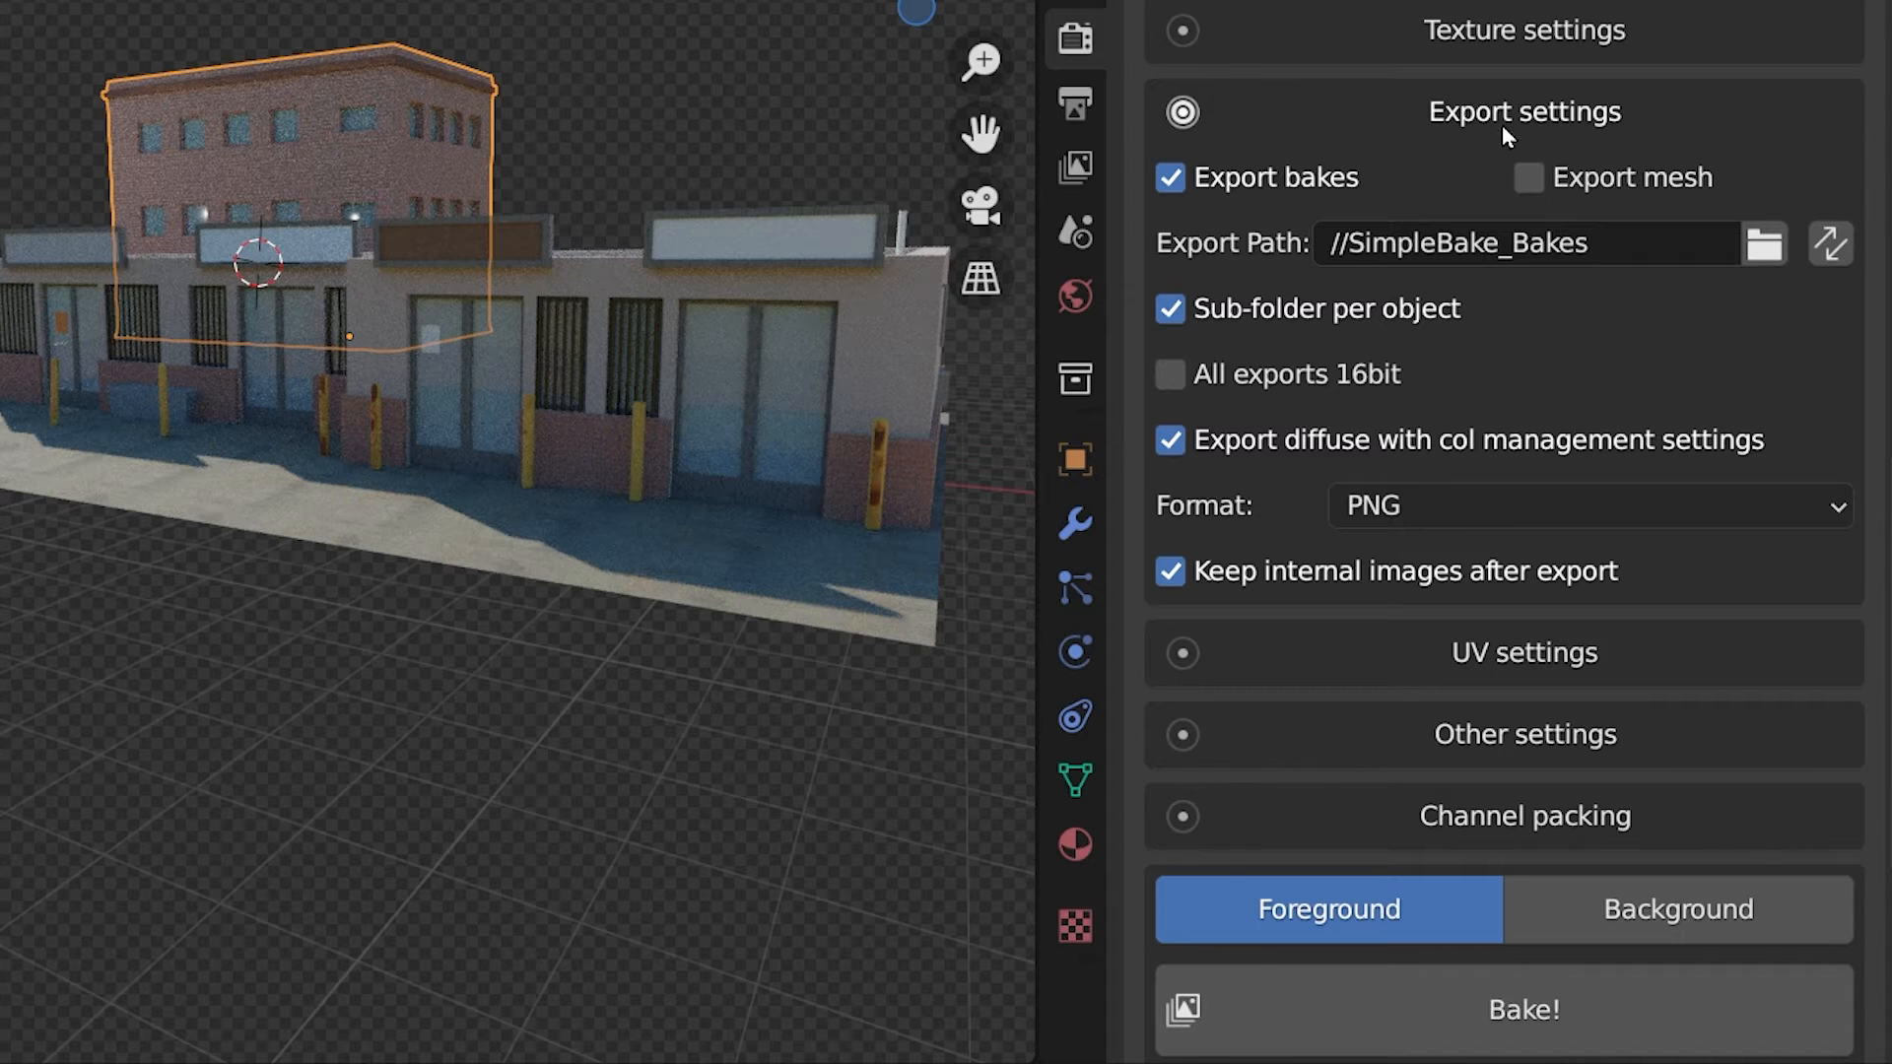
Step: Enable SimpleBake's New UV Map(s) option using Smart UV Project (Individual)
left_click(1524, 111)
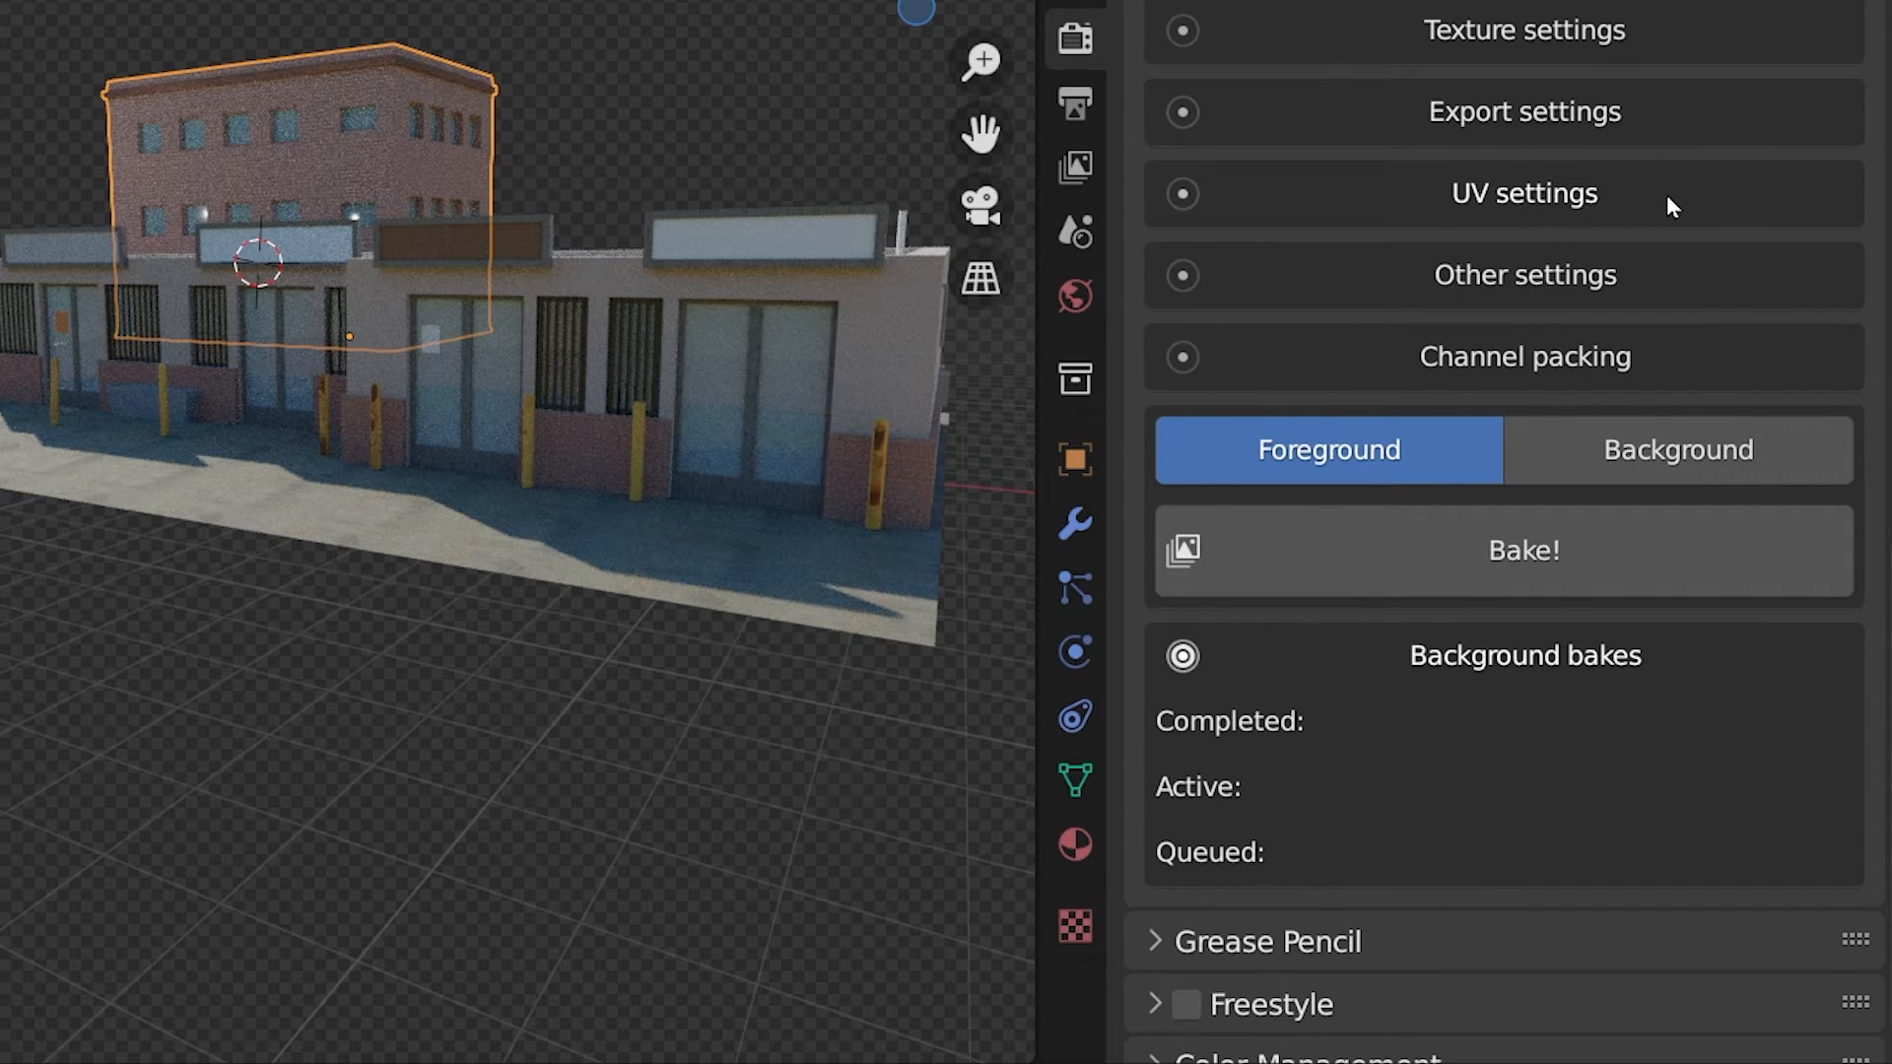
left_click(1523, 193)
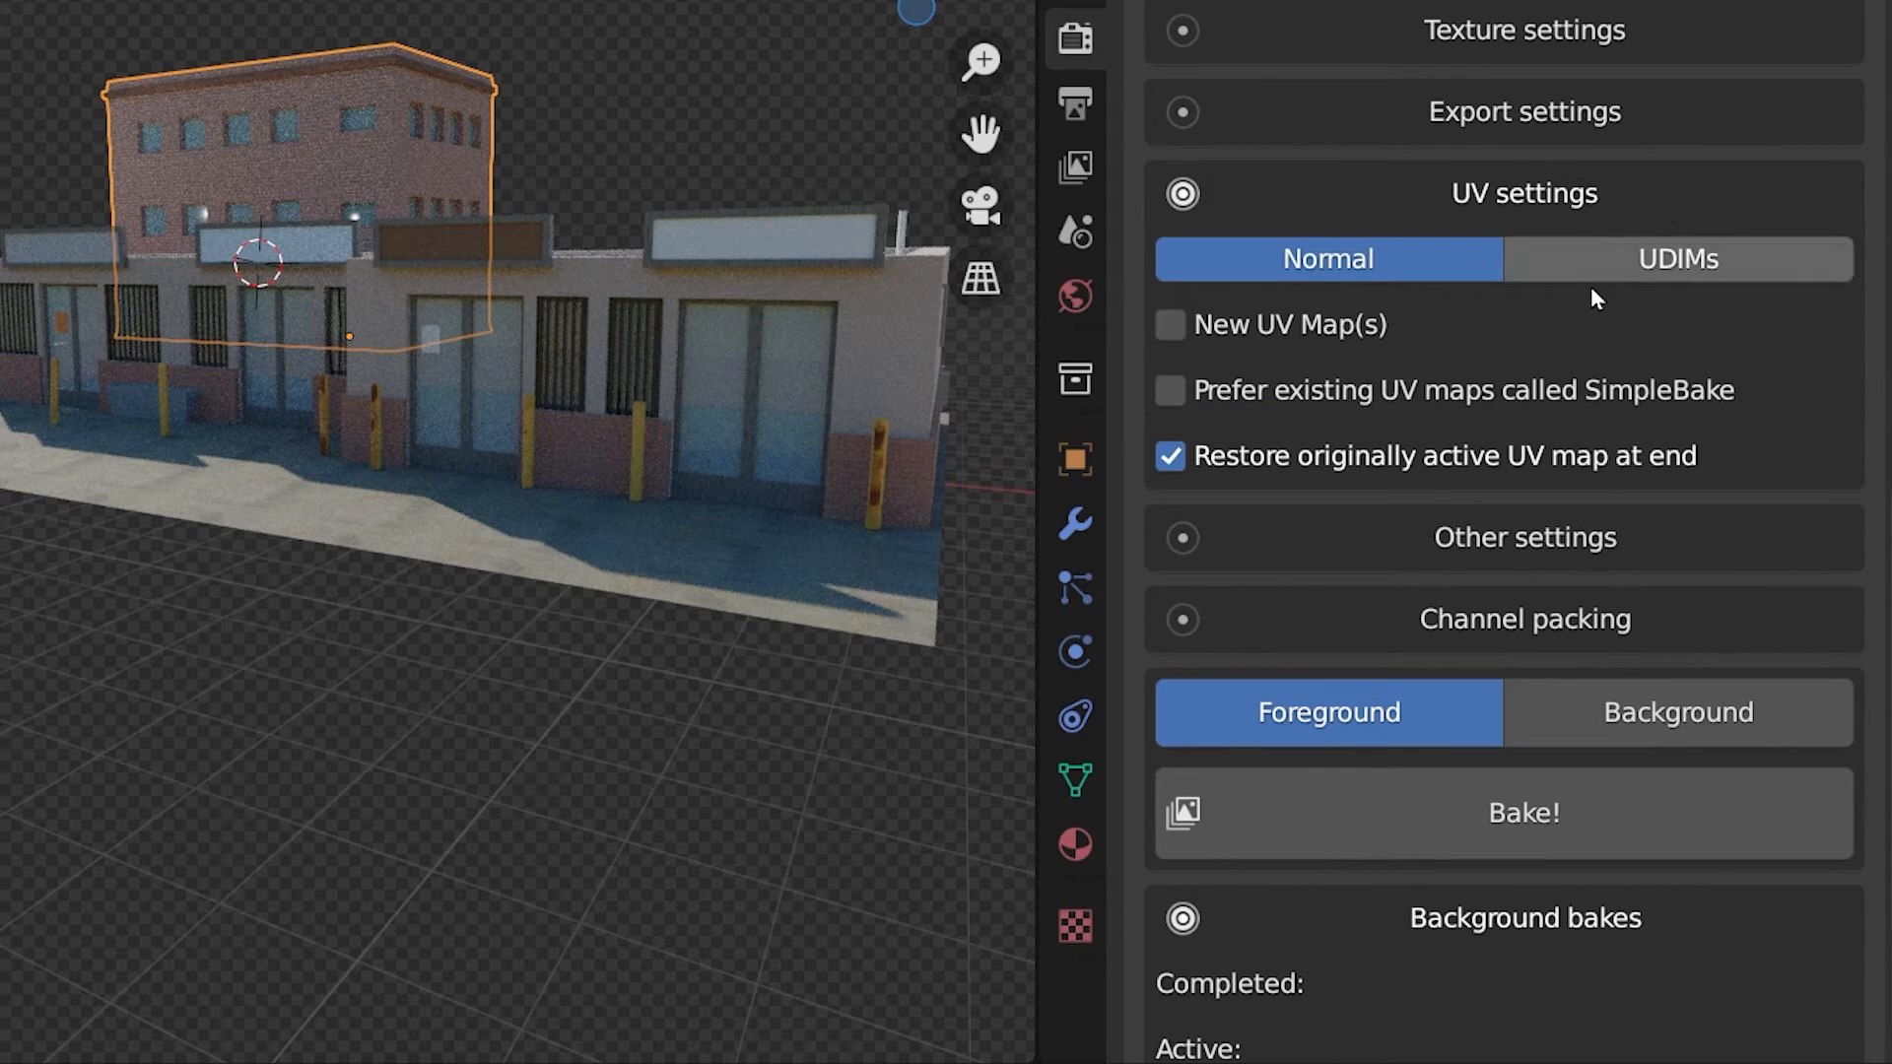
mouse_move(1606, 302)
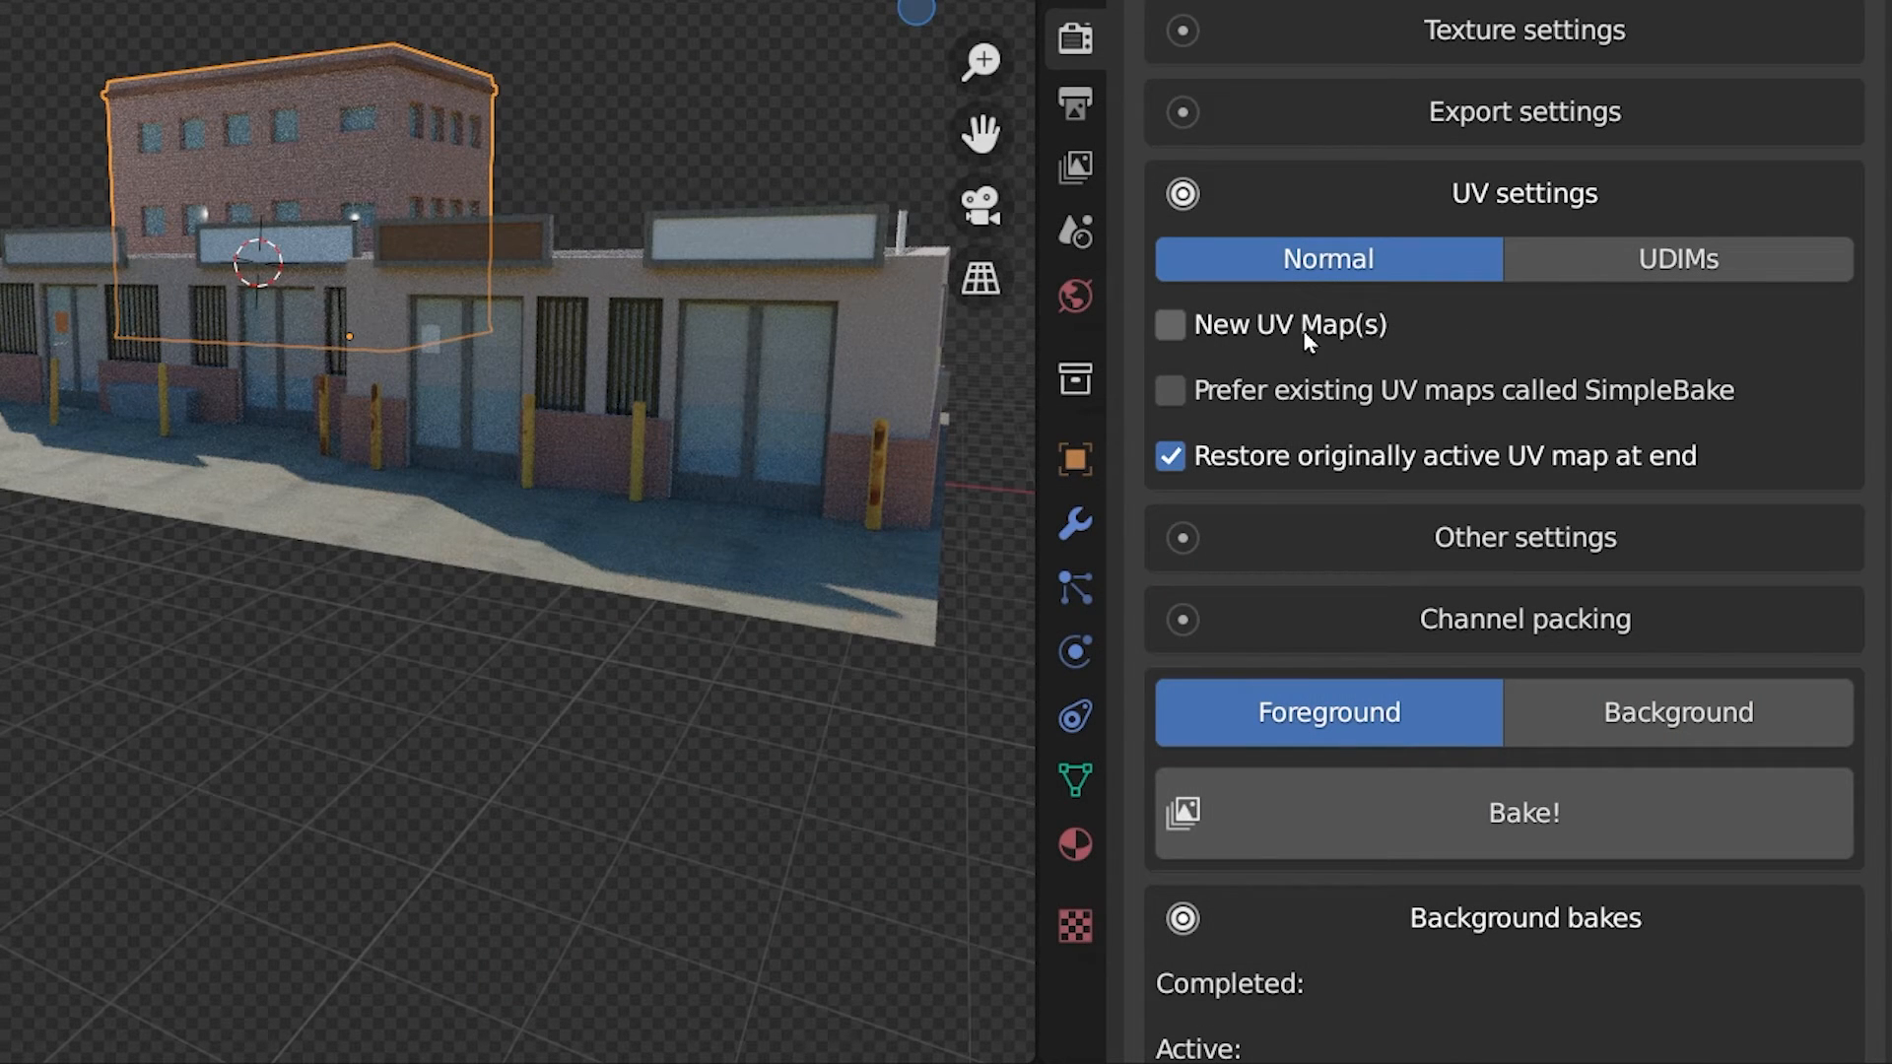
left_click(1168, 324)
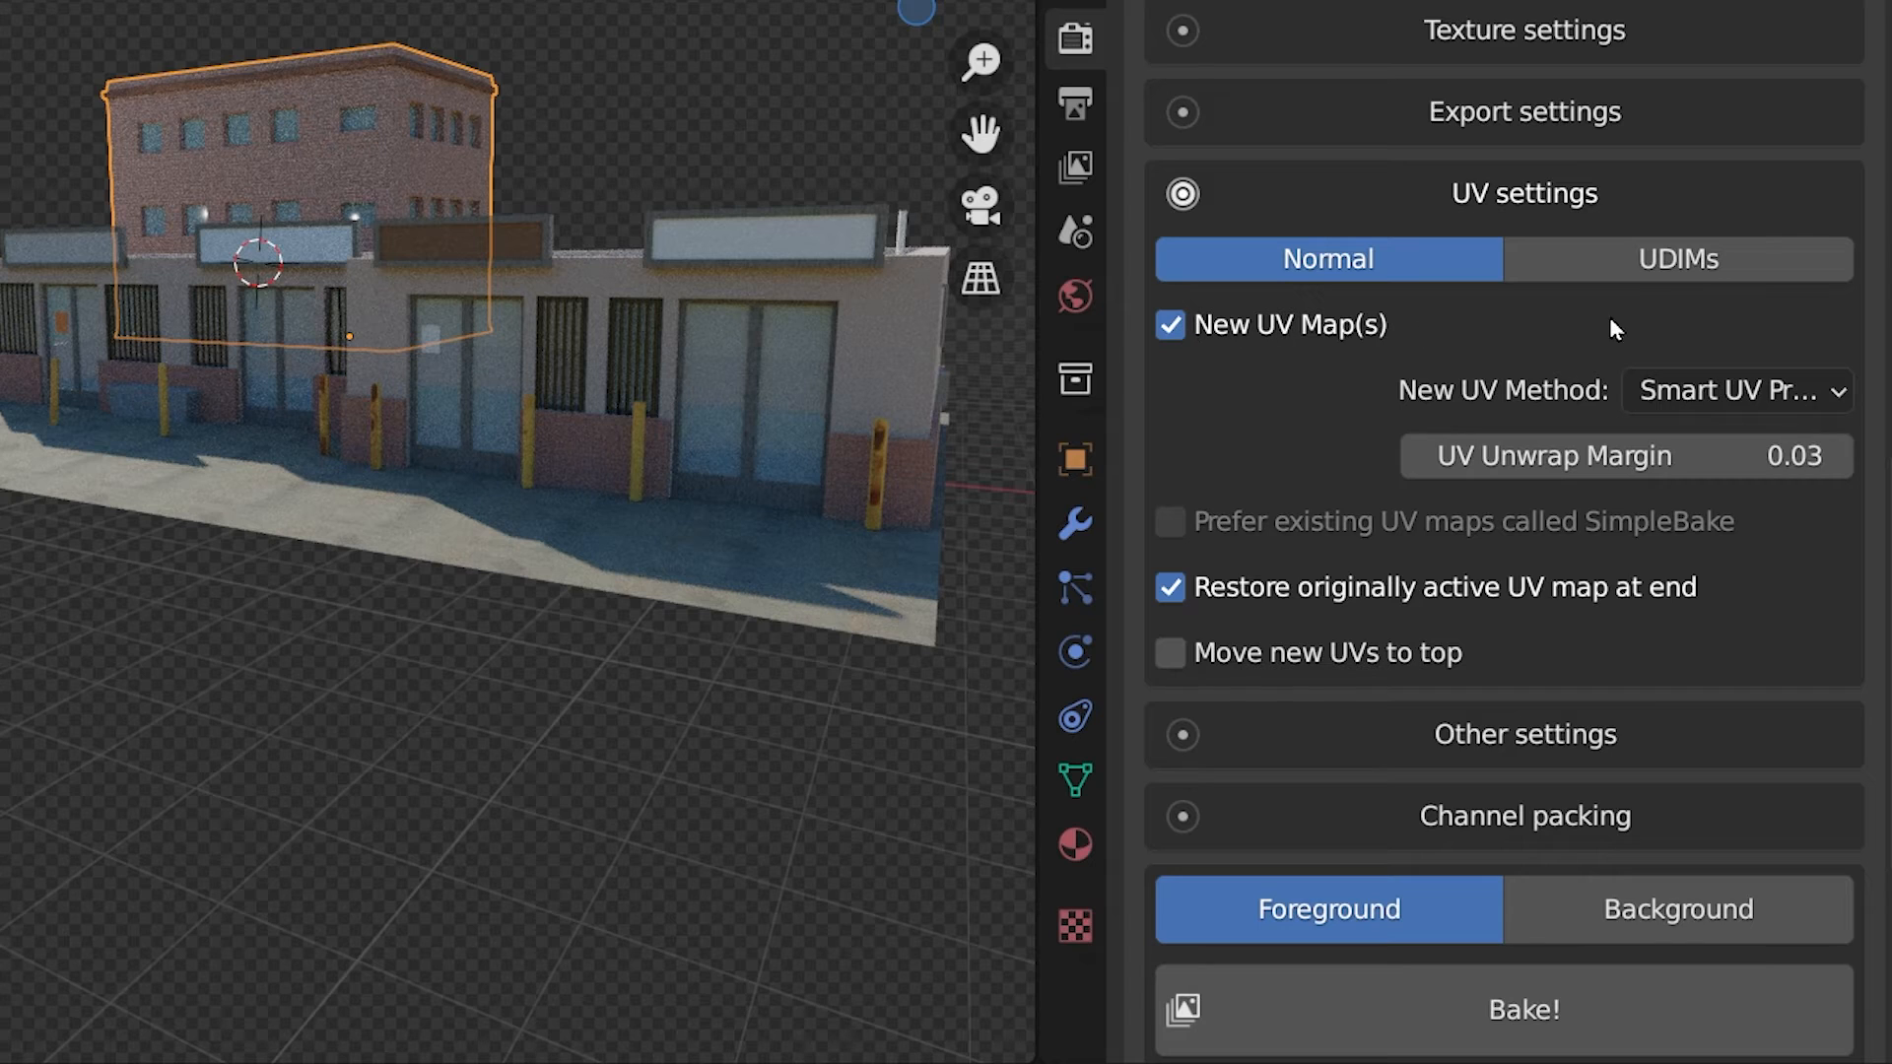
left_click(1734, 390)
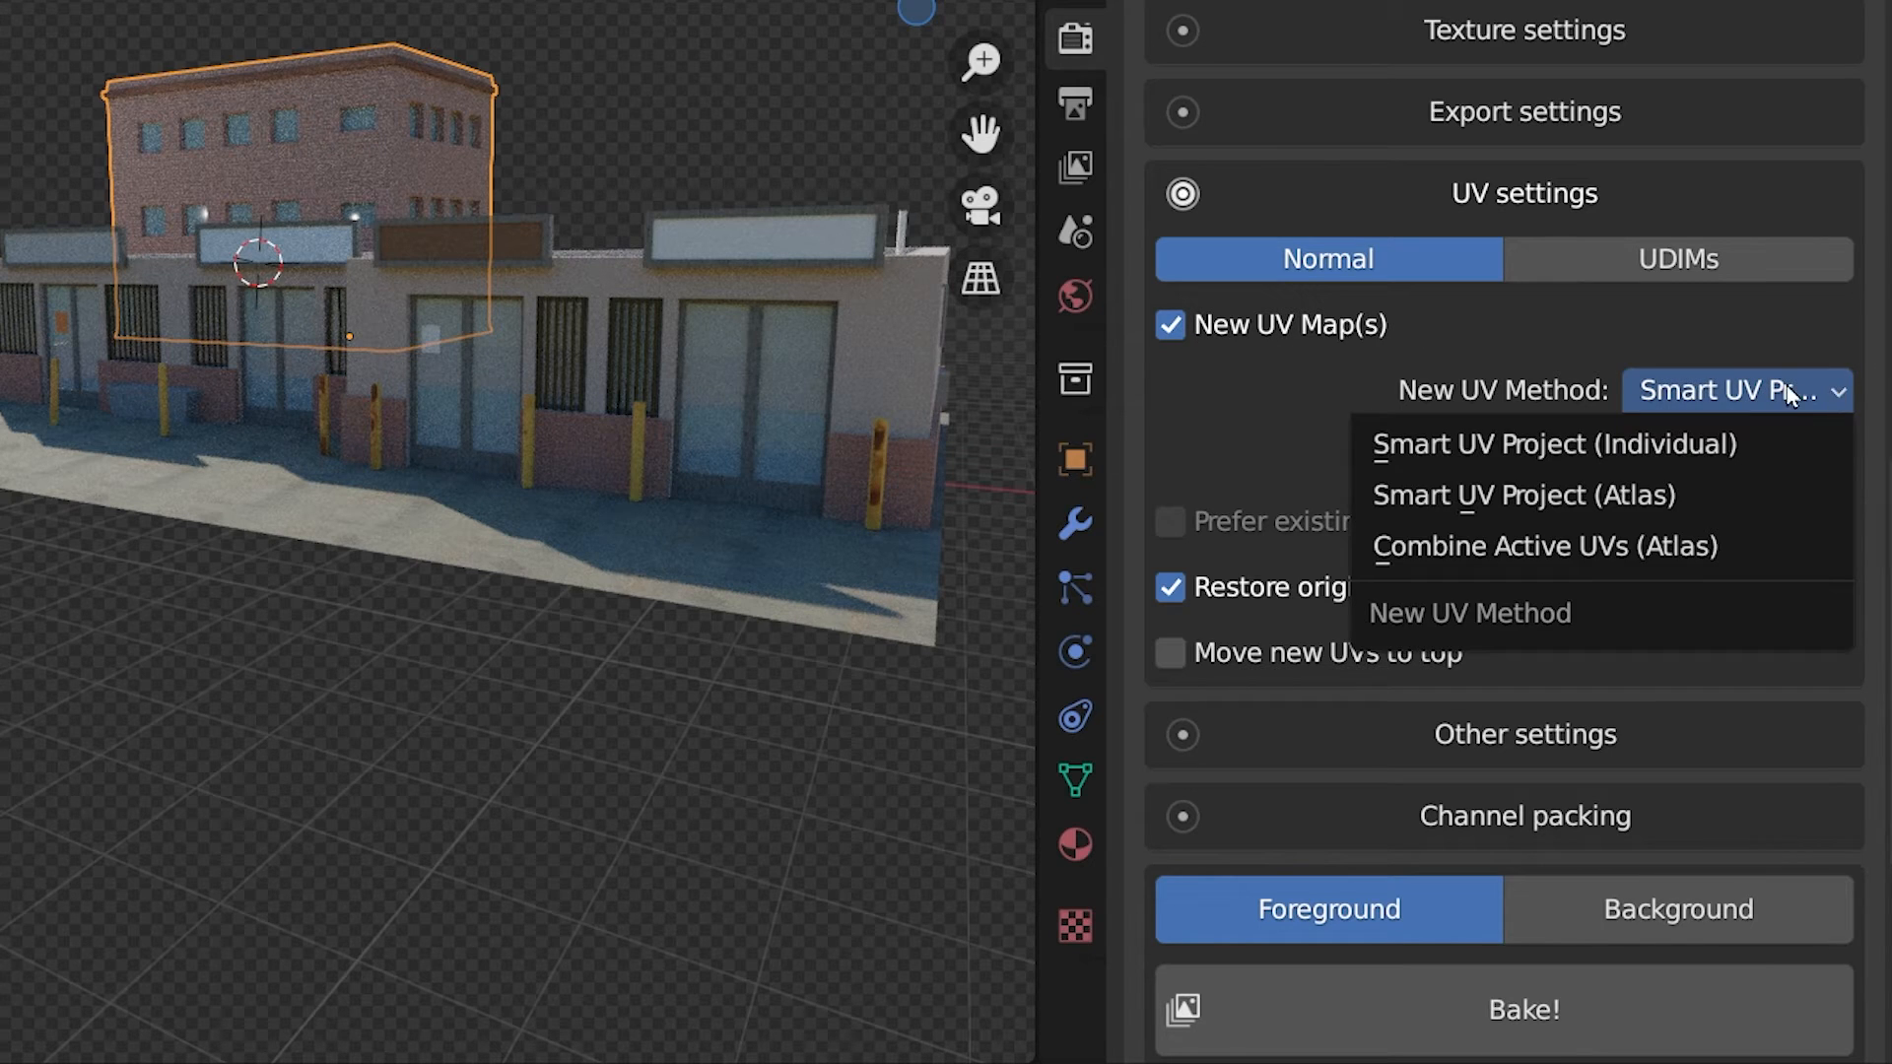
mouse_move(1768, 471)
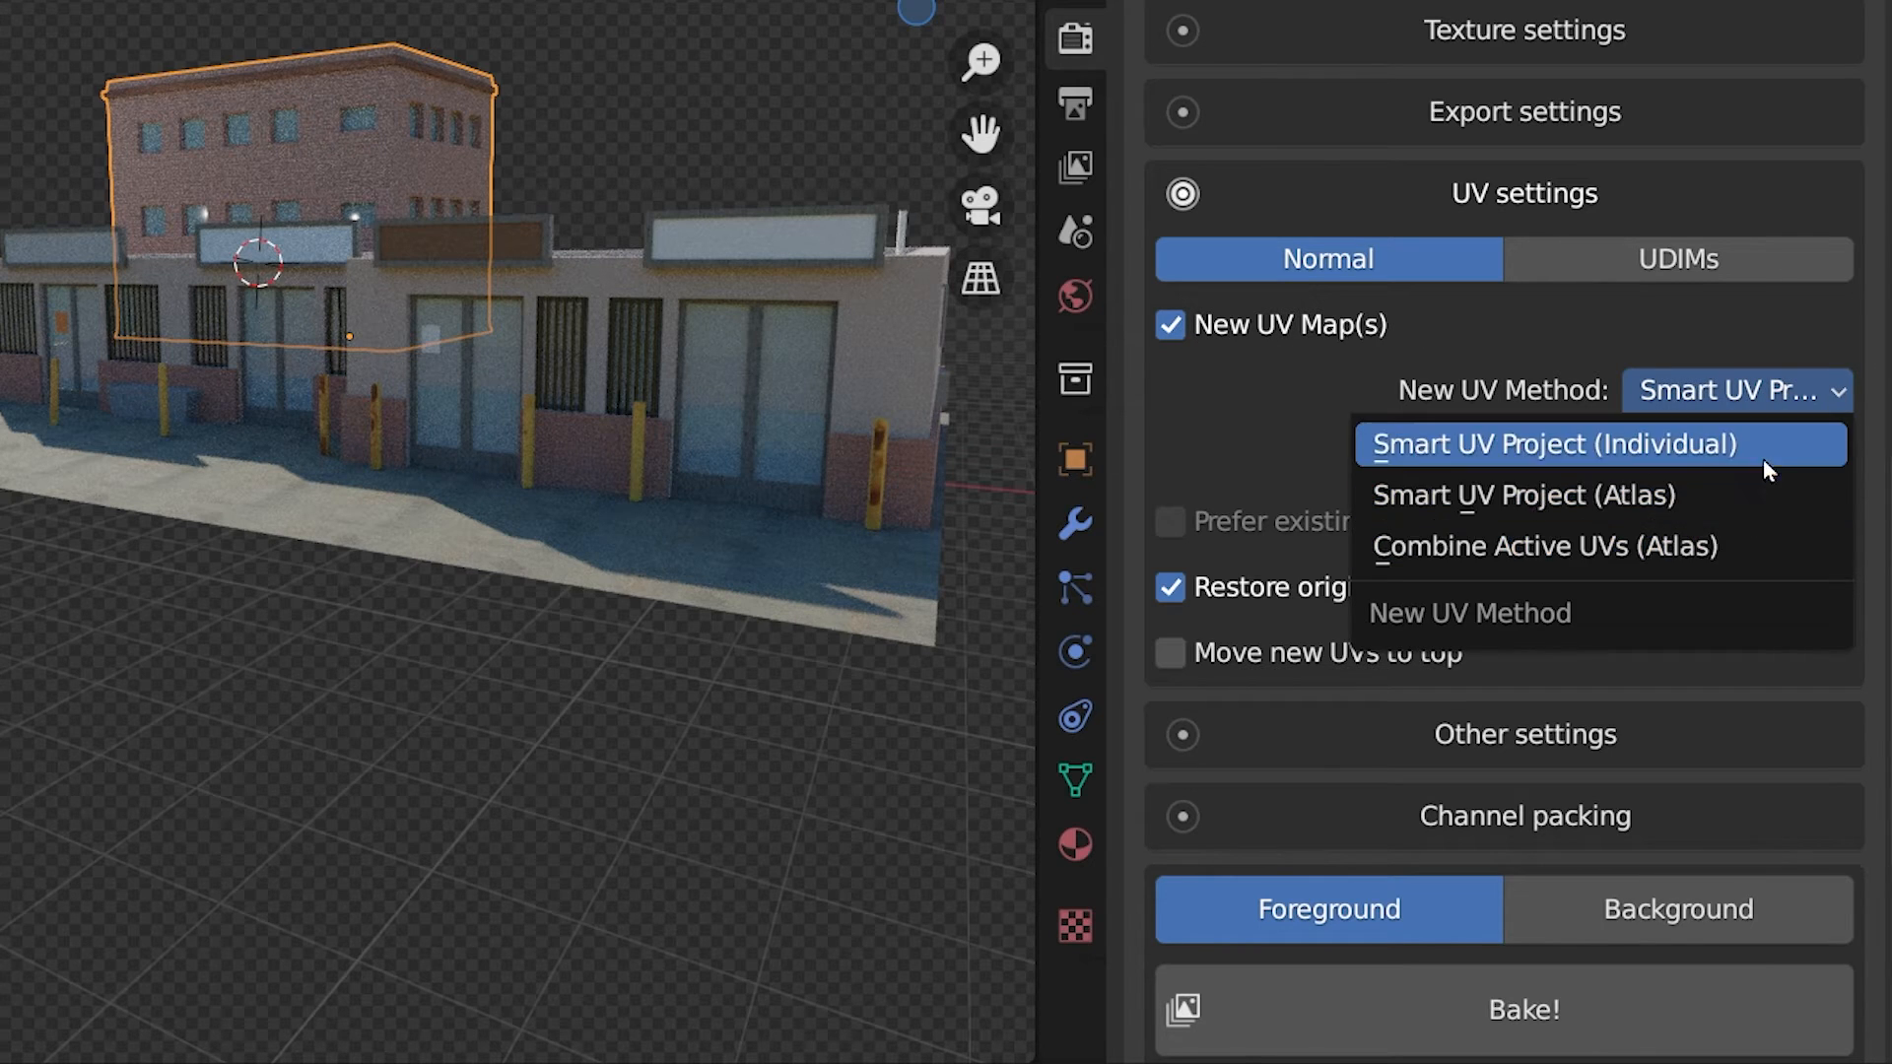
left_click(1555, 445)
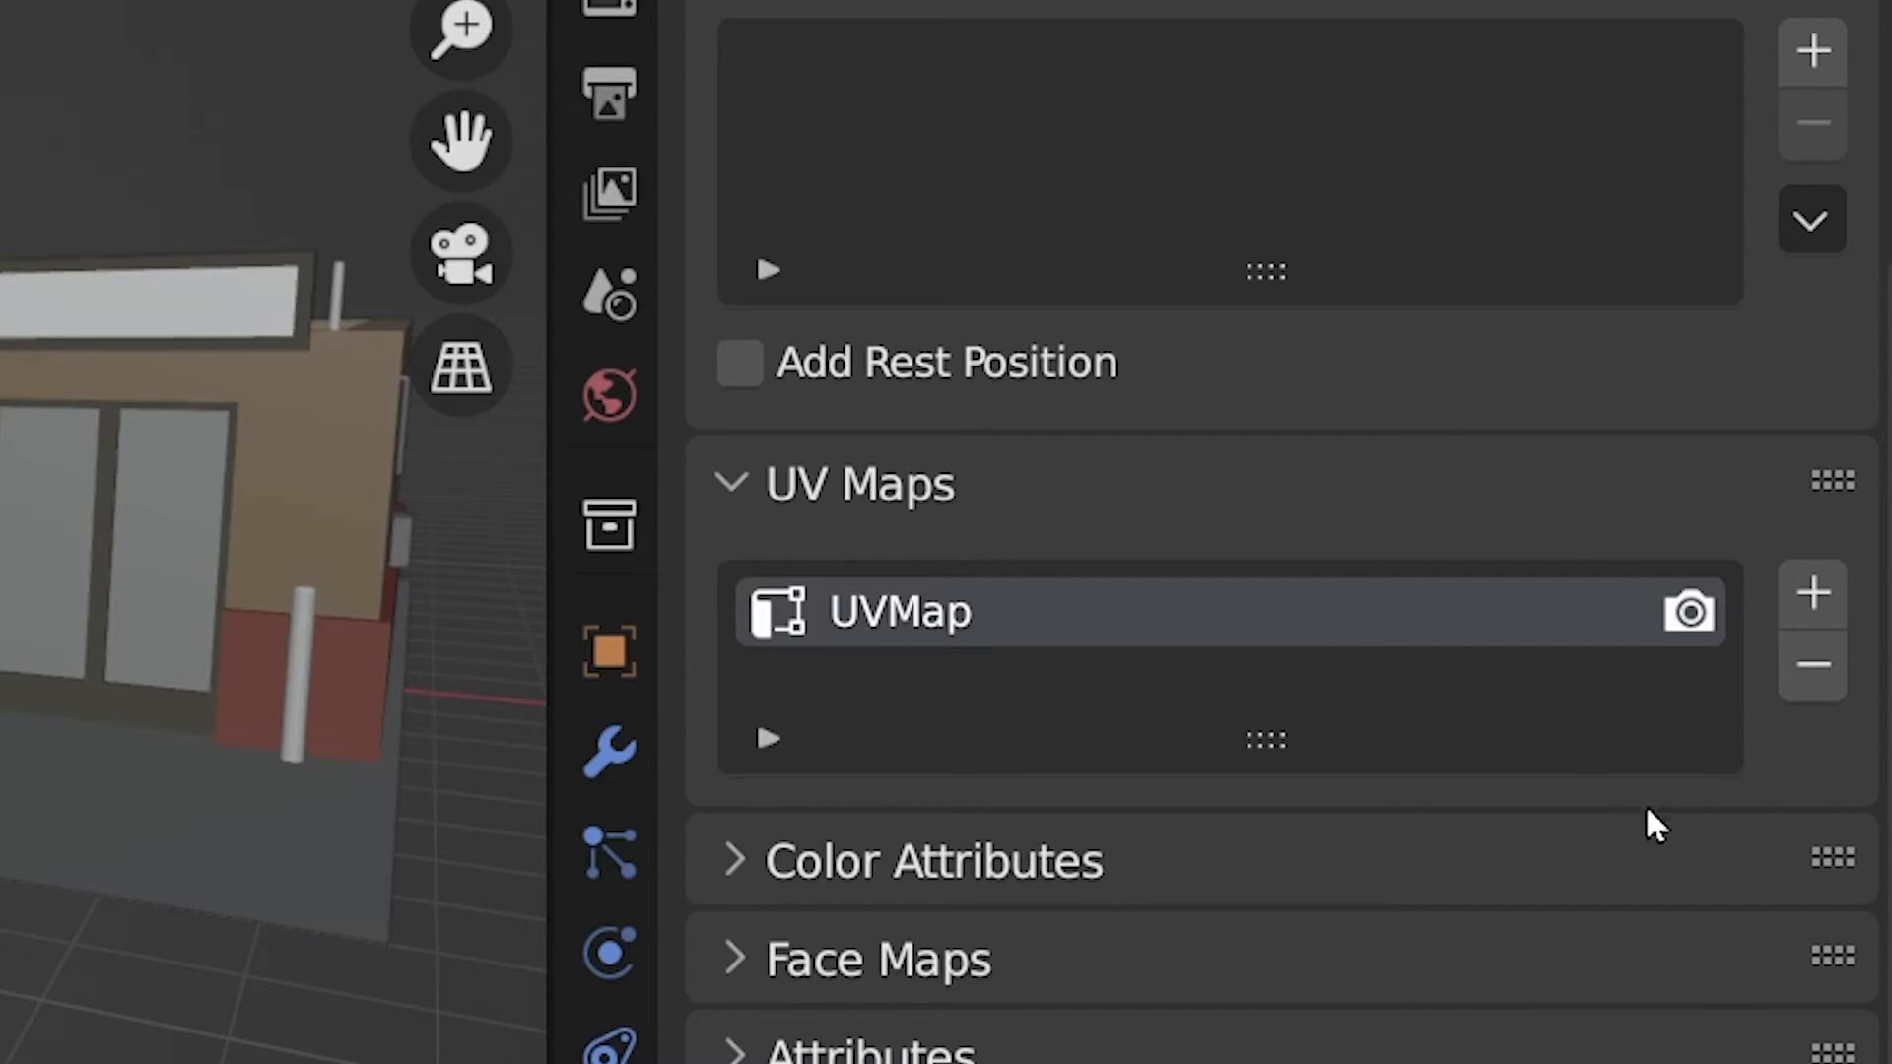
Step: Add a second UV map named SimpleBake to the building and collapse UV settings
left_click(1811, 591)
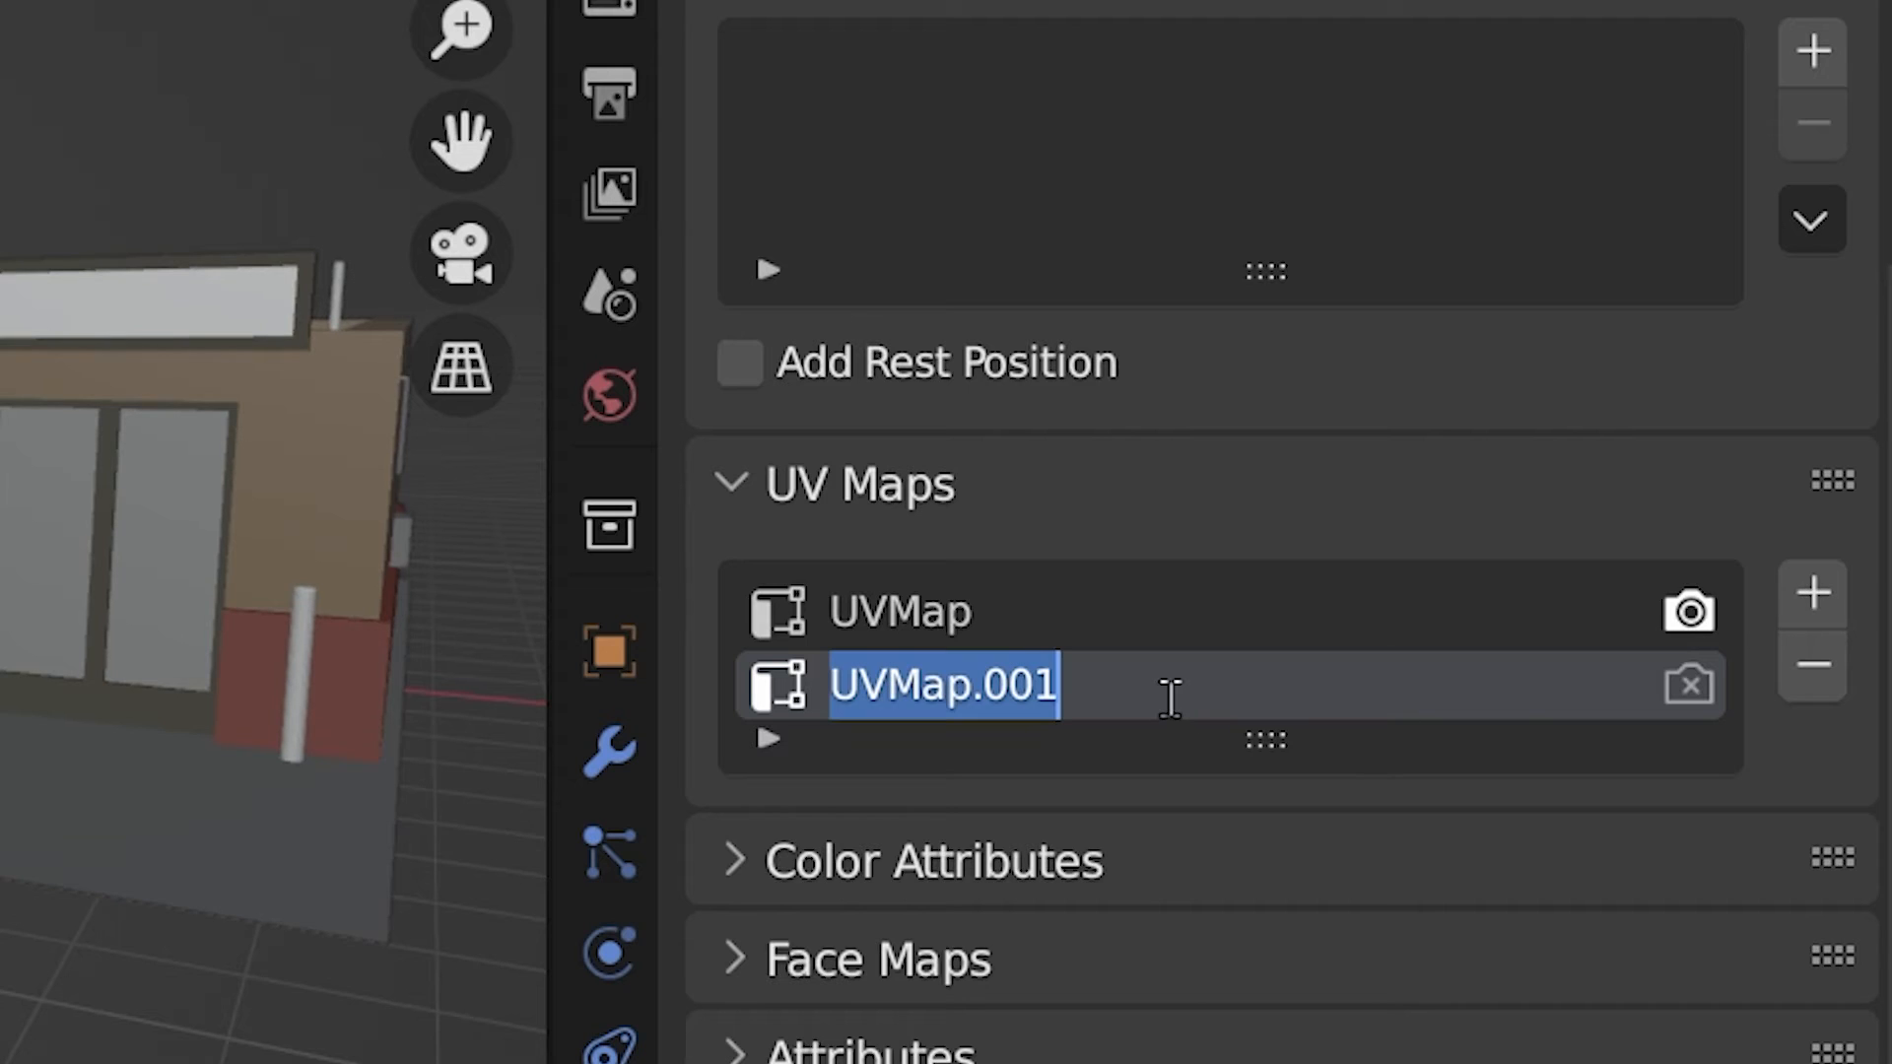
type("Simpl")
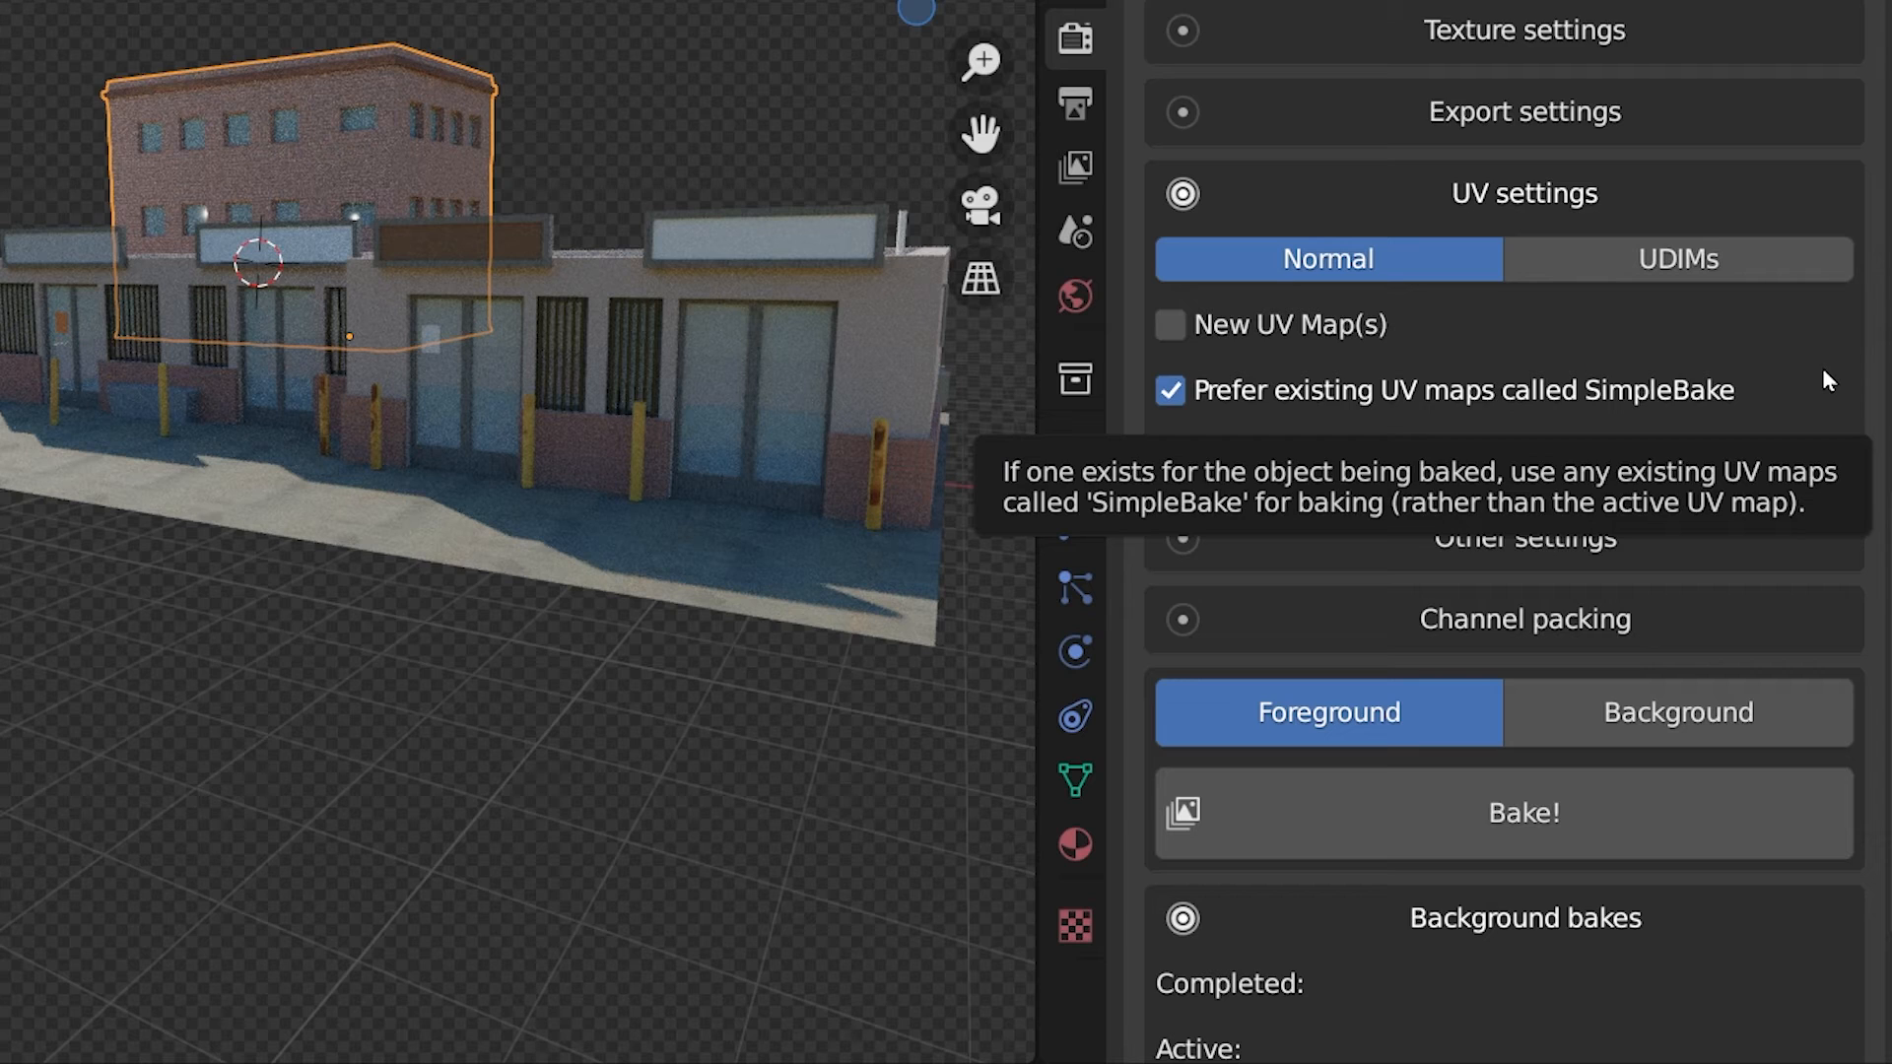
left_click(1524, 193)
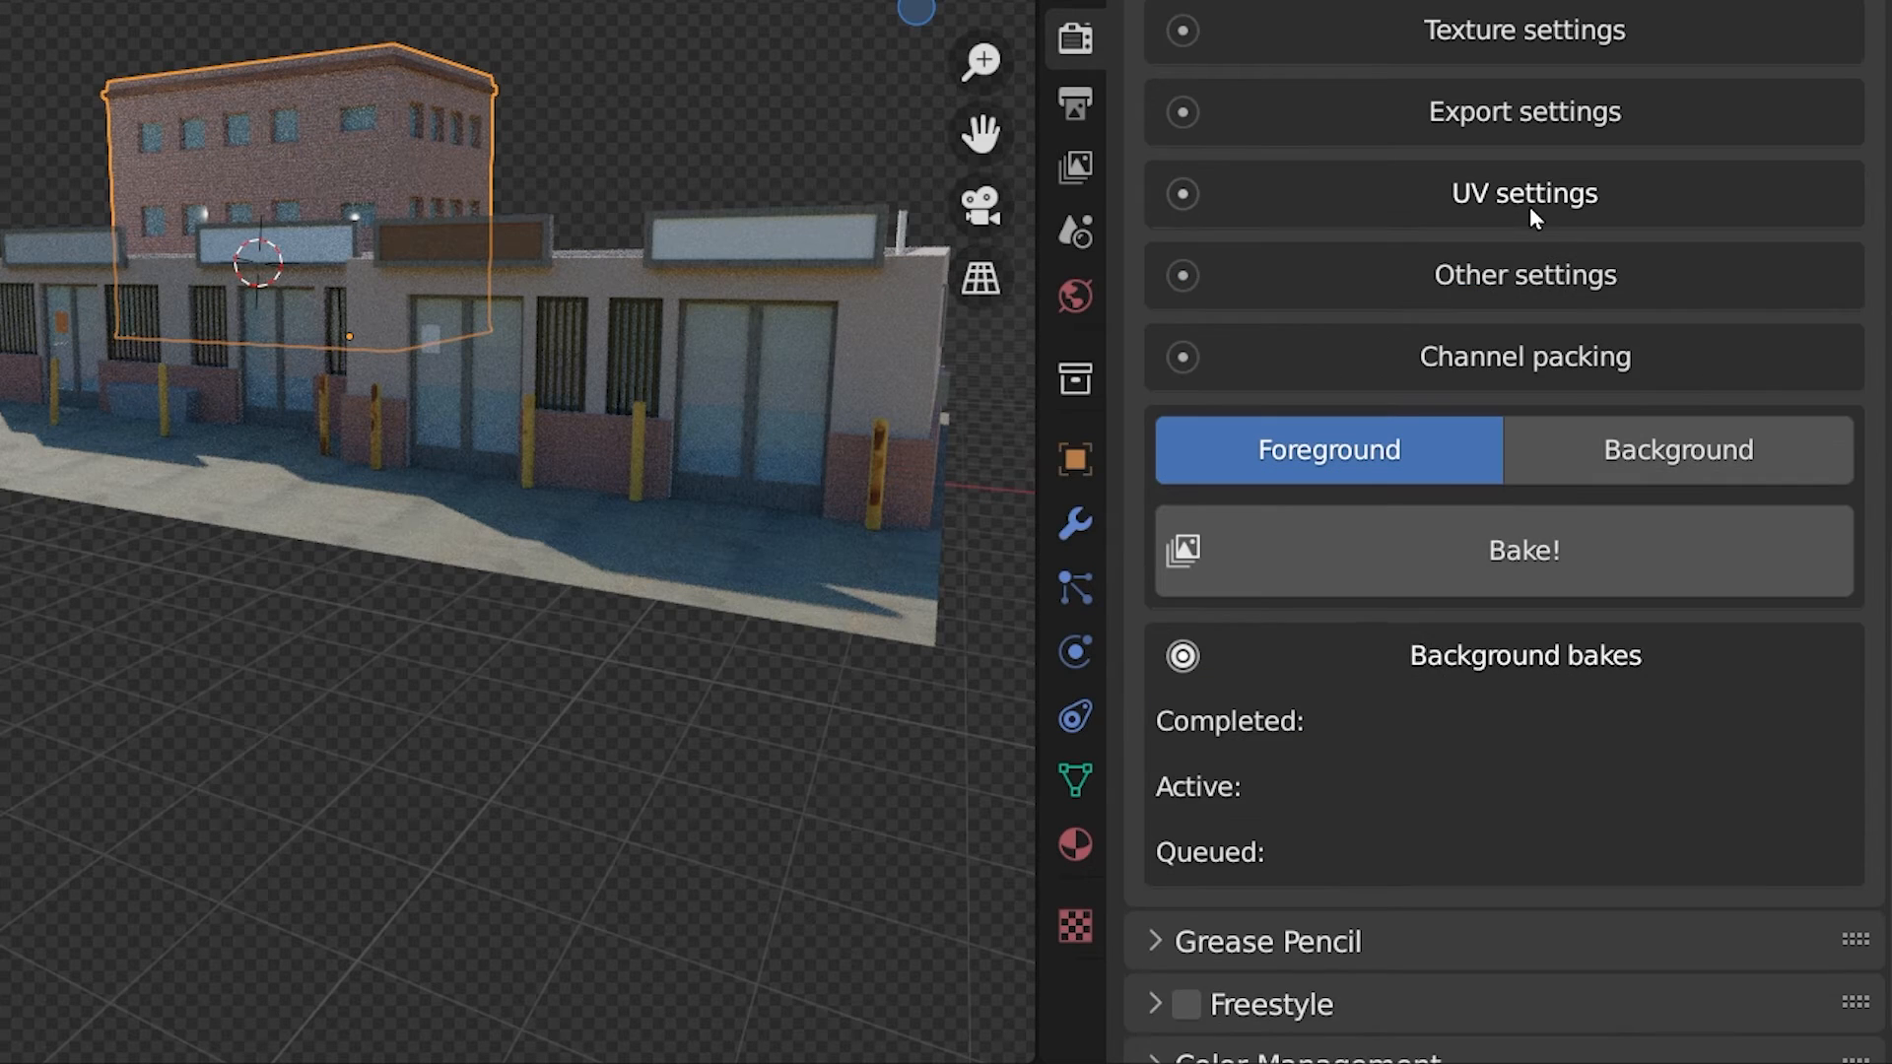
Step: Switch SimpleBake's bake device from GPU Compute to CPU after checking the device tip
left_click(1524, 275)
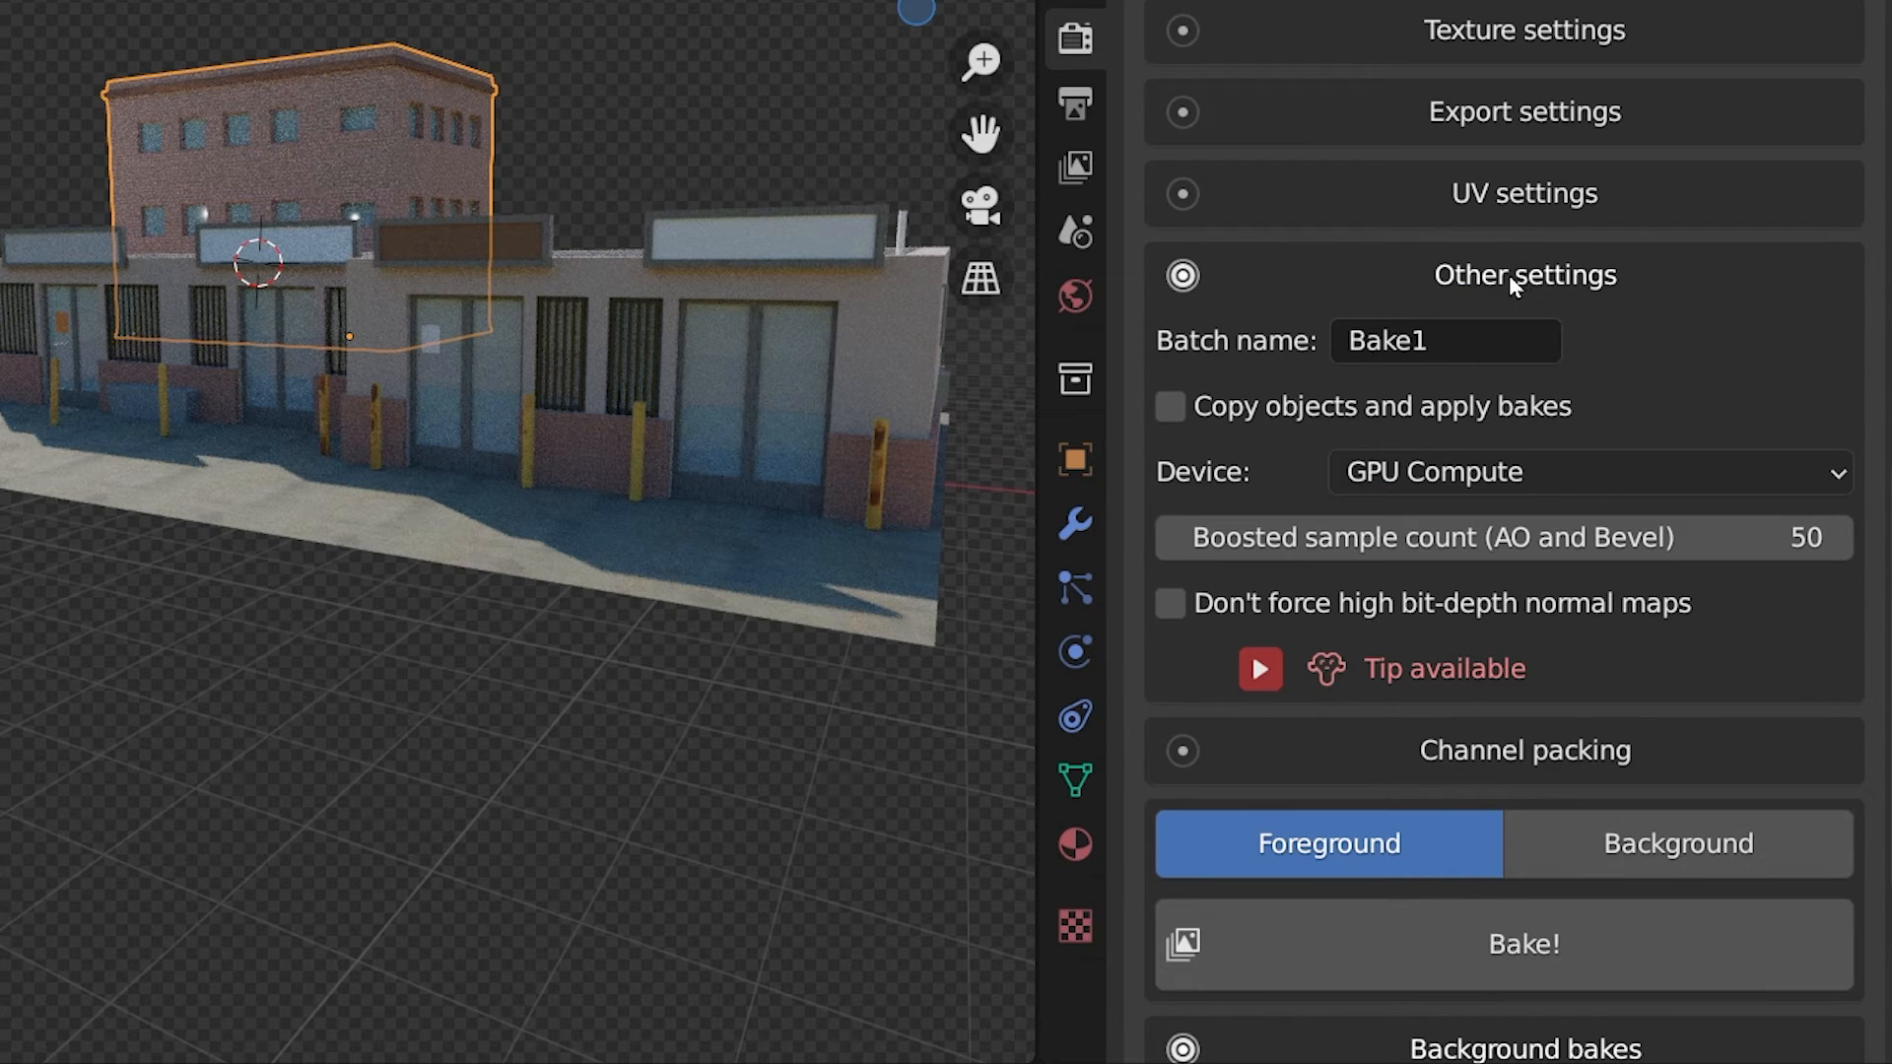
left_click(1586, 472)
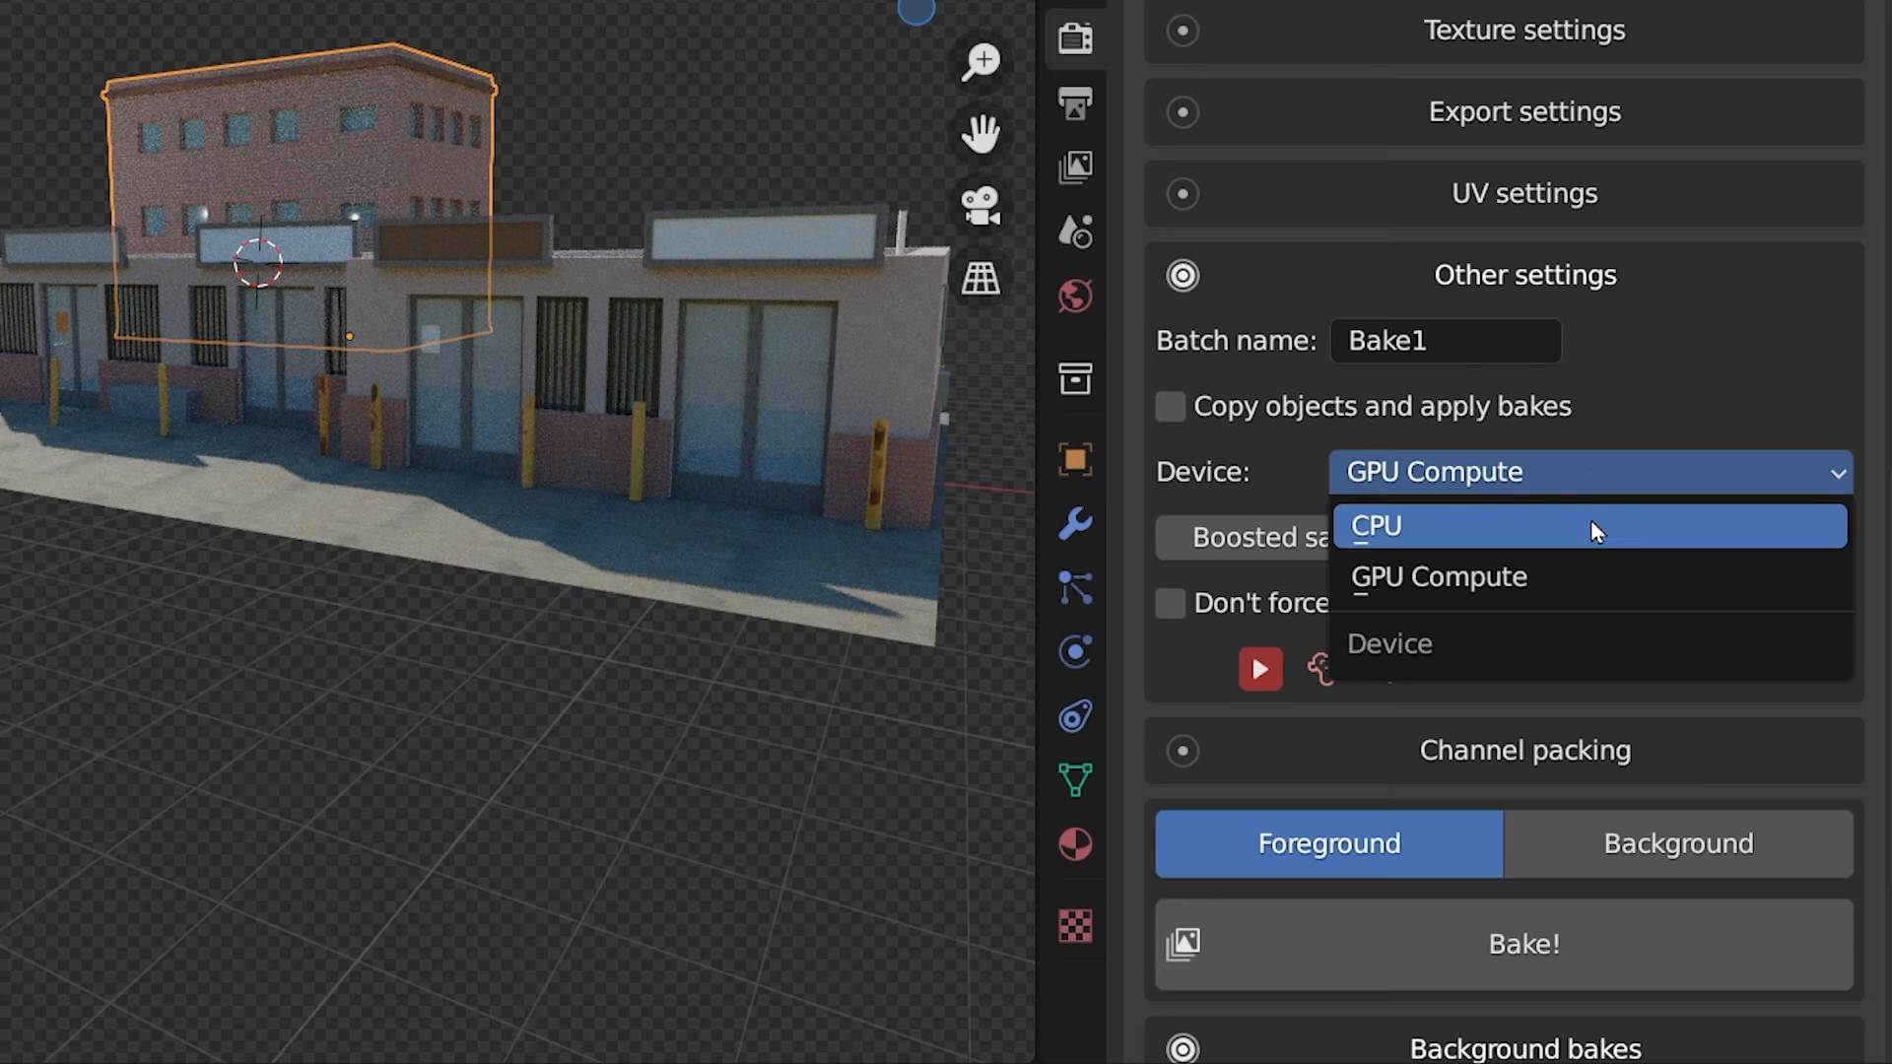
mouse_move(1638, 541)
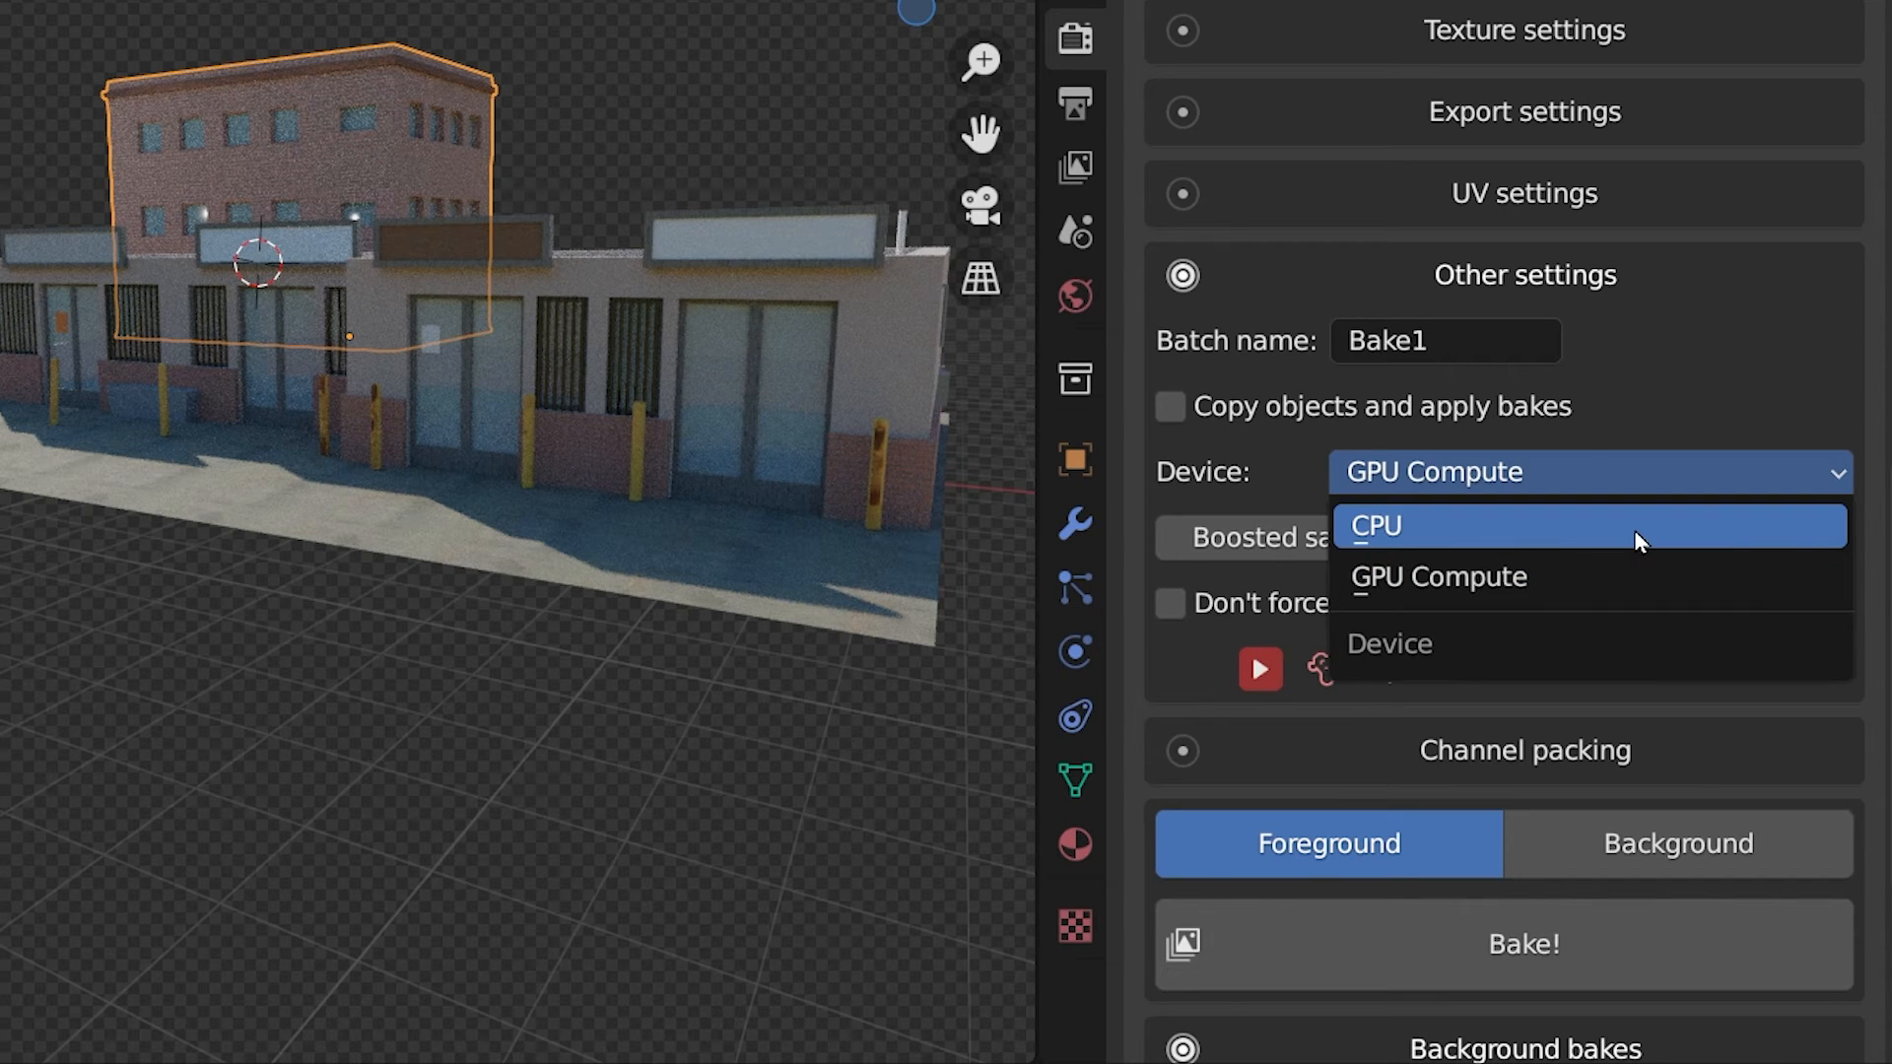
mouse_move(1620, 548)
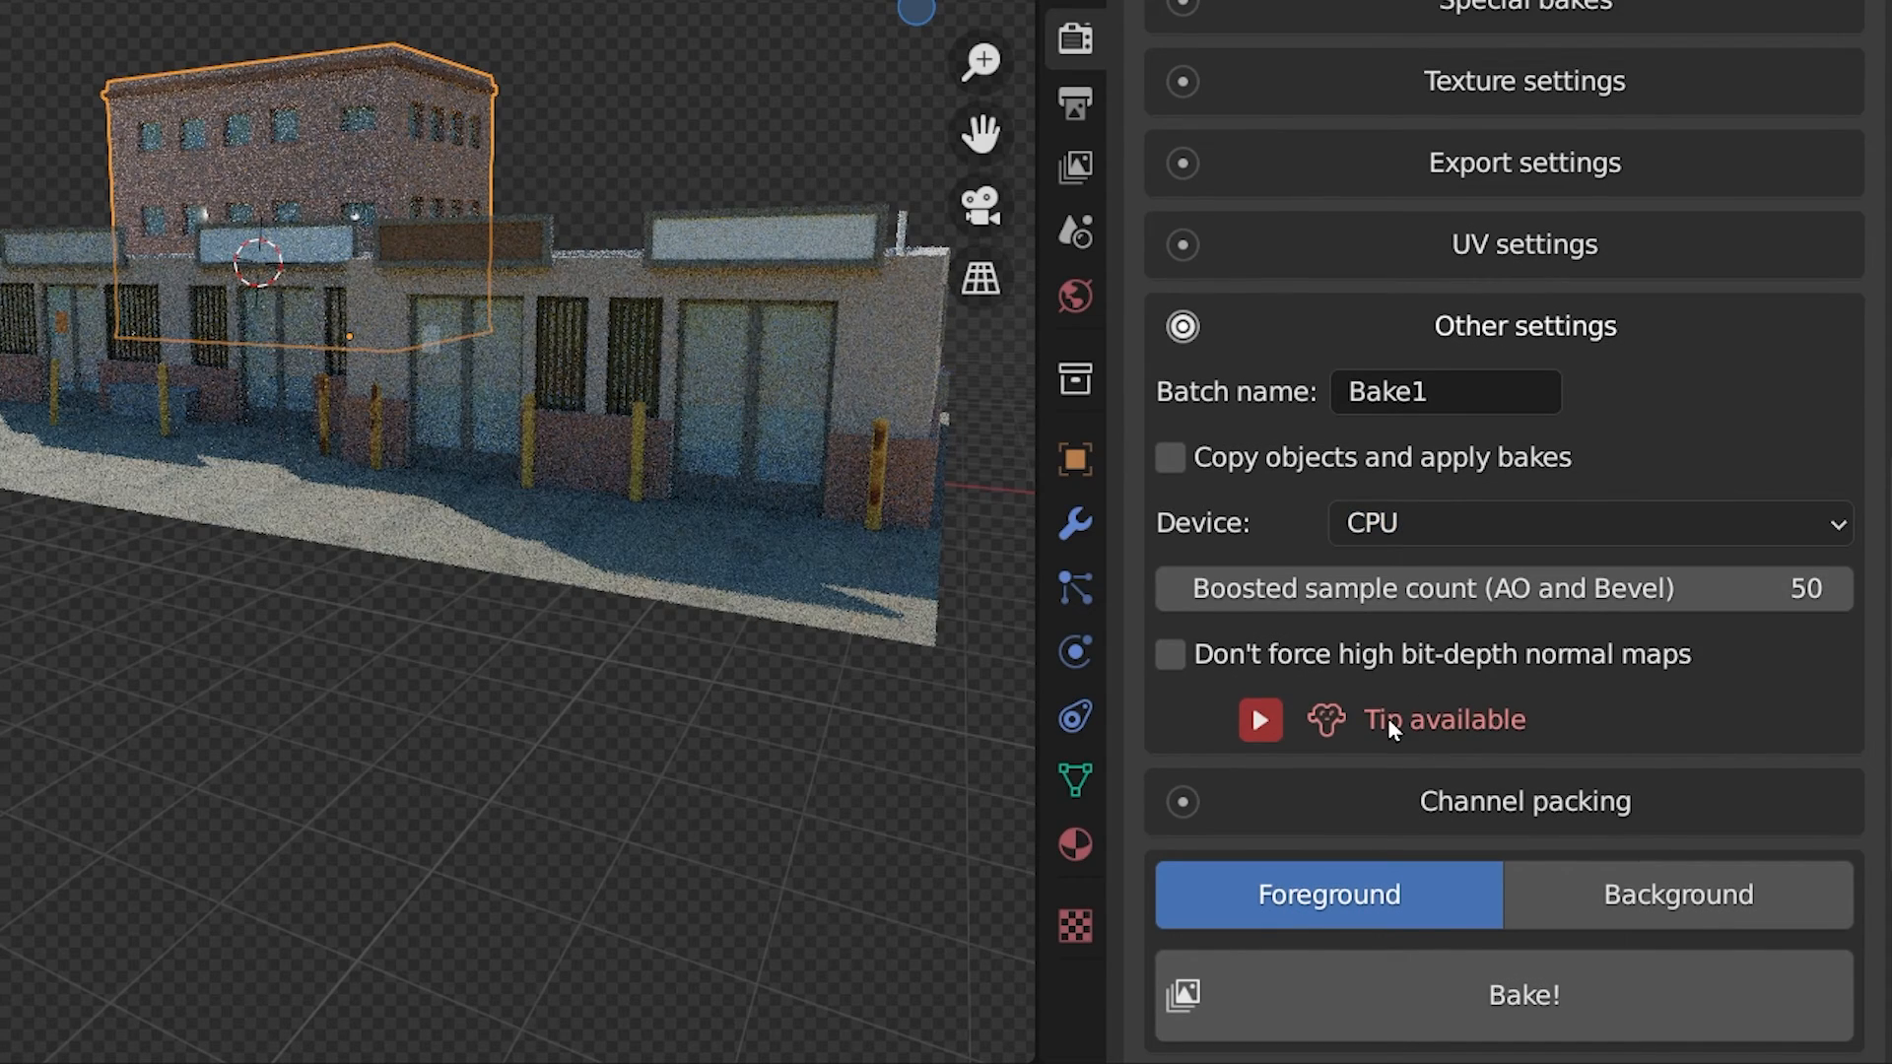
left_click(1258, 719)
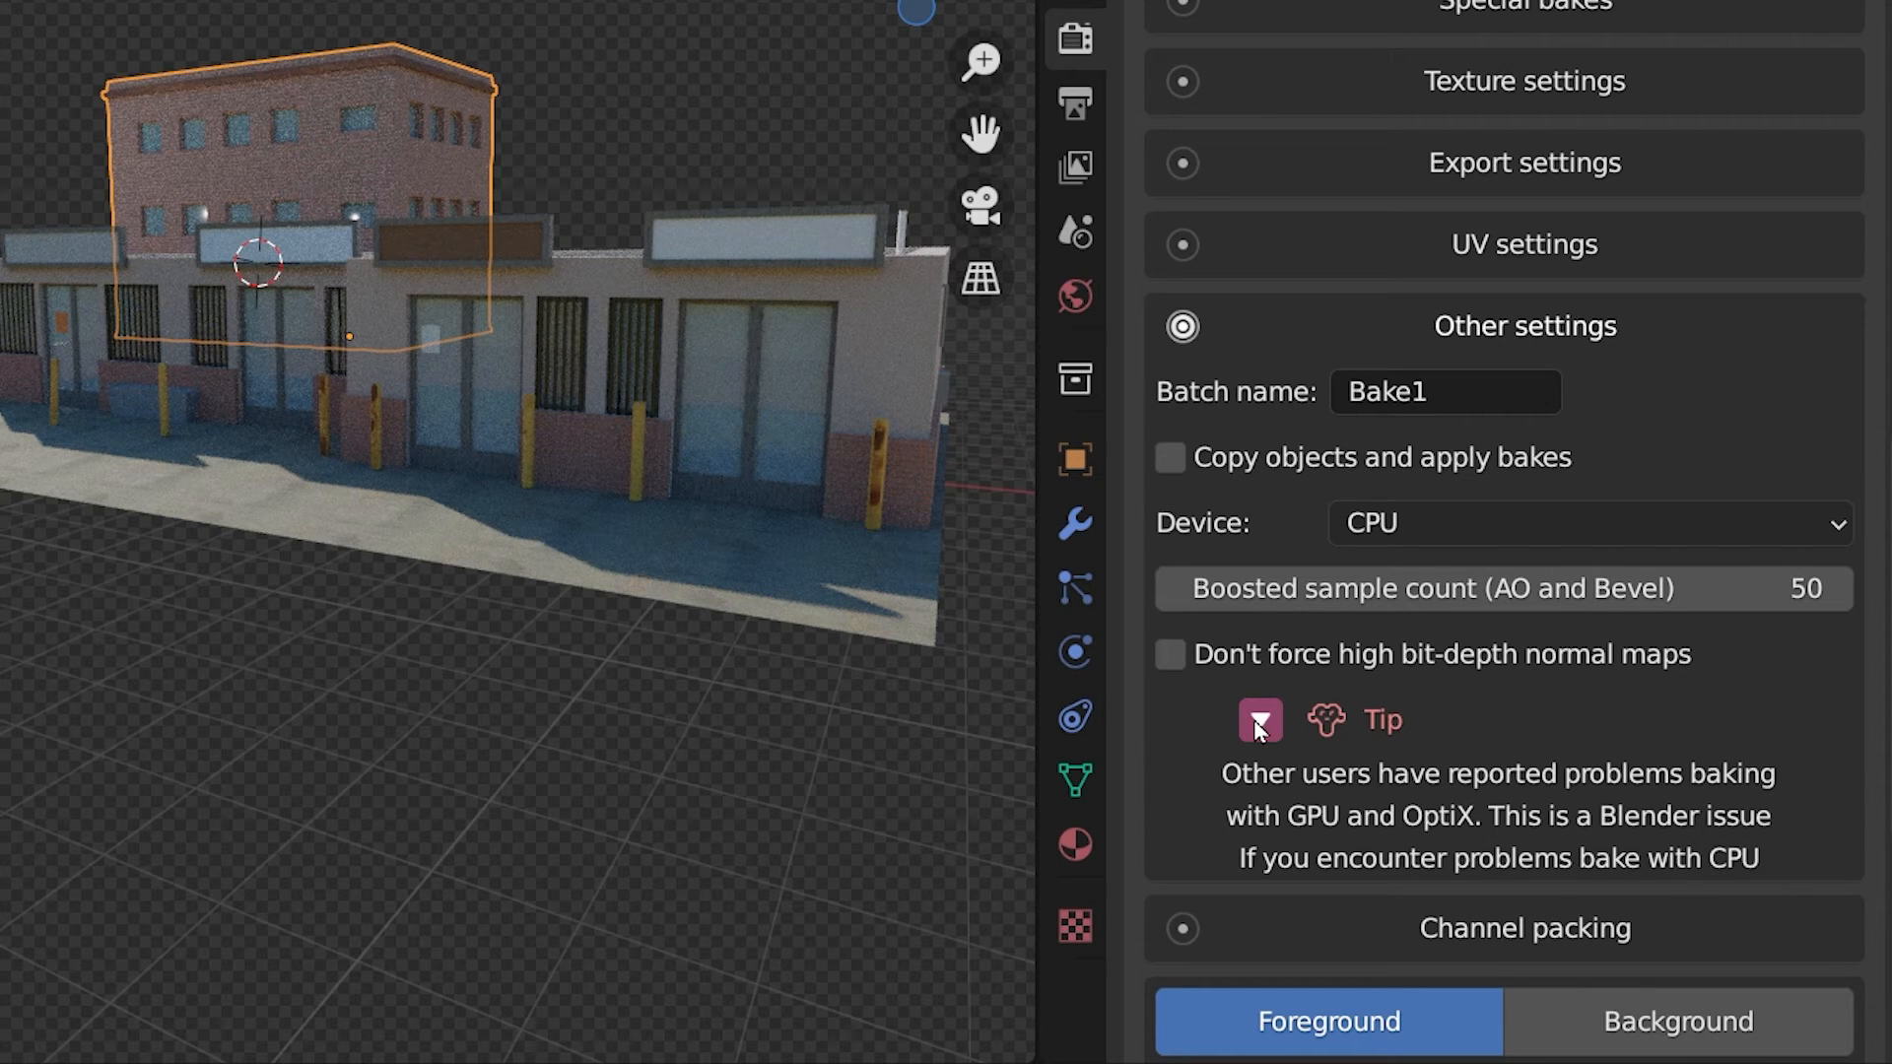
left_click(1258, 719)
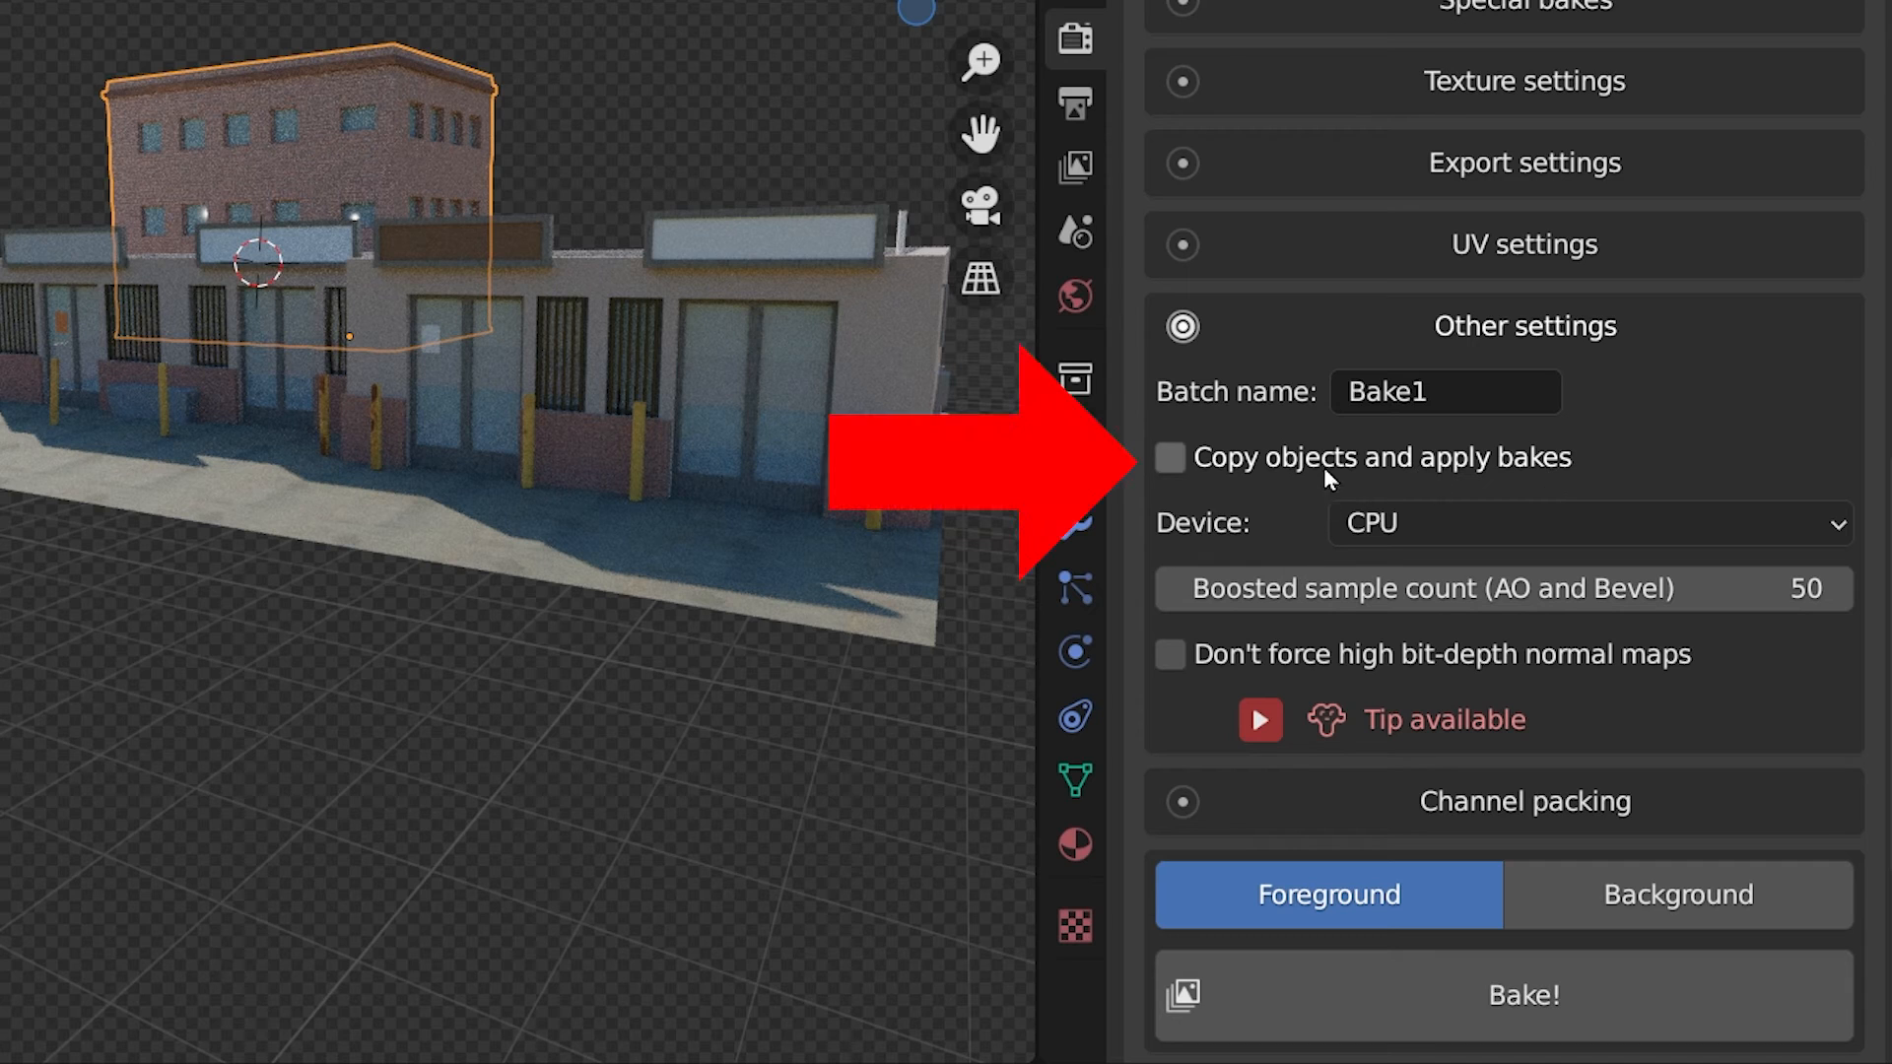
left_click(1168, 457)
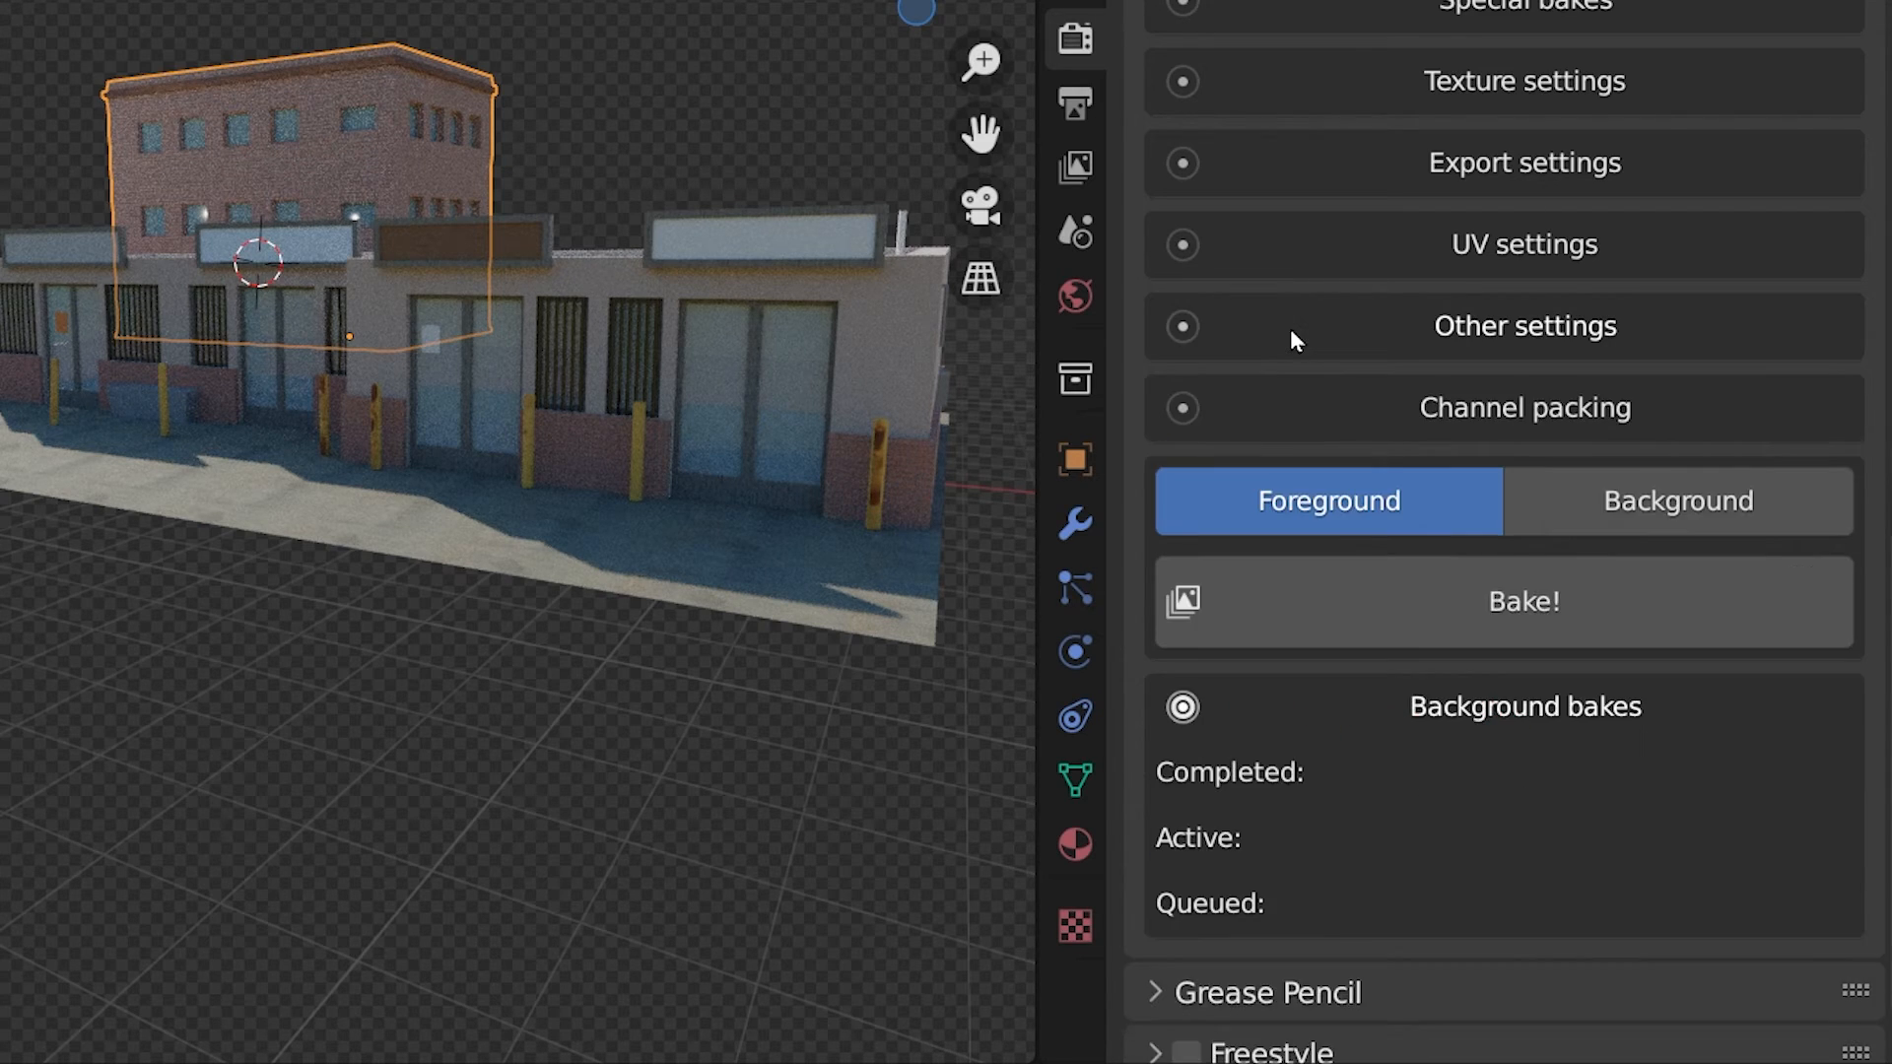
mouse_move(1689, 417)
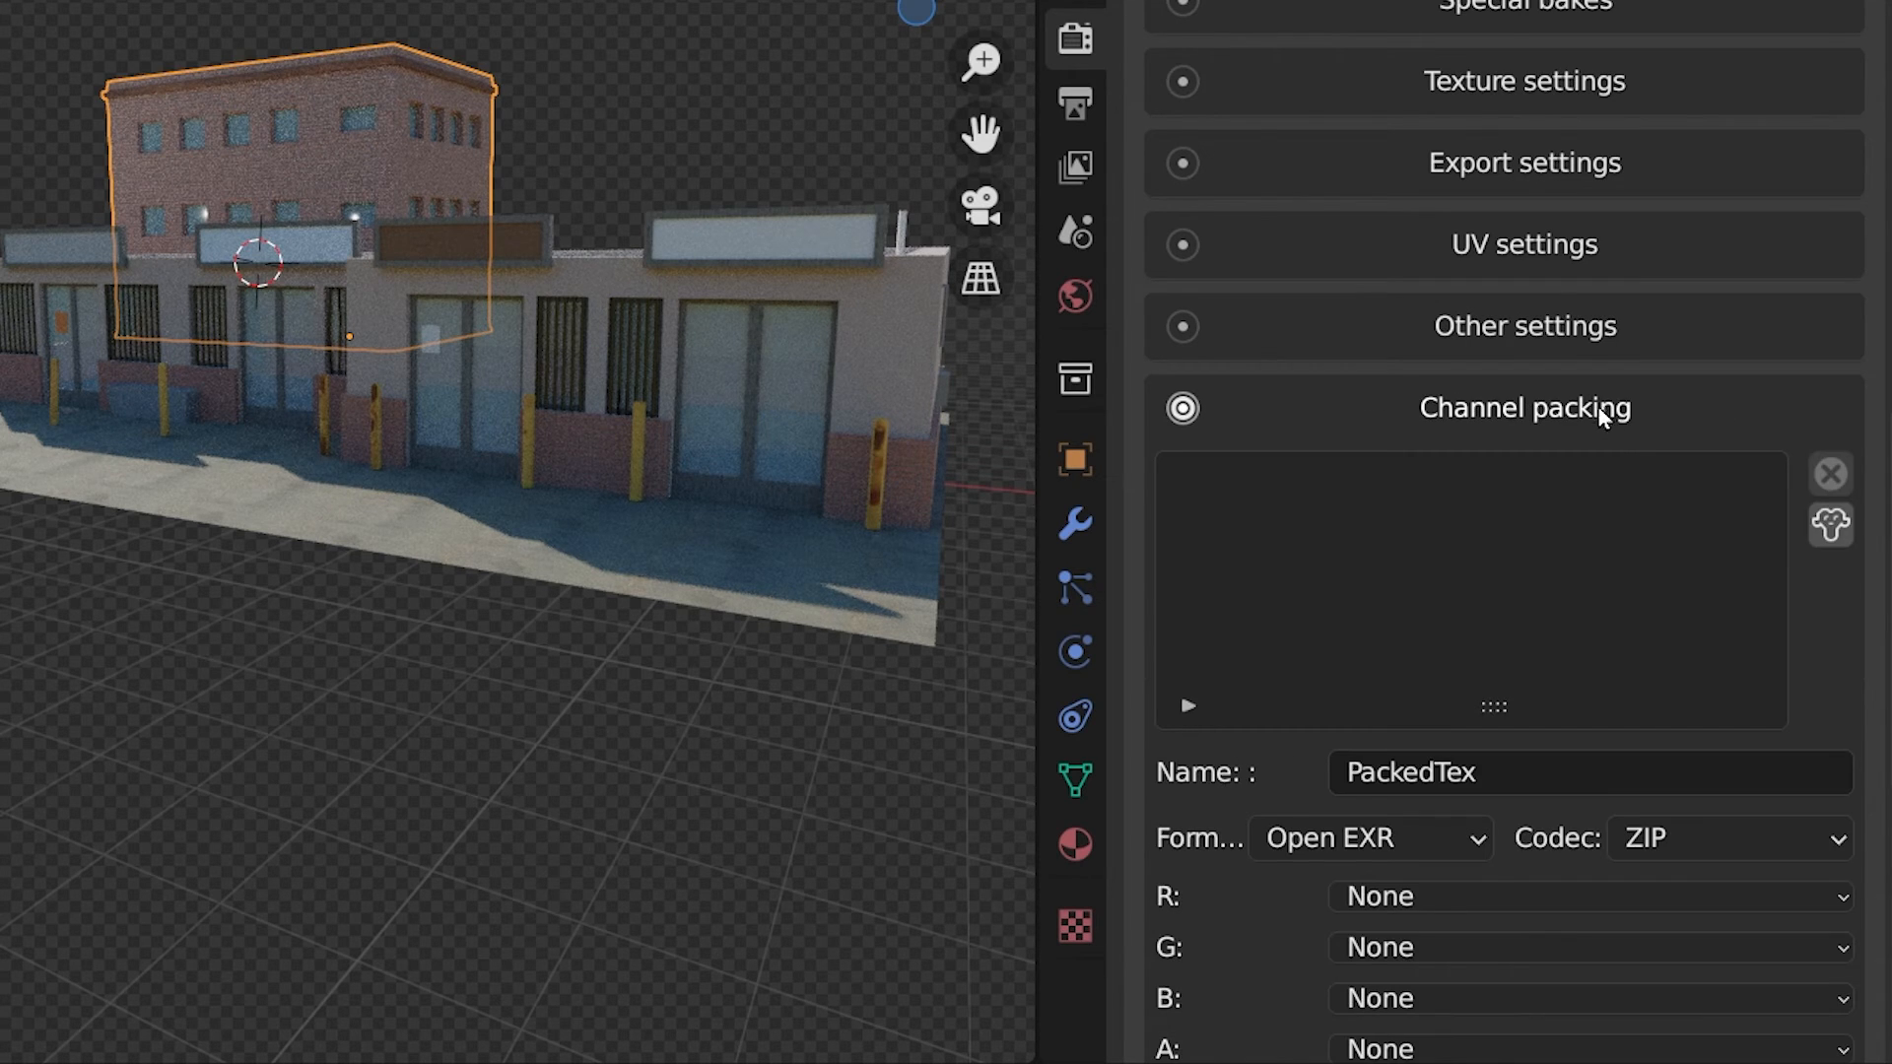
scroll("down", 3)
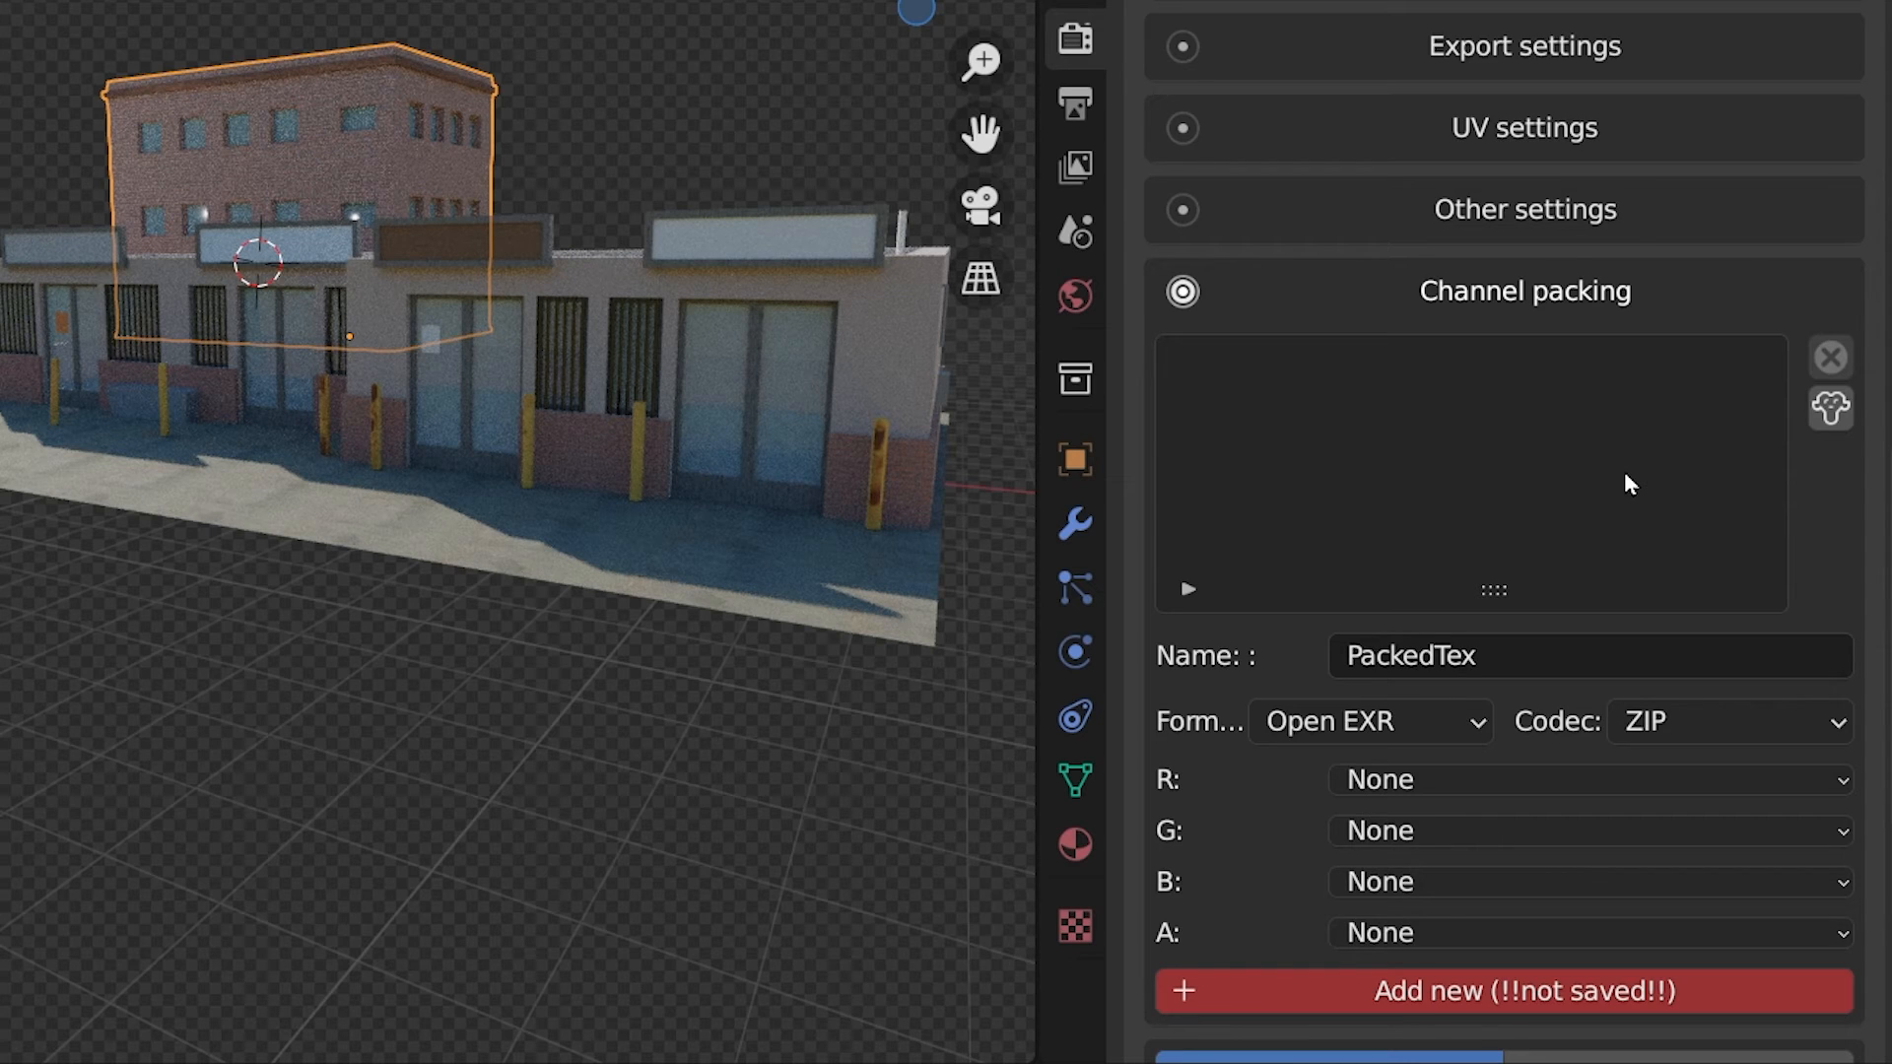
mouse_move(1527, 779)
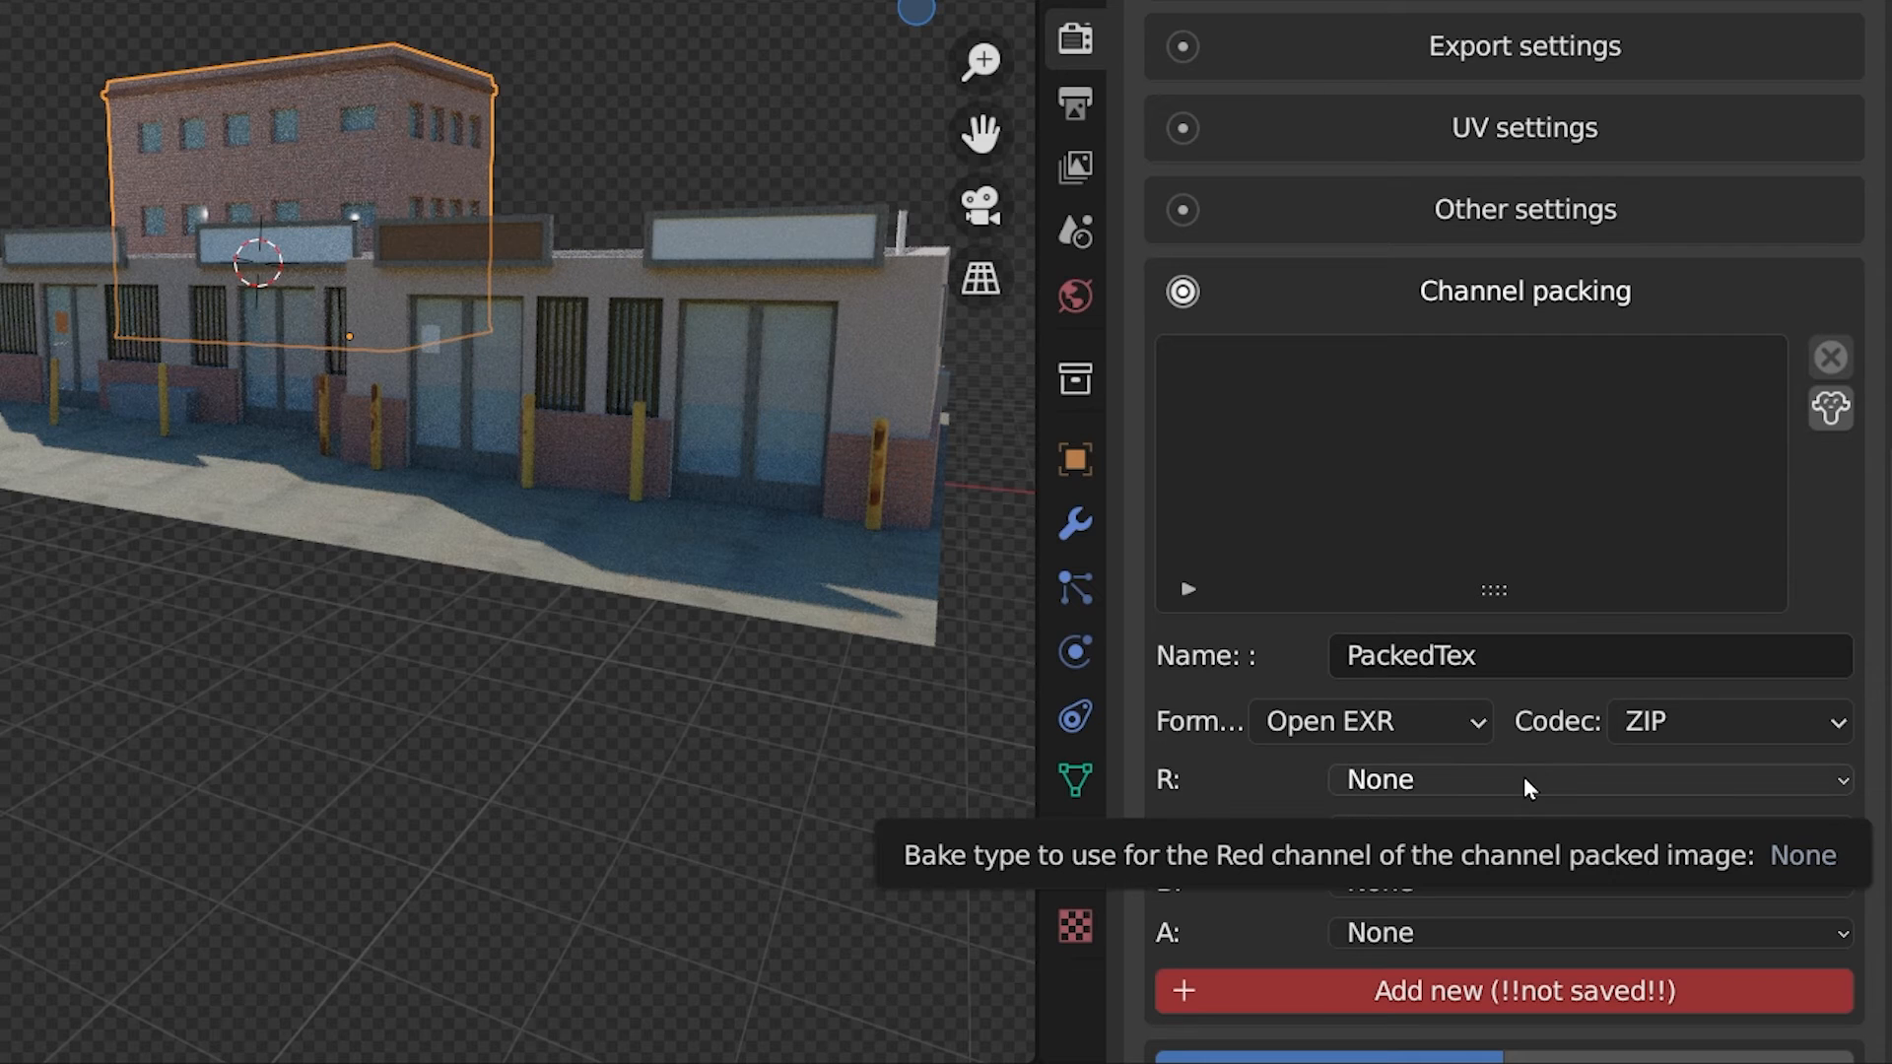
mouse_move(1694, 573)
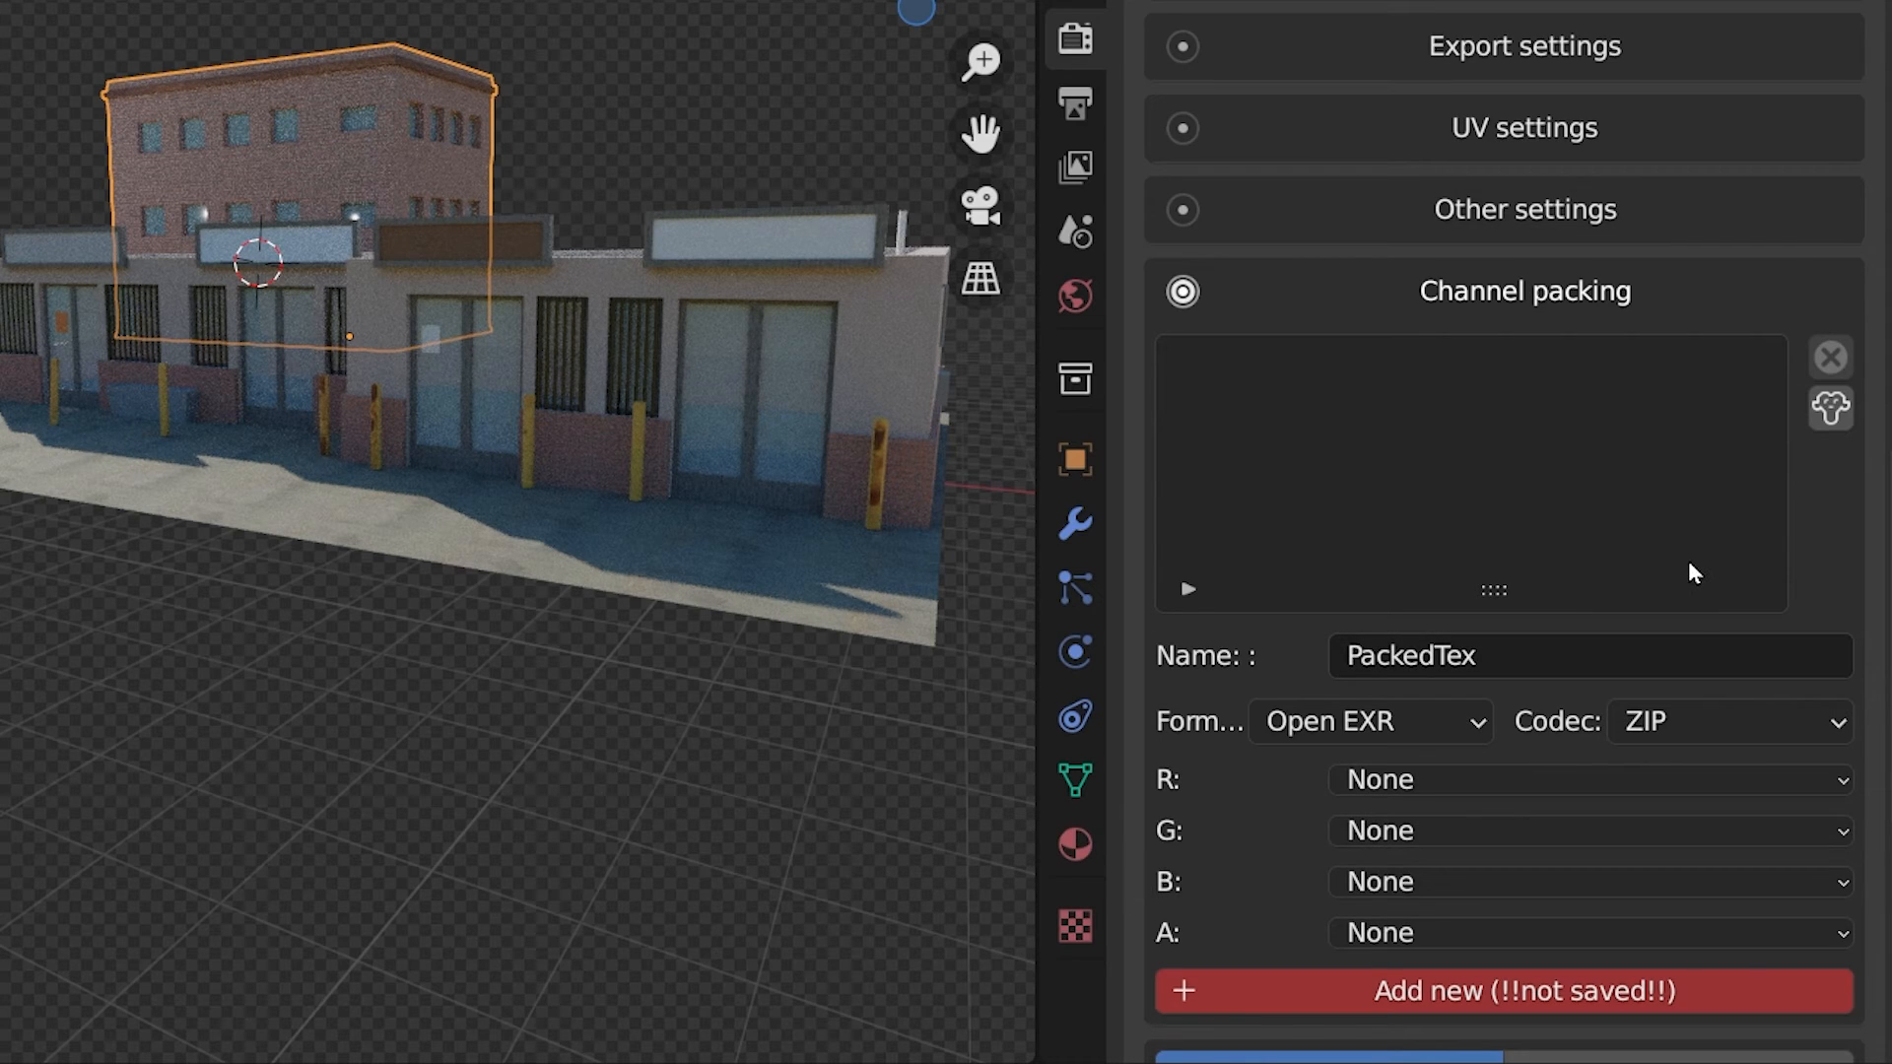
mouse_move(1689, 561)
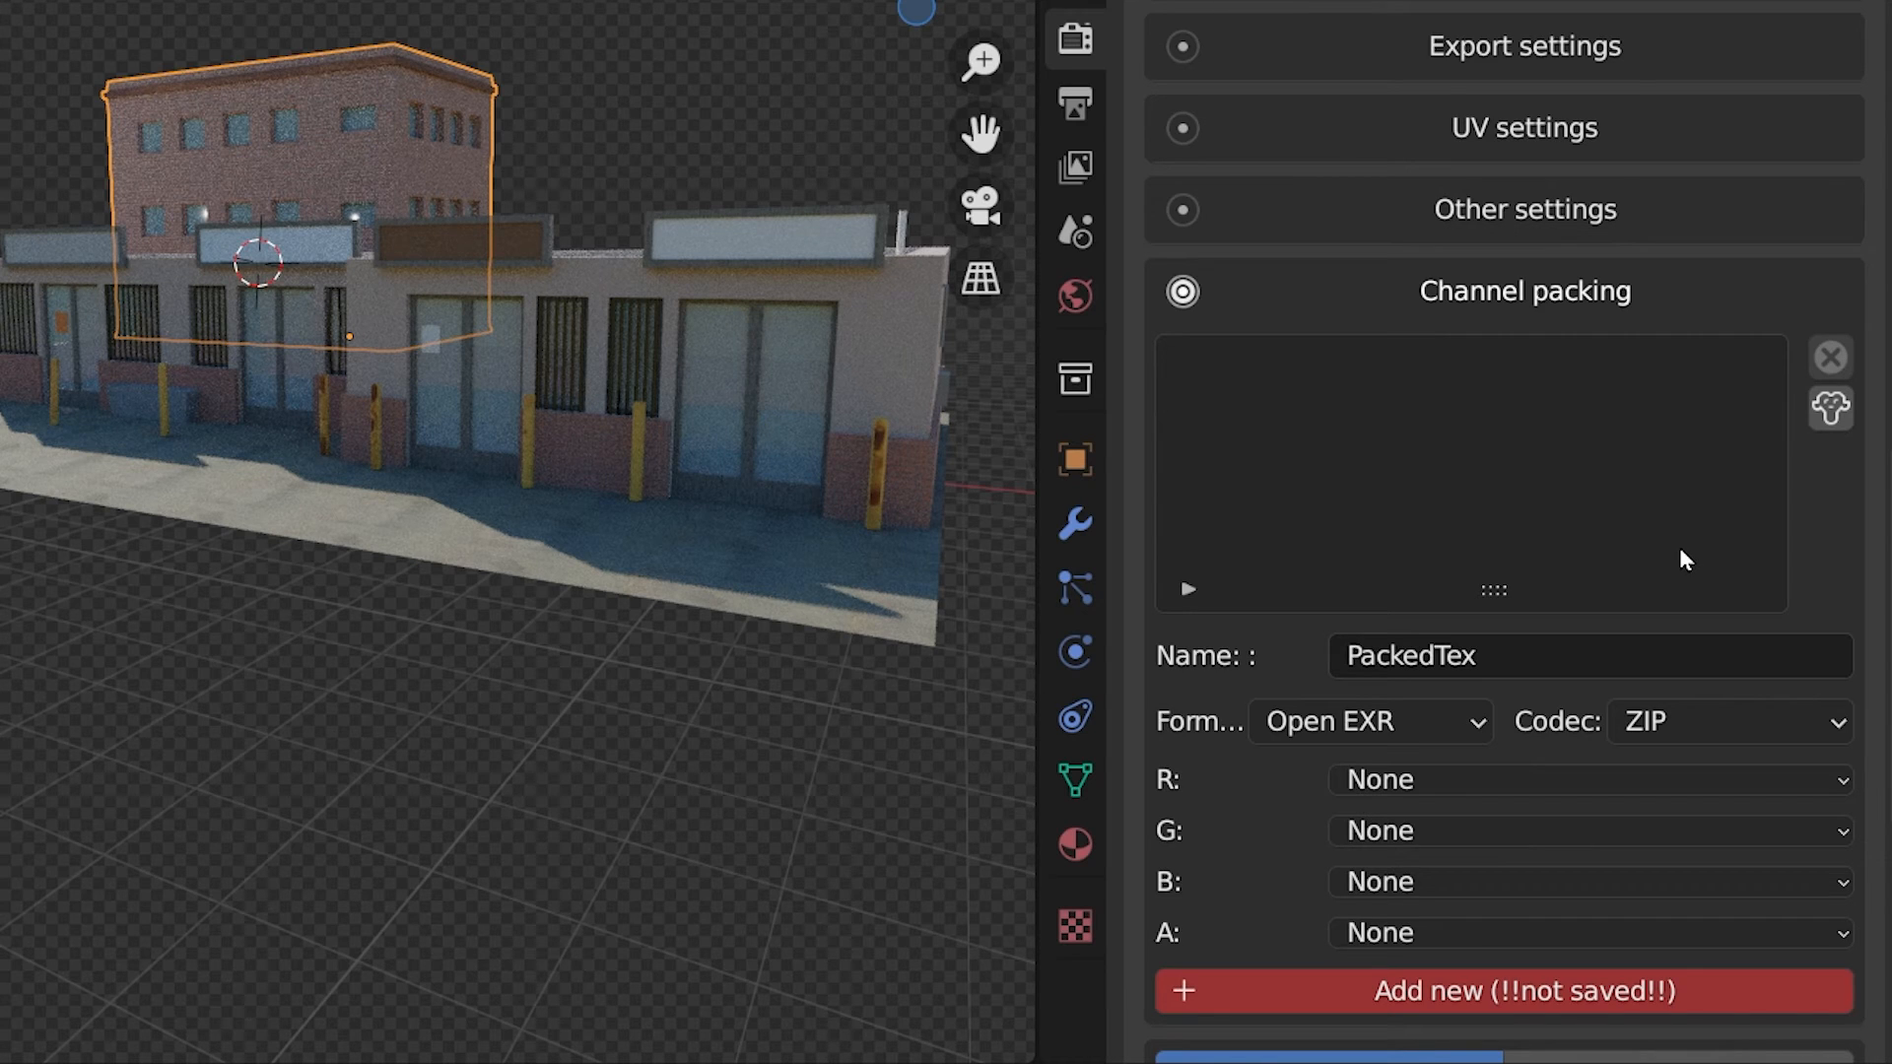
left_click(1370, 721)
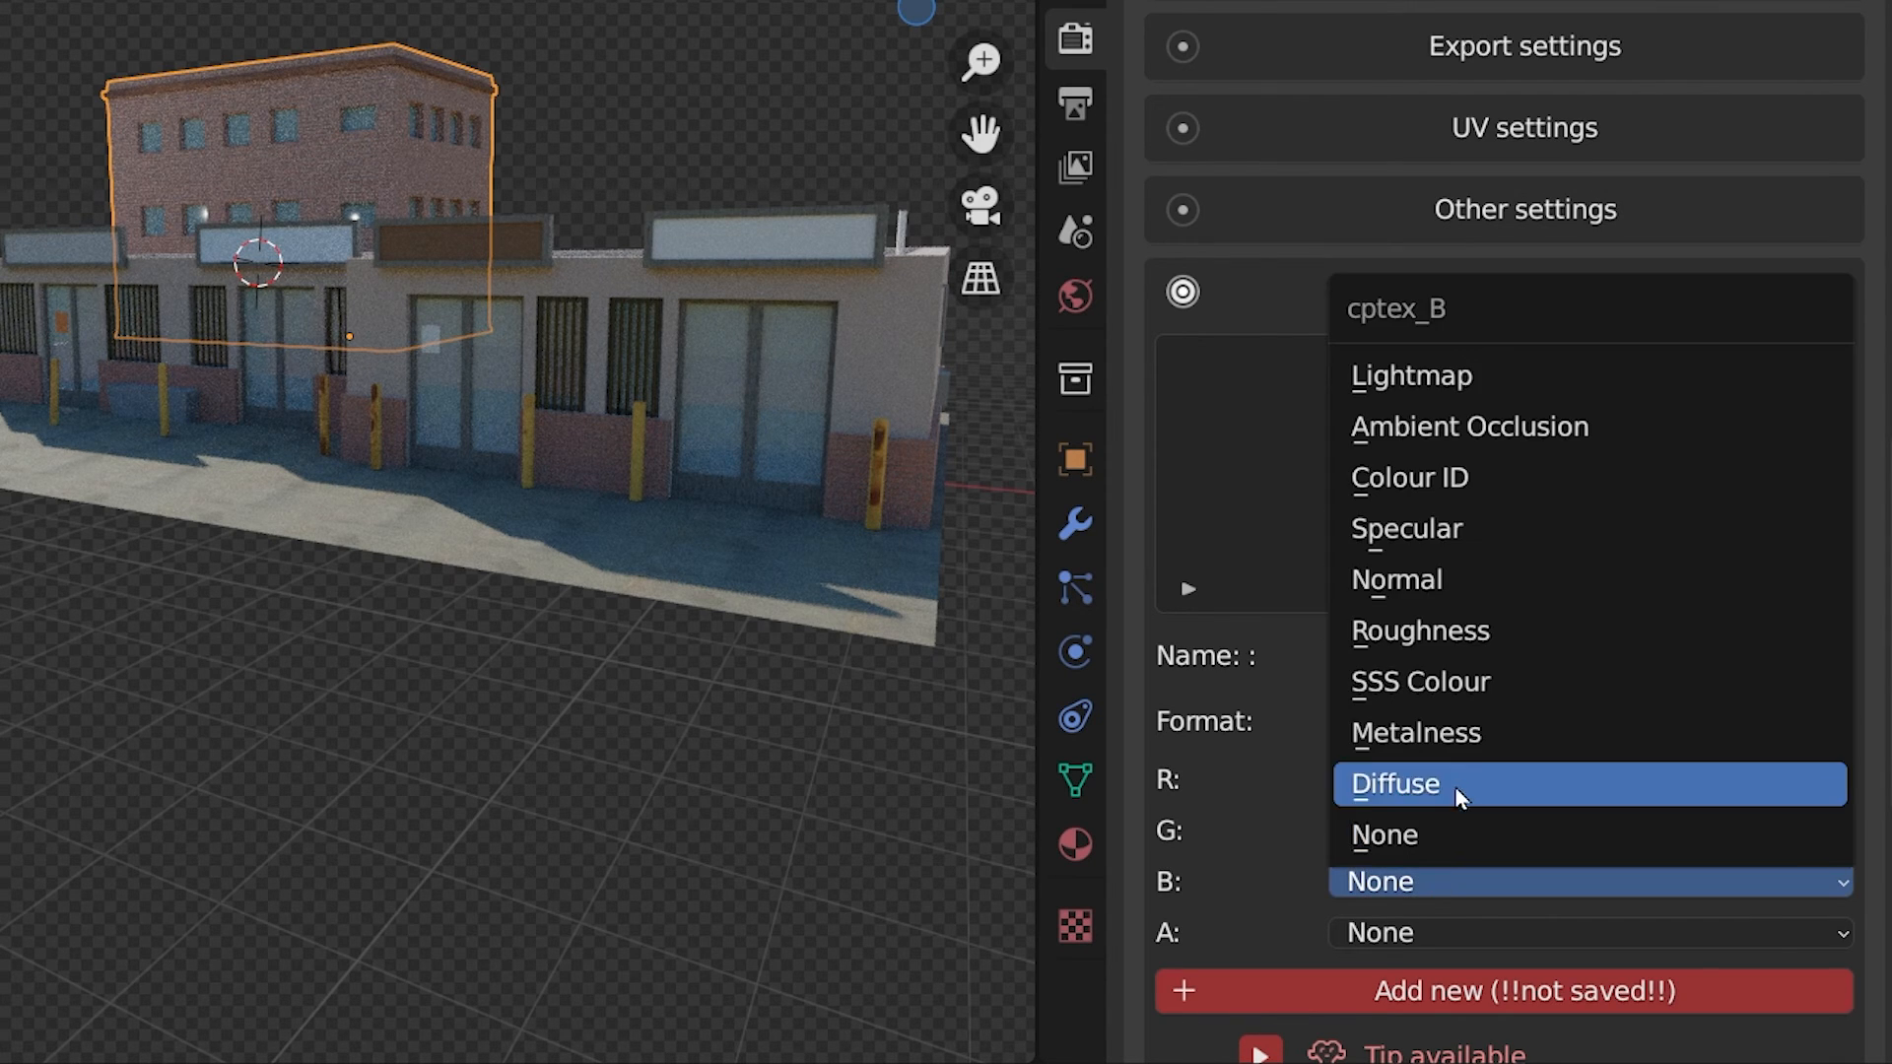
mouse_move(1488, 549)
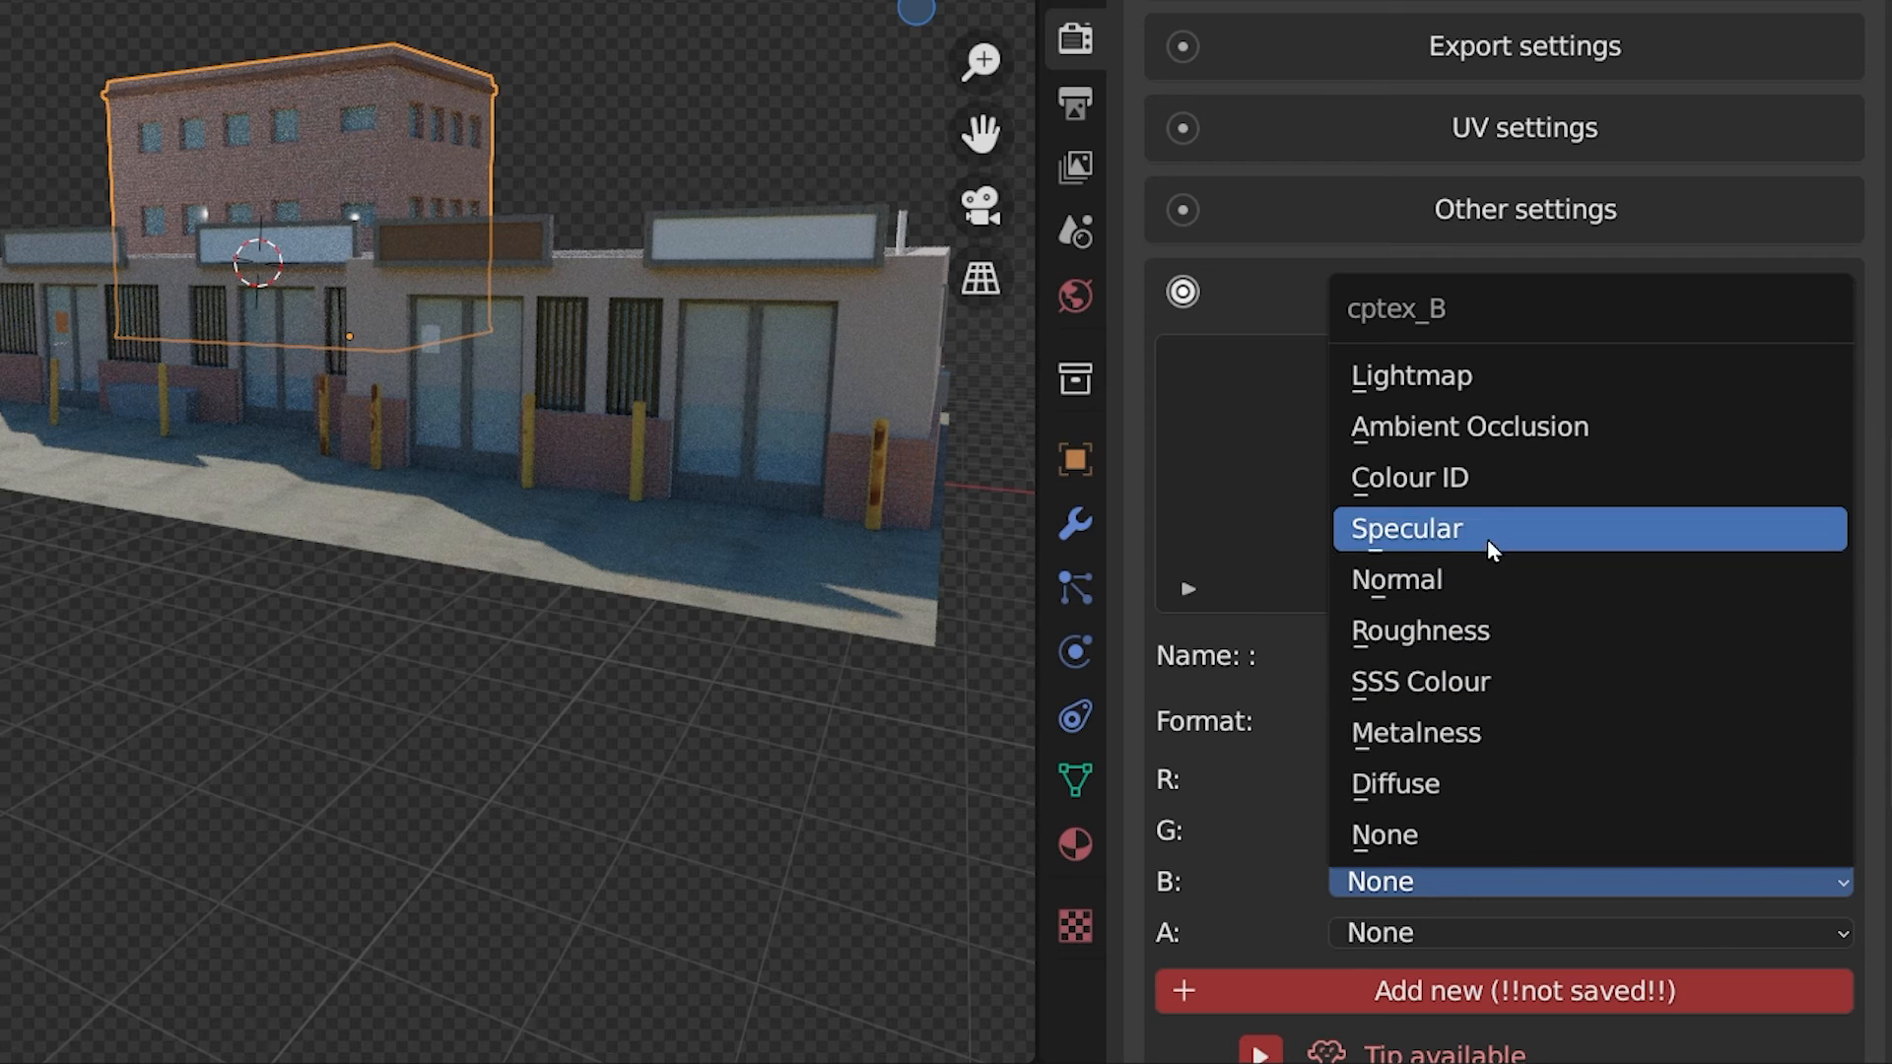
mouse_move(1455, 375)
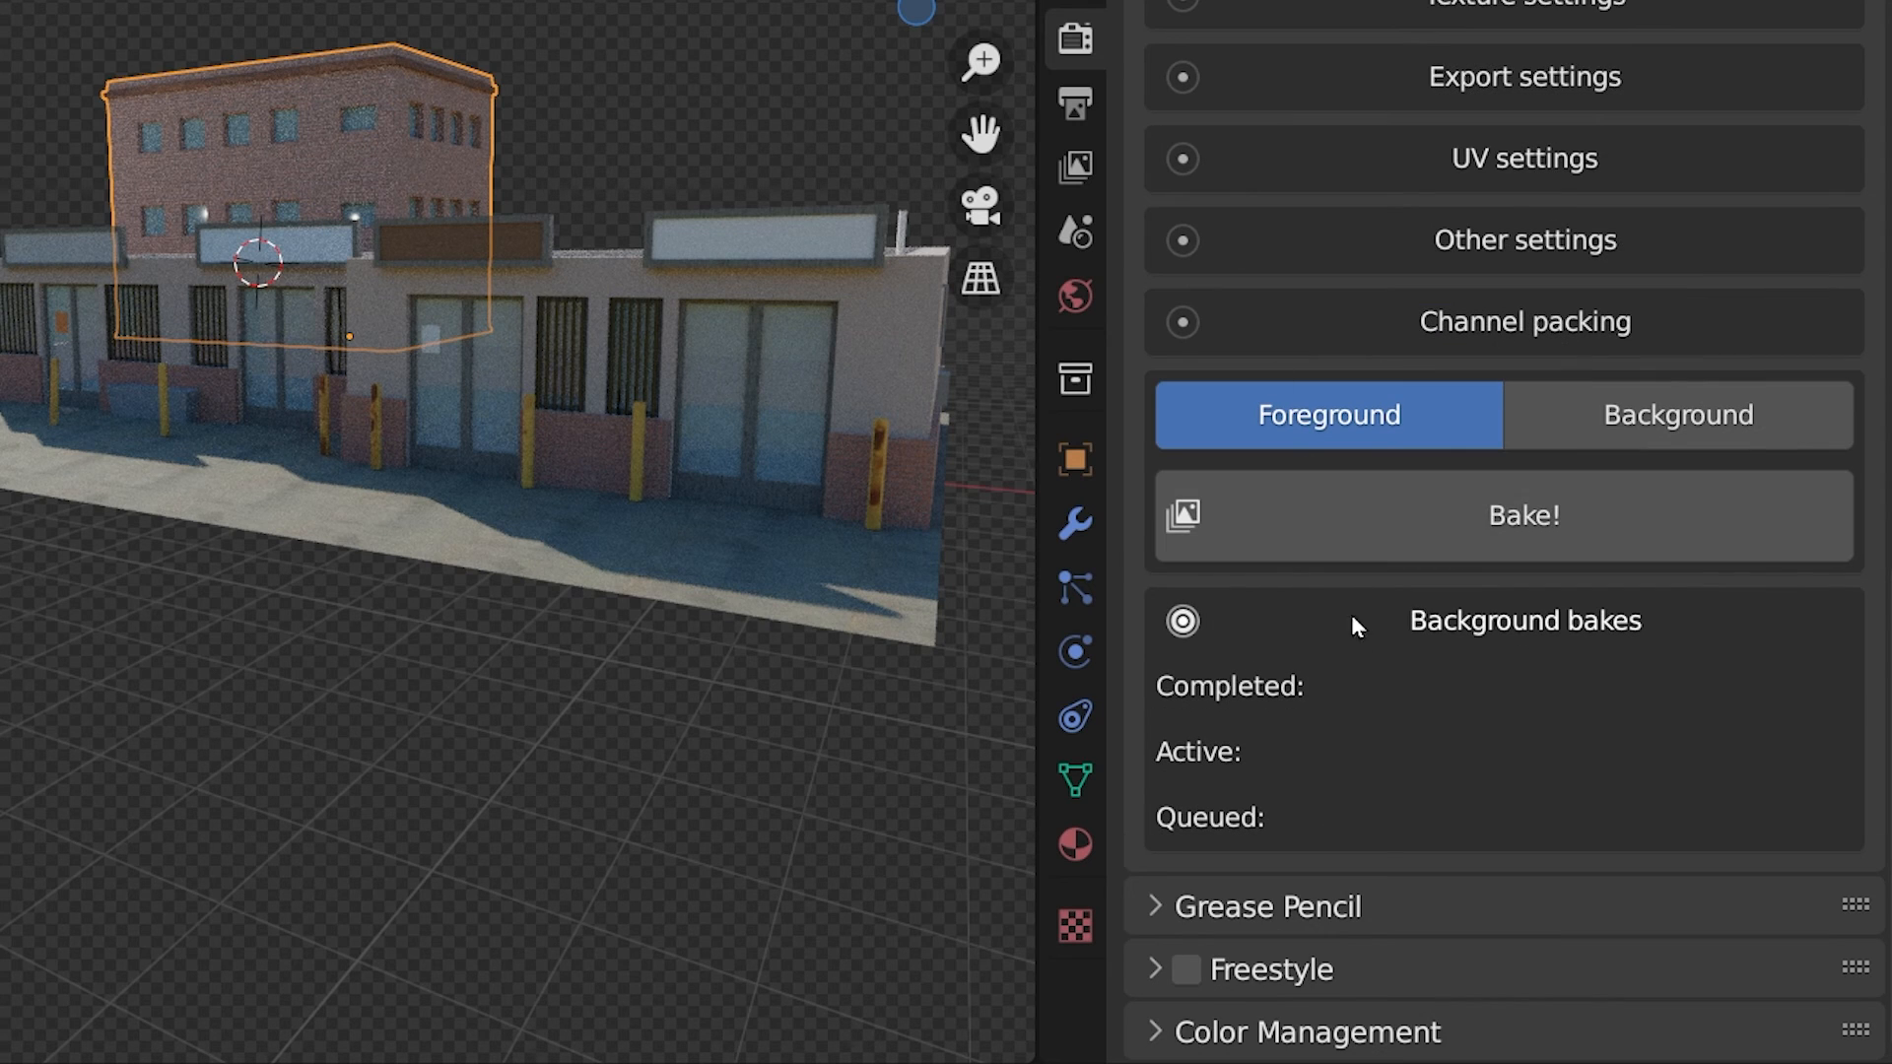
mouse_move(1375, 398)
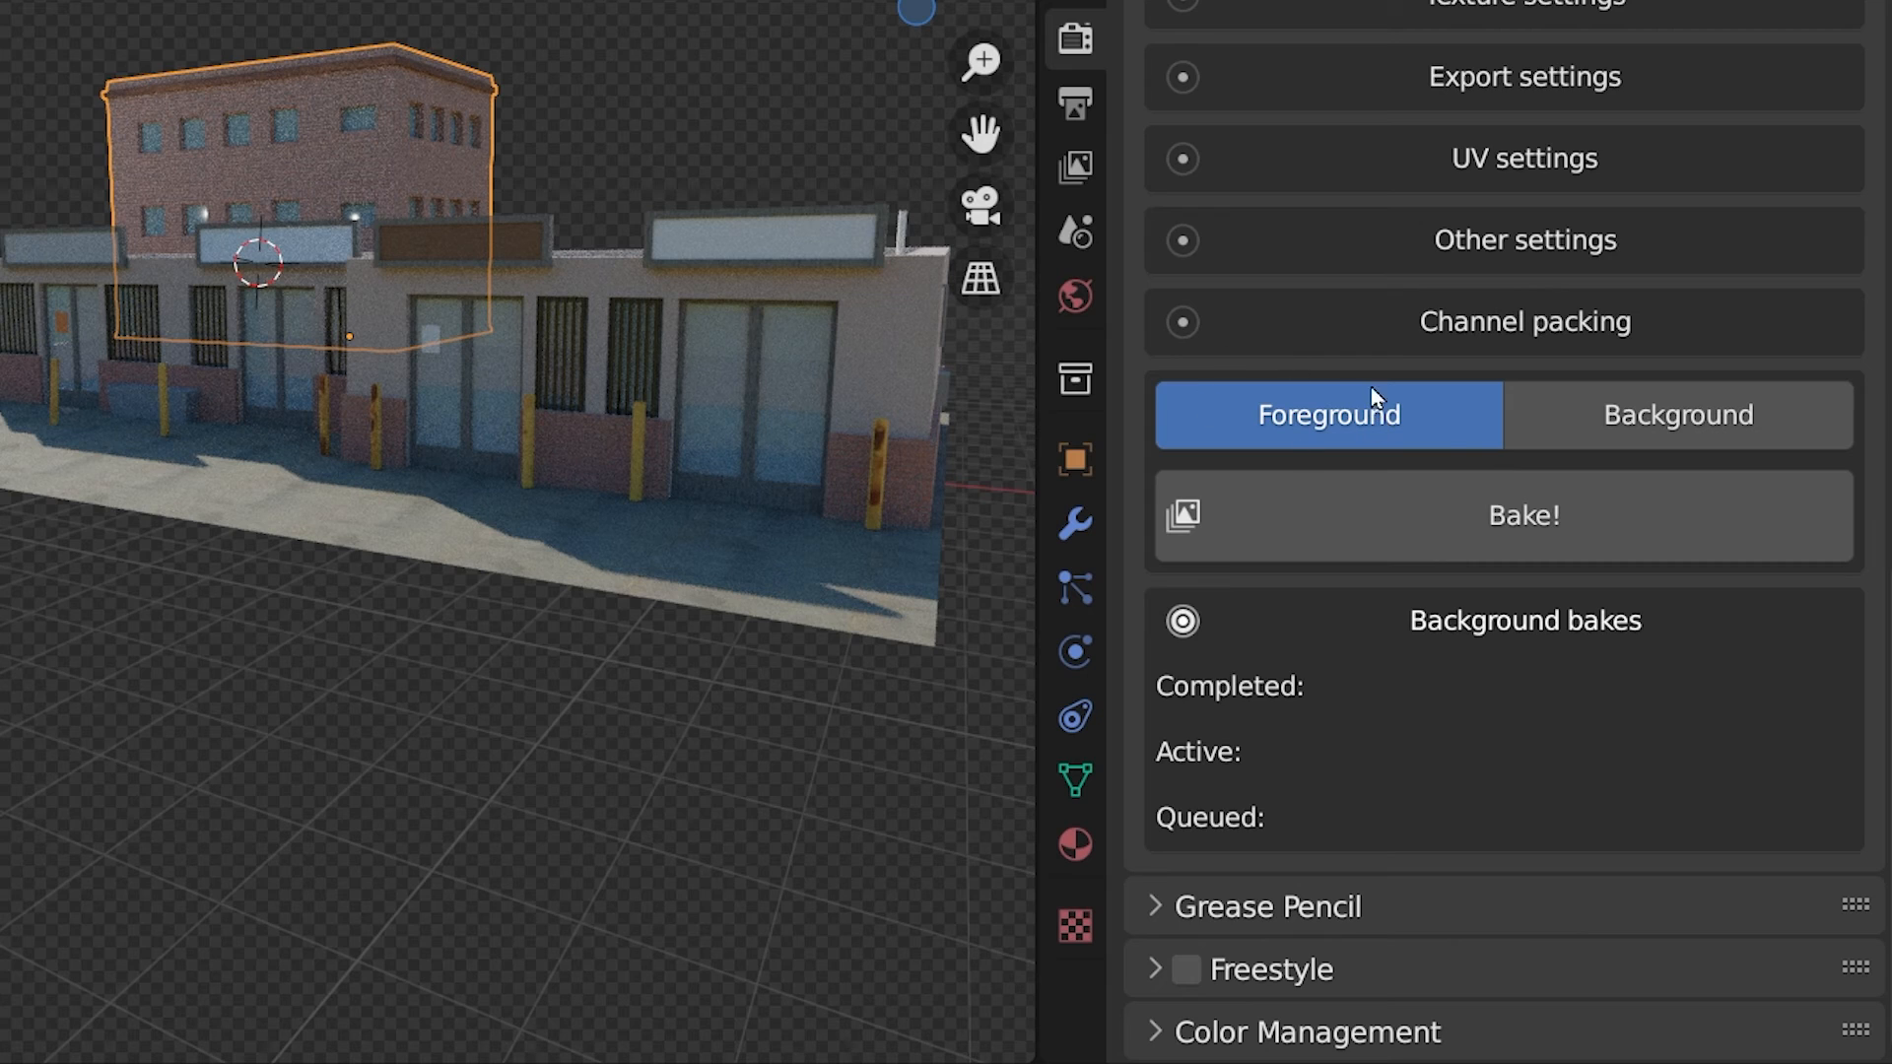
mouse_move(1676, 415)
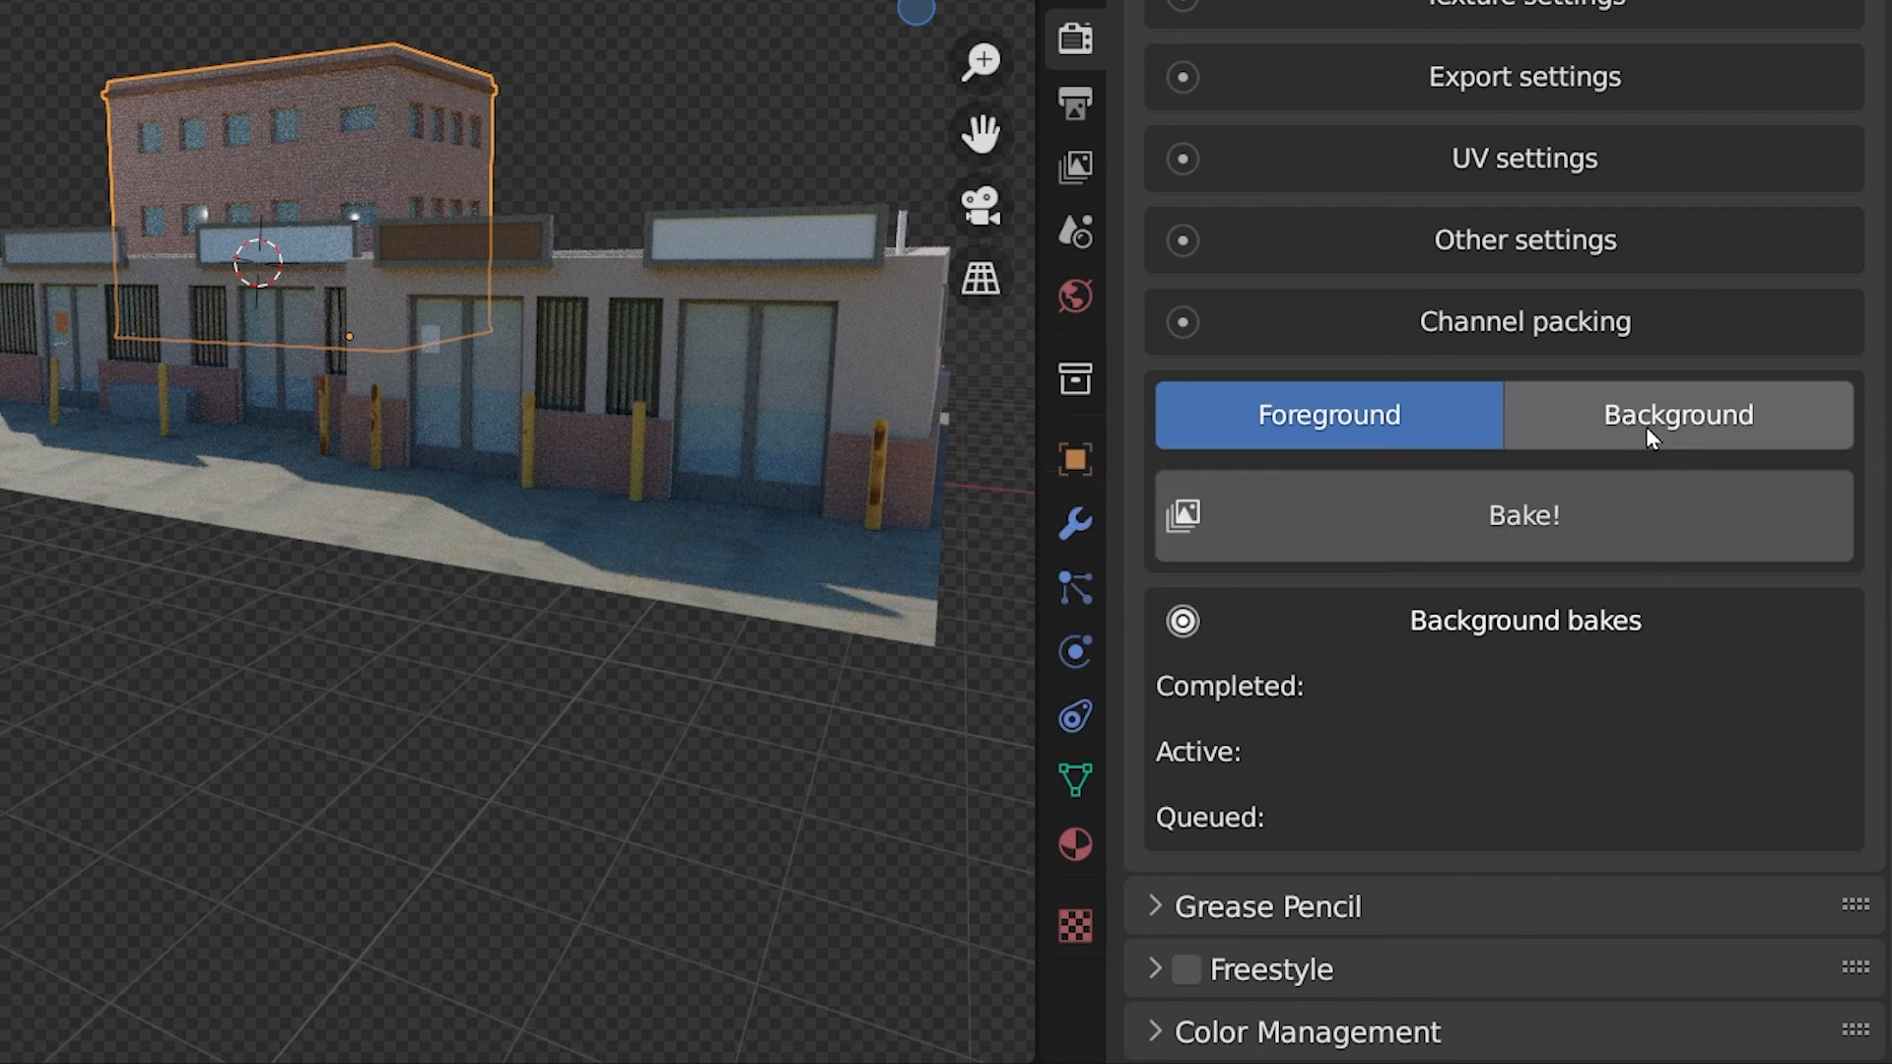
mouse_move(1676, 434)
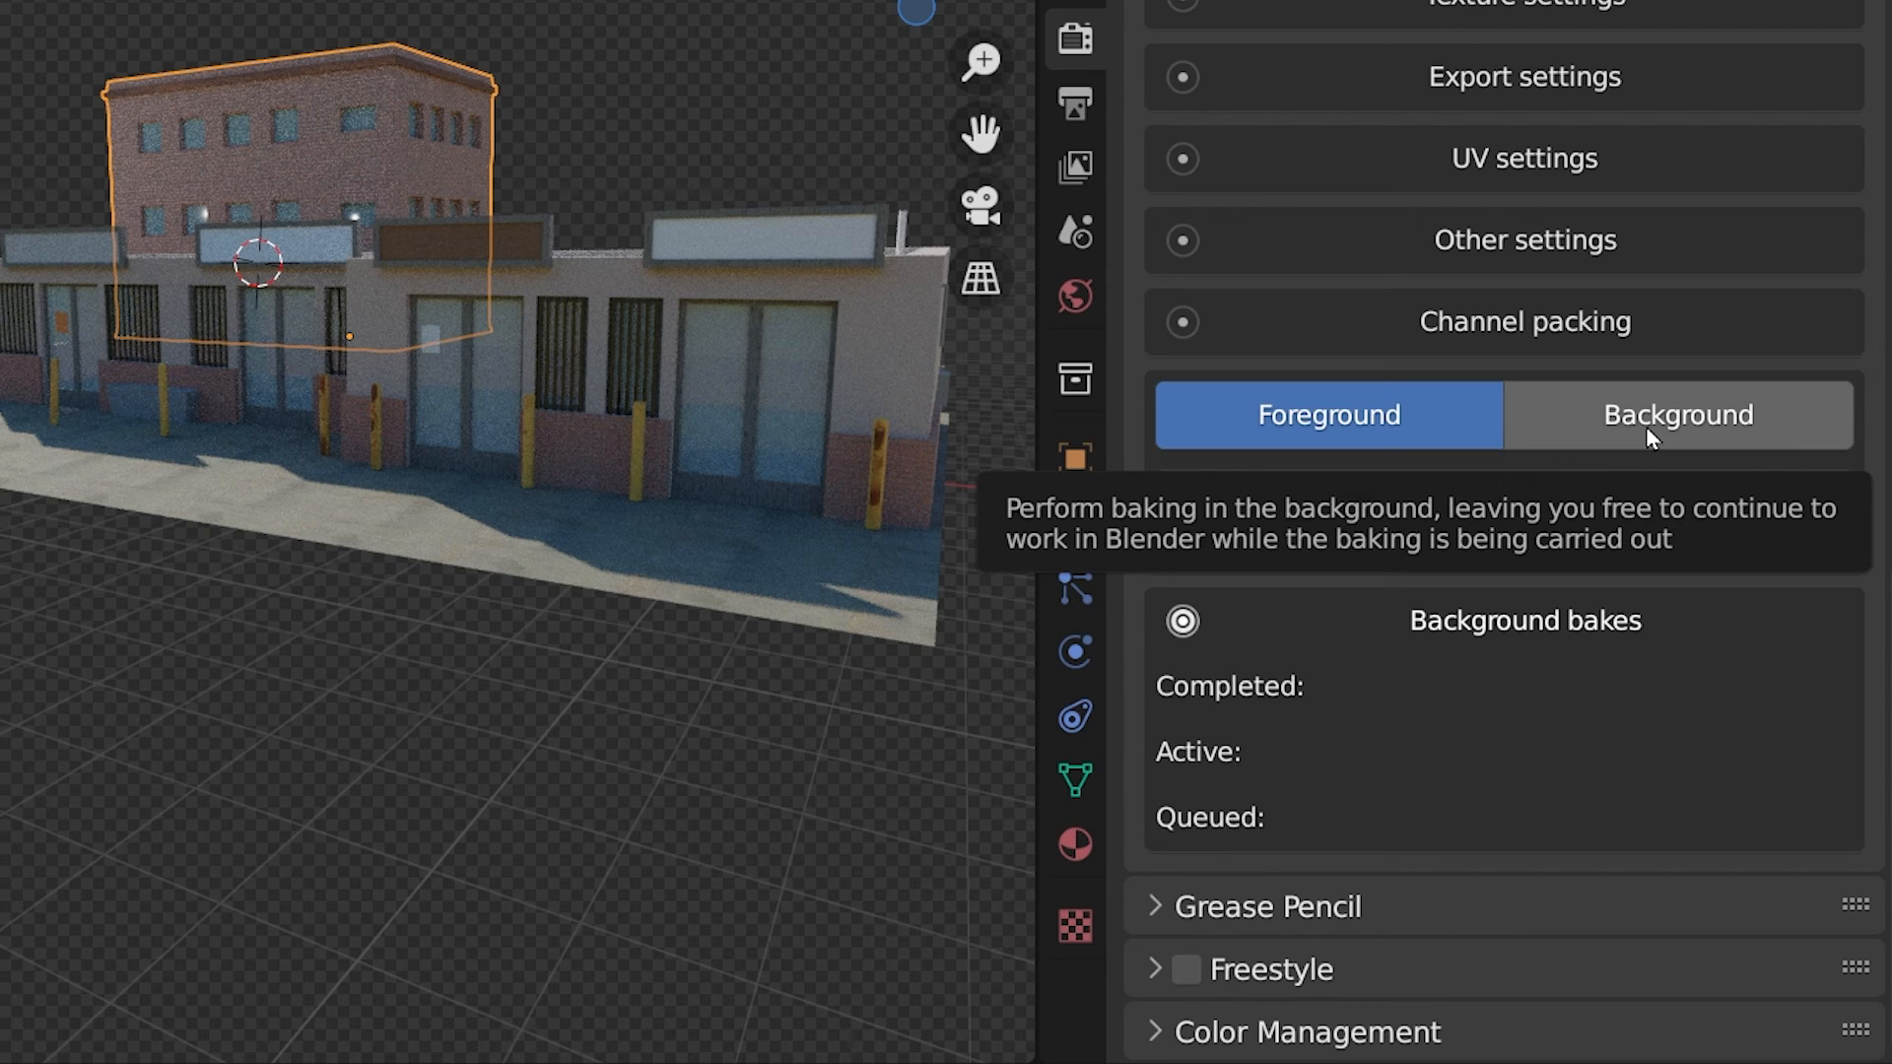
Step: Turn on Background baking and name the background bake 'Bake 1'
left_click(1676, 414)
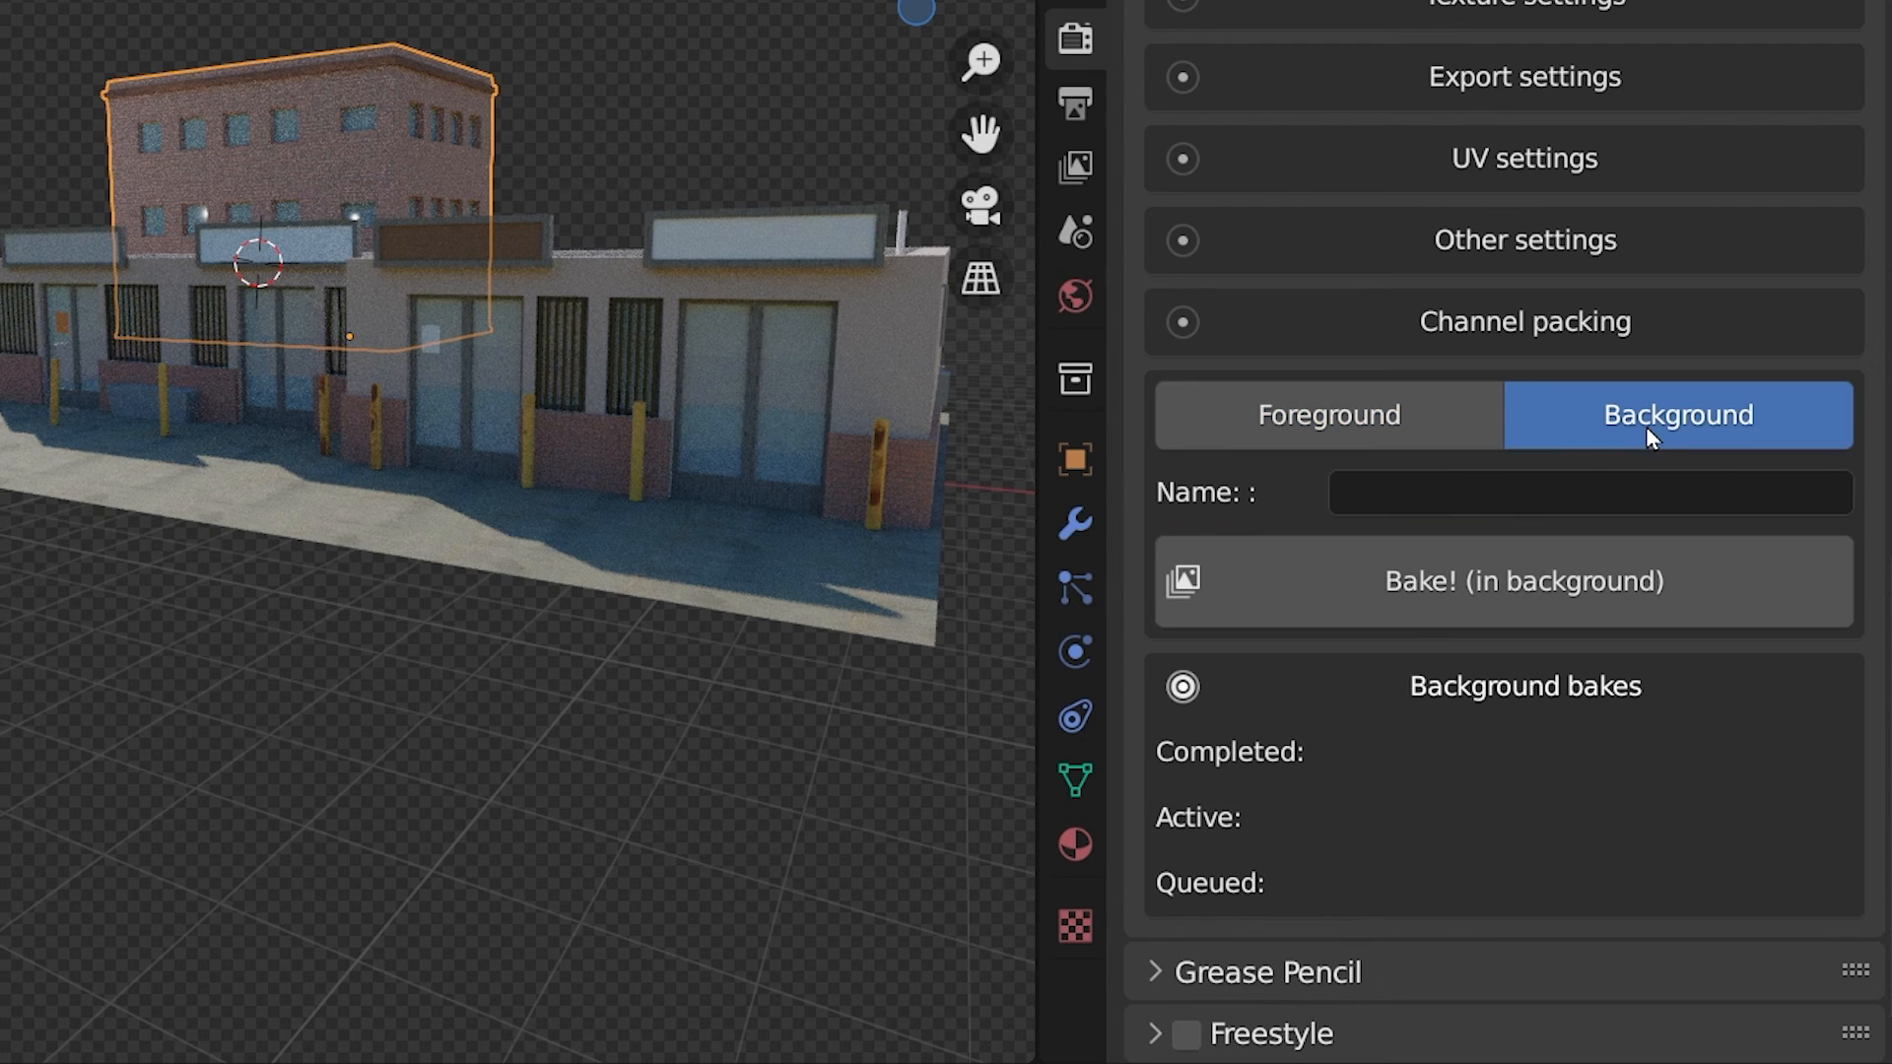
type("Bake 1")
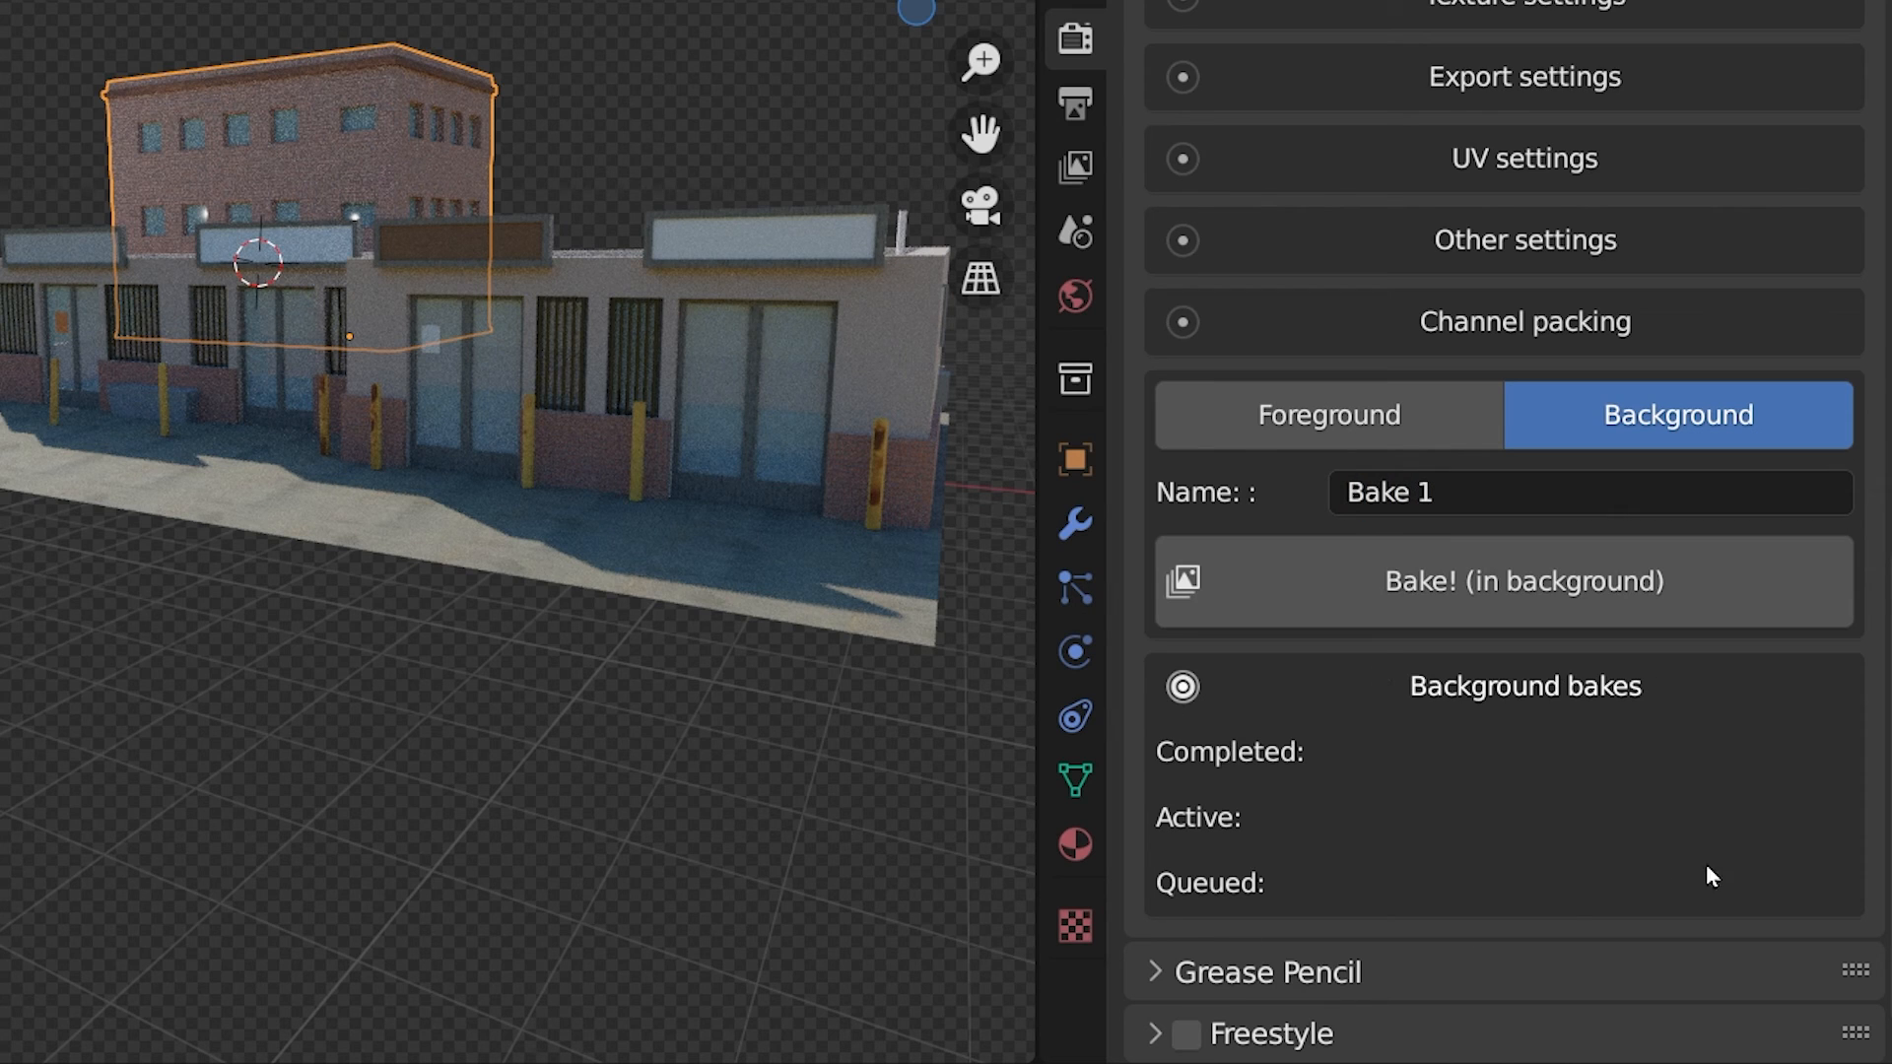
left_click(1327, 415)
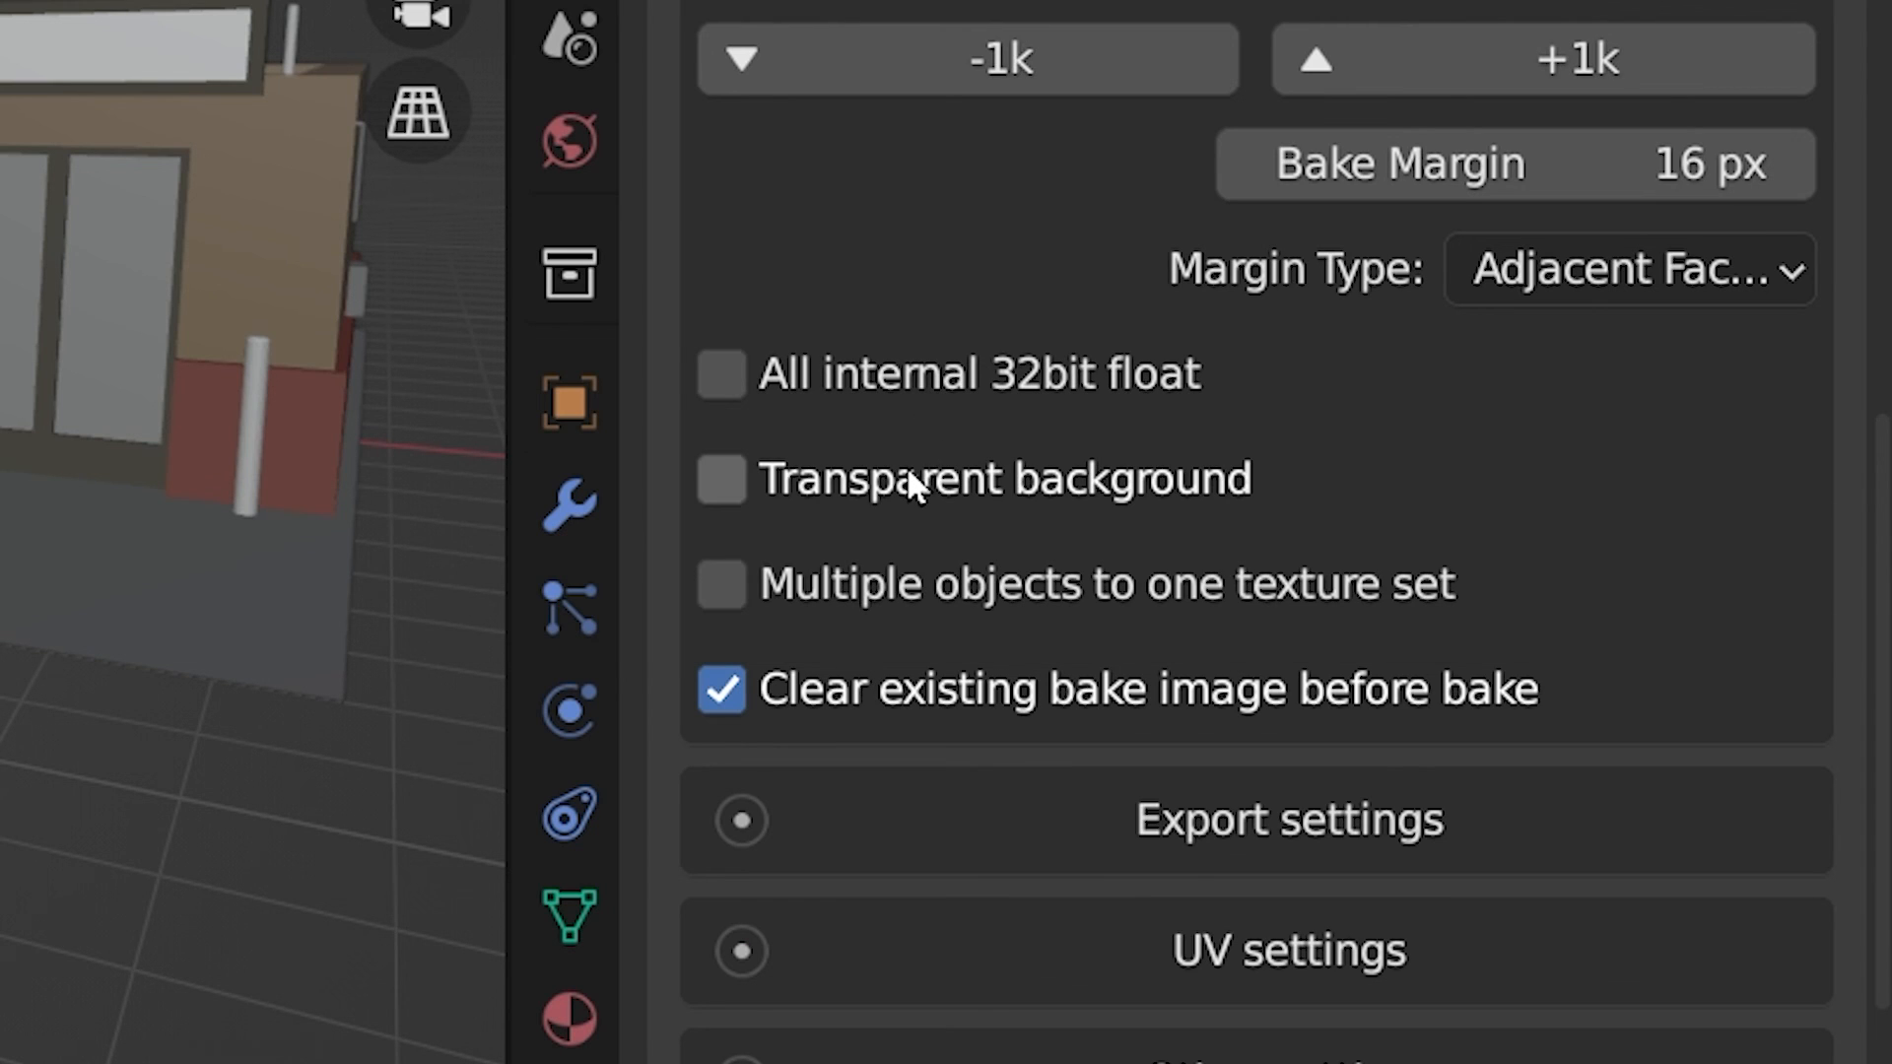
mouse_move(907, 591)
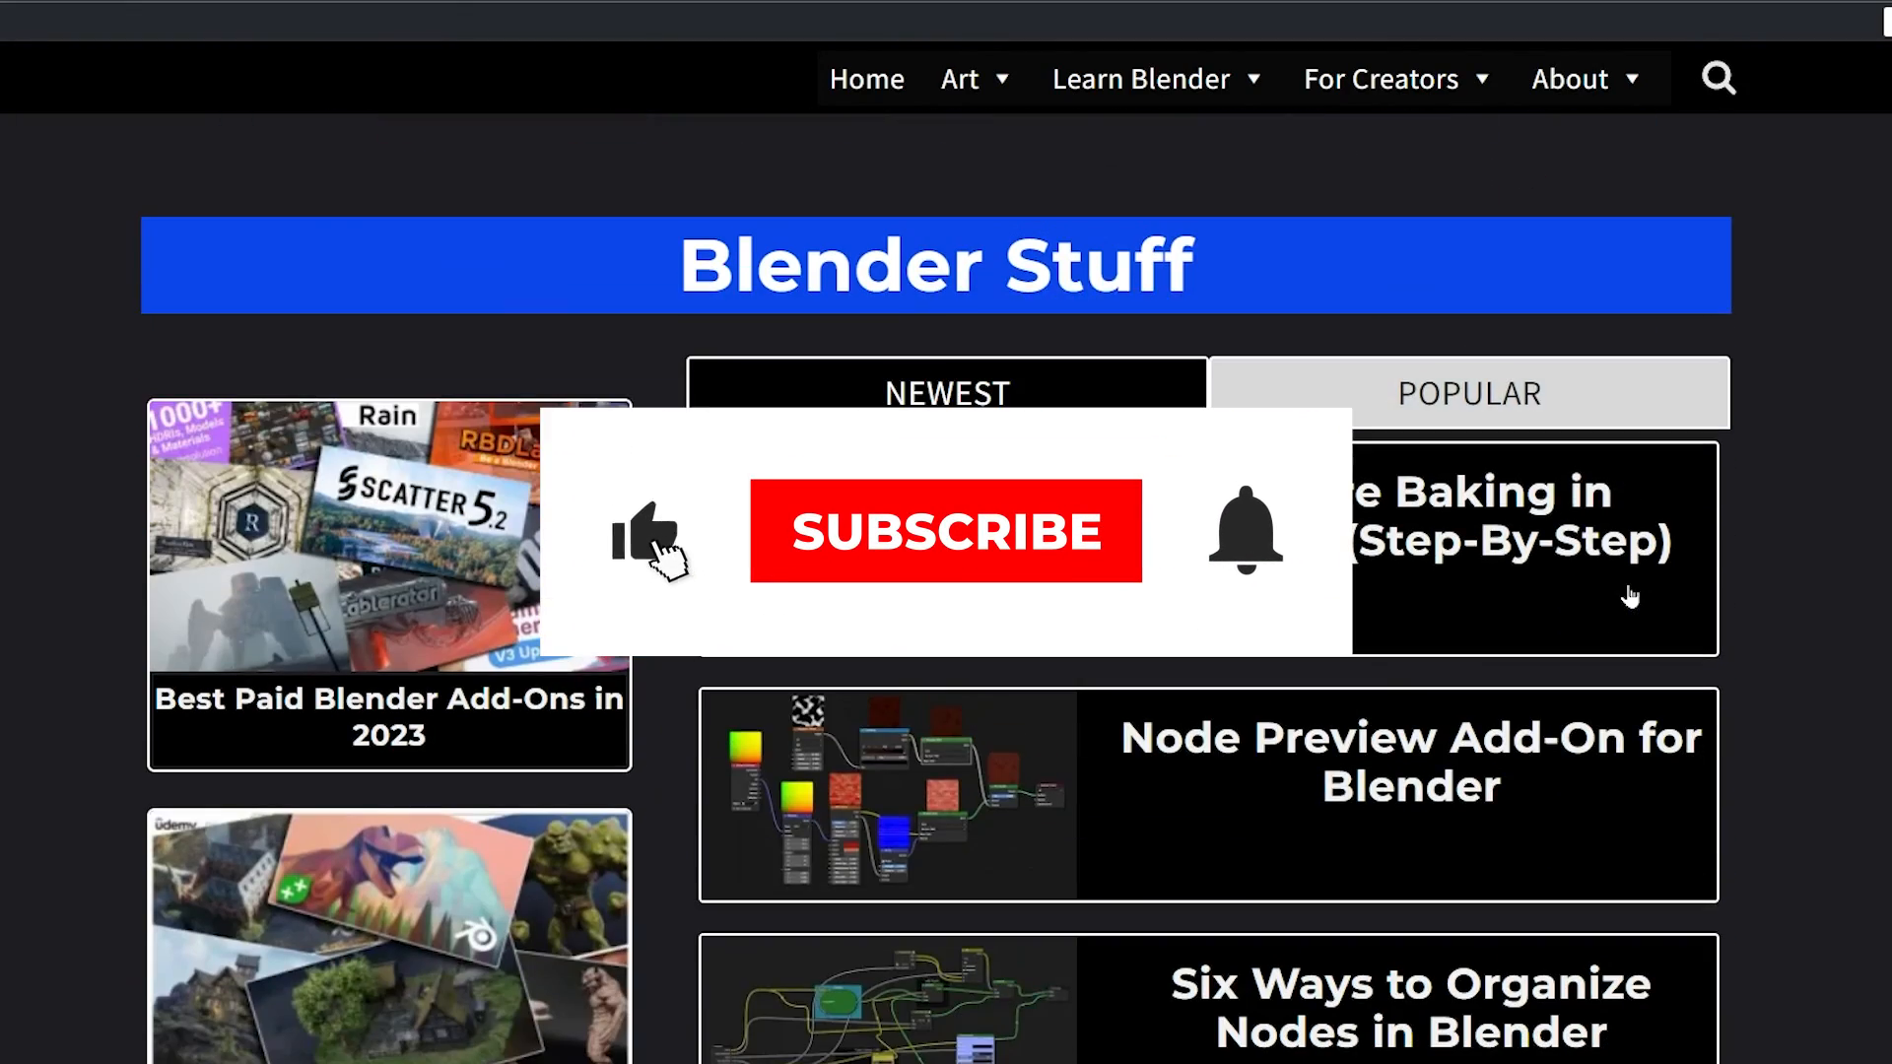
Step: Open the 'Texture Baking in Blender (Step-By-Step)' post and scroll to its before/after comparison
left_click(945, 531)
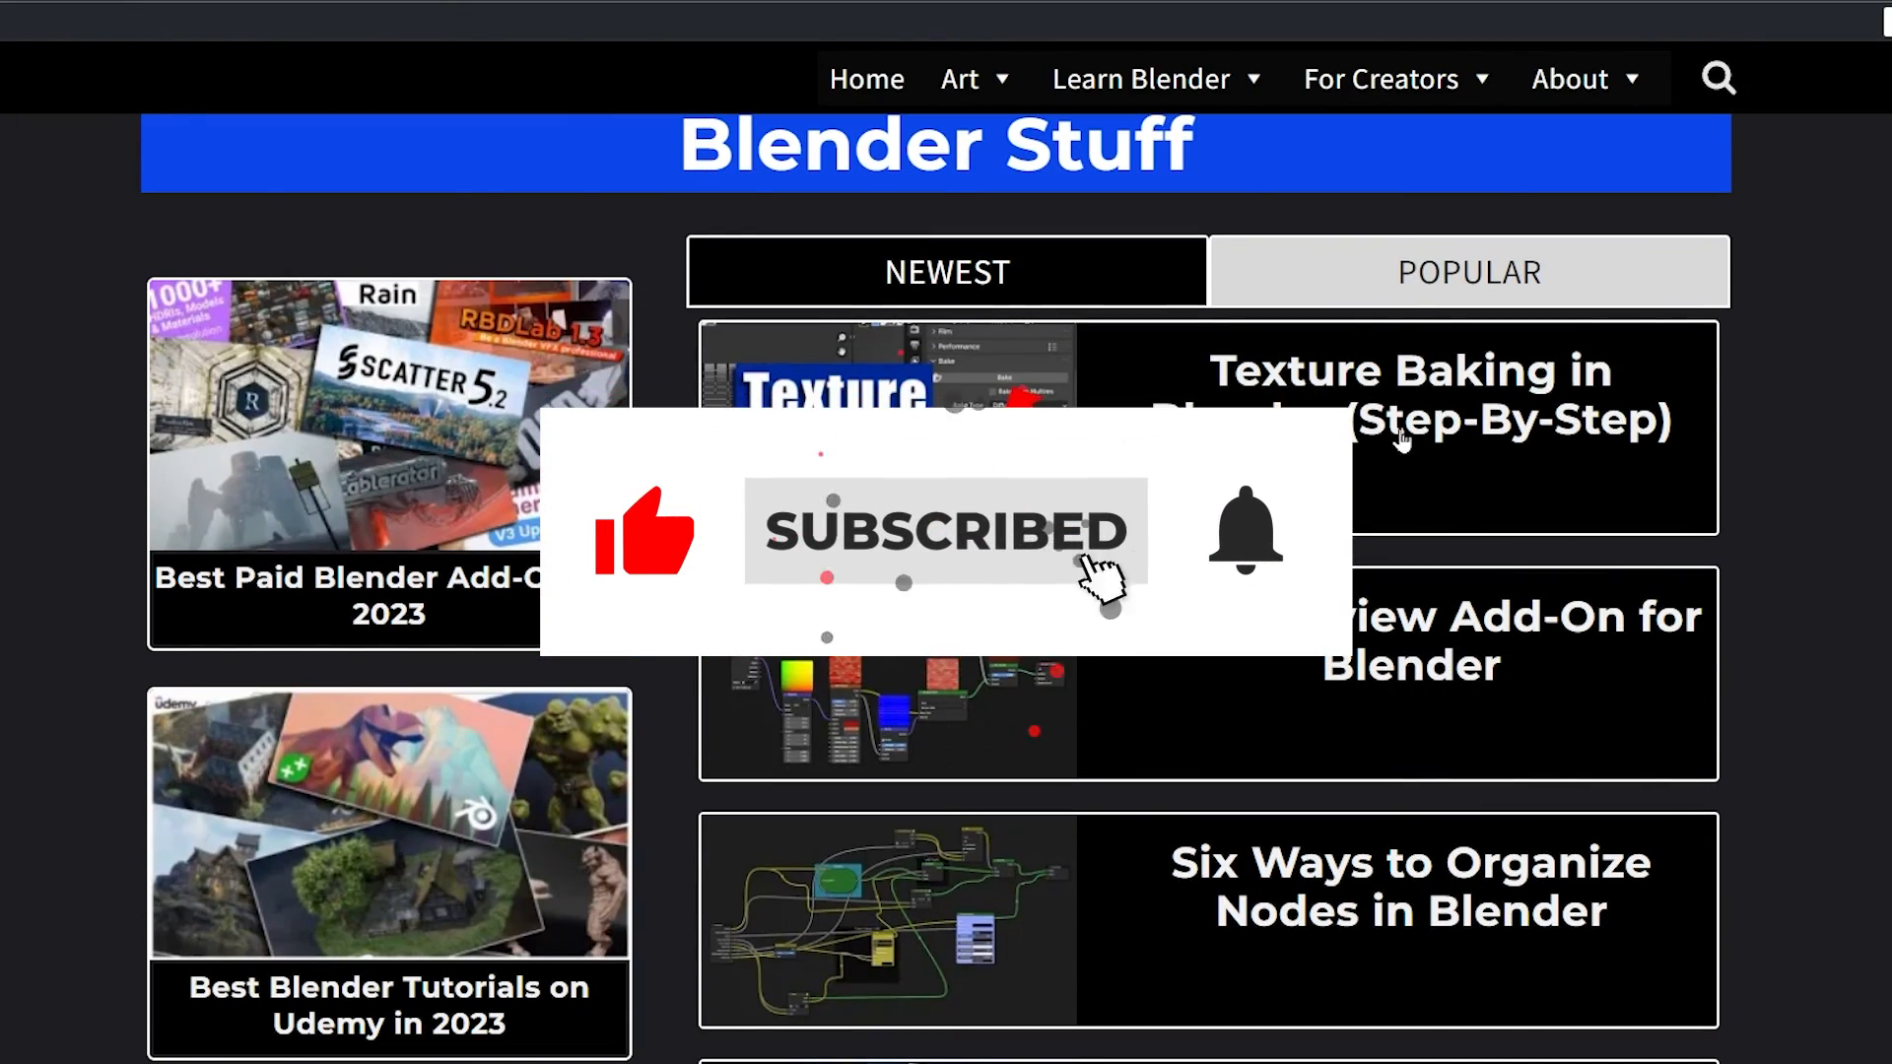
left_click(1409, 395)
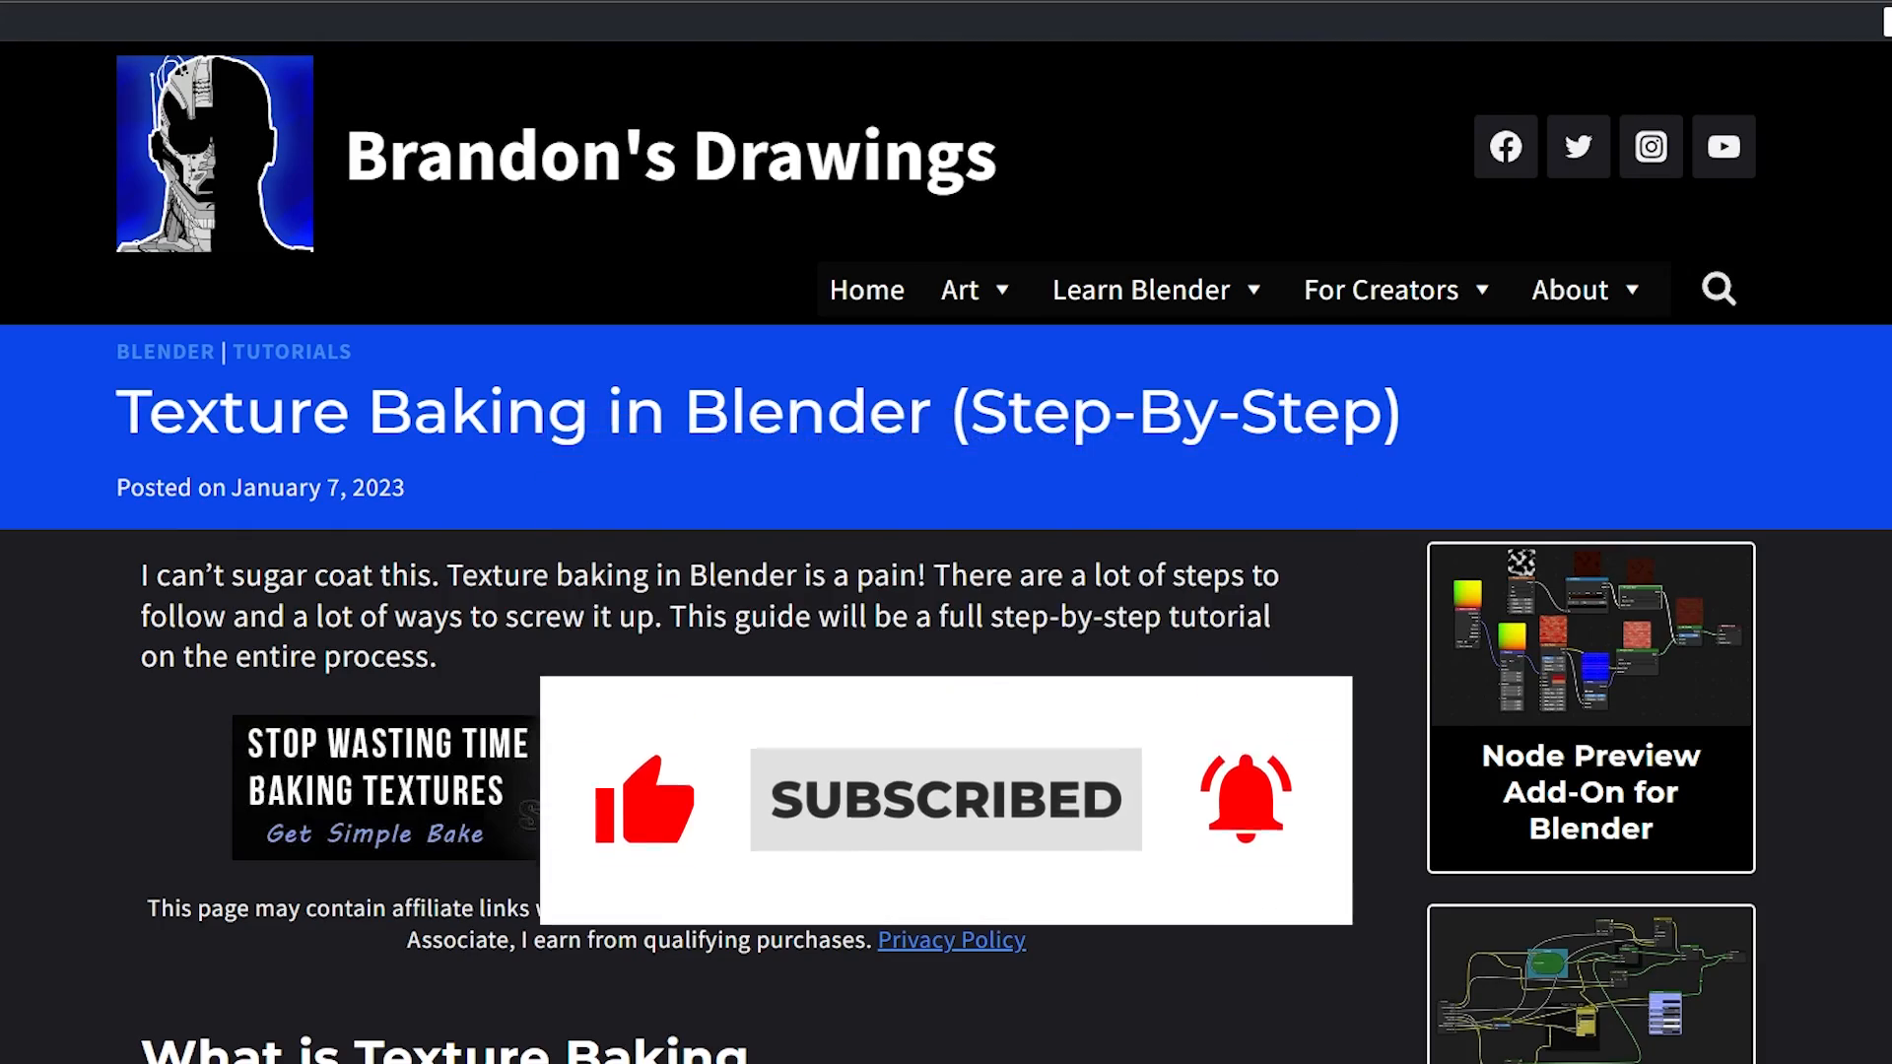
scroll("down", 3)
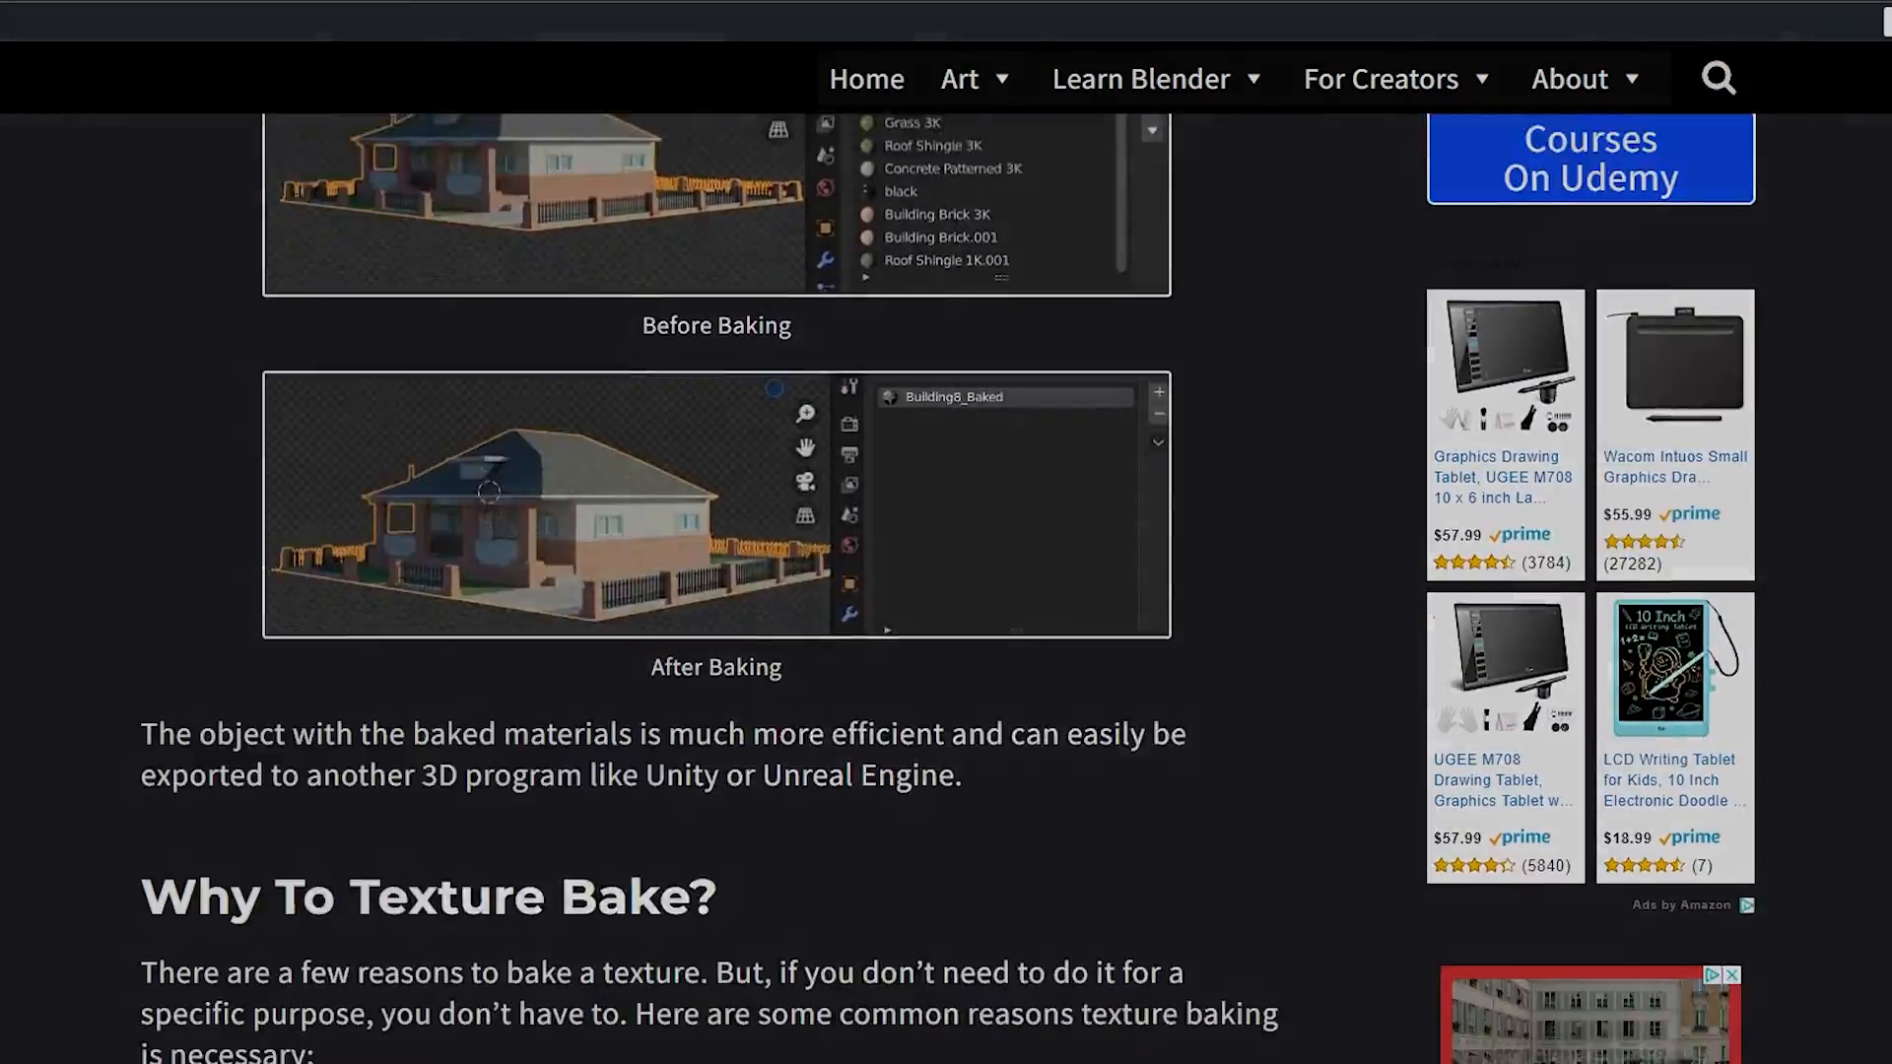